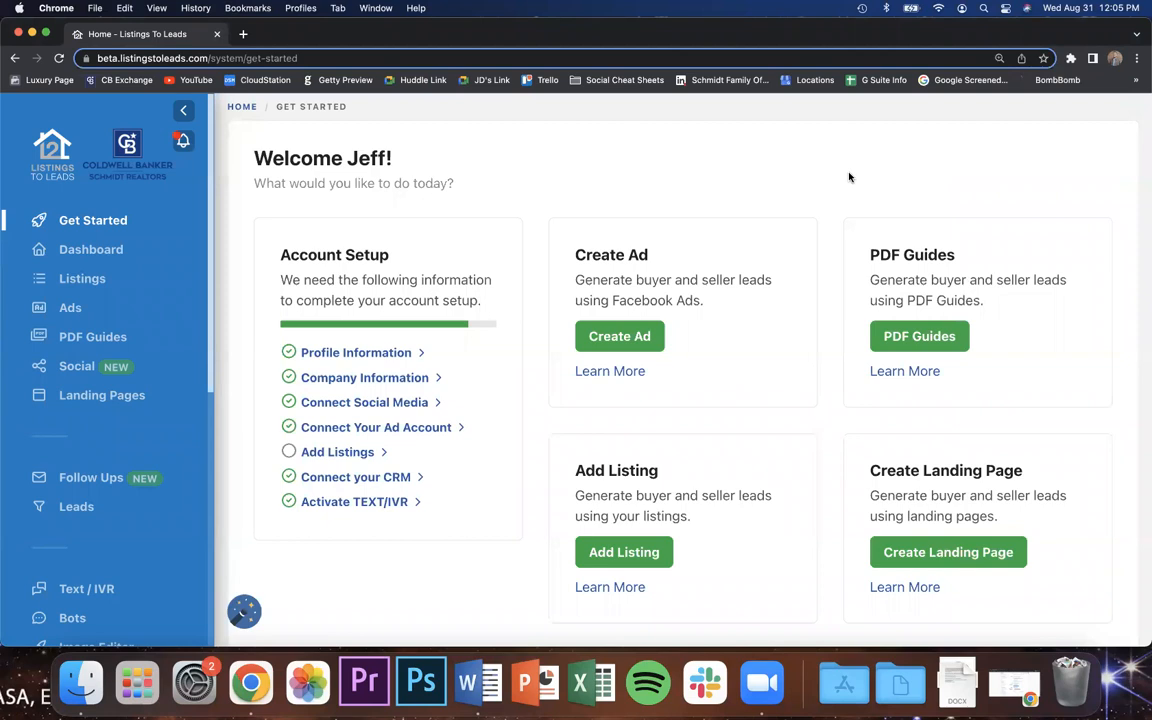
{"action": "mouse_move", "coordinate": [20, 348]}
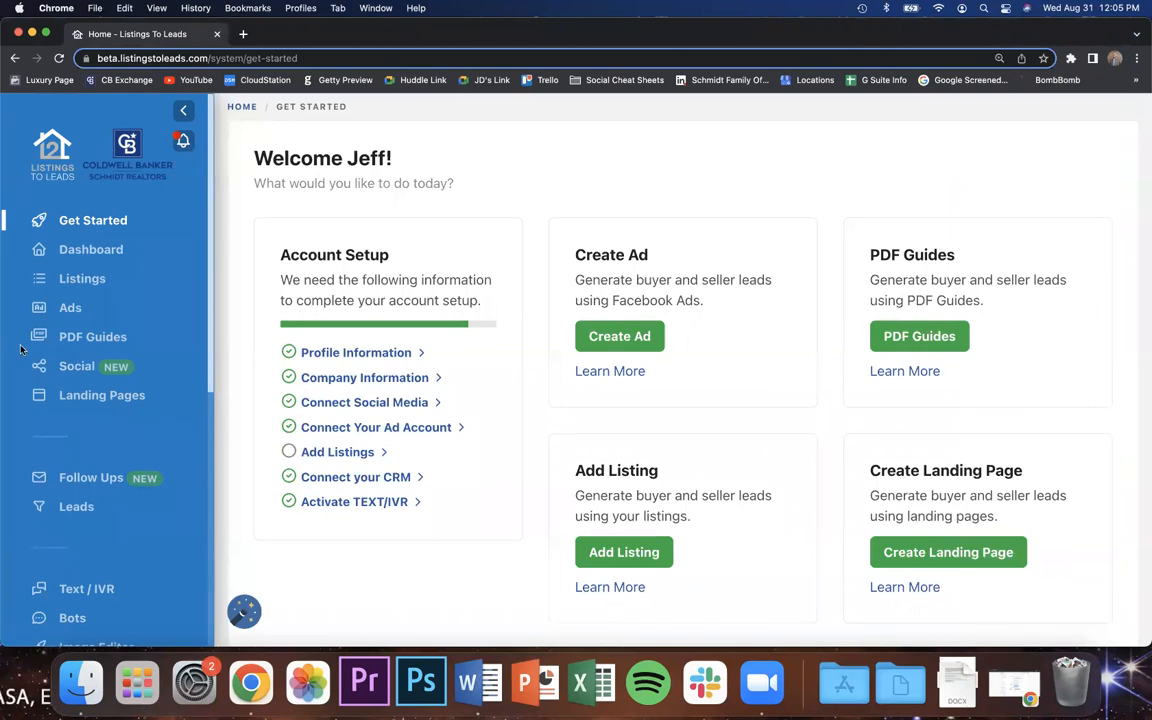
{"action": "mouse_move", "coordinate": [246, 432]}
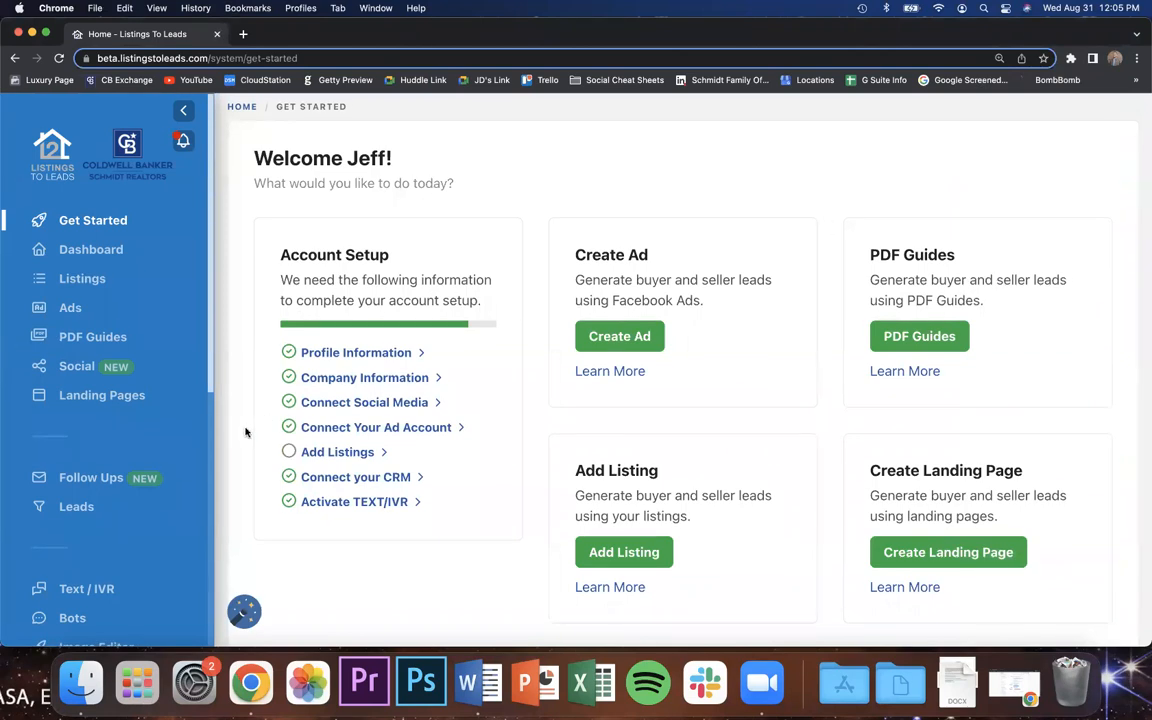
{"action": "mouse_move", "coordinate": [227, 292]}
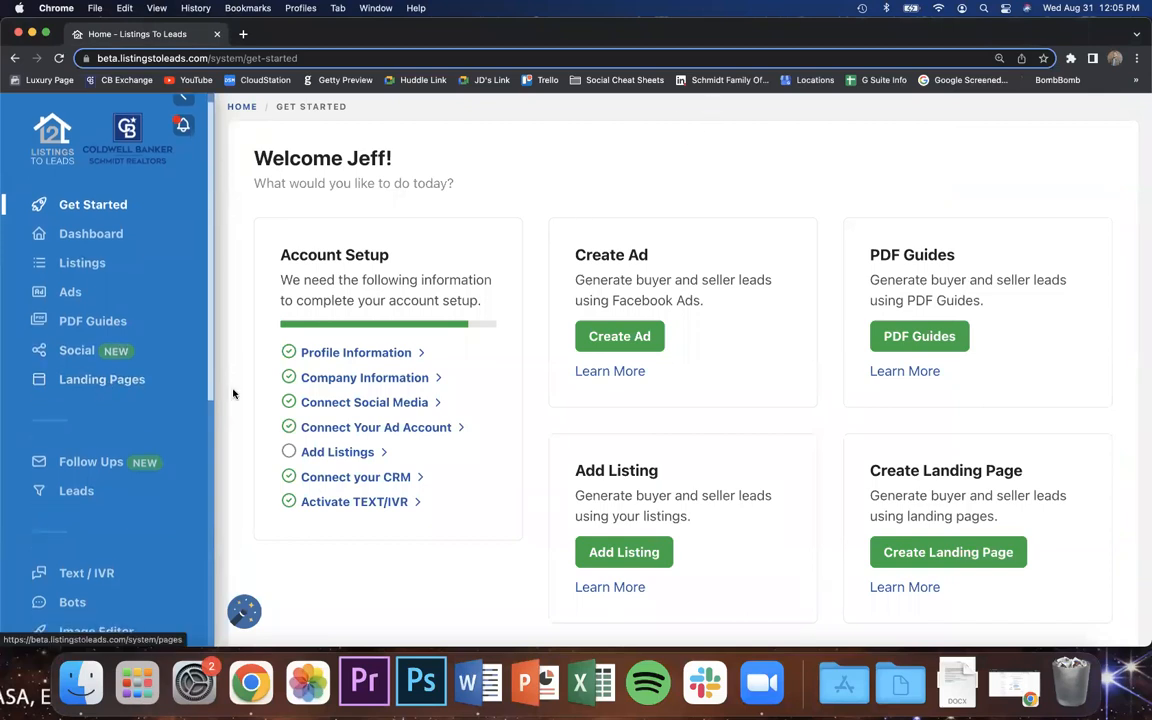
Open the Landing Pages list in a new tab and scroll to cards like Northern Michigan.
{"action": "right_click", "coordinate": [102, 379]}
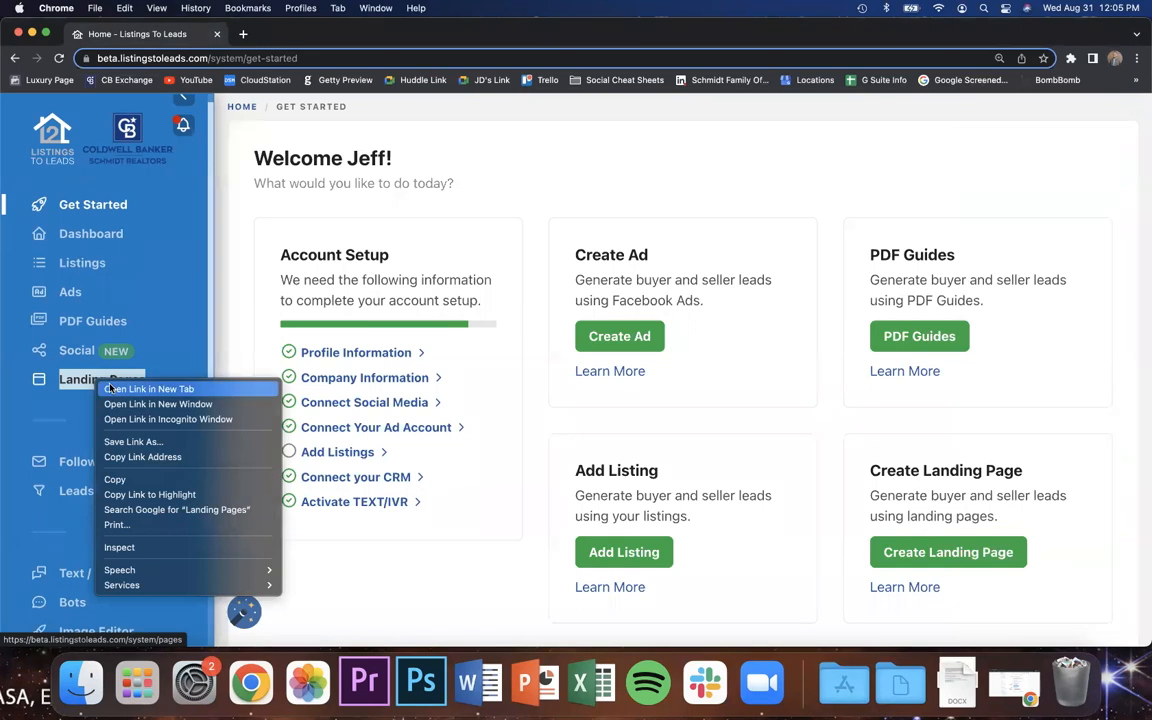
{"action": "left_click", "coordinate": [148, 388]}
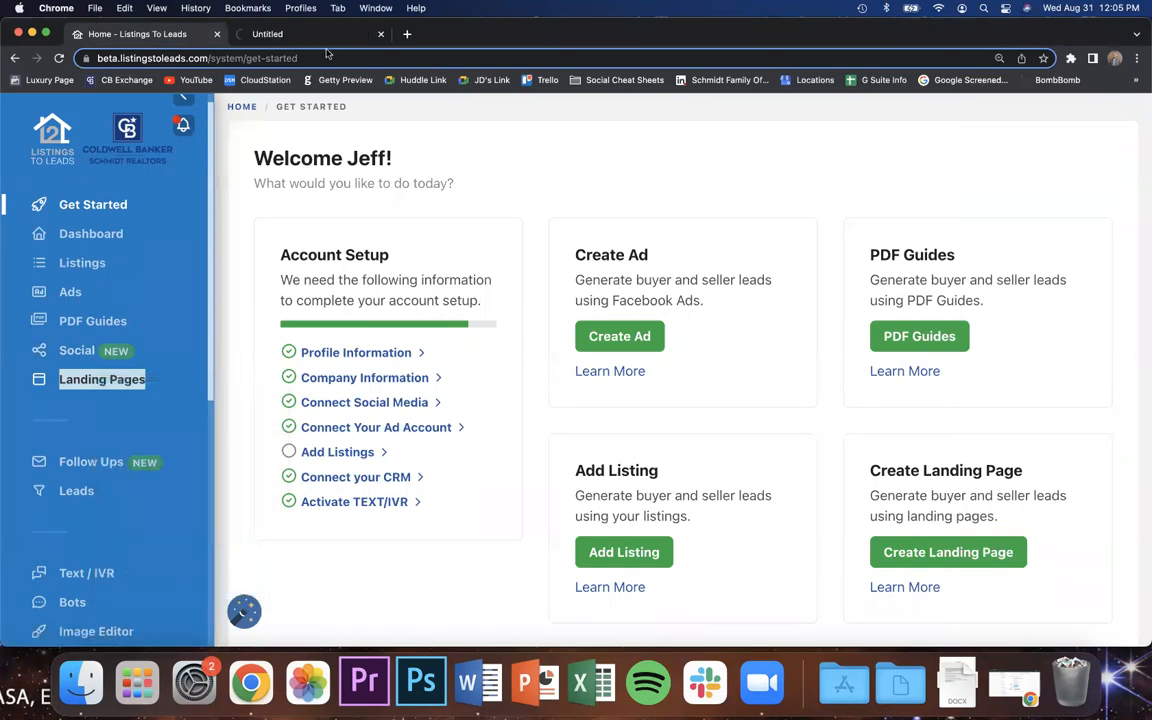
{"action": "left_click", "coordinate": [101, 379]}
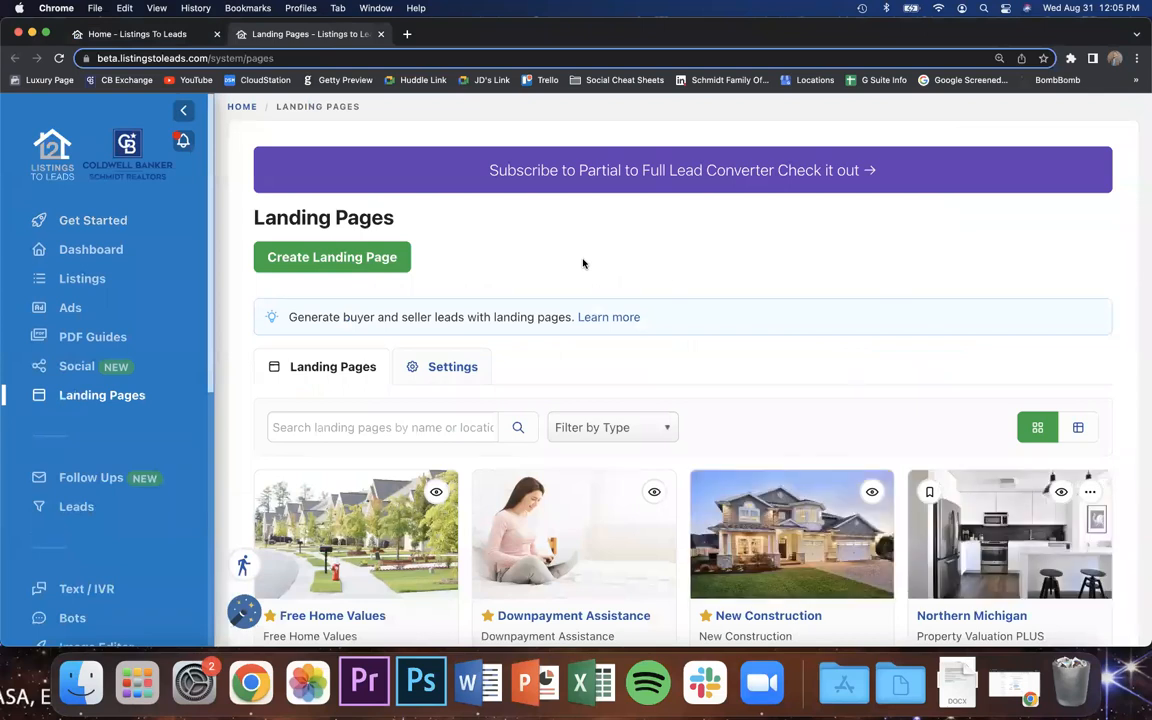
{"action": "mouse_move", "coordinate": [593, 333]}
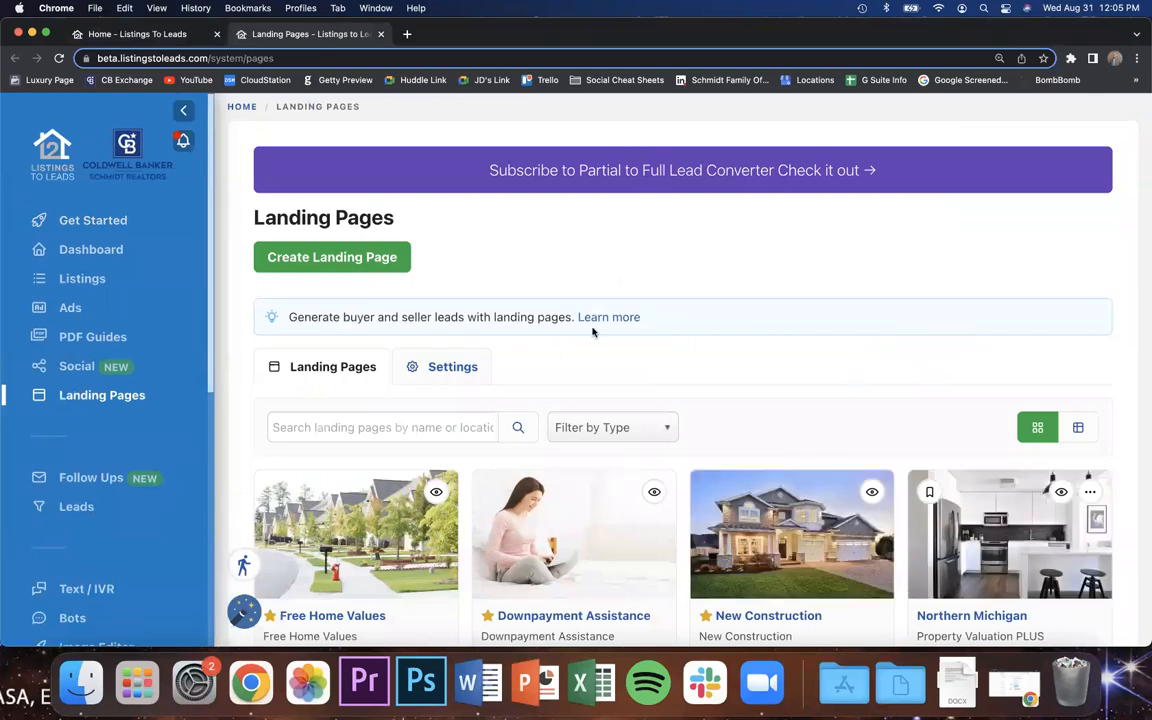
{"action": "mouse_move", "coordinate": [578, 381]}
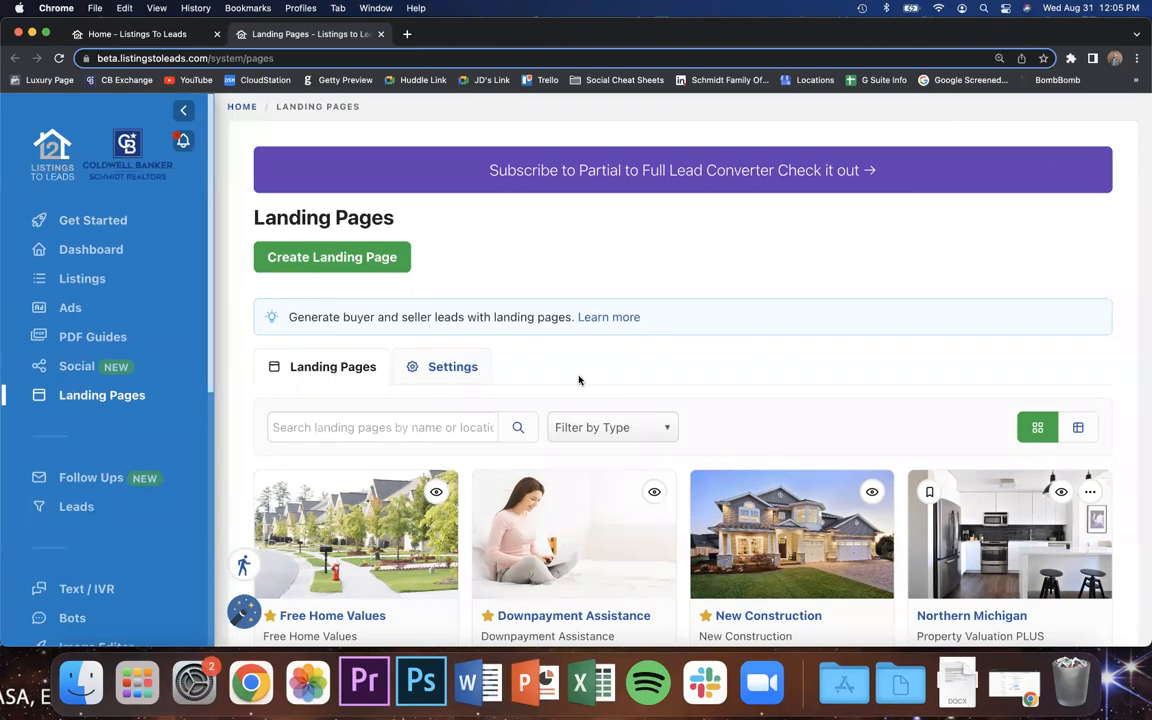
{"action": "scroll", "scroll_direction": "down", "scroll_amount": 3}
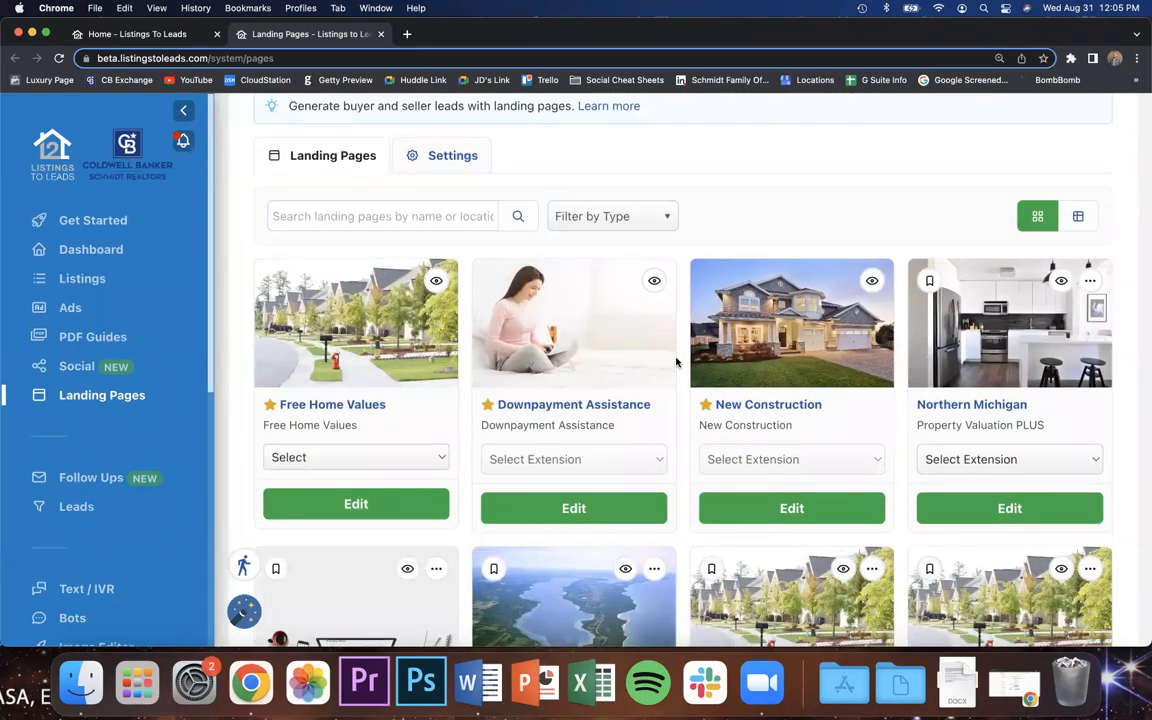
{"action": "mouse_move", "coordinate": [1061, 281]}
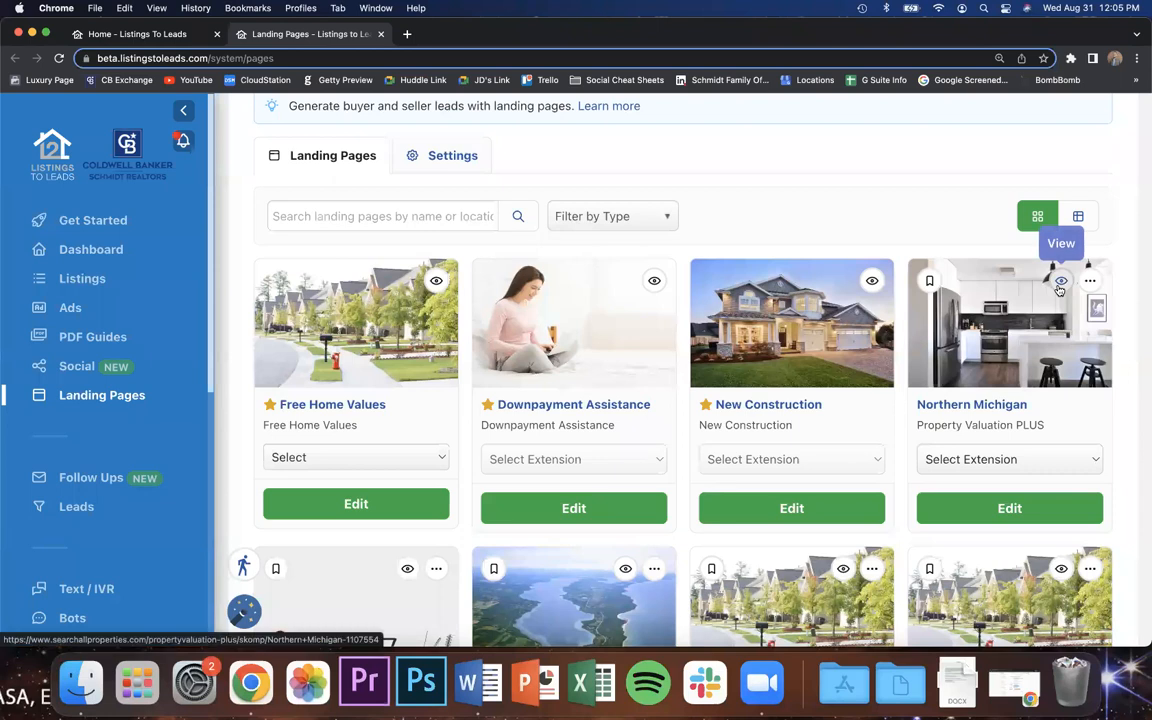
{"action": "left_click", "coordinate": [1061, 281]}
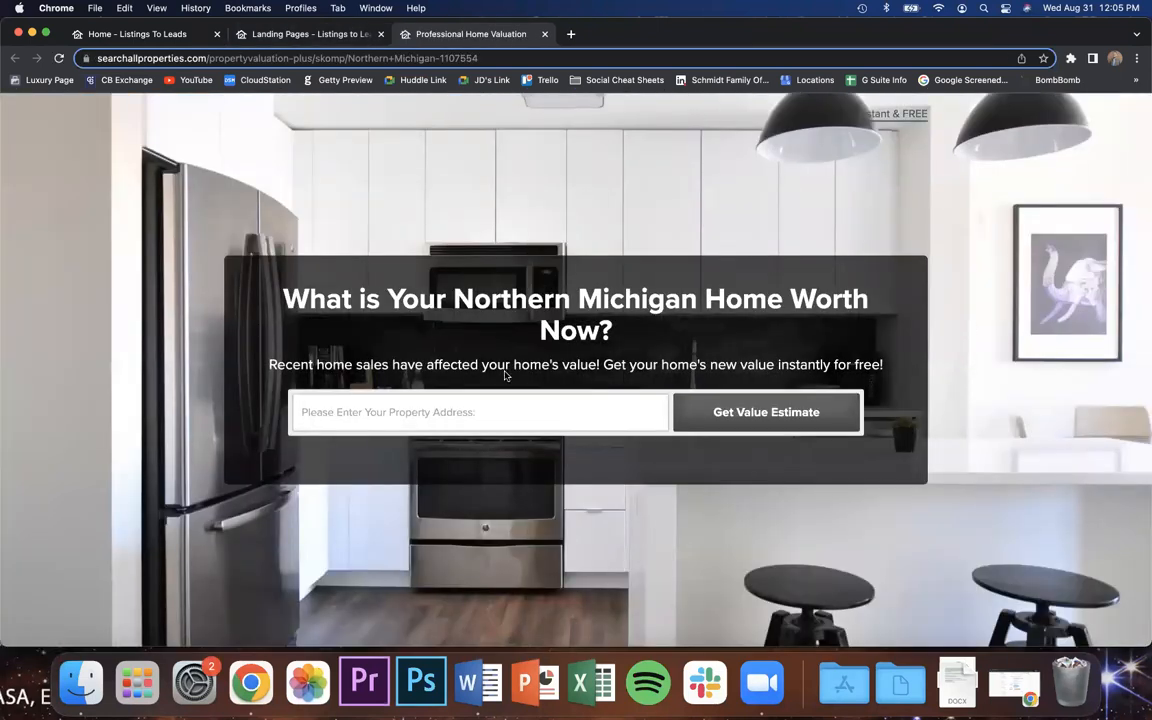
{"action": "mouse_move", "coordinate": [527, 322]}
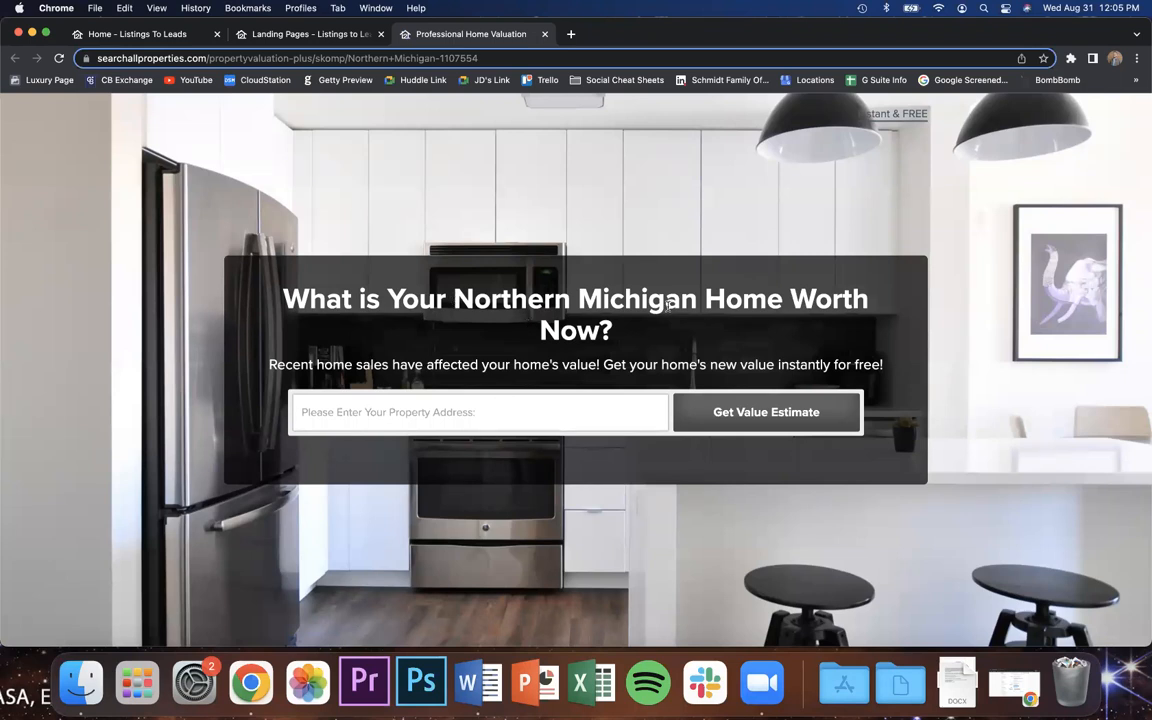
{"action": "left_click", "coordinate": [480, 412]}
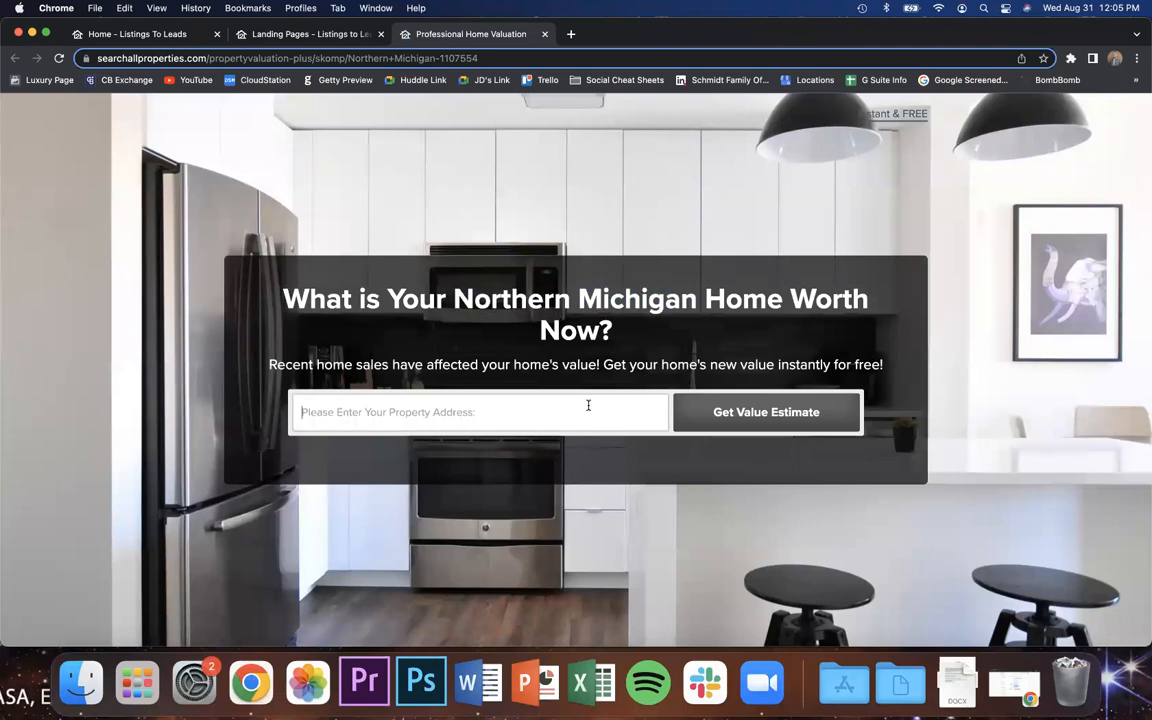
{"action": "type", "text": "456"}
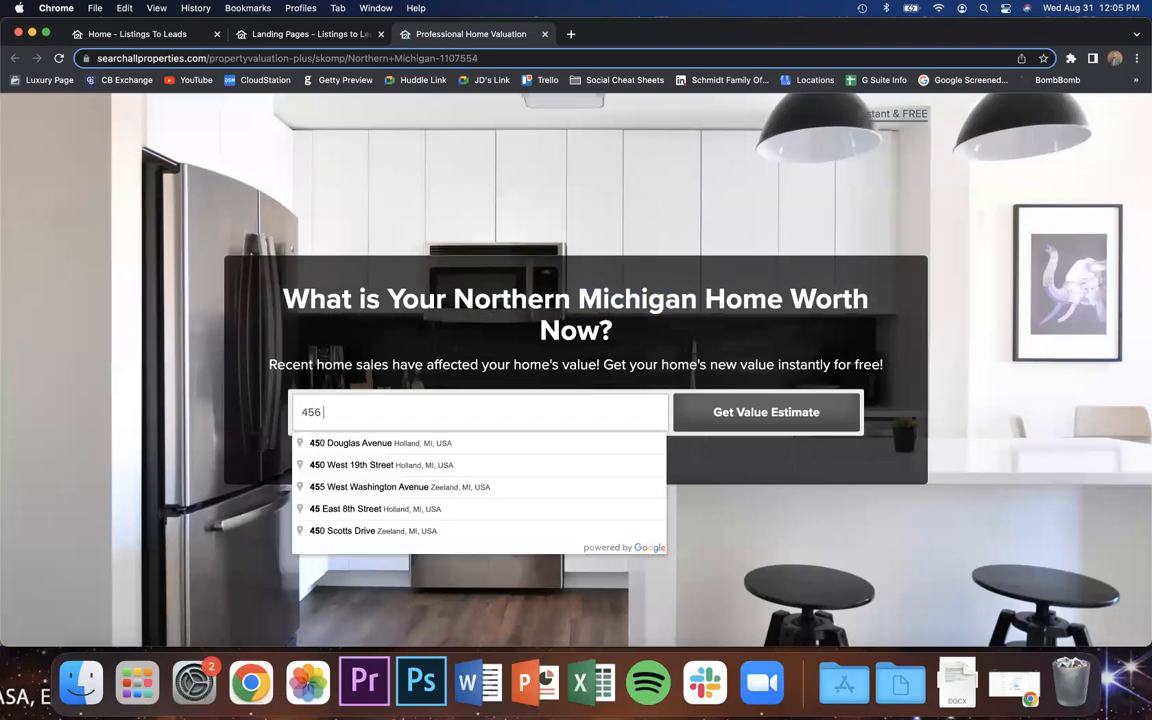
{"action": "type", "text": "E 16th Street, Holland, MI, USA 49423"}
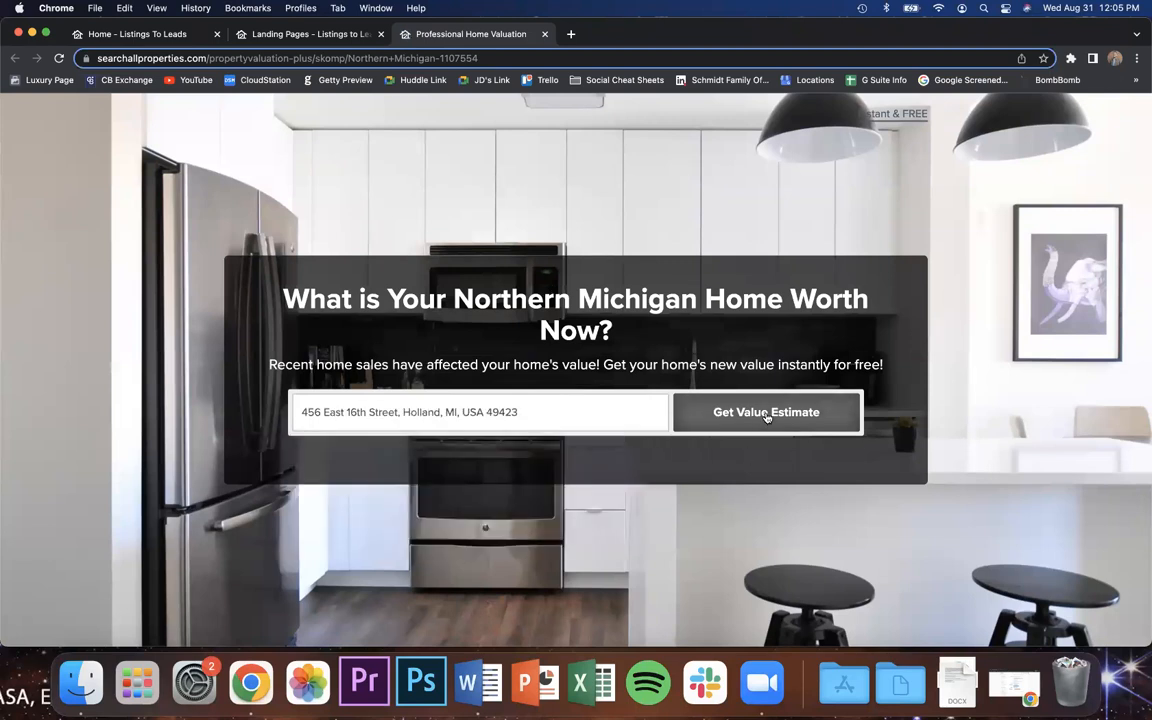
{"action": "left_click", "coordinate": [766, 412]}
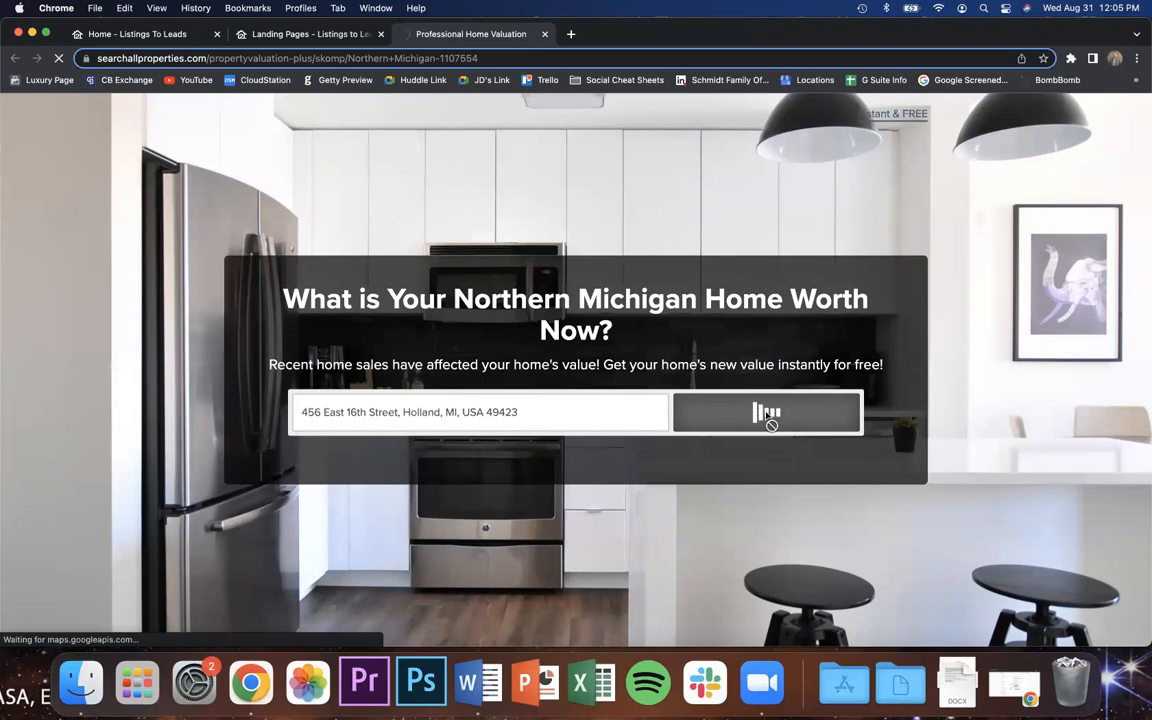
{"action": "left_click", "coordinate": [766, 412]}
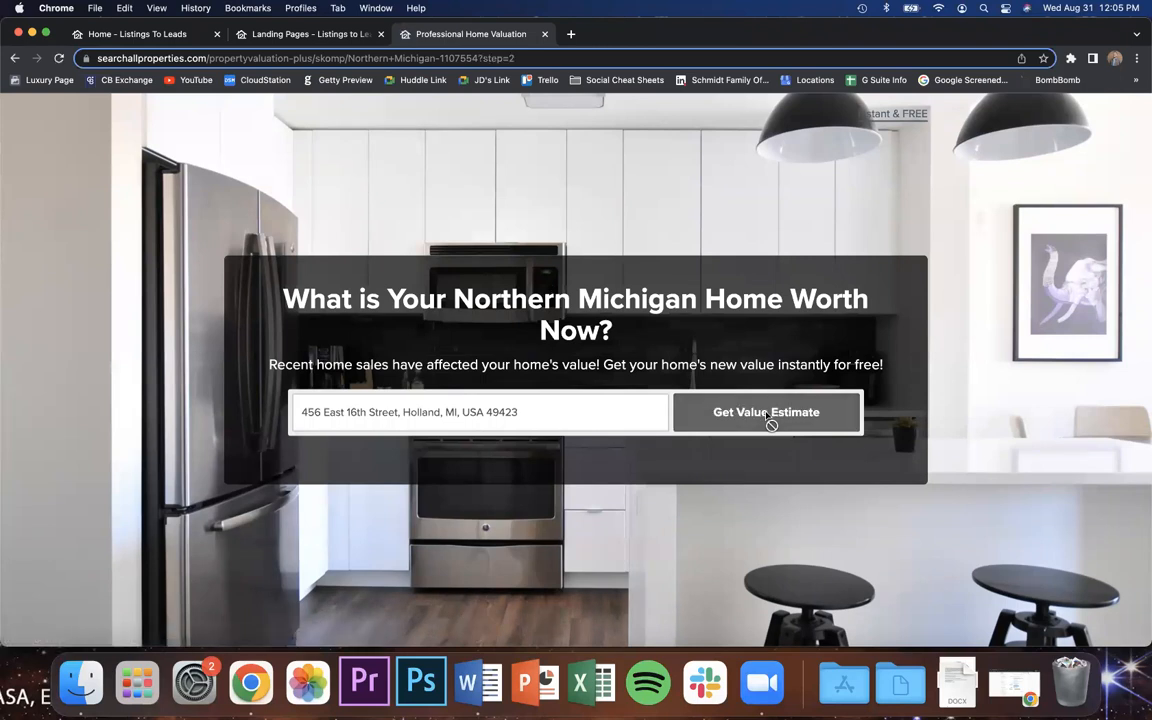
Request the home value report using a saved email and the 'I need to sell soon' interest.
{"action": "left_click", "coordinate": [766, 412]}
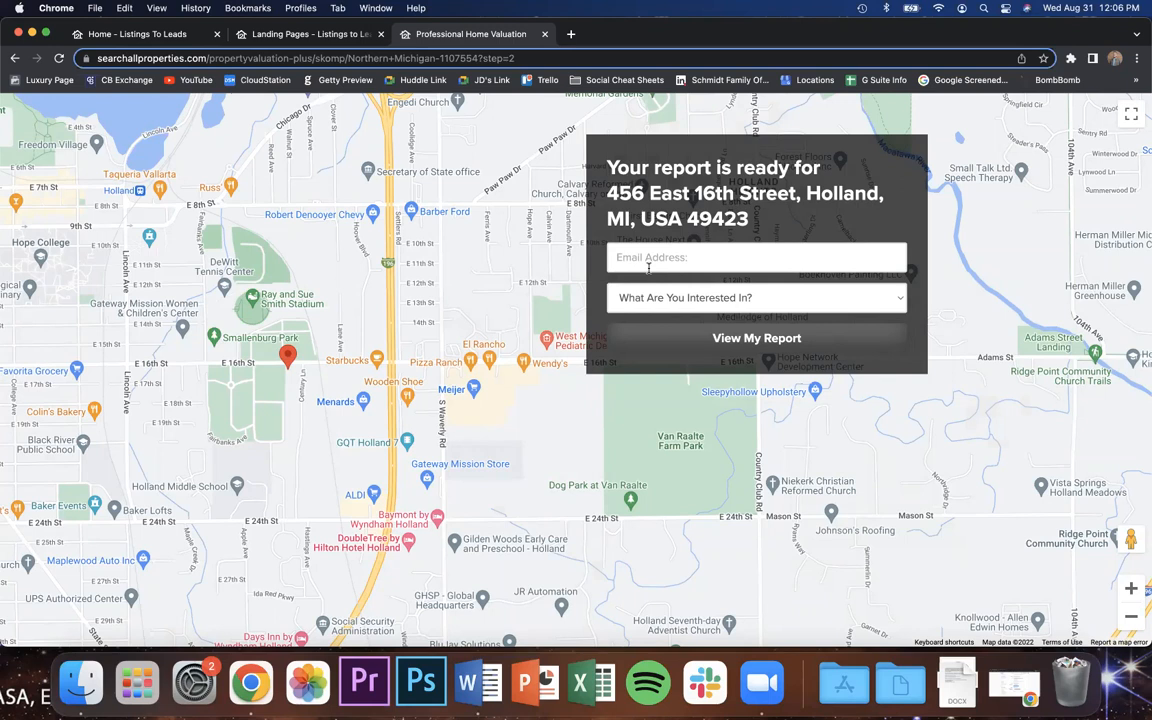
{"action": "left_click", "coordinate": [756, 257]}
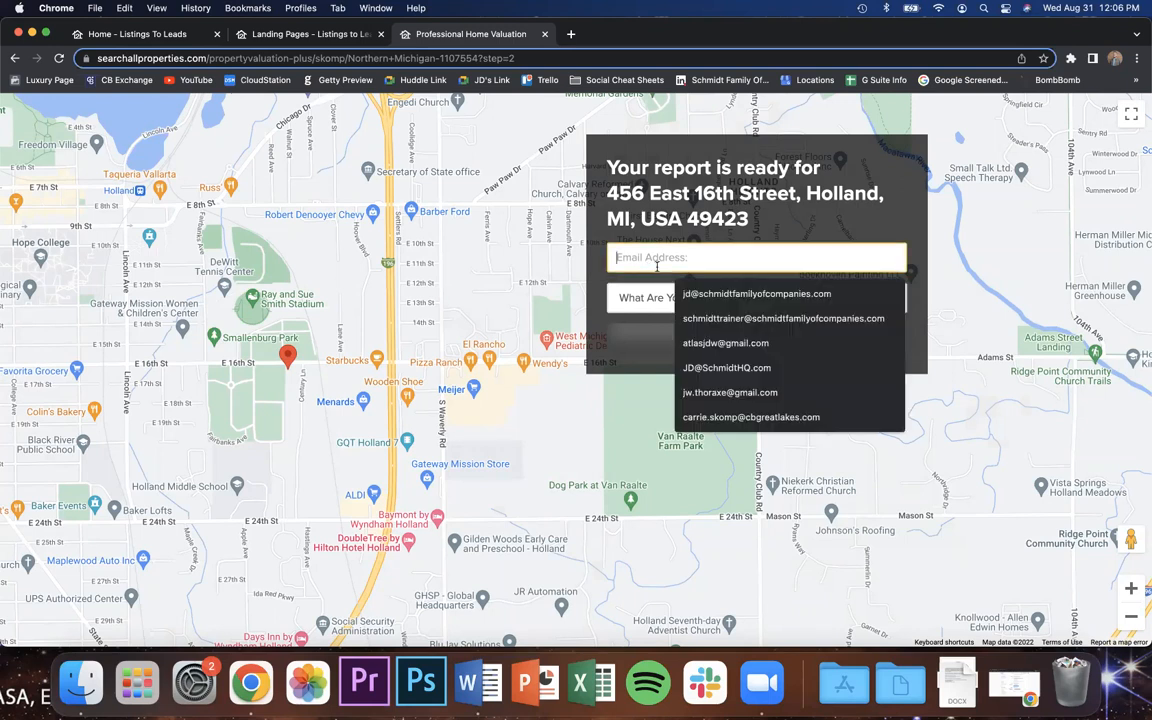
{"action": "left_click", "coordinate": [756, 293]}
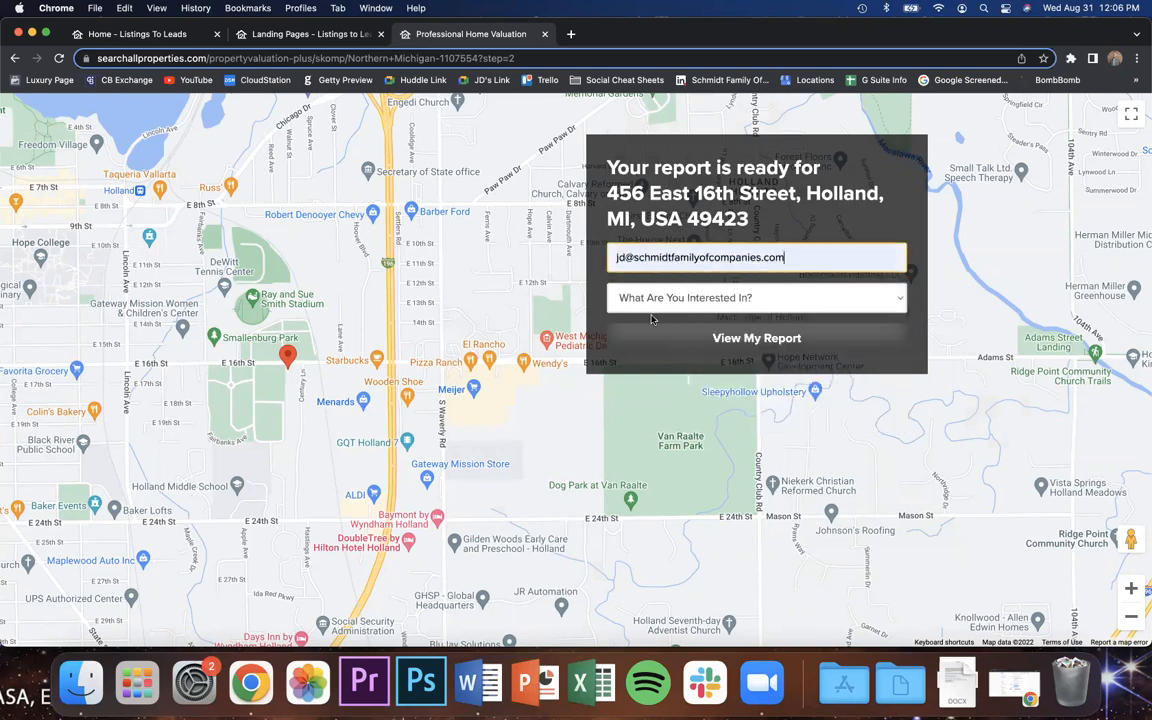
{"action": "left_click", "coordinate": [757, 297]}
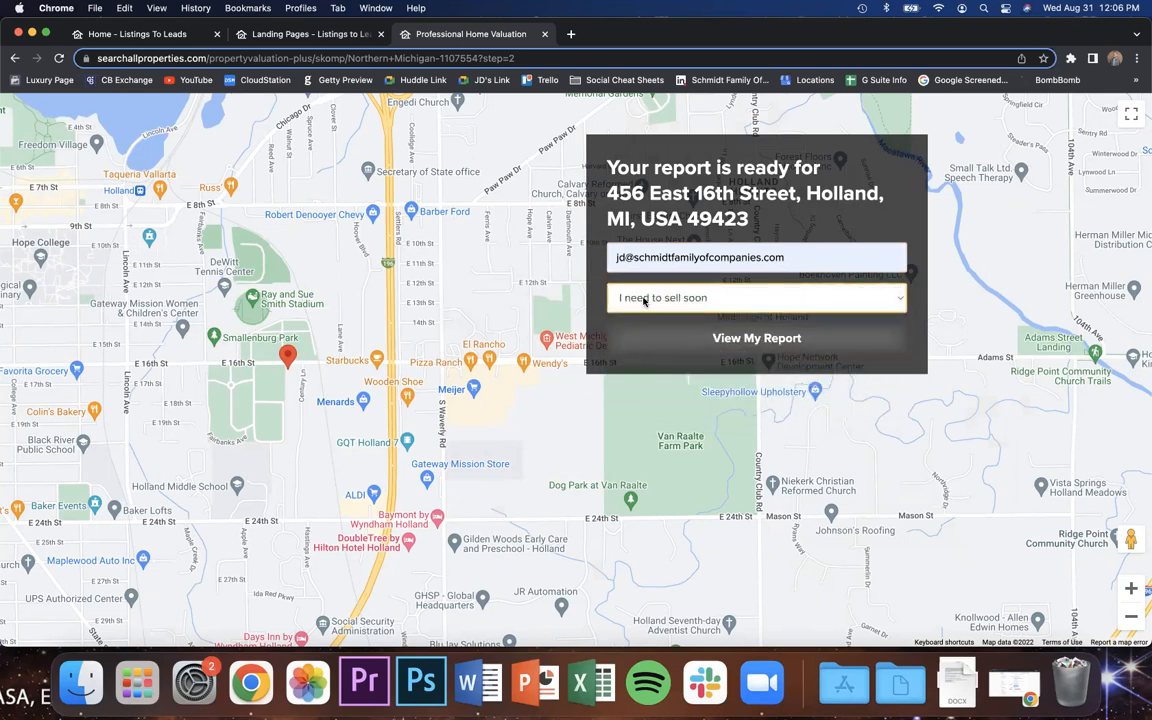
{"action": "left_click", "coordinate": [755, 297]}
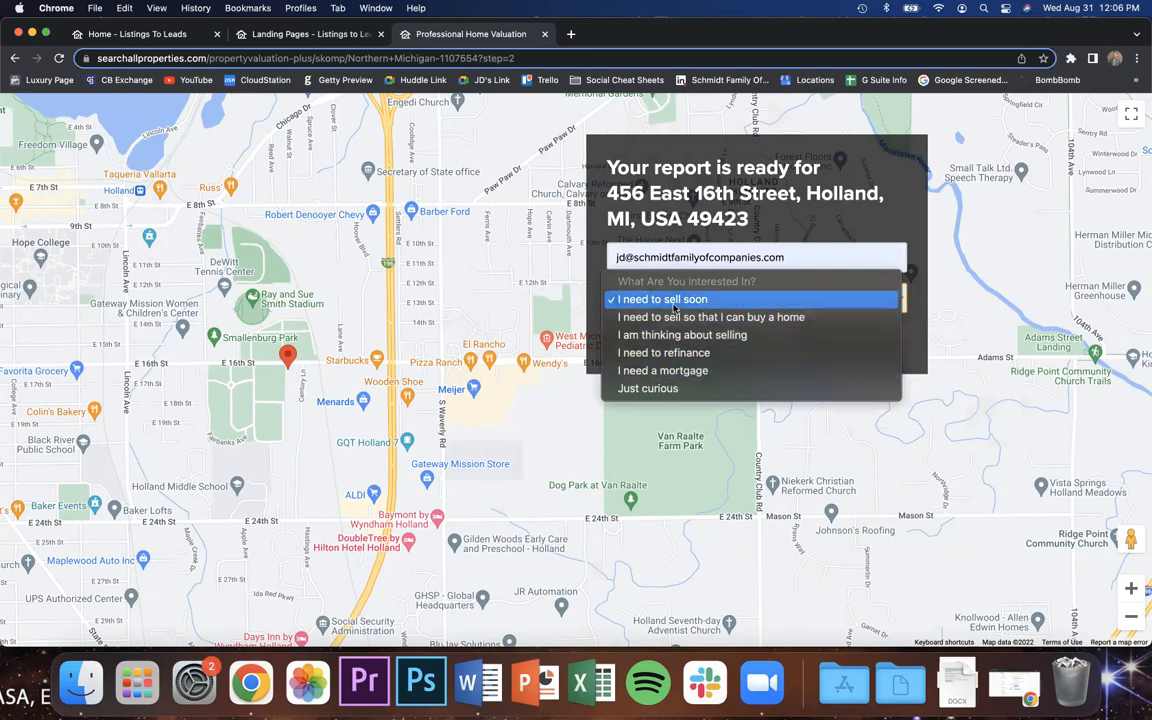
{"action": "left_click", "coordinate": [662, 299]}
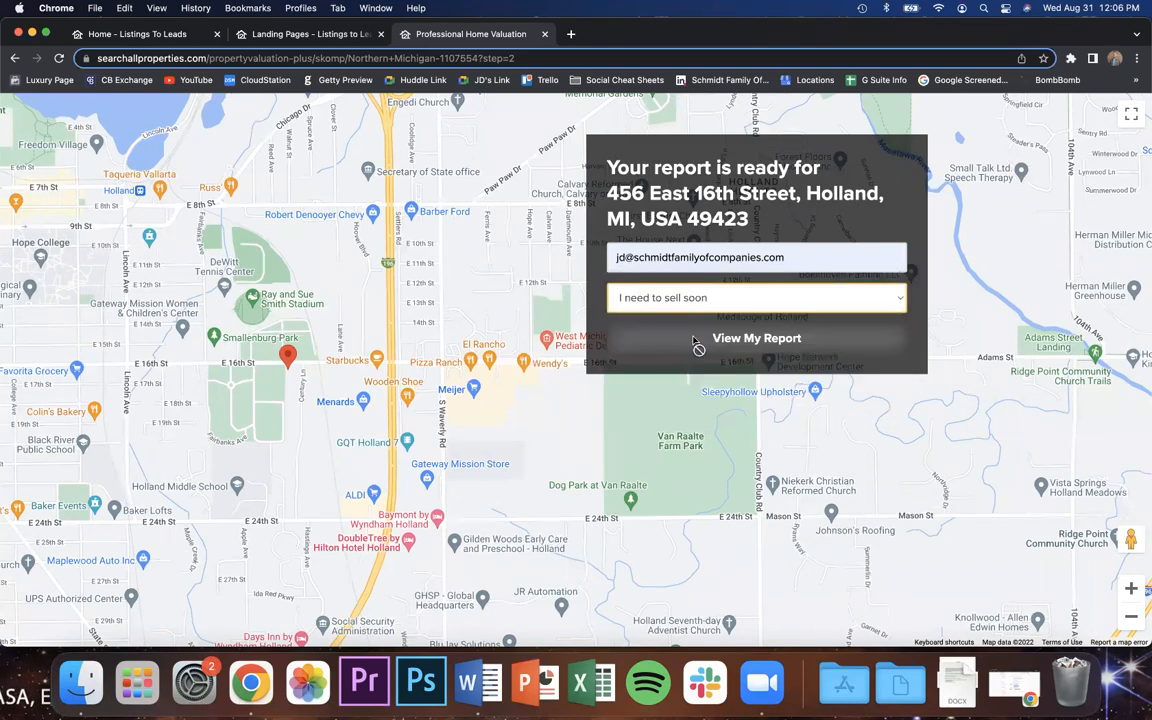
{"action": "left_click", "coordinate": [756, 338]}
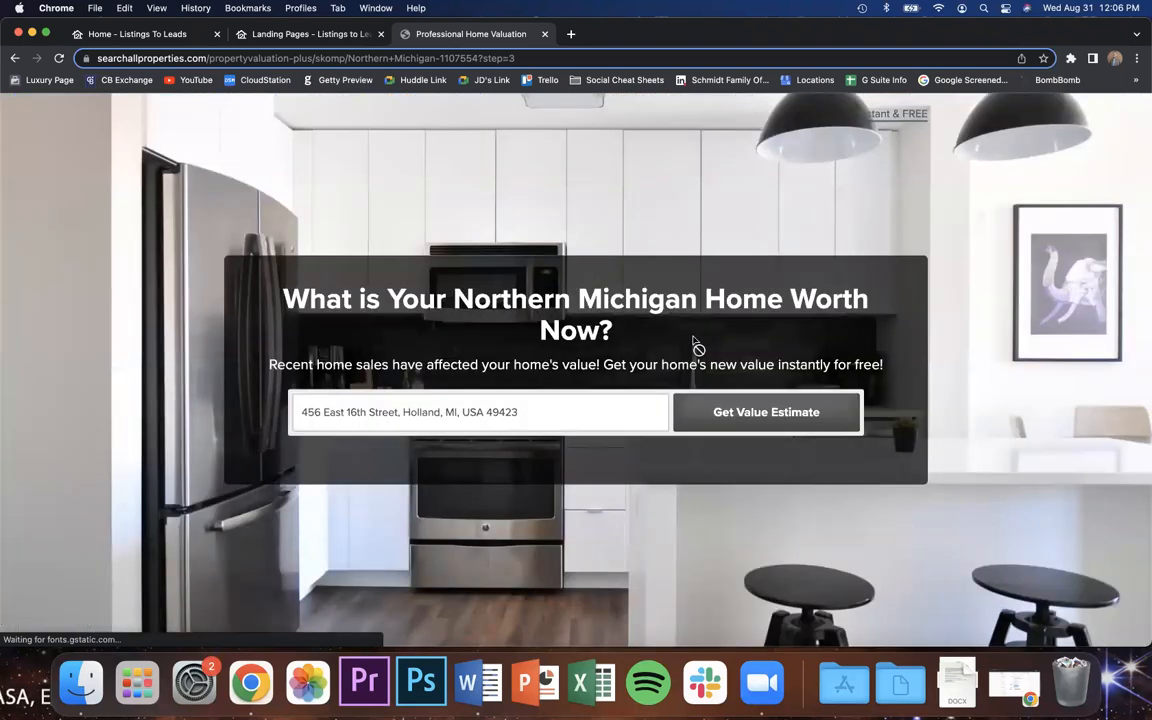
{"action": "left_click", "coordinate": [766, 412]}
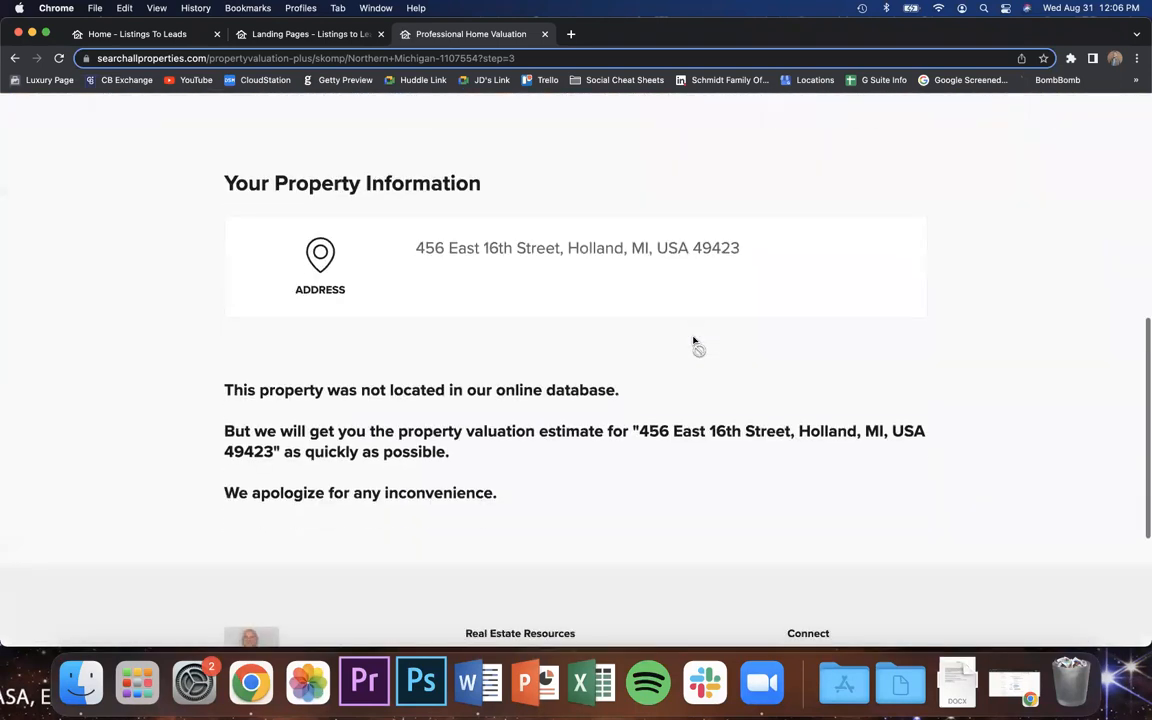
{"action": "mouse_move", "coordinate": [420, 388]}
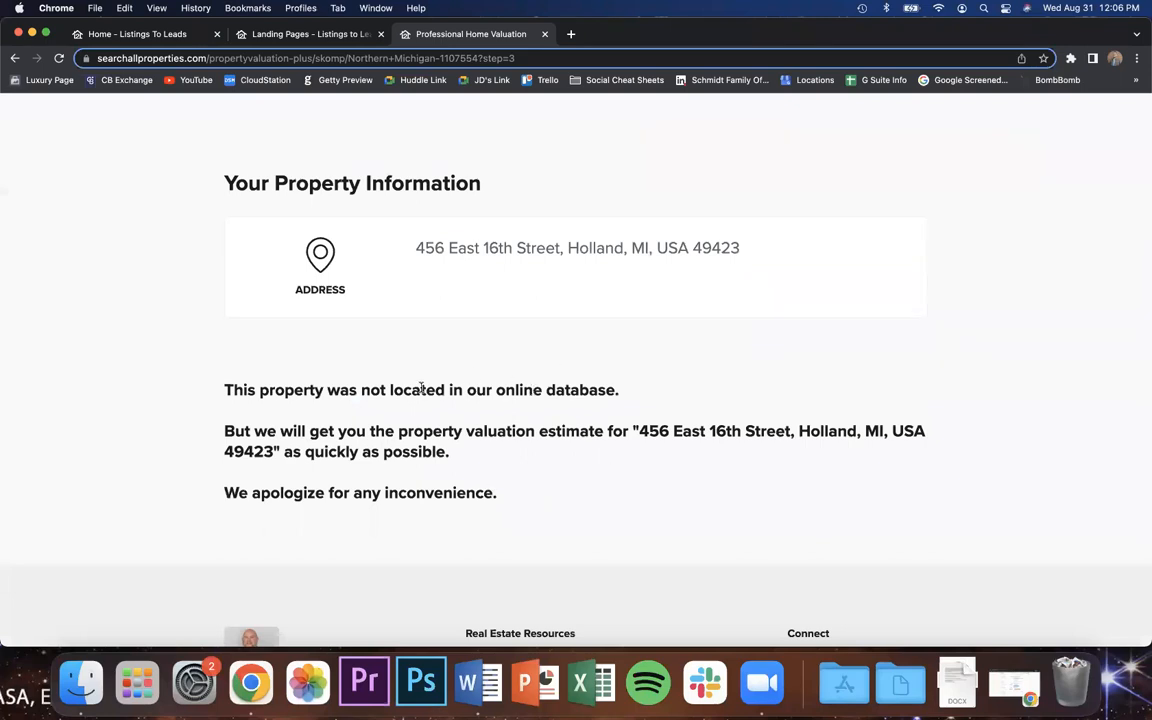
{"action": "mouse_move", "coordinate": [744, 384]}
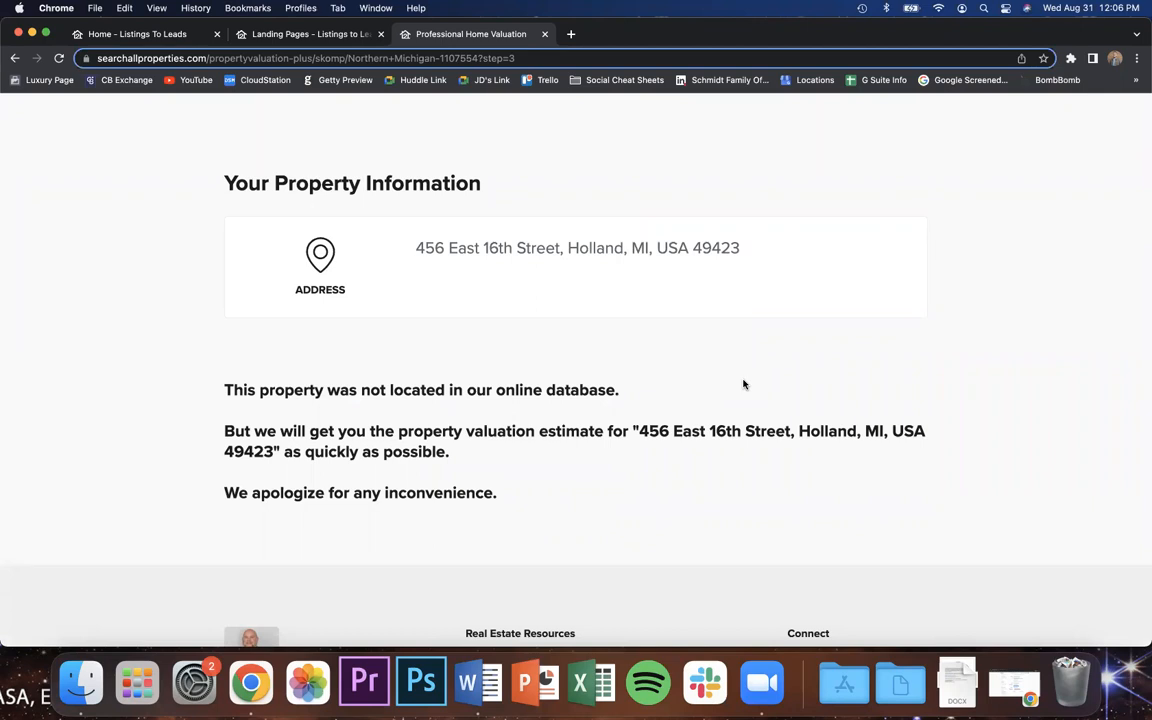
{"action": "mouse_move", "coordinate": [587, 328]}
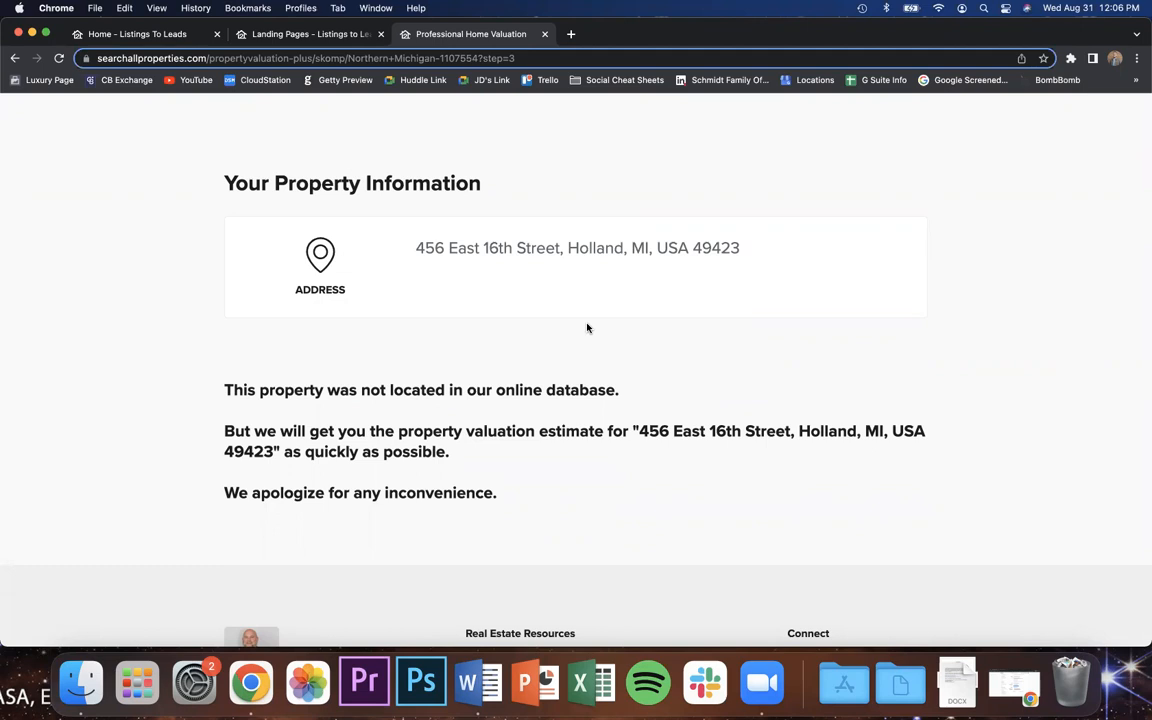
{"action": "mouse_move", "coordinate": [395, 246]}
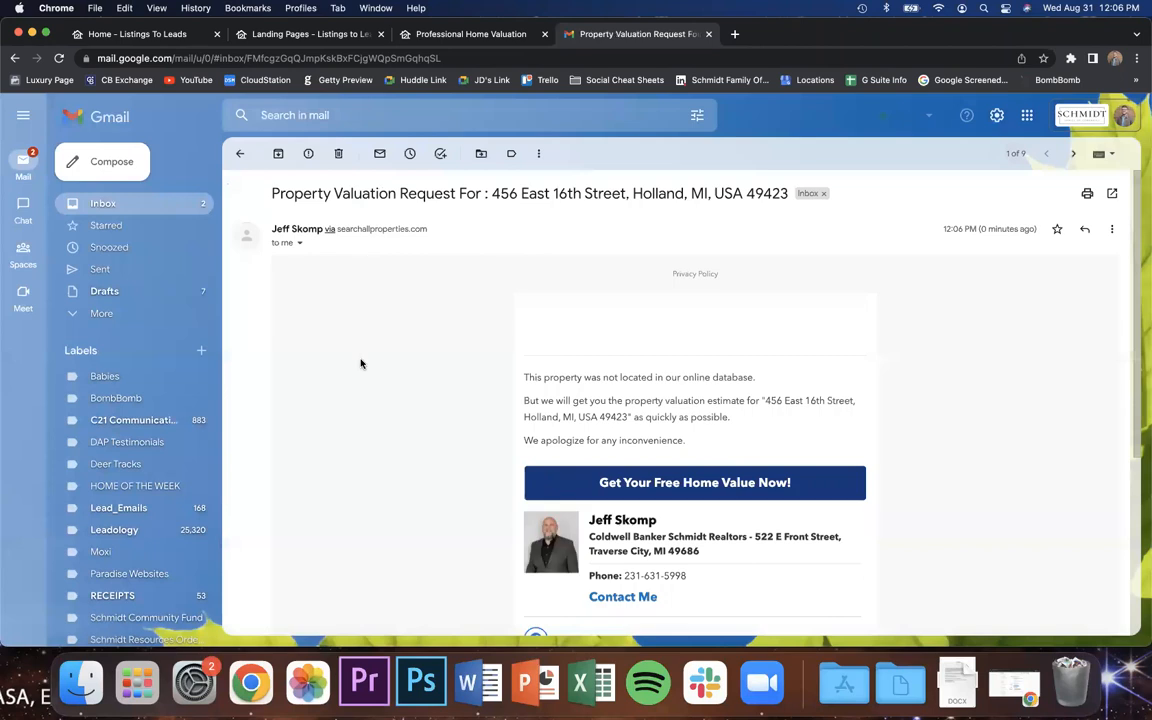
{"action": "scroll", "scroll_direction": "down", "scroll_amount": 3}
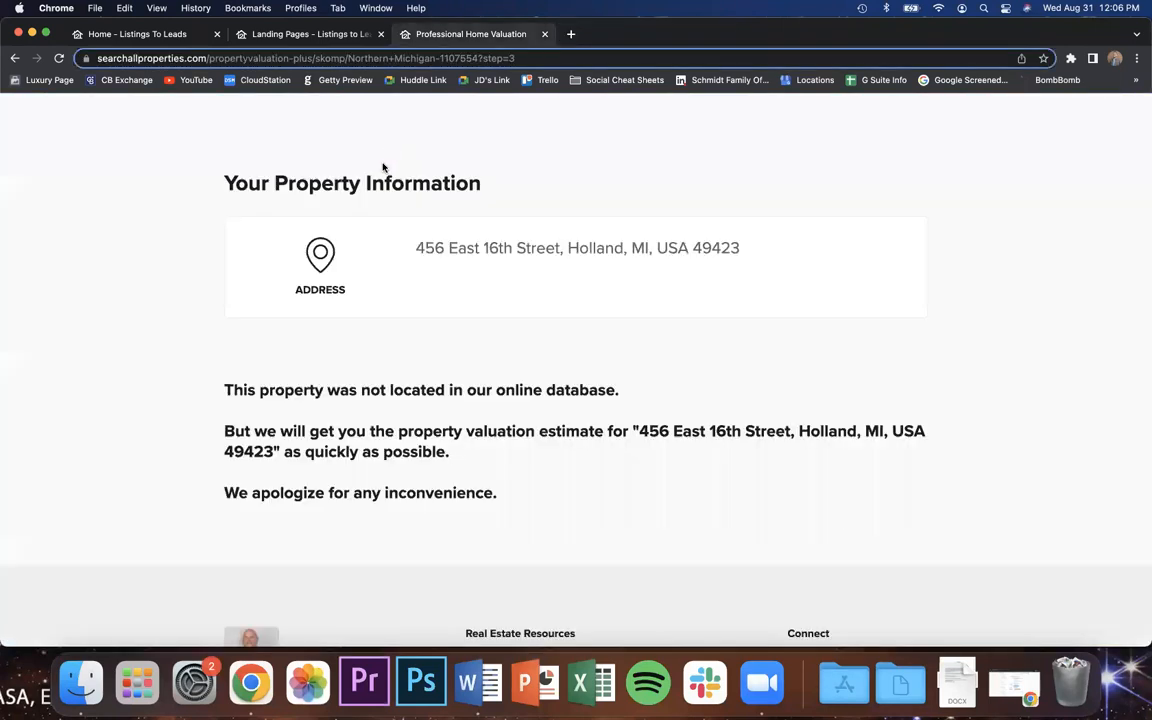
{"action": "scroll", "scroll_direction": "up", "scroll_amount": 3}
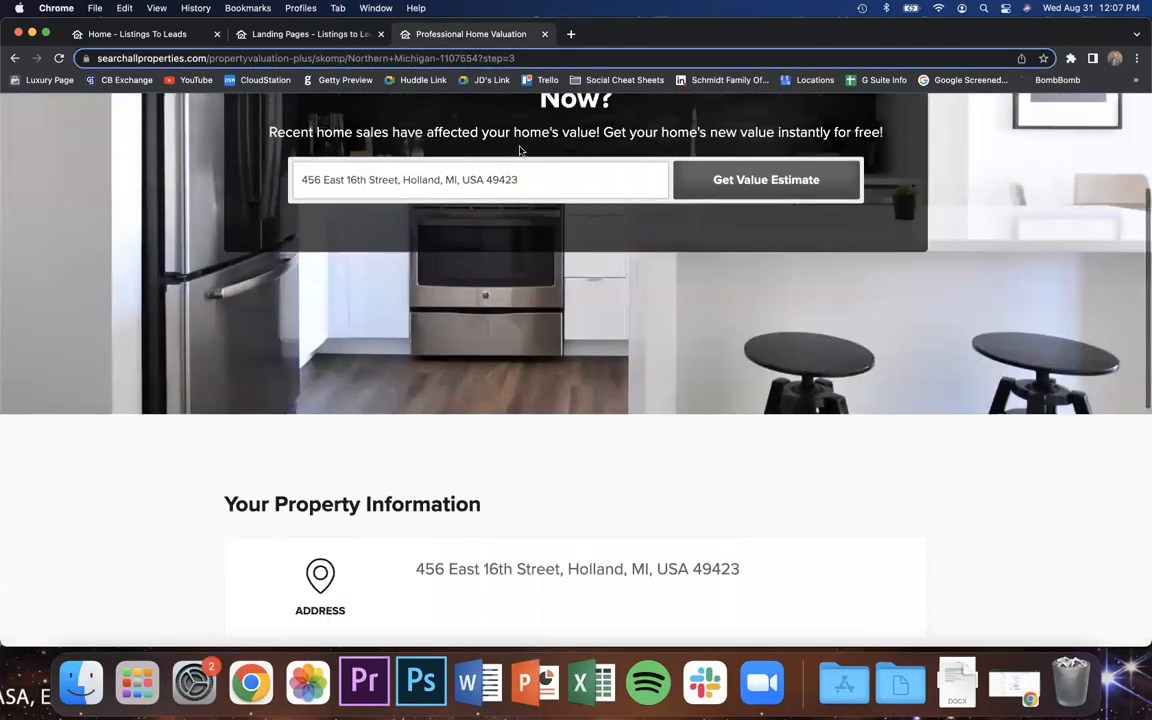
{"action": "scroll", "scroll_direction": "up", "scroll_amount": 3}
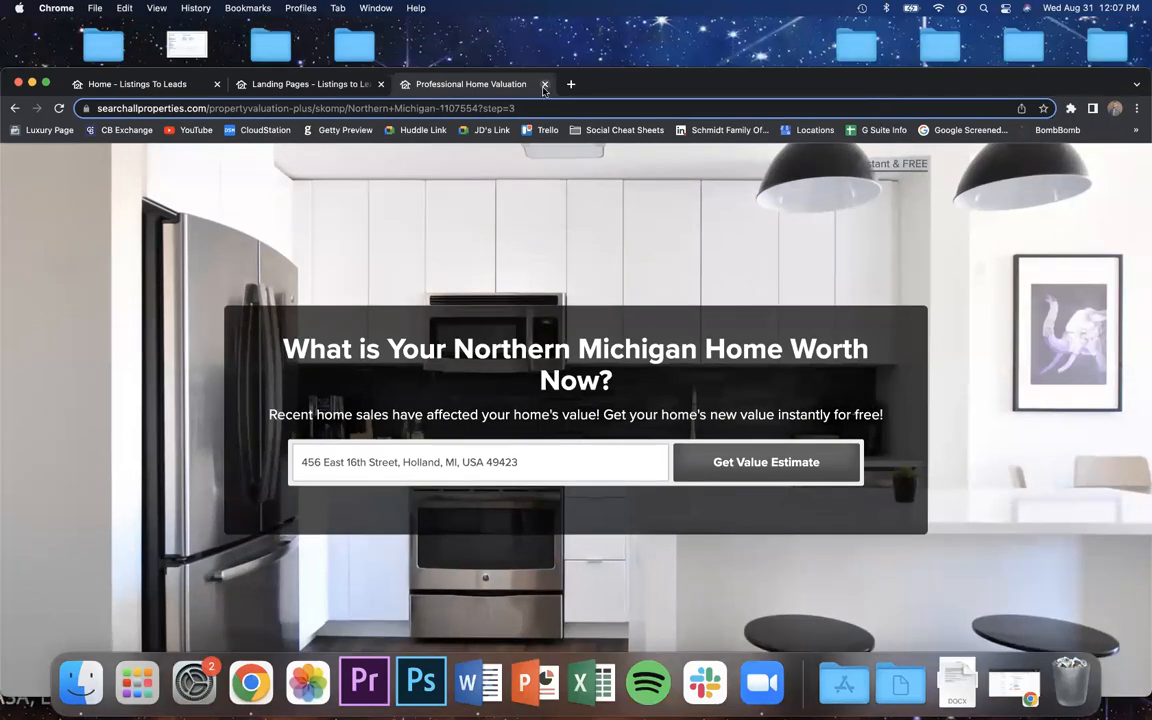
Close the Professional Home Valuation preview tab to get back to the Landing Pages list.
{"action": "left_click", "coordinate": [544, 84]}
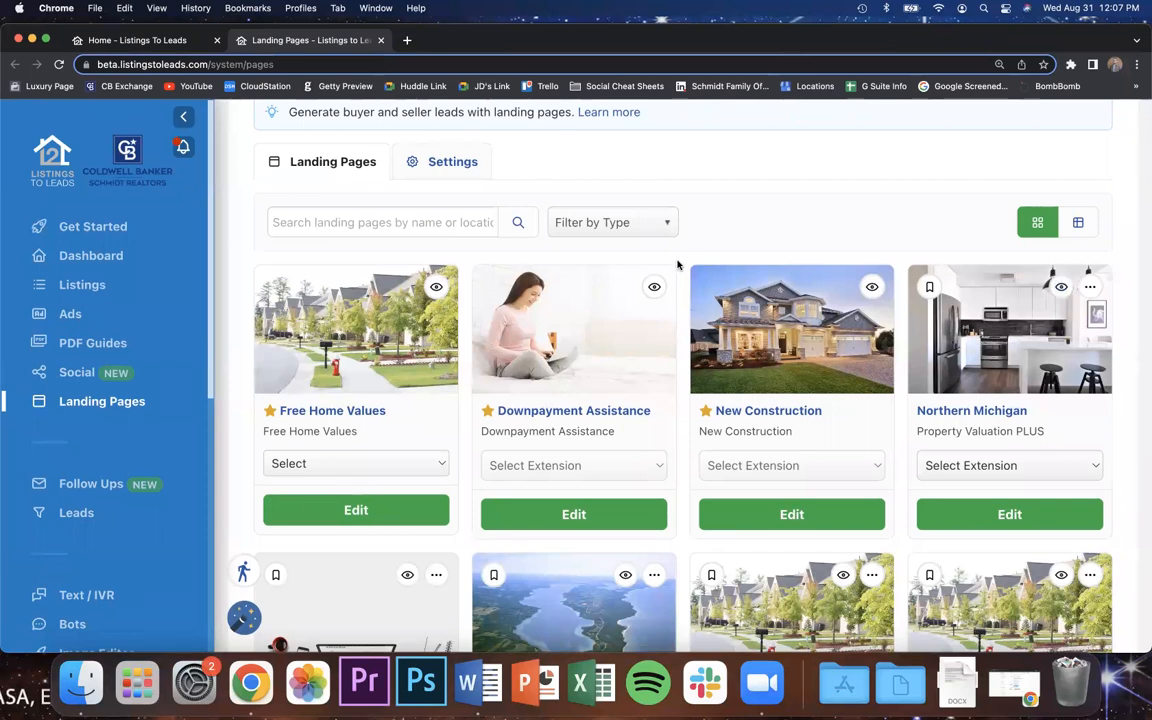
{"action": "mouse_move", "coordinate": [230, 370]}
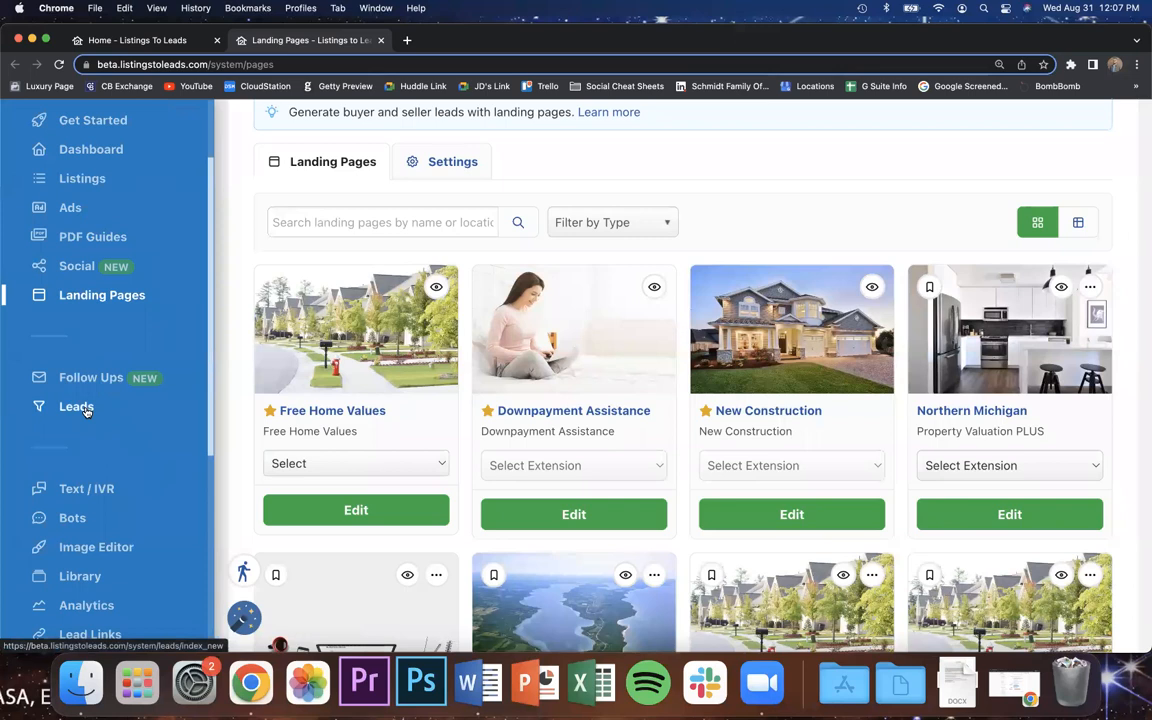
Delete the Unknown Northern Michigan test lead from Leads, then close the Leads tab.
{"action": "left_click", "coordinate": [76, 406]}
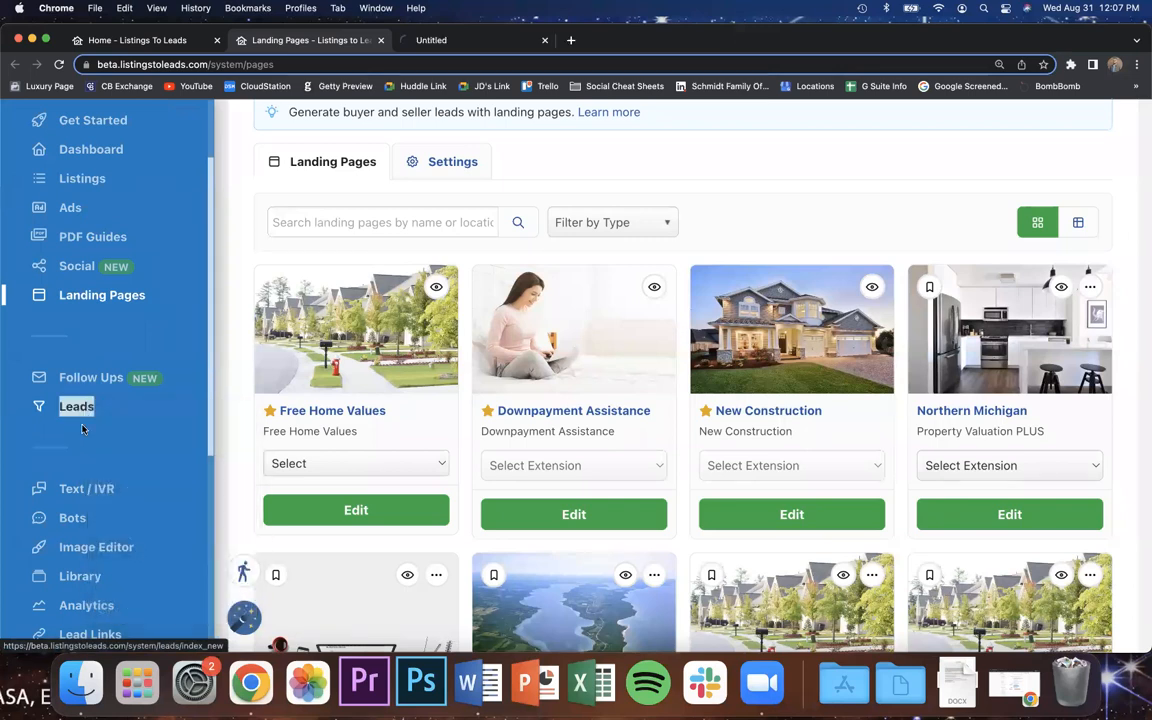
{"action": "left_click", "coordinate": [76, 406]}
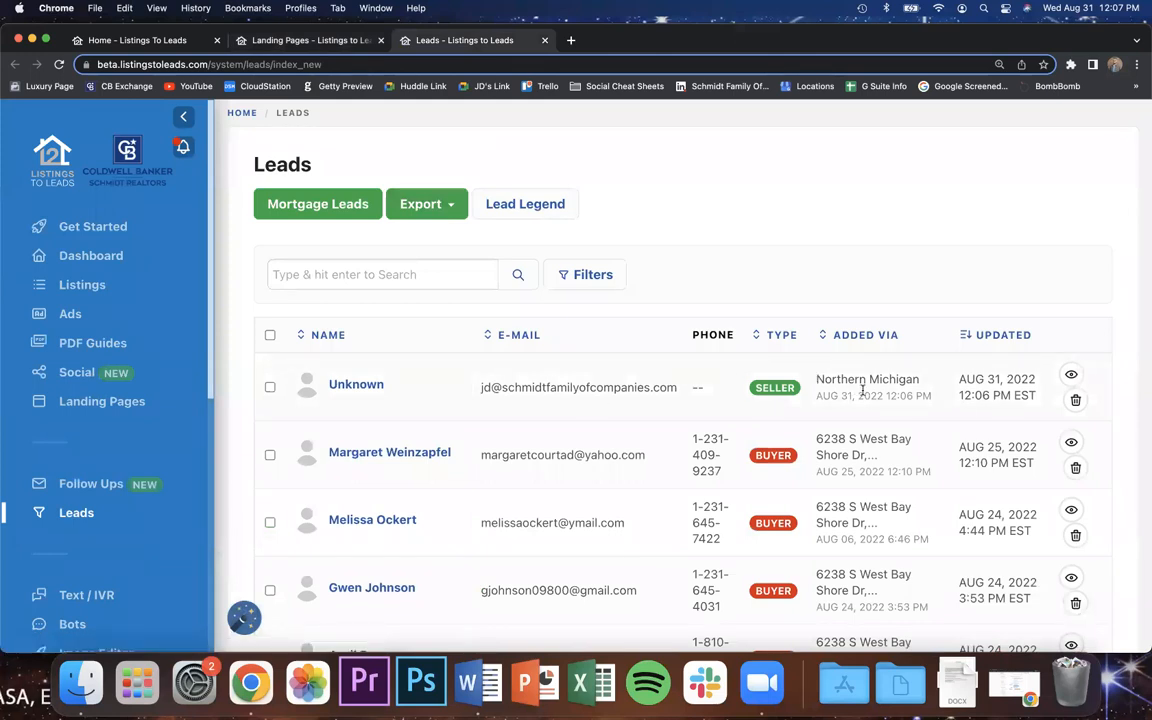
{"action": "mouse_move", "coordinate": [1040, 398]}
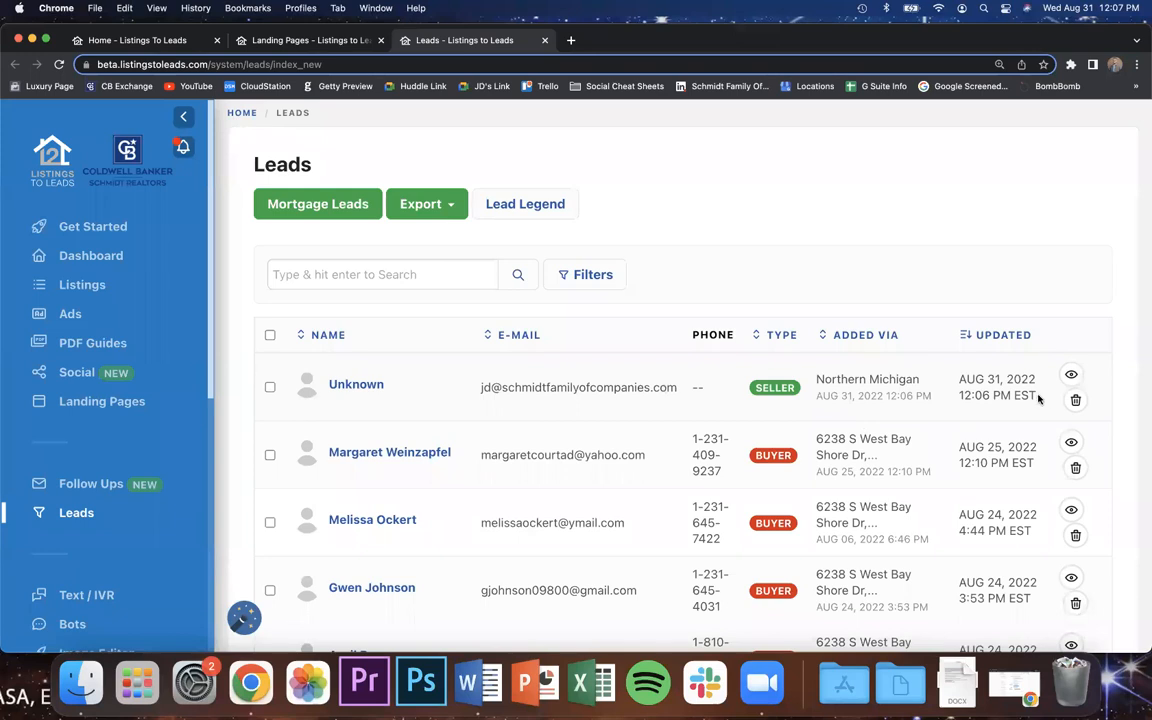
{"action": "mouse_move", "coordinate": [1075, 400]}
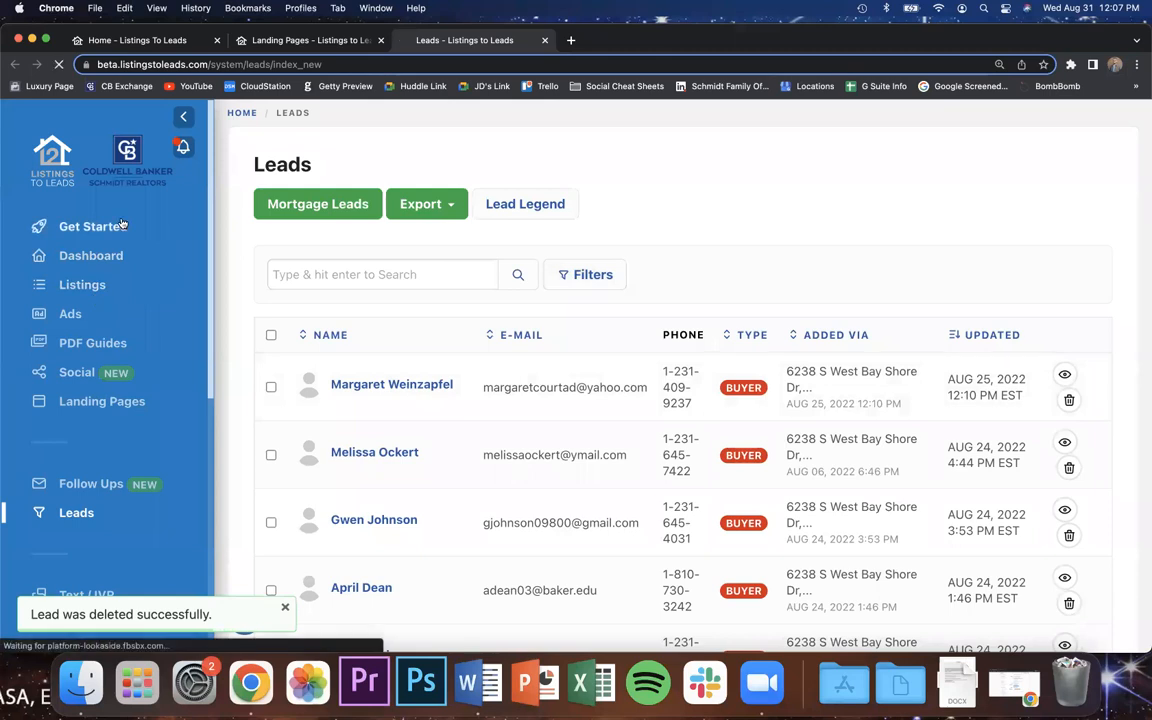
{"action": "left_click", "coordinate": [93, 226]}
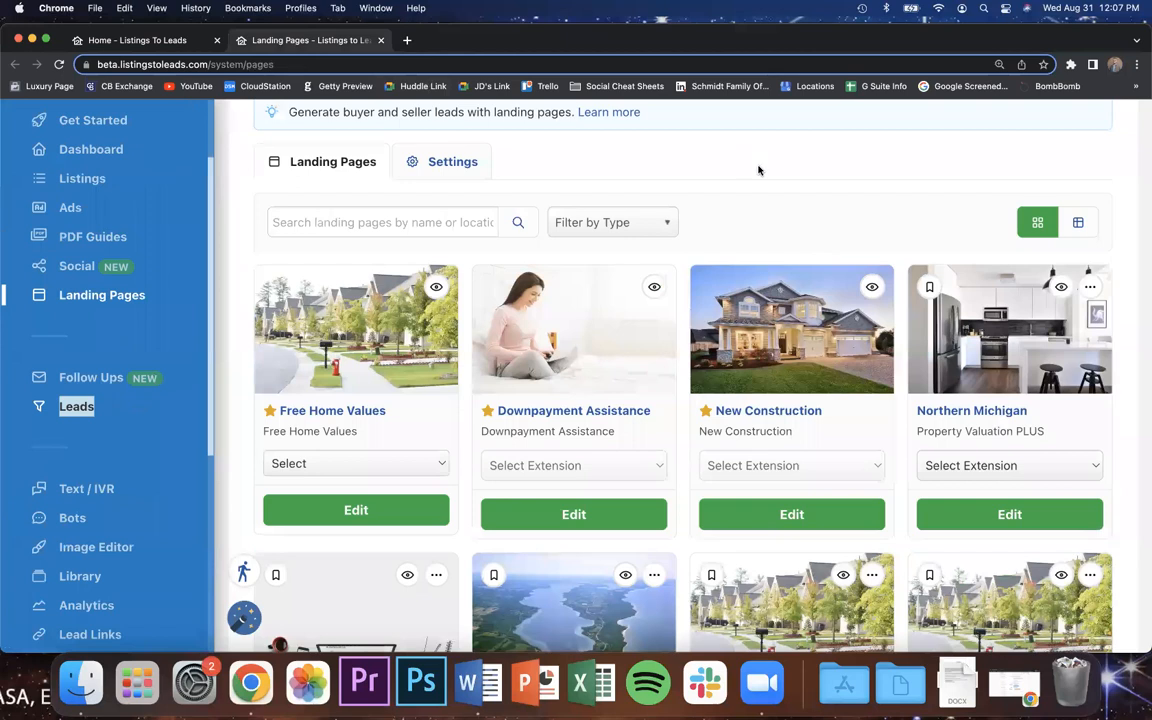
{"action": "mouse_move", "coordinate": [890, 307]}
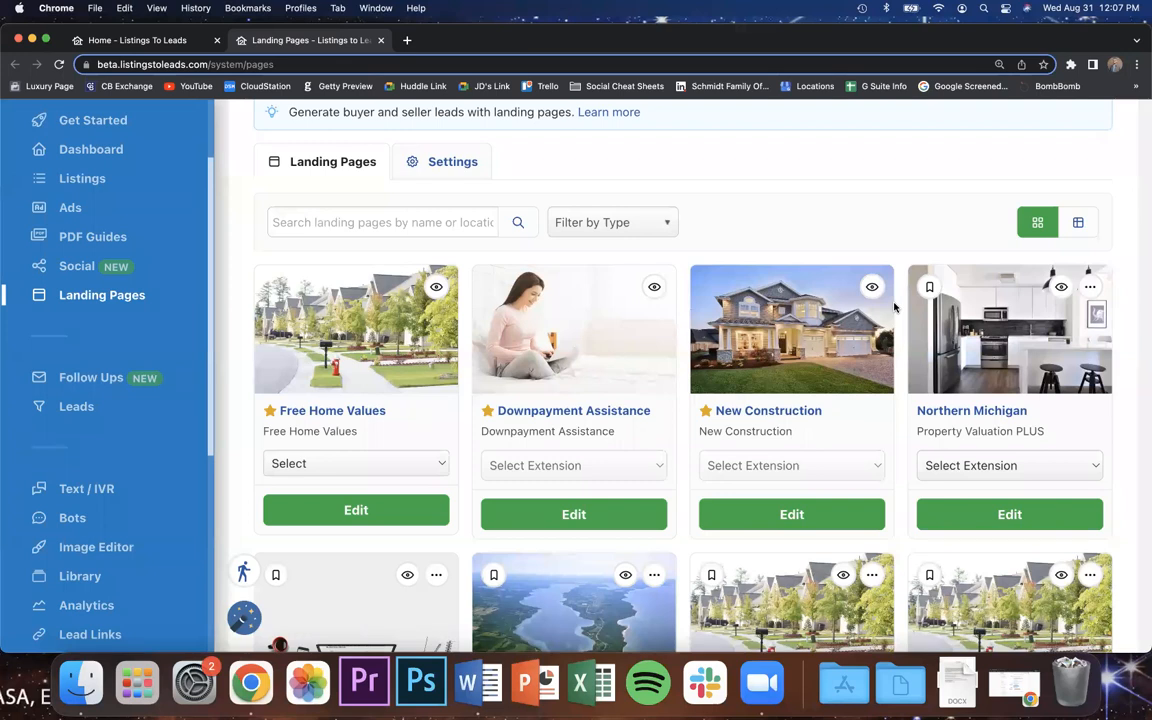
{"action": "scroll", "scroll_direction": "up", "scroll_amount": 3}
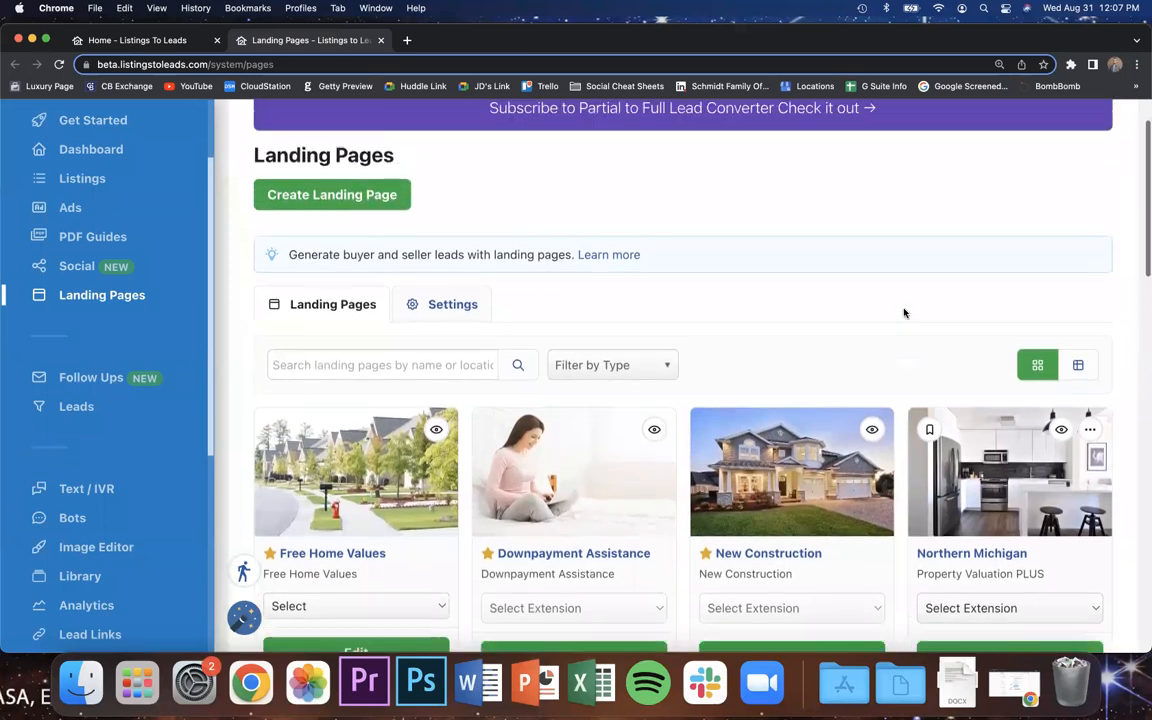
{"action": "scroll", "scroll_direction": "up", "scroll_amount": 3}
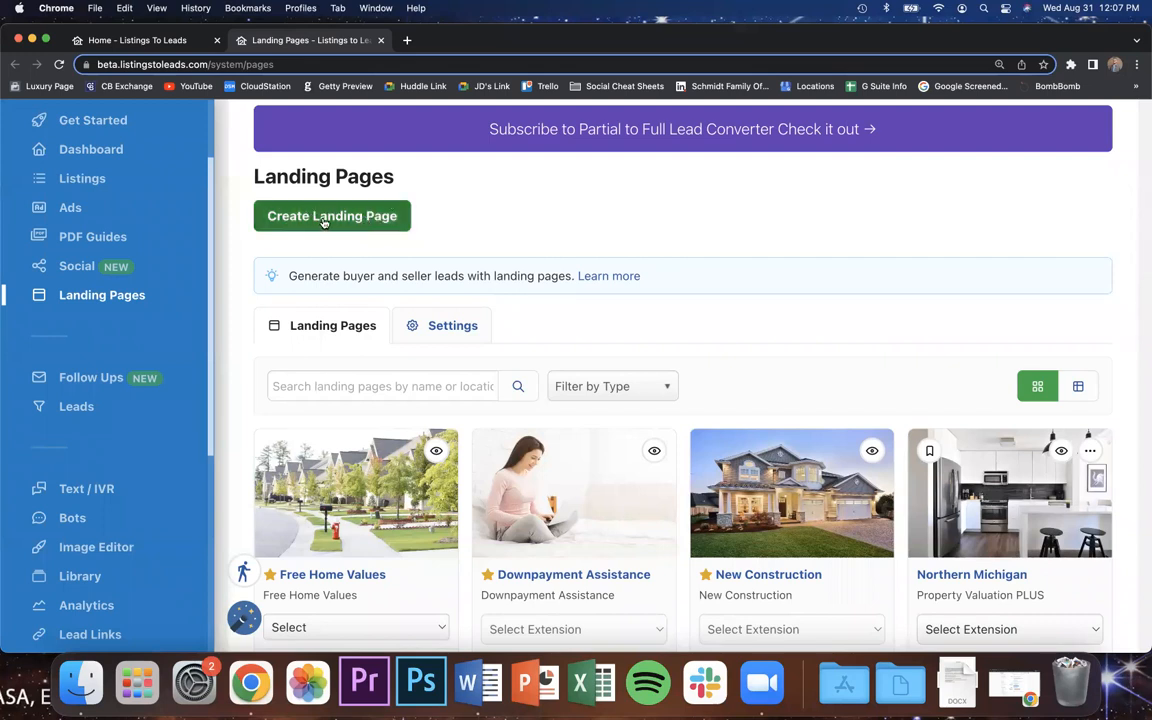
{"action": "left_click", "coordinate": [332, 216]}
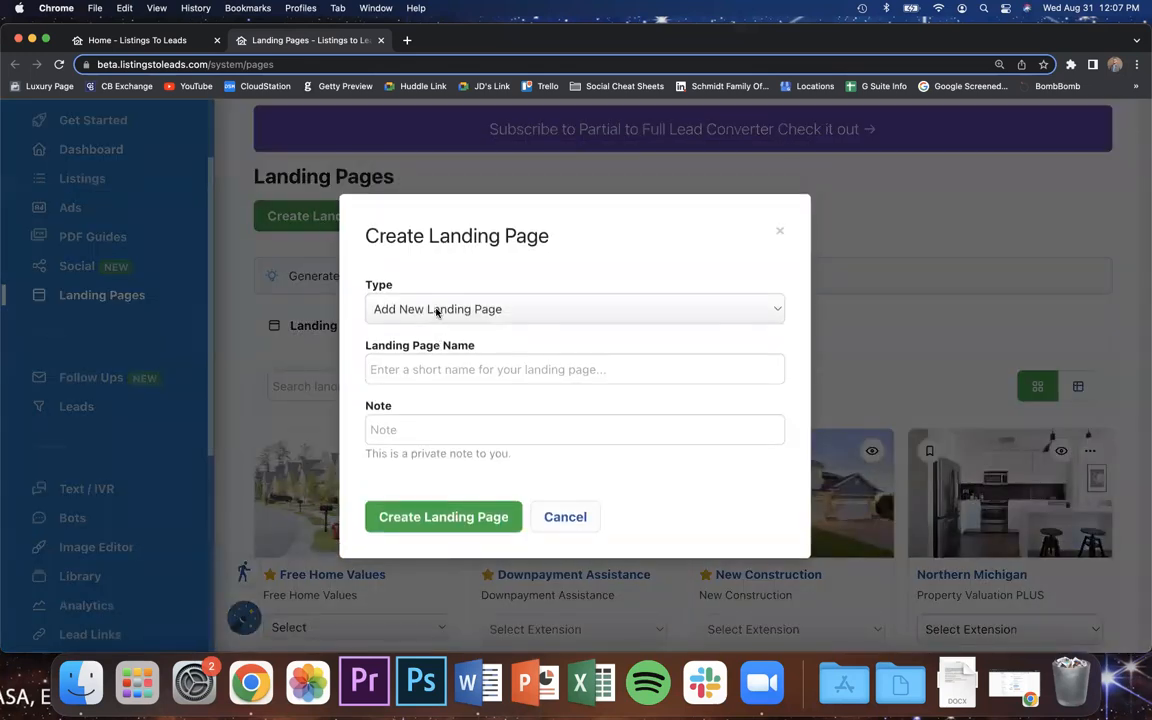
{"action": "left_click", "coordinate": [574, 309]}
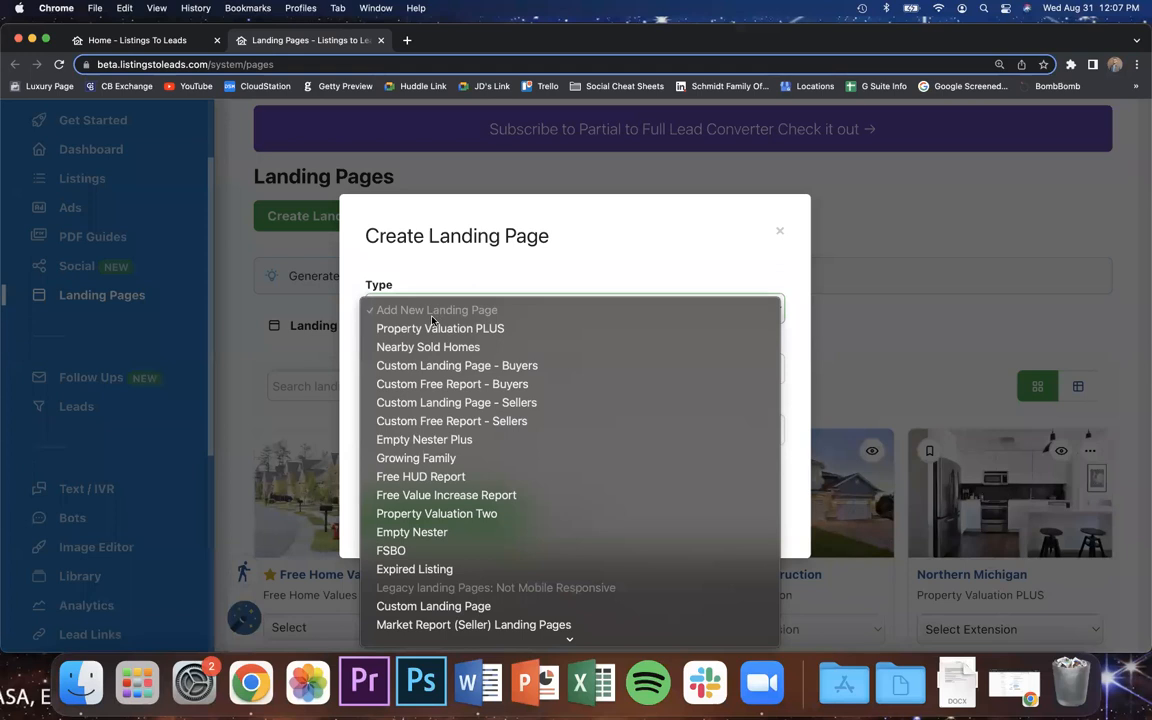
{"action": "left_click", "coordinate": [437, 309]}
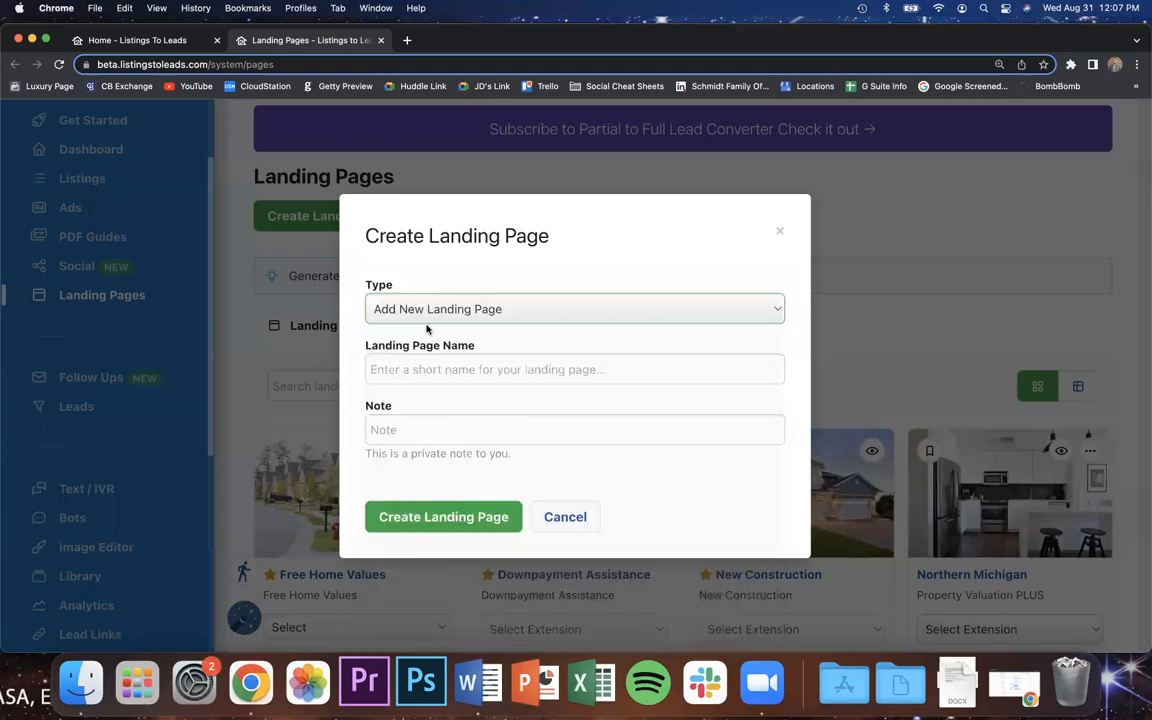
{"action": "left_click", "coordinate": [575, 309]}
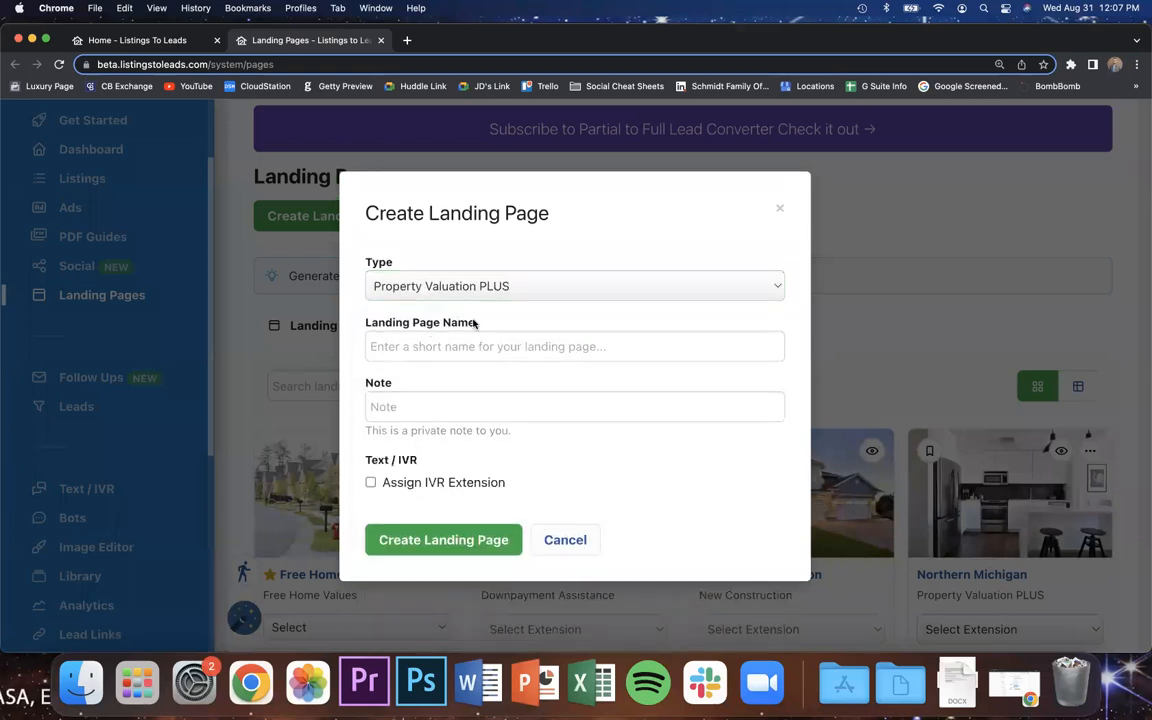
{"action": "left_click", "coordinate": [574, 346]}
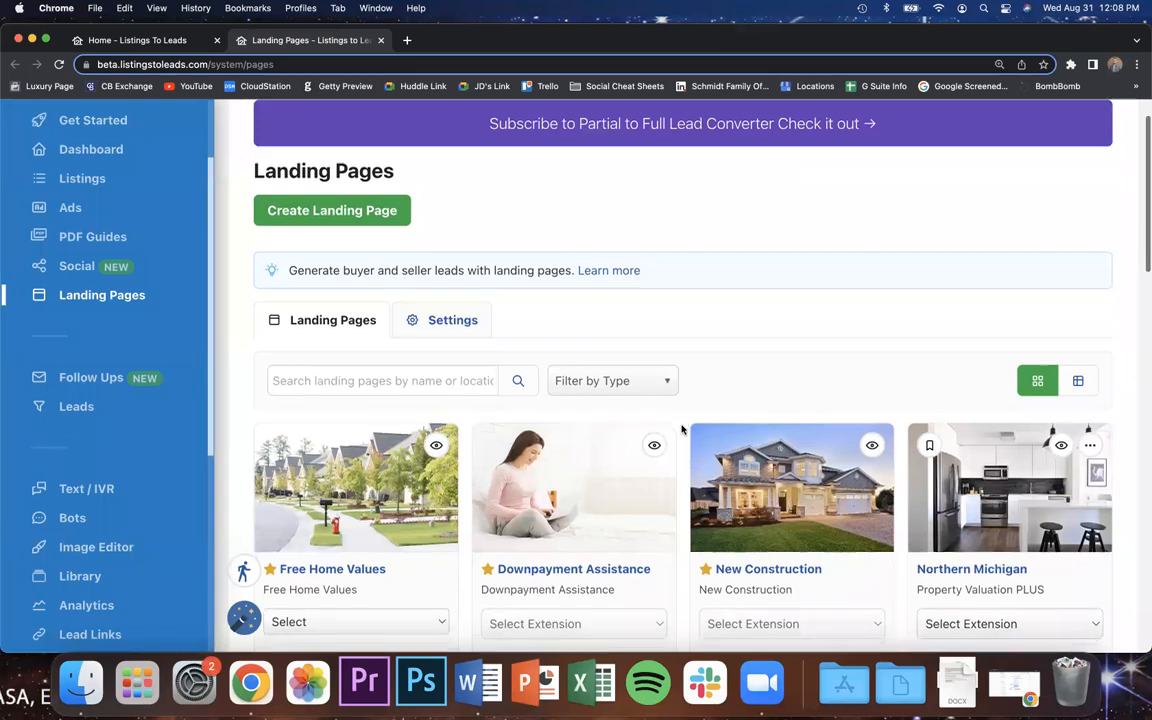
{"action": "scroll", "scroll_direction": "down", "scroll_amount": 3}
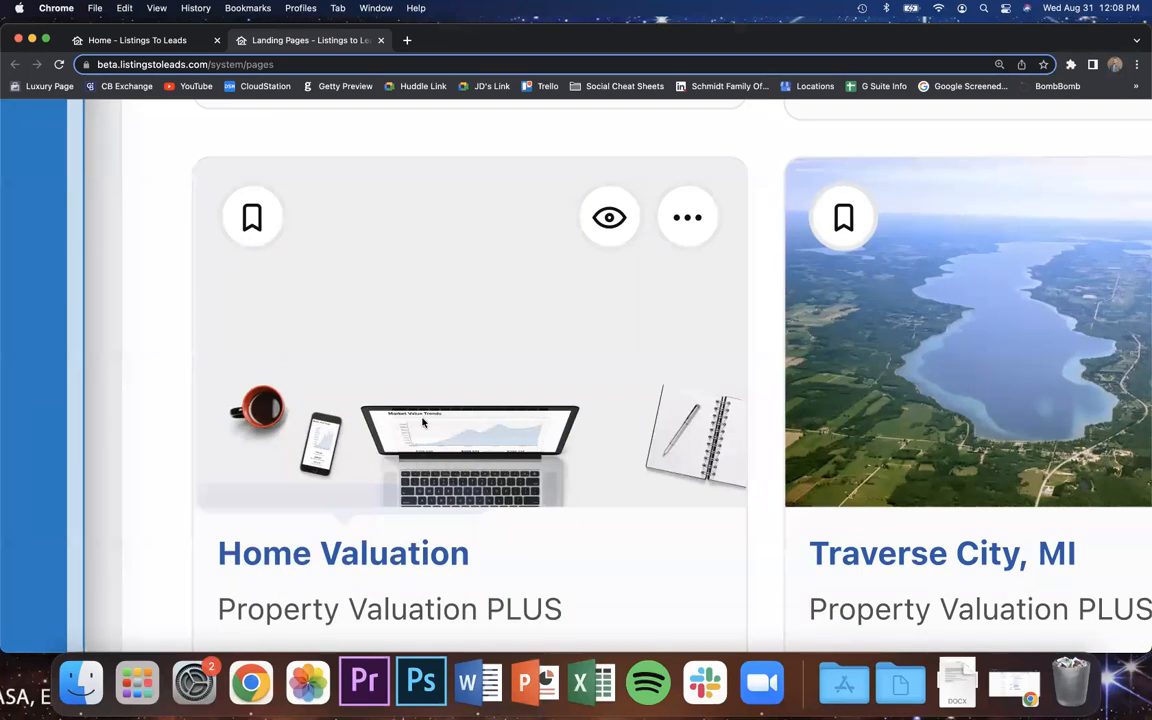
{"action": "mouse_move", "coordinate": [127, 545]}
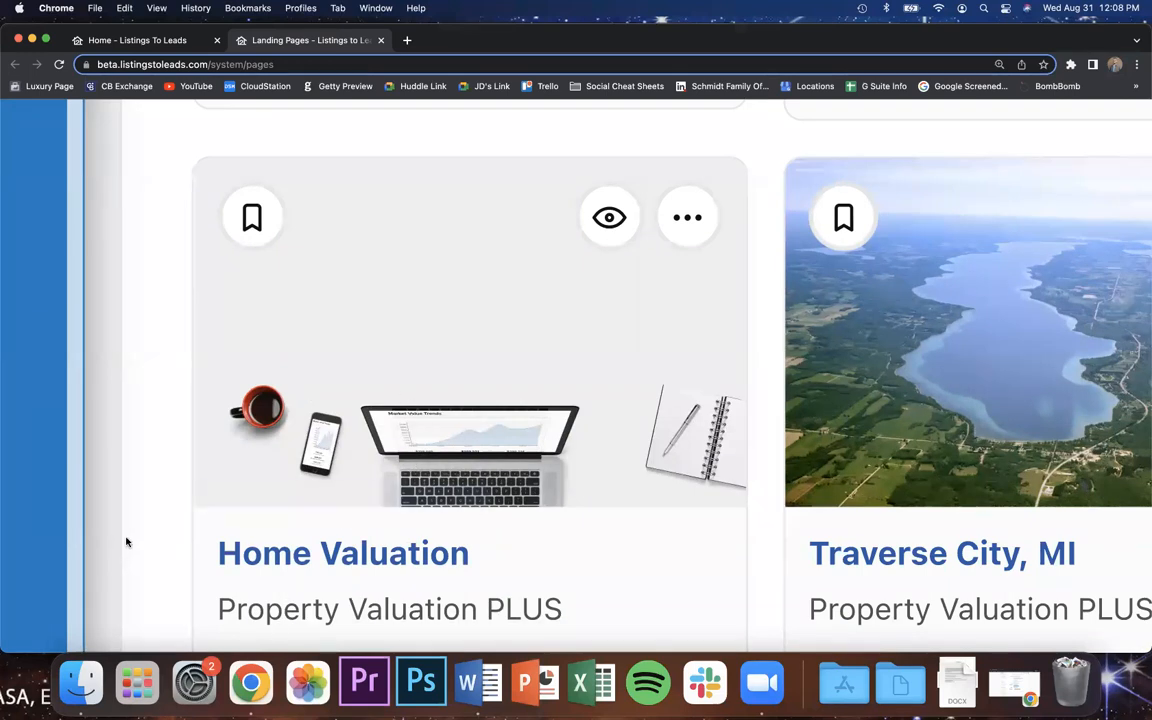
{"action": "mouse_move", "coordinate": [406, 443]}
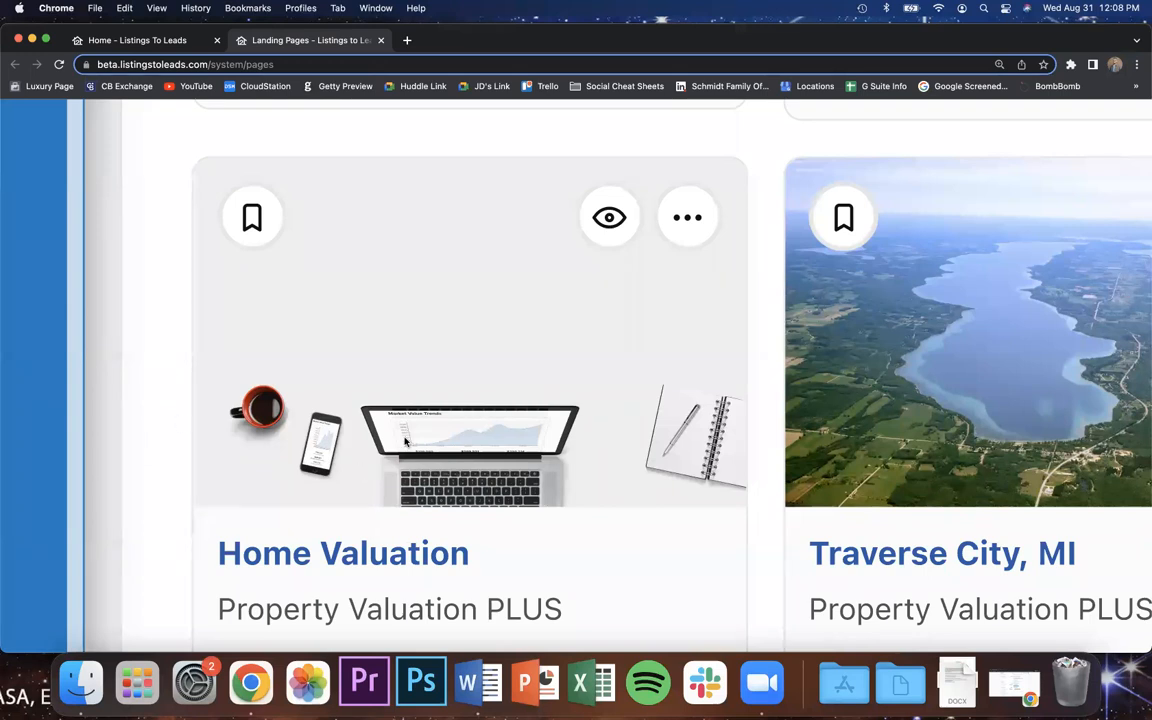
{"action": "mouse_move", "coordinate": [108, 486]}
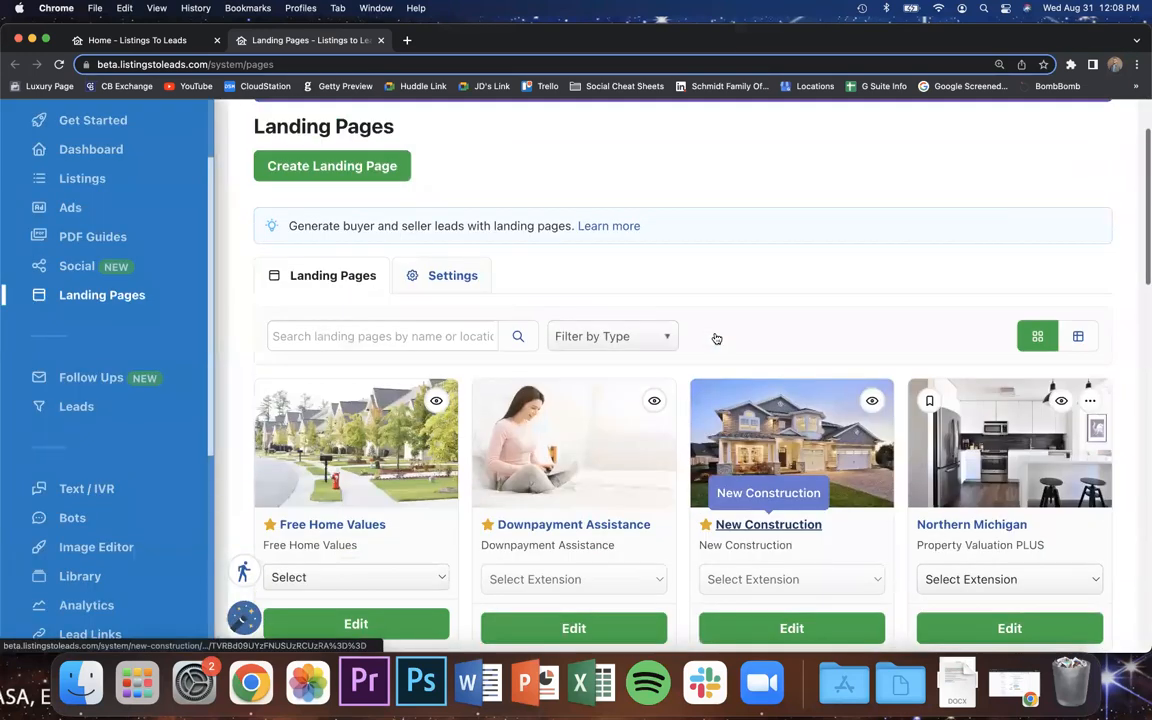
{"action": "scroll", "scroll_direction": "down", "scroll_amount": 3}
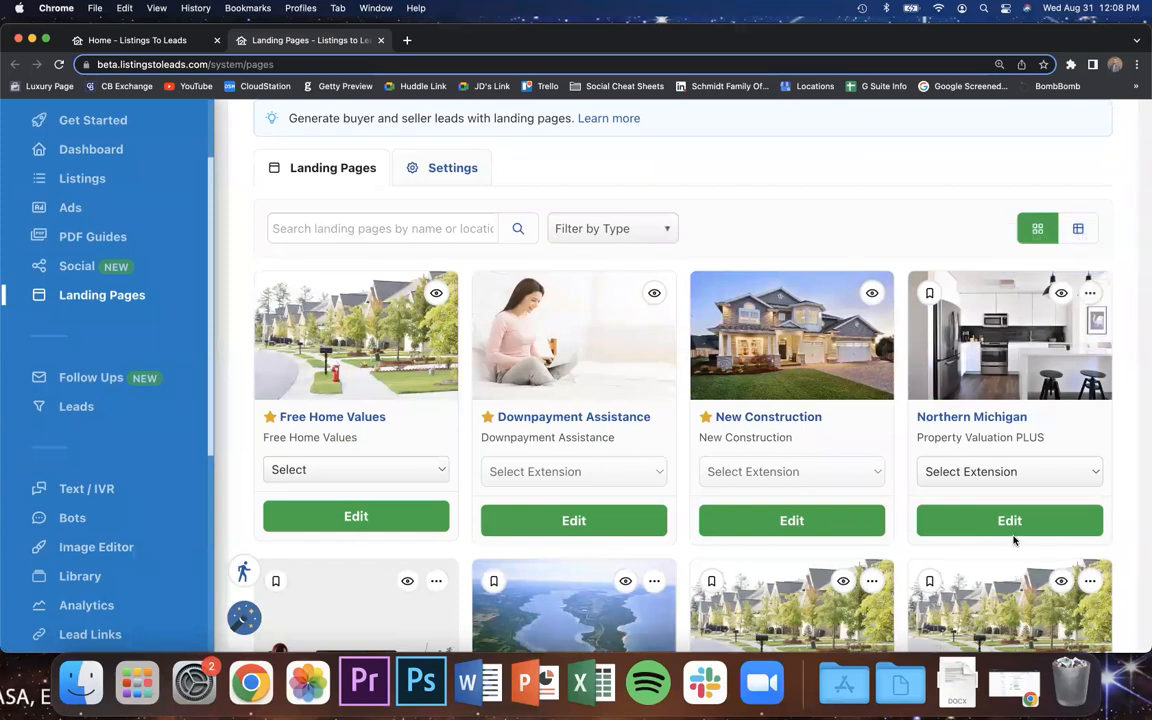
Edit the Northern Michigan page and expand its Social Media Share Image section.
{"action": "left_click", "coordinate": [1009, 520]}
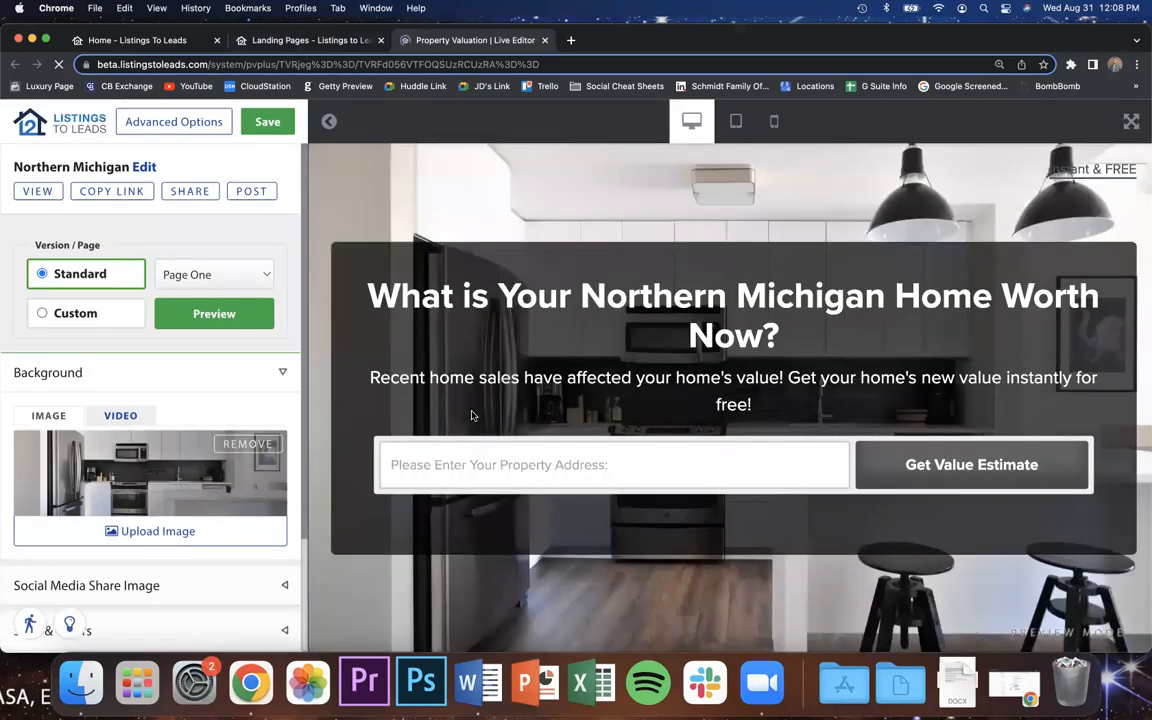
{"action": "mouse_move", "coordinate": [434, 403]}
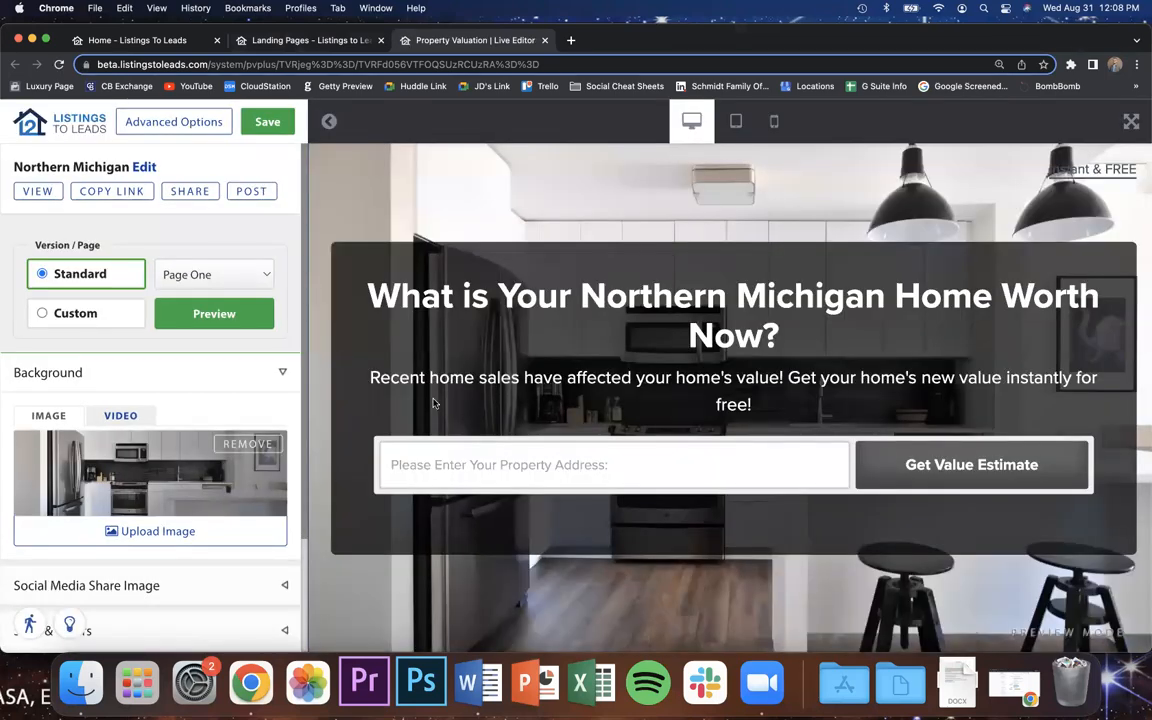
{"action": "scroll", "scroll_direction": "down", "scroll_amount": 3}
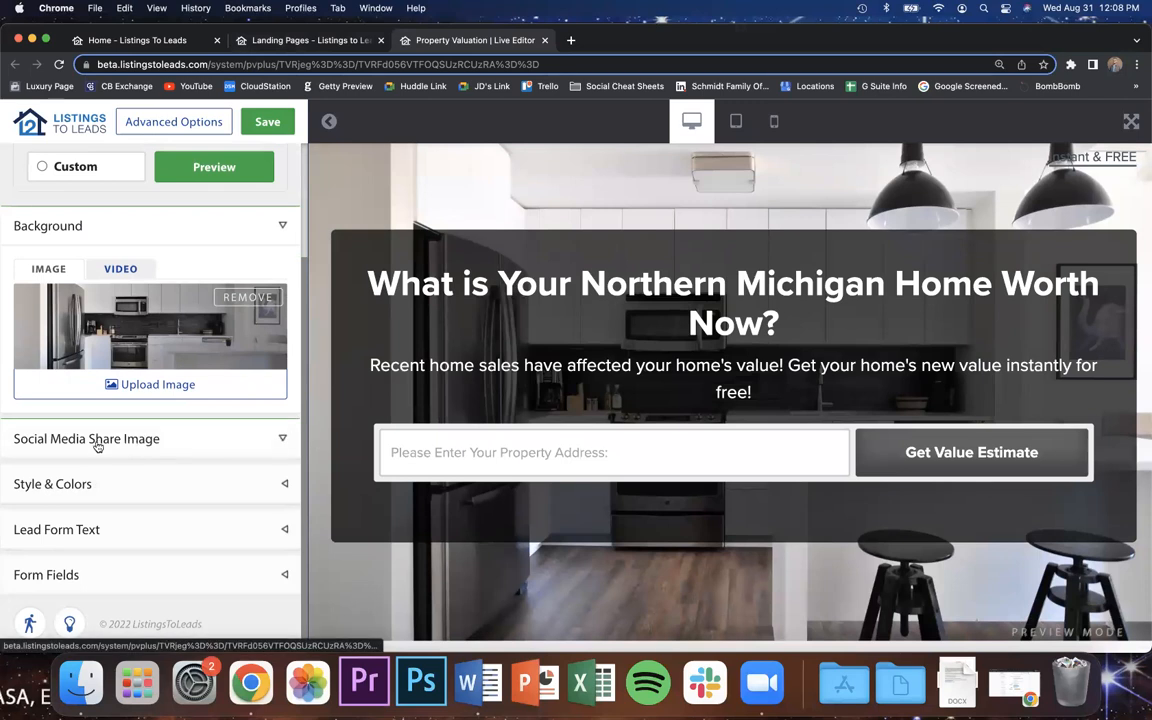
{"action": "left_click", "coordinate": [283, 225]}
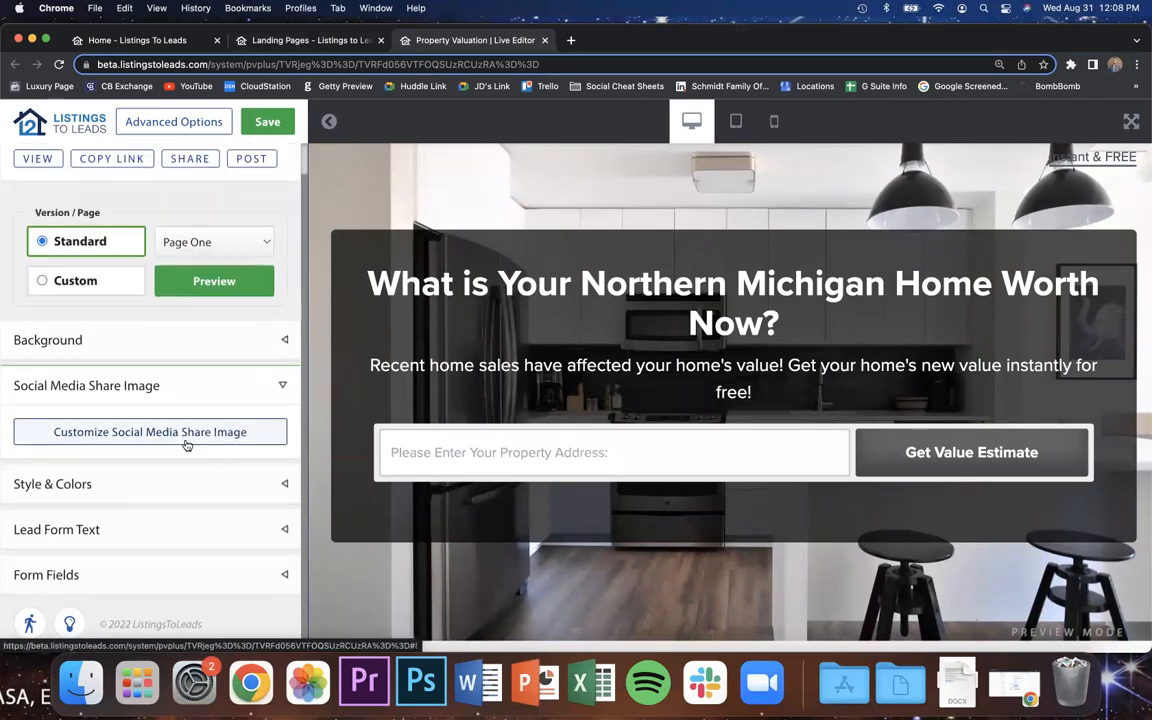
Open the share image editor showing 'Home Values Have Changed!' and browse the template choices.
{"action": "left_click", "coordinate": [149, 431]}
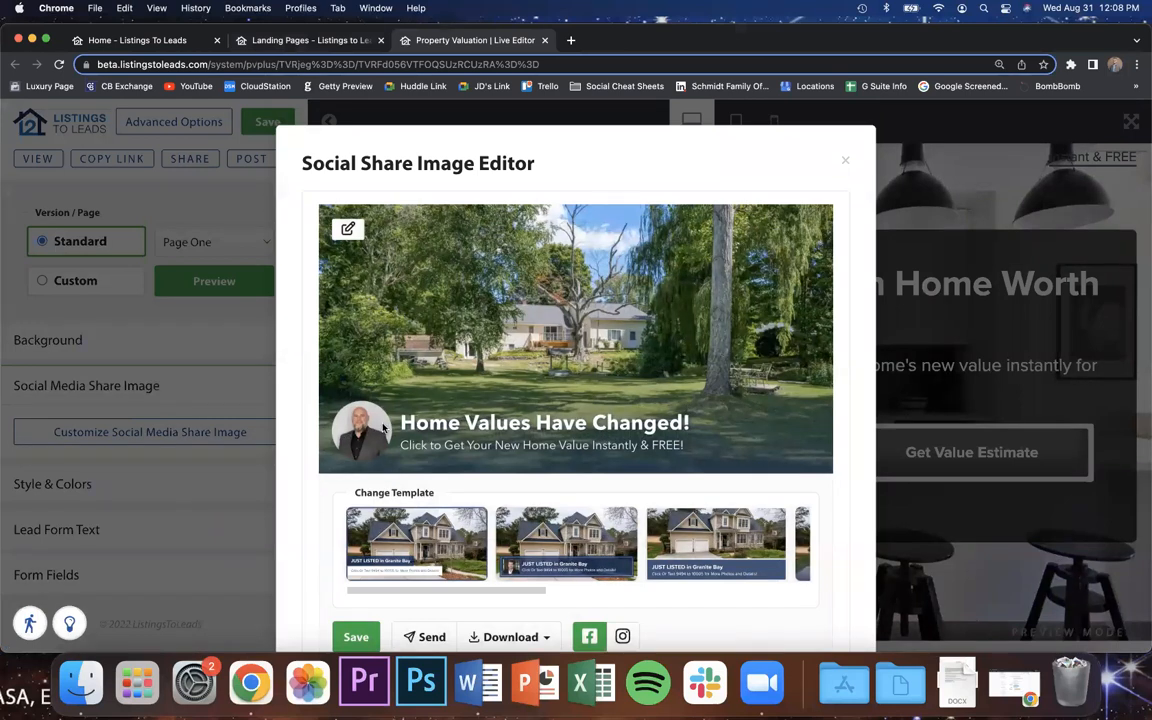
{"action": "mouse_move", "coordinate": [533, 300]}
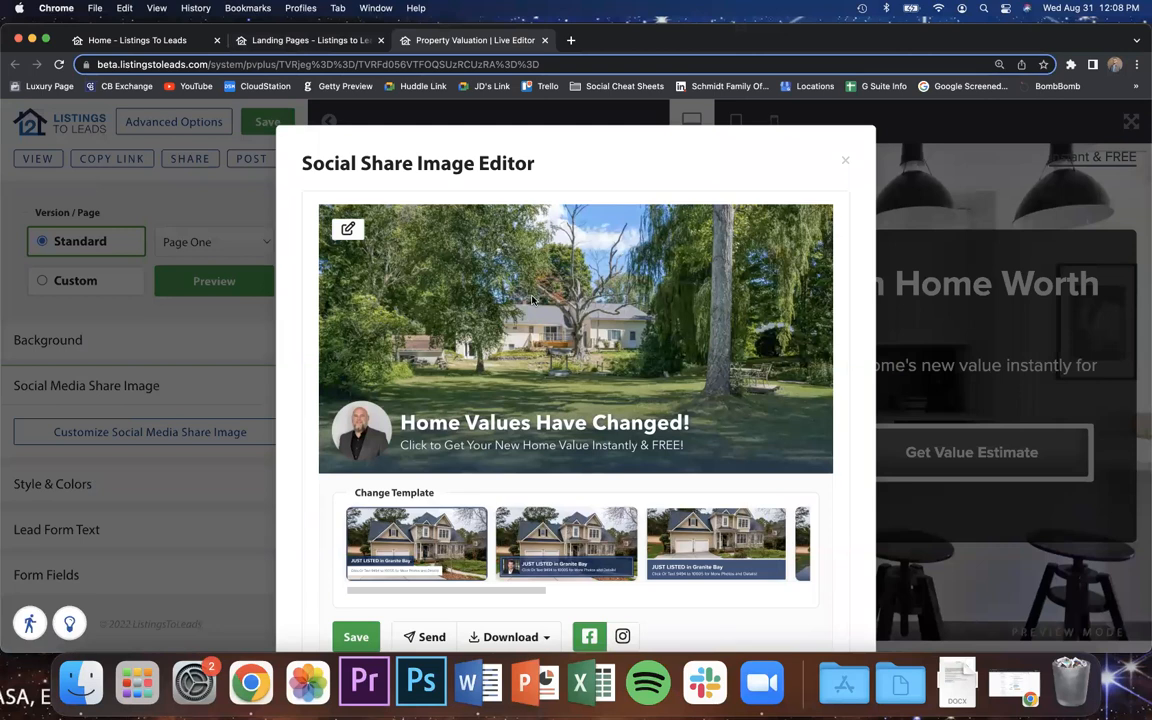
{"action": "scroll", "scroll_direction": "down", "scroll_amount": 3}
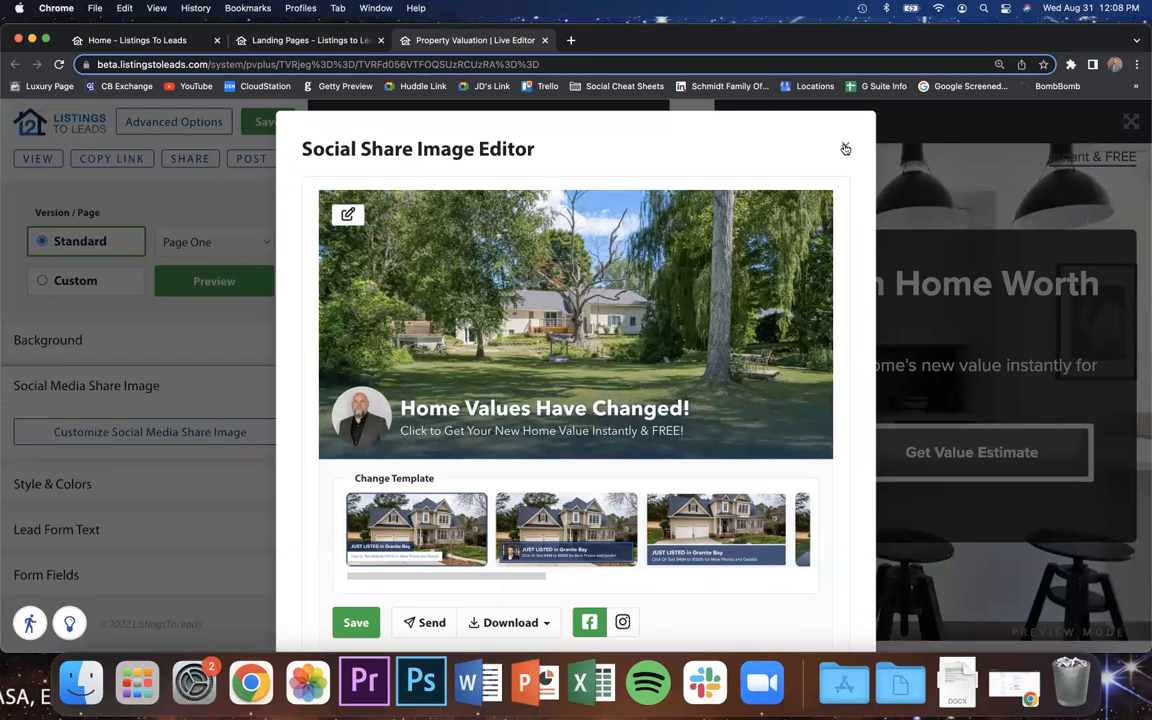
Close the Social Share Image Editor, returning to the Northern Michigan live editor.
{"action": "left_click", "coordinate": [845, 149]}
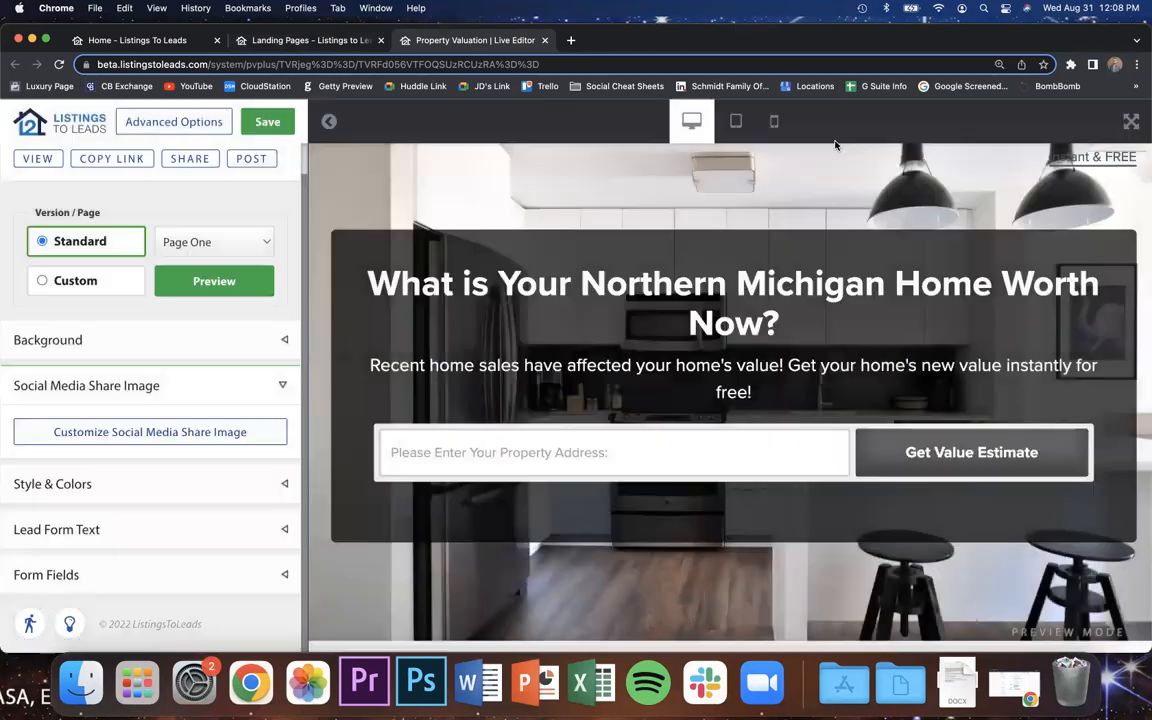
{"action": "mouse_move", "coordinate": [483, 170]}
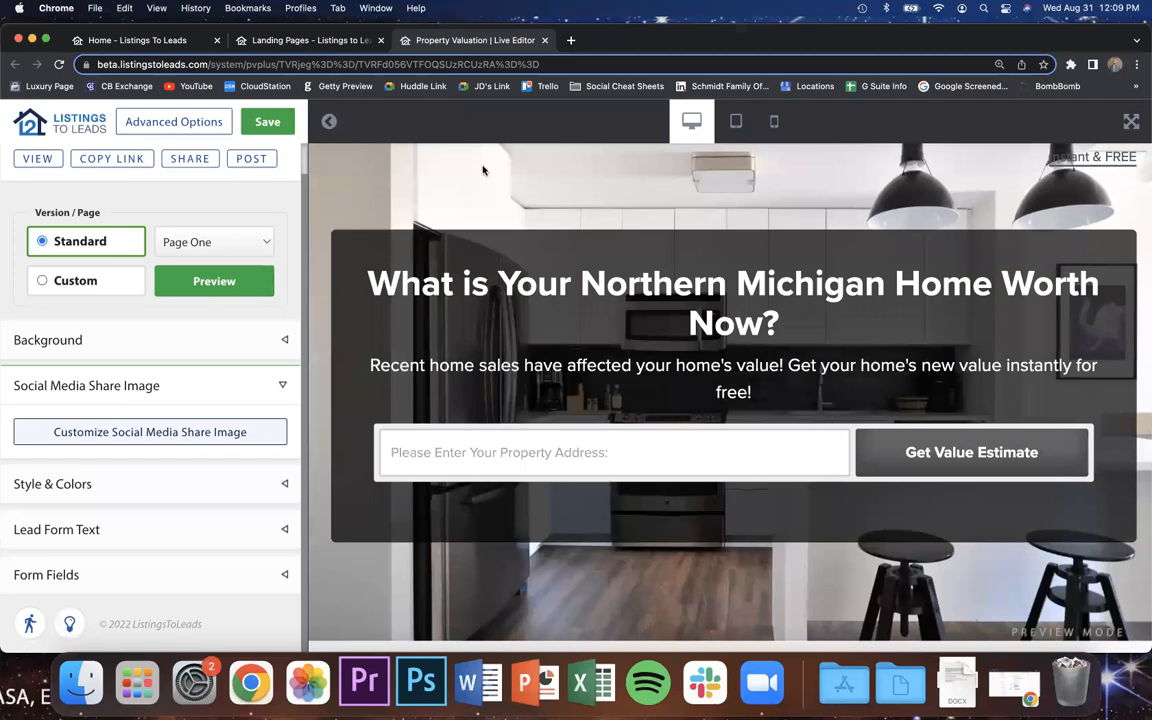
{"action": "mouse_move", "coordinate": [314, 354]}
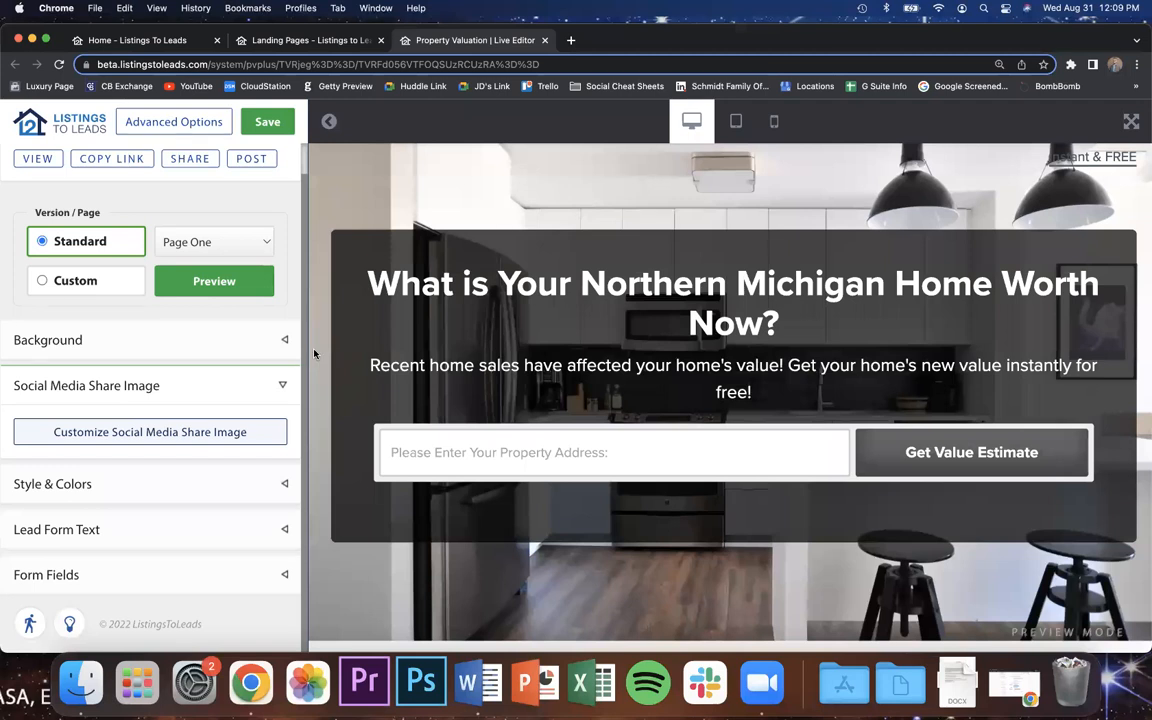
{"action": "mouse_move", "coordinate": [556, 7]}
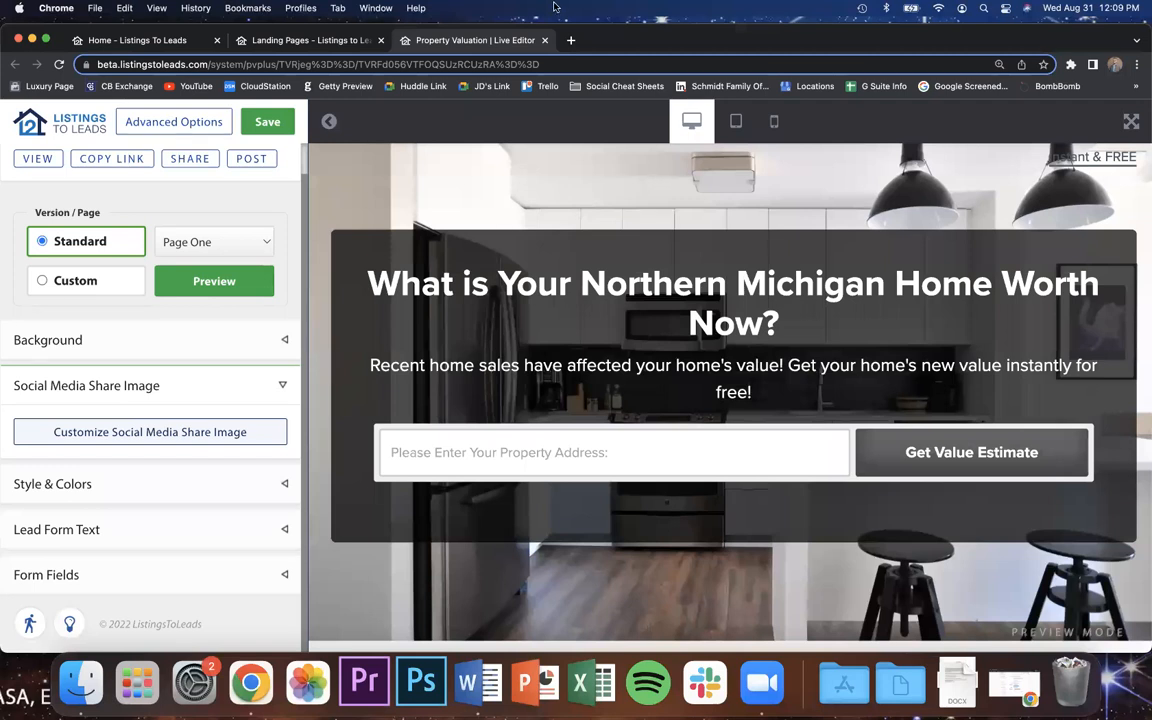
{"action": "mouse_move", "coordinate": [565, 253]}
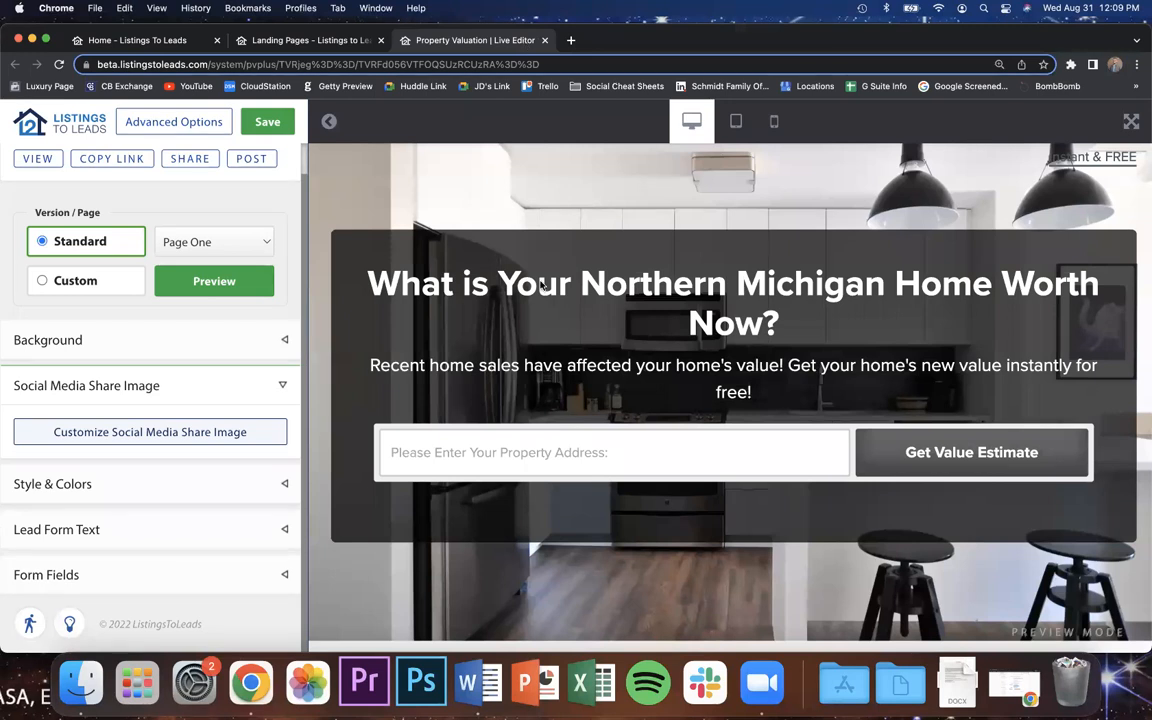
{"action": "mouse_move", "coordinate": [607, 300]}
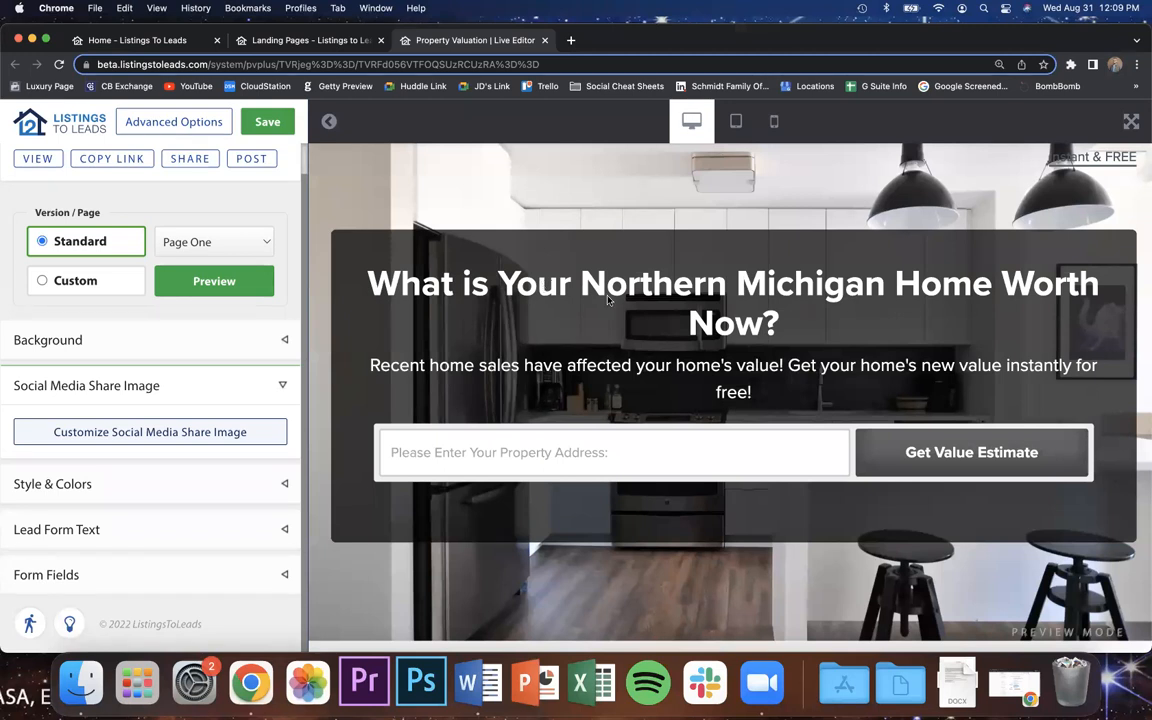
{"action": "mouse_move", "coordinate": [490, 300]}
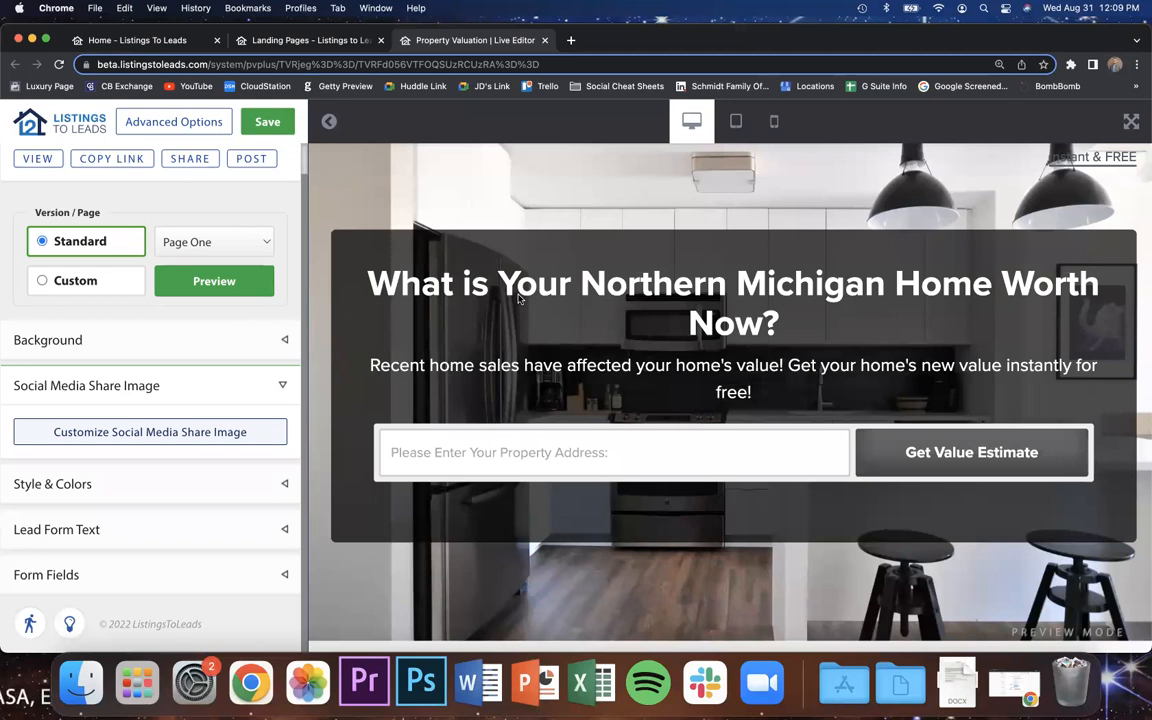
{"action": "mouse_move", "coordinate": [460, 118]}
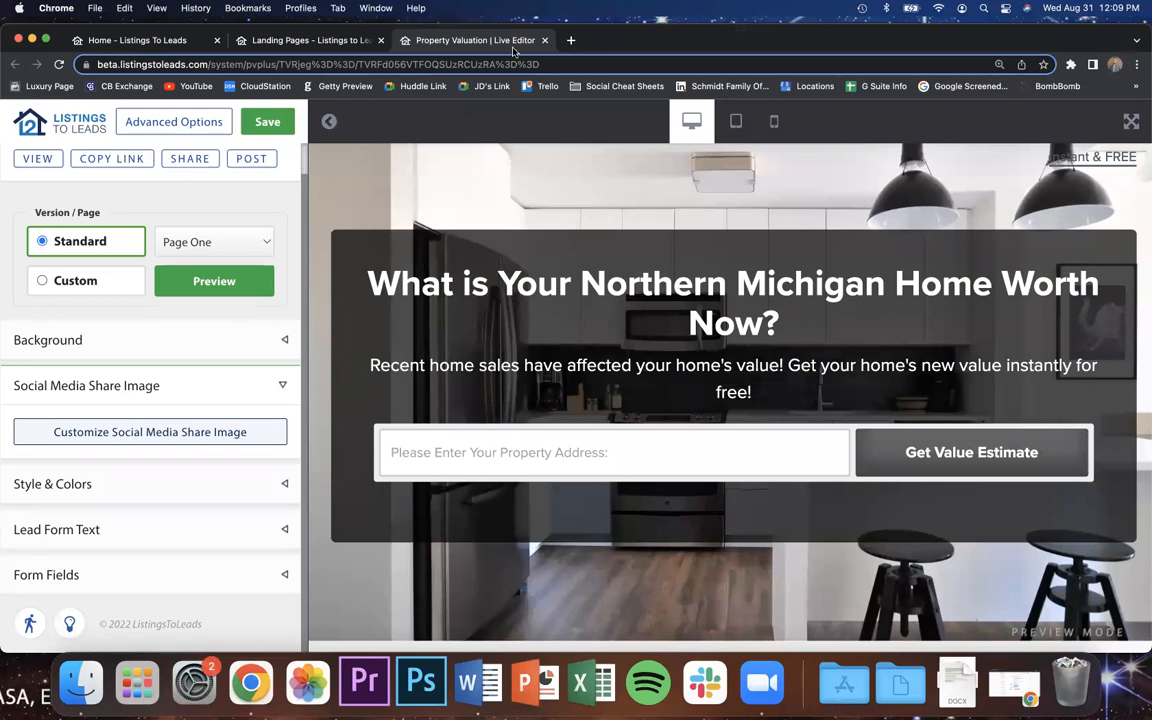
Close the live editor tab and go to the Ads page with lead, spend and campaign stats.
{"action": "left_click", "coordinate": [545, 40]}
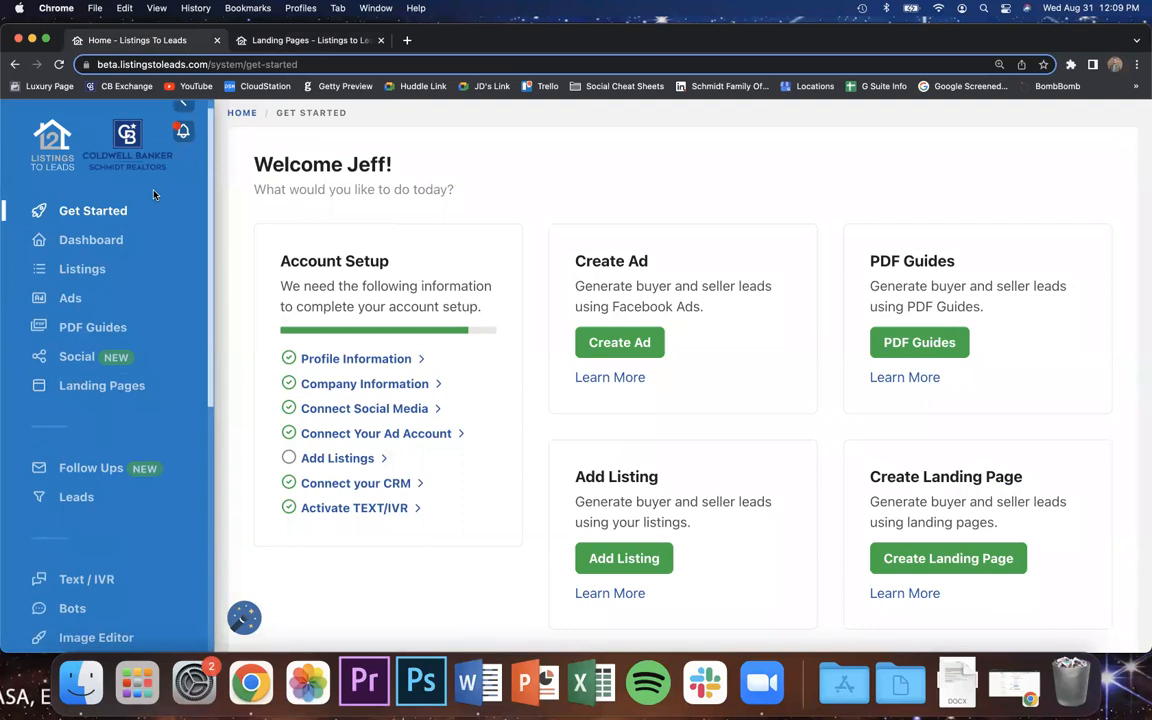
{"action": "mouse_move", "coordinate": [70, 298]}
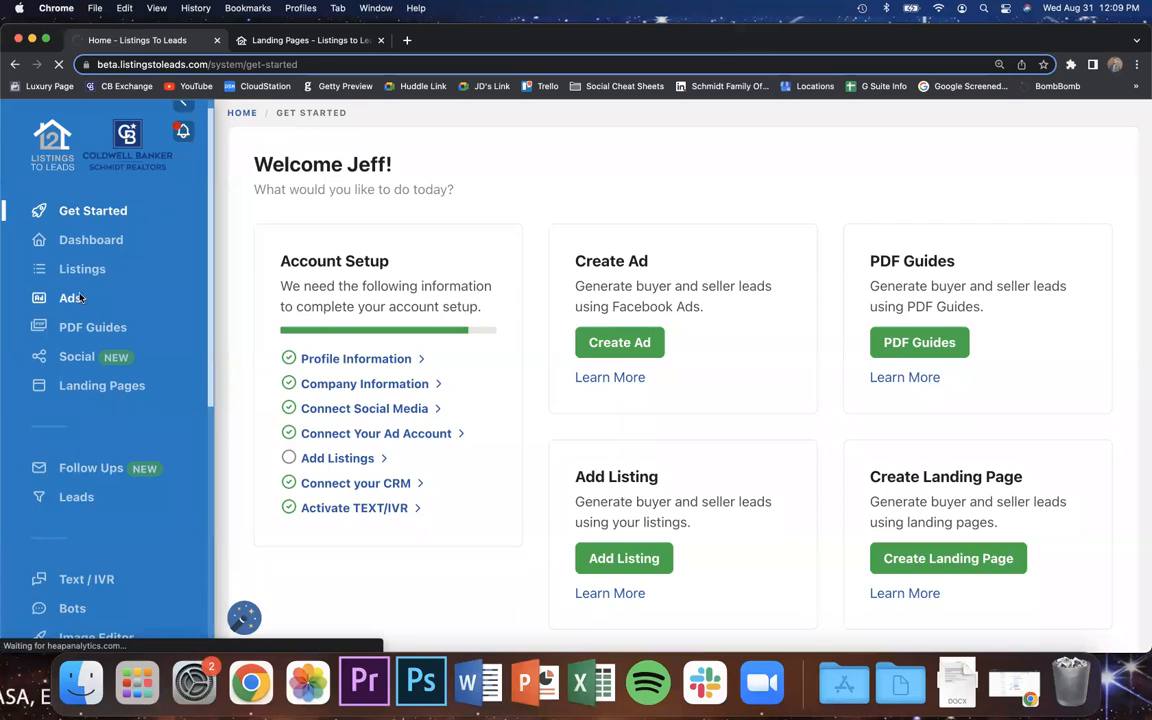
{"action": "left_click", "coordinate": [71, 297]}
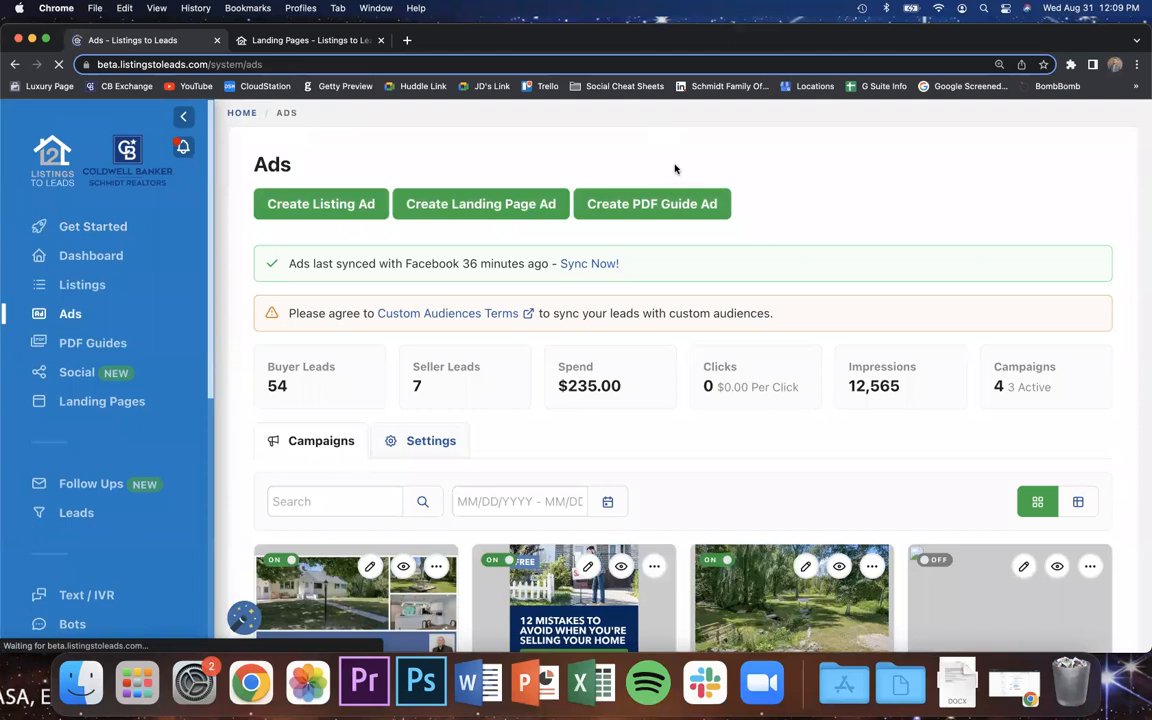
{"action": "mouse_move", "coordinate": [443, 136]}
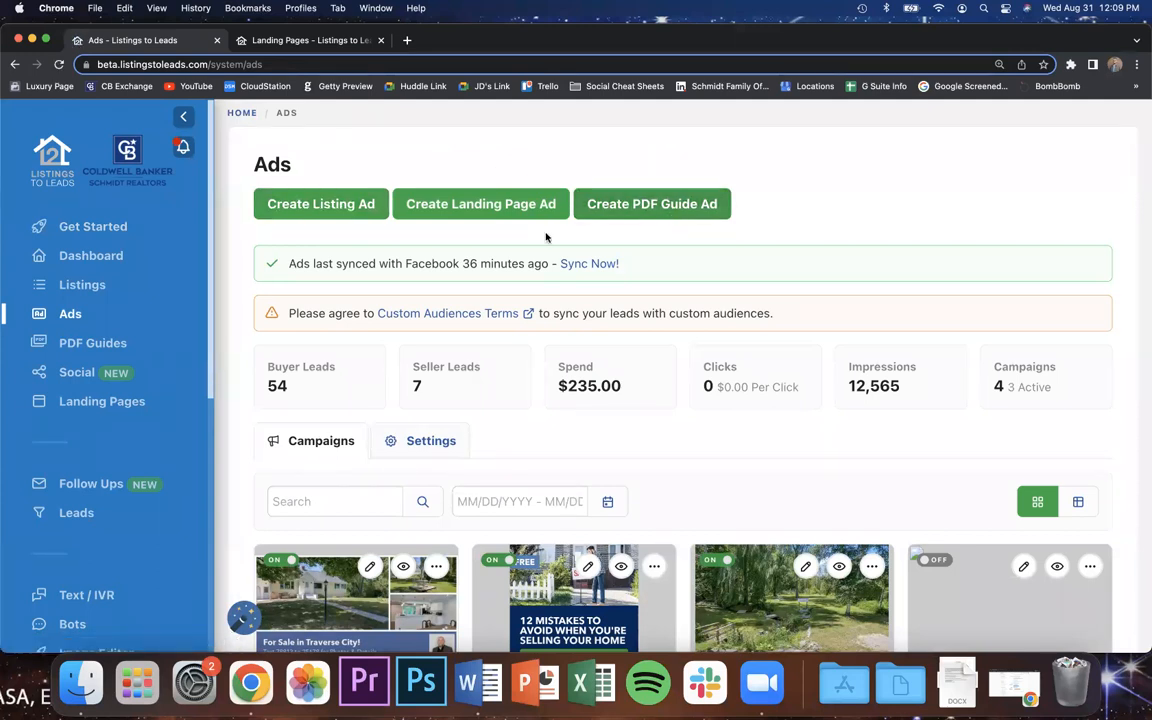
{"action": "mouse_move", "coordinate": [660, 90]}
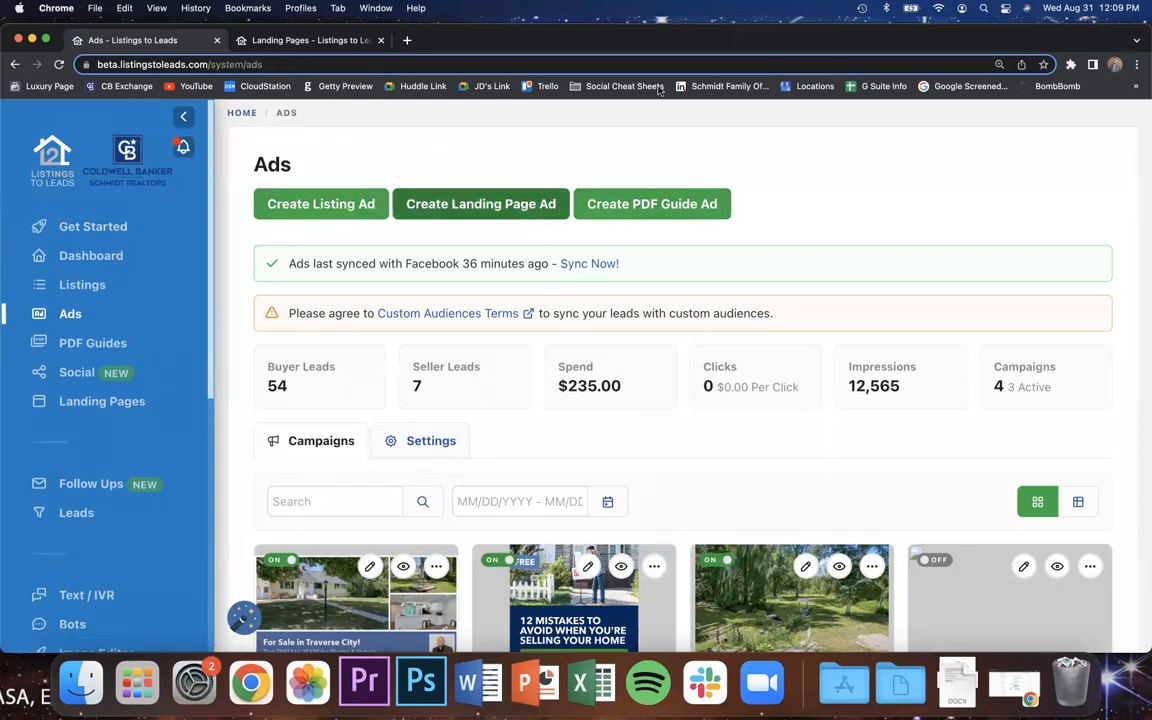
{"action": "mouse_move", "coordinate": [590, 147]}
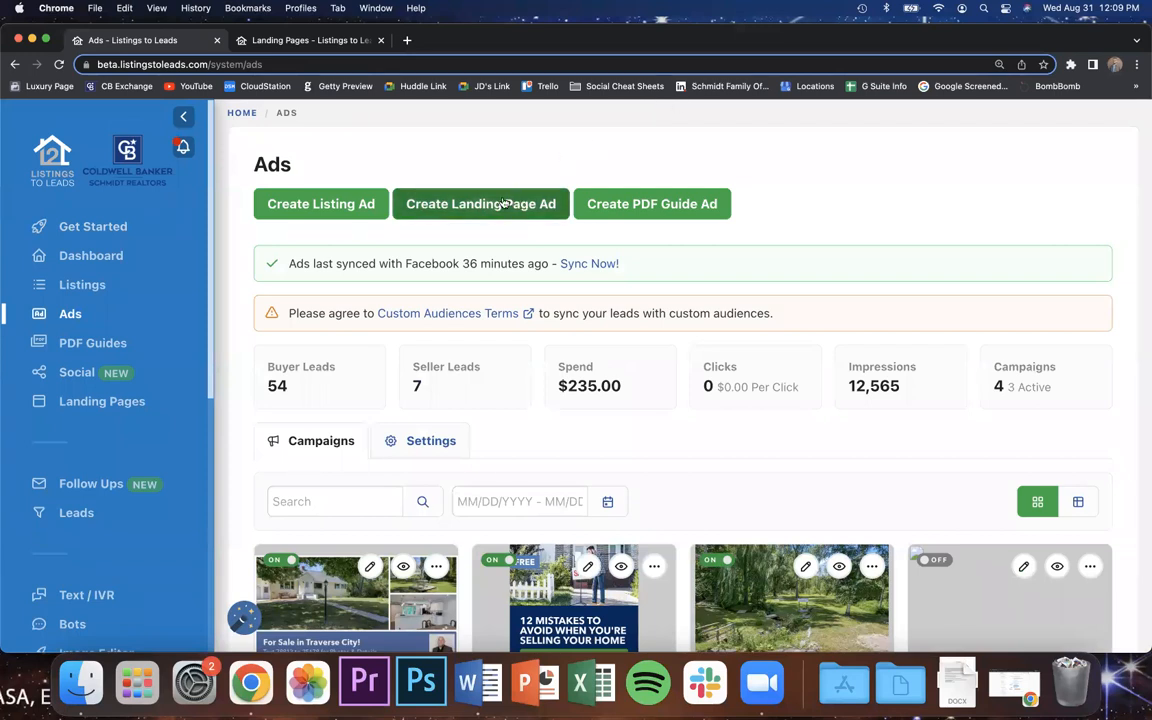
{"action": "left_click", "coordinate": [481, 203]}
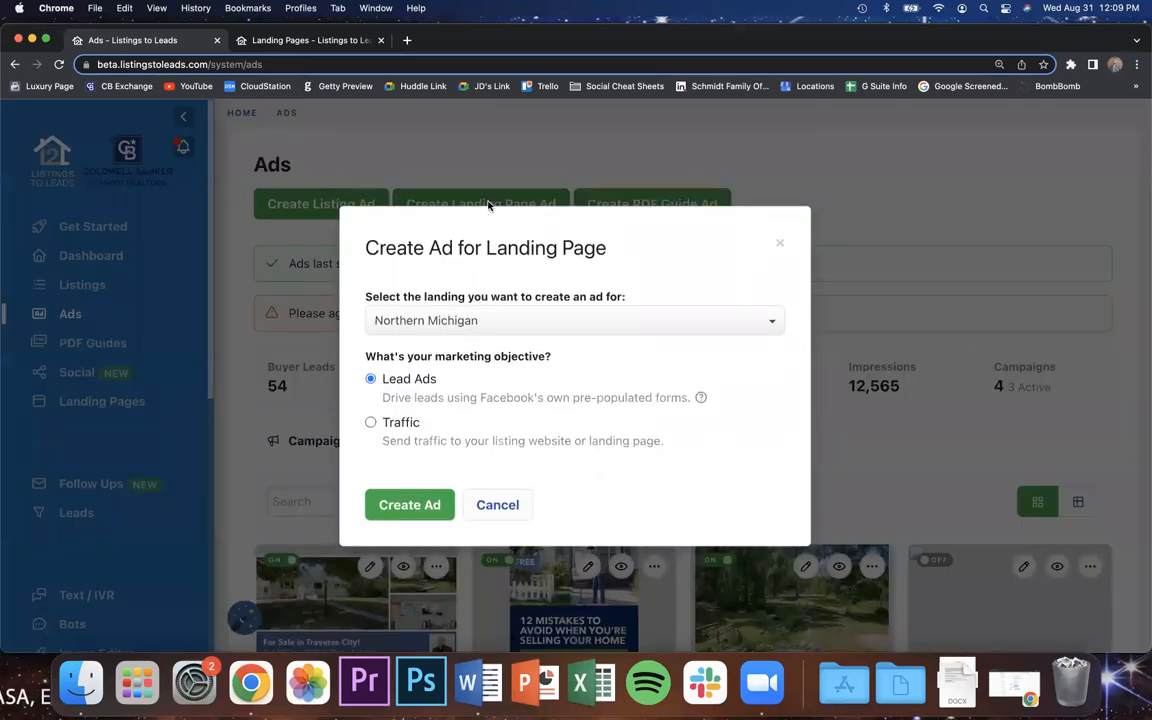
{"action": "mouse_move", "coordinate": [463, 311]}
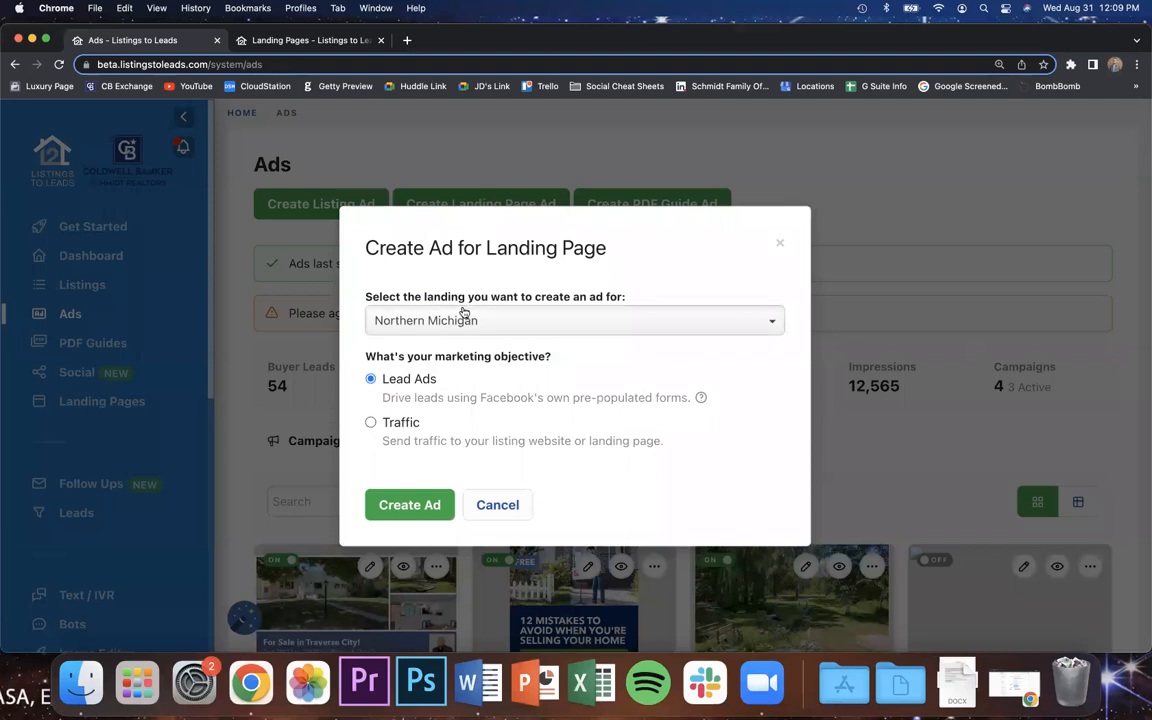
{"action": "left_click", "coordinate": [574, 320]}
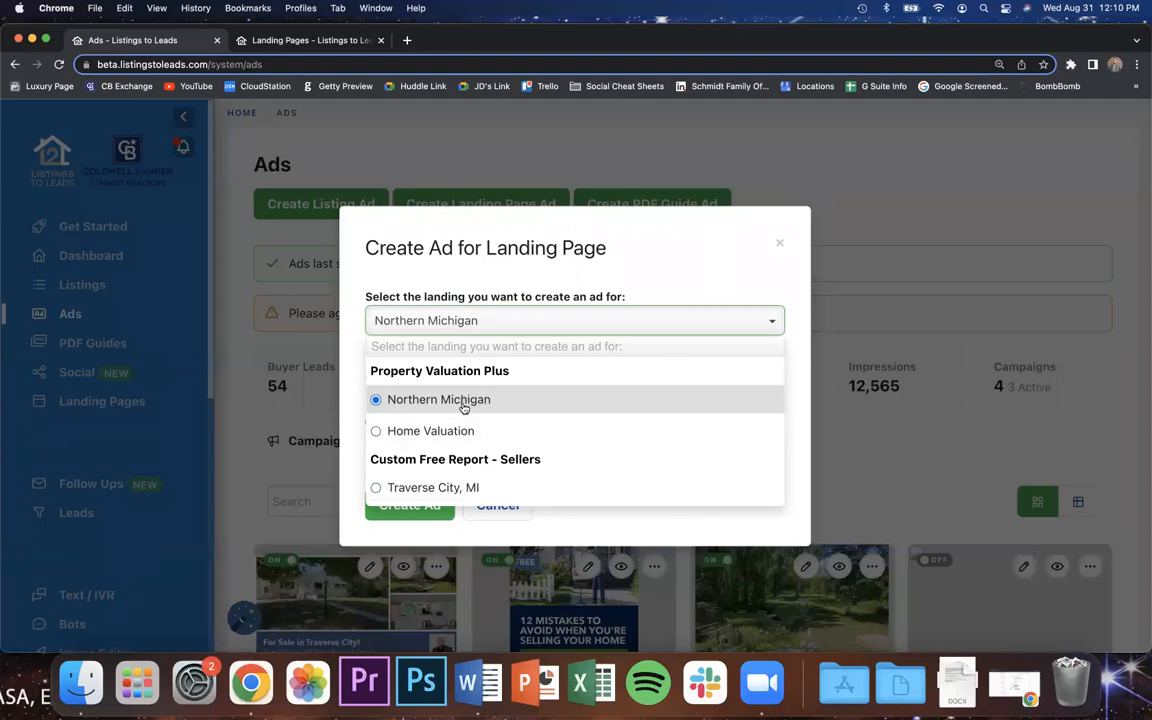
{"action": "mouse_move", "coordinate": [438, 399]}
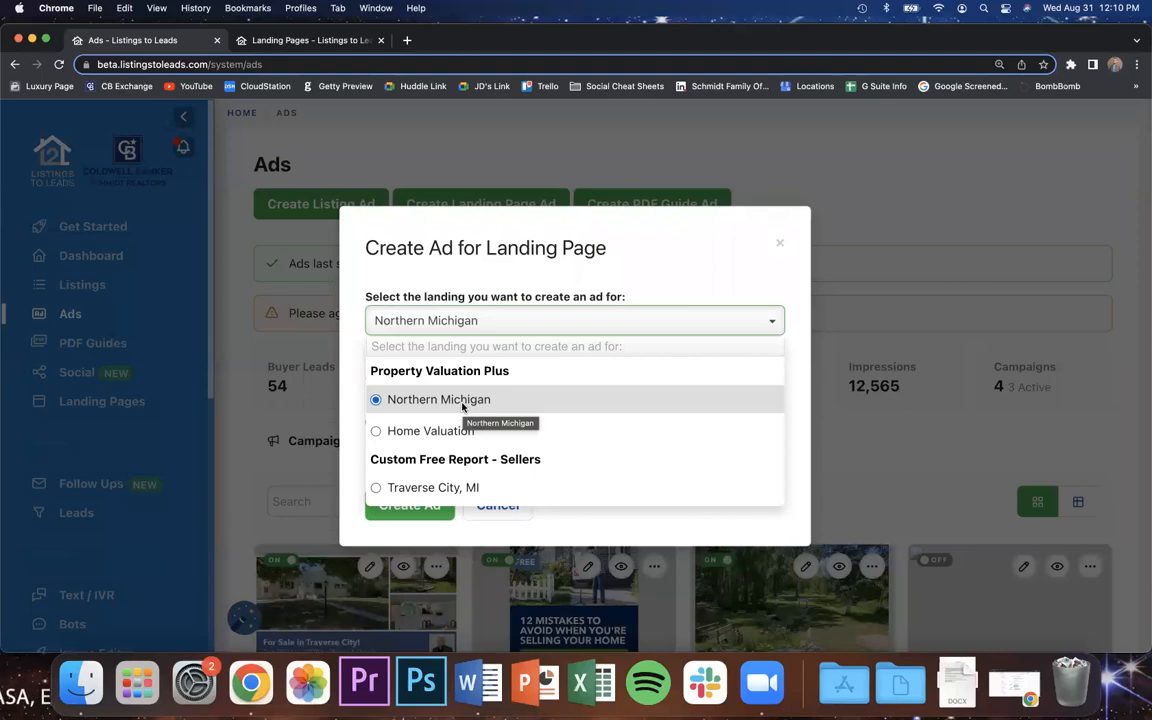
{"action": "mouse_move", "coordinate": [660, 104]}
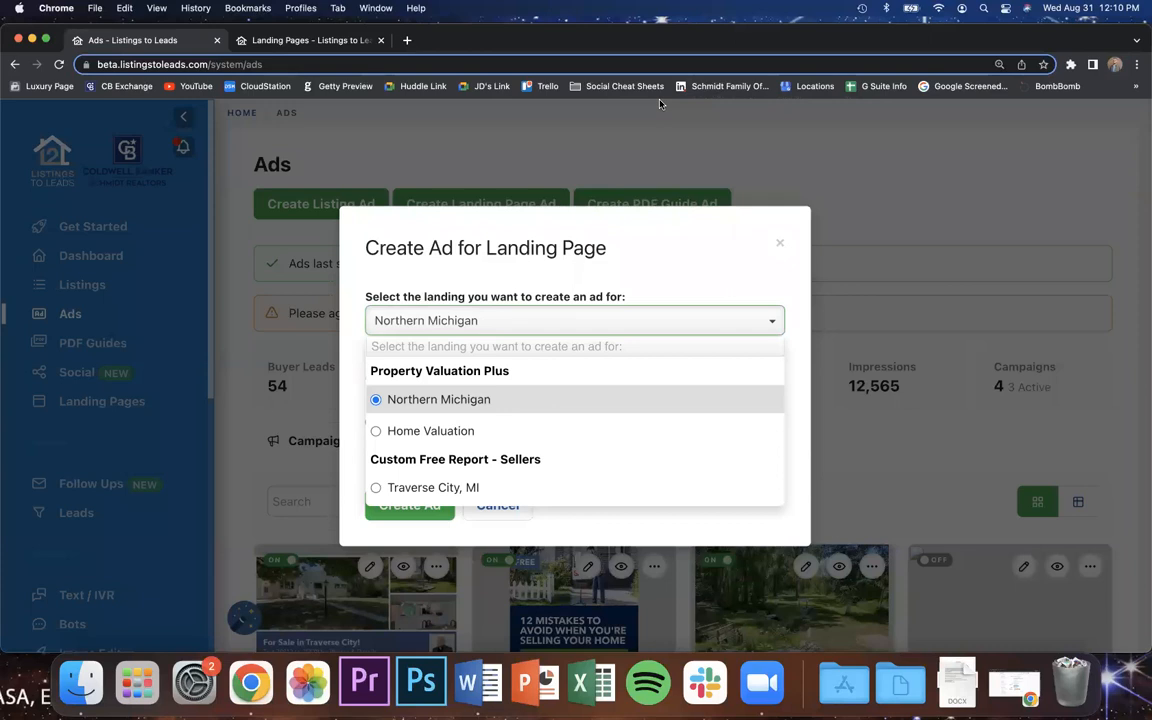
{"action": "mouse_move", "coordinate": [483, 391]}
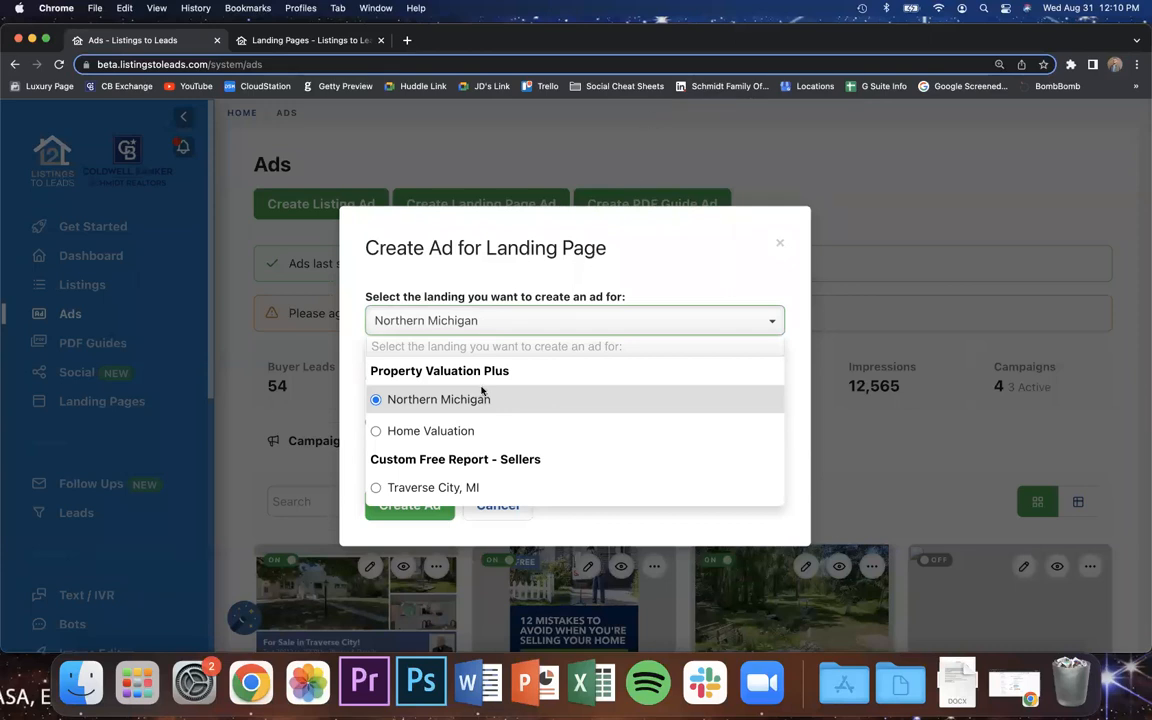
{"action": "left_click", "coordinate": [438, 399]}
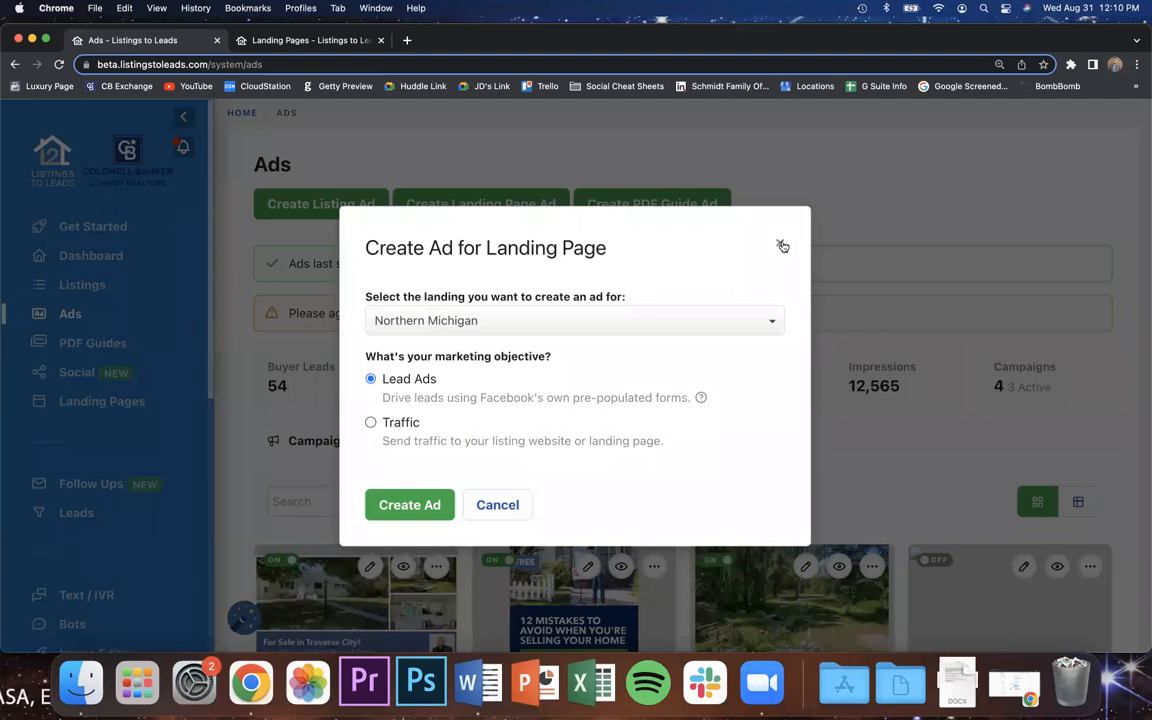
{"action": "left_click", "coordinate": [783, 246]}
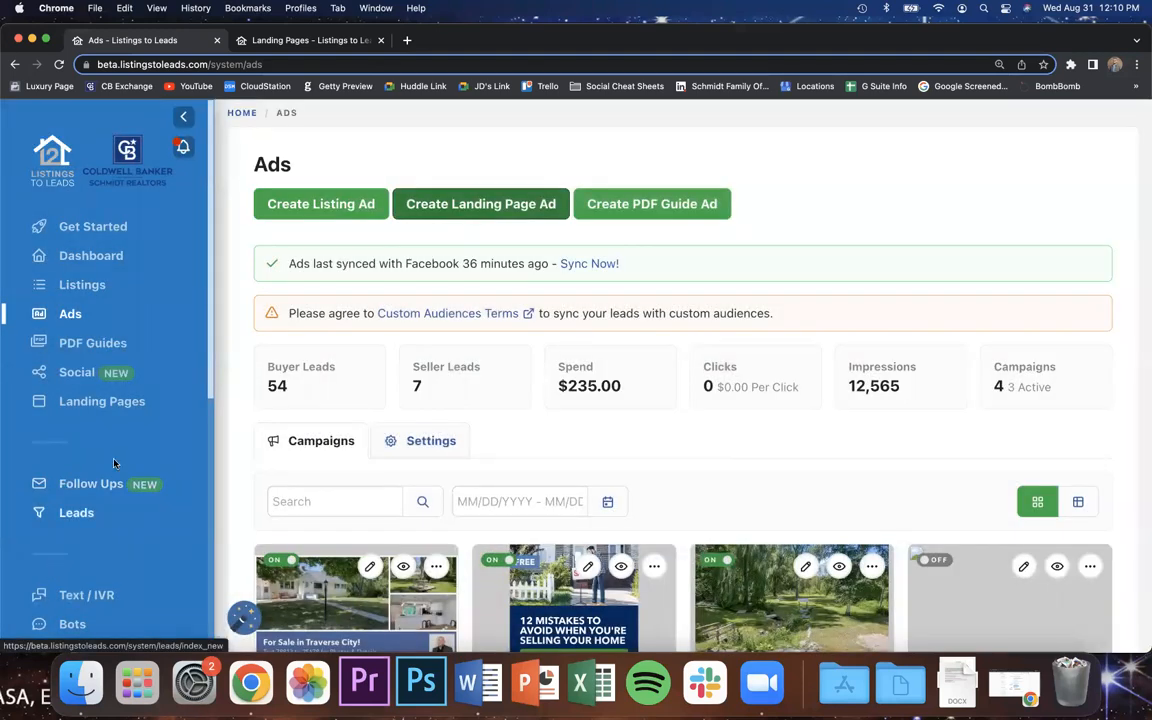
Open Landing Pages in a new tab from the sidebar, then close the duplicate tab.
{"action": "right_click", "coordinate": [102, 401]}
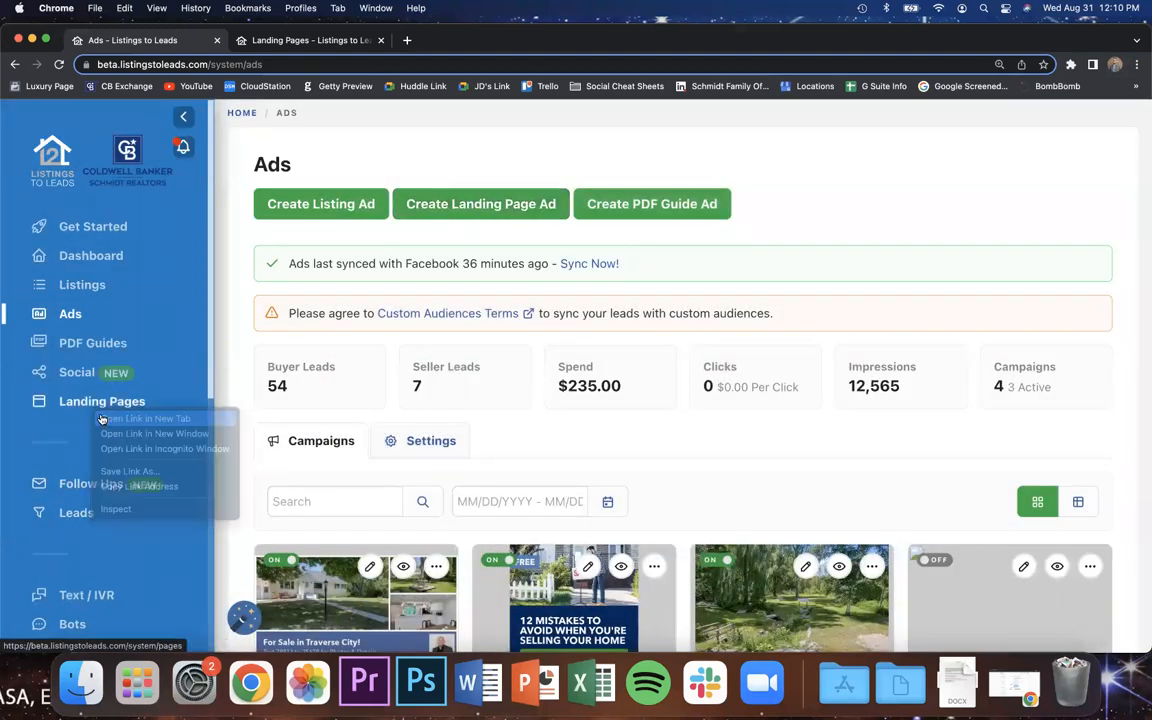
{"action": "left_click", "coordinate": [147, 418]}
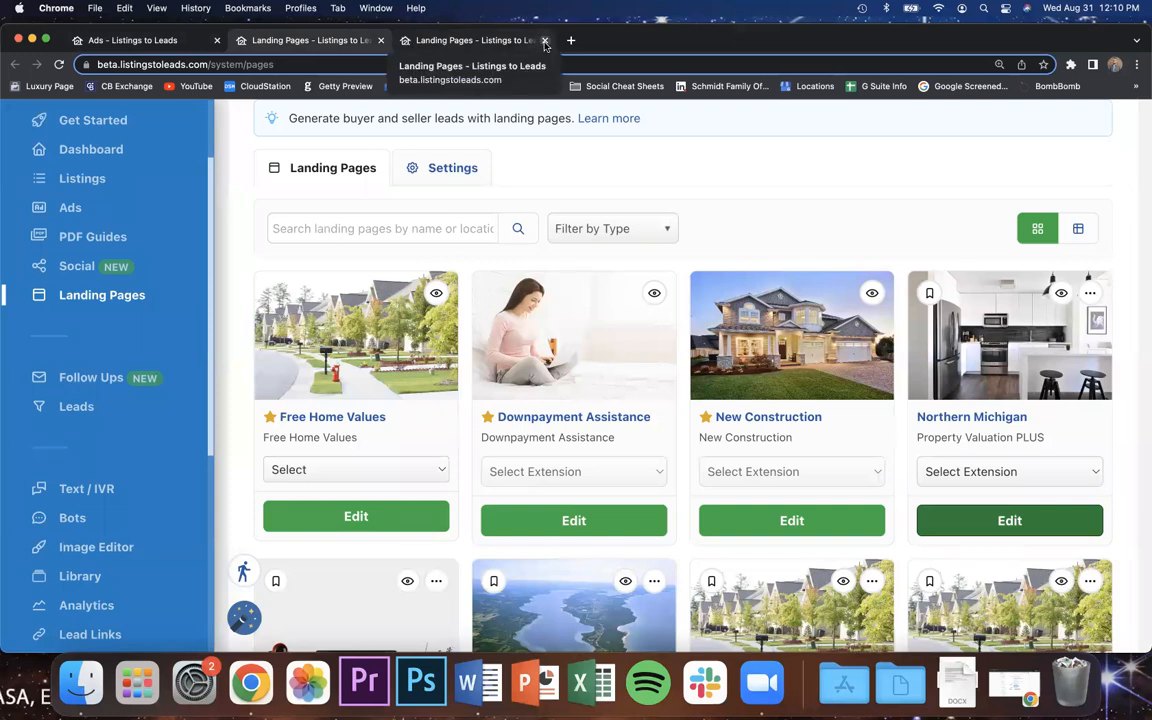
{"action": "left_click", "coordinate": [545, 40]}
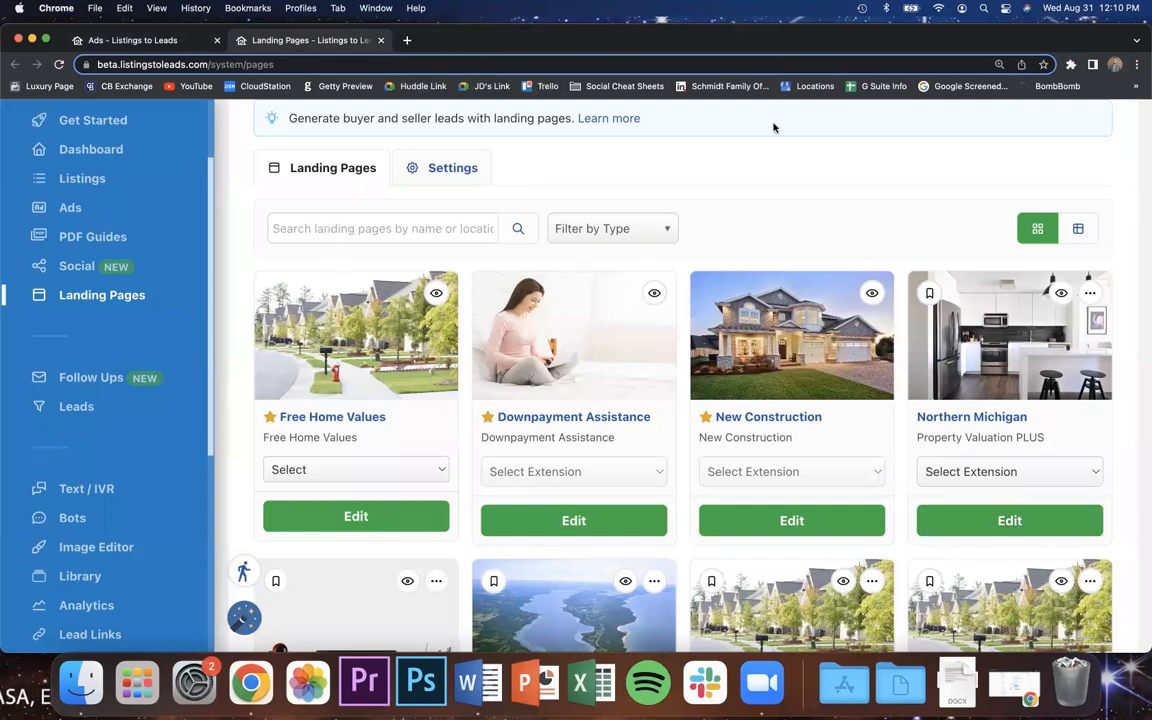
{"action": "mouse_move", "coordinate": [680, 287]}
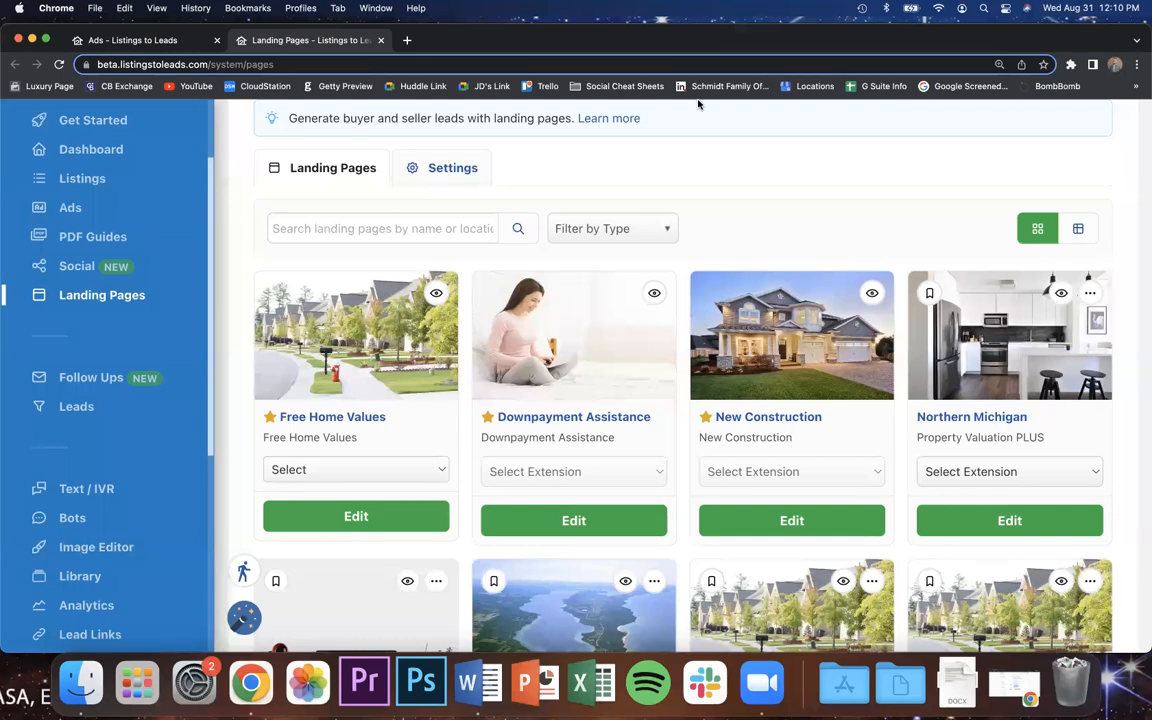
{"action": "mouse_move", "coordinate": [663, 97]}
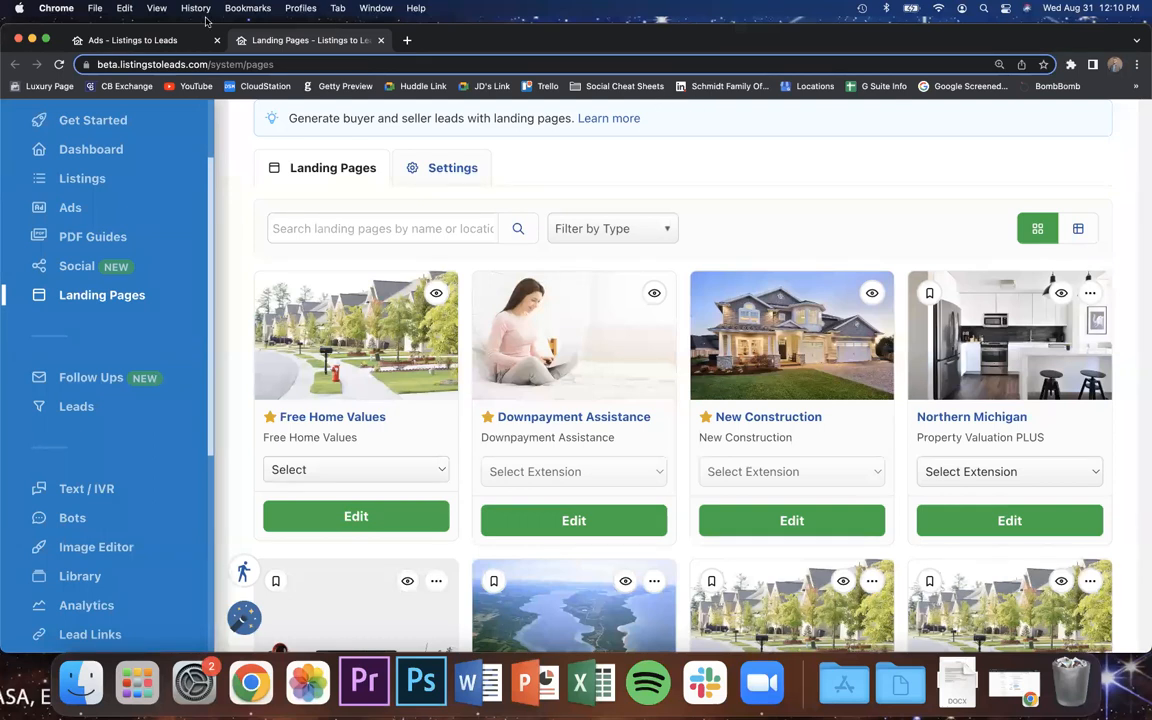
Preview the 12 Mistakes selling guide ad on Facebook.
{"action": "left_click", "coordinate": [70, 207]}
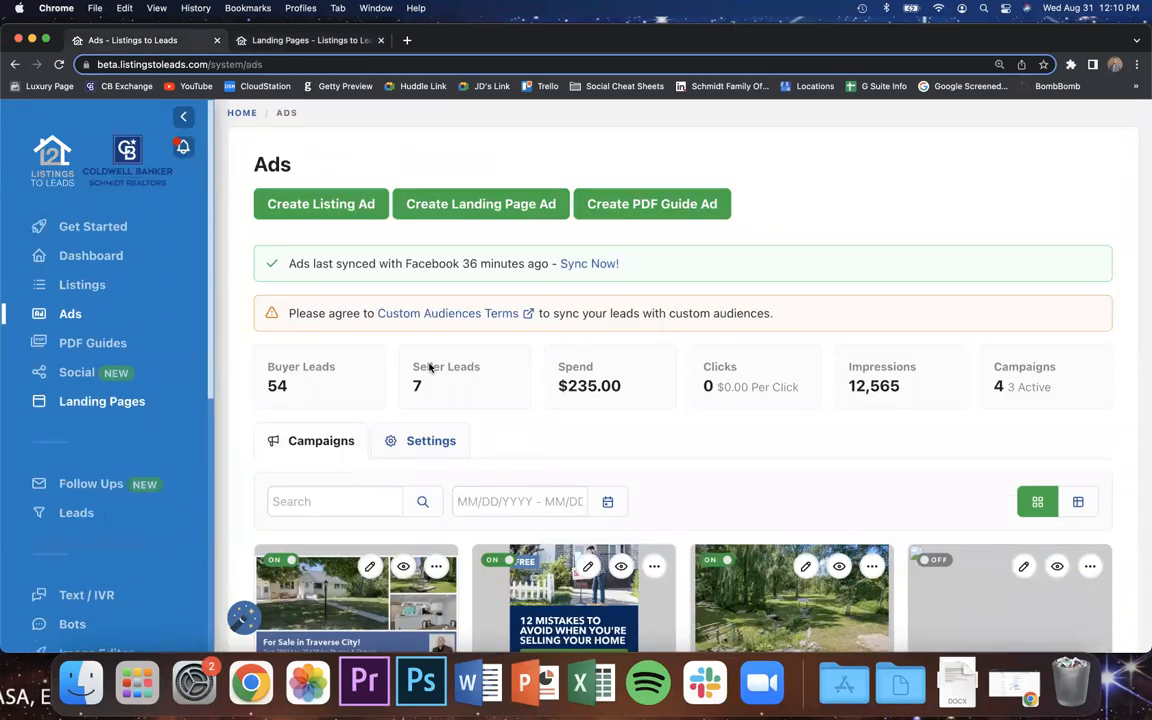
{"action": "mouse_move", "coordinate": [435, 473]}
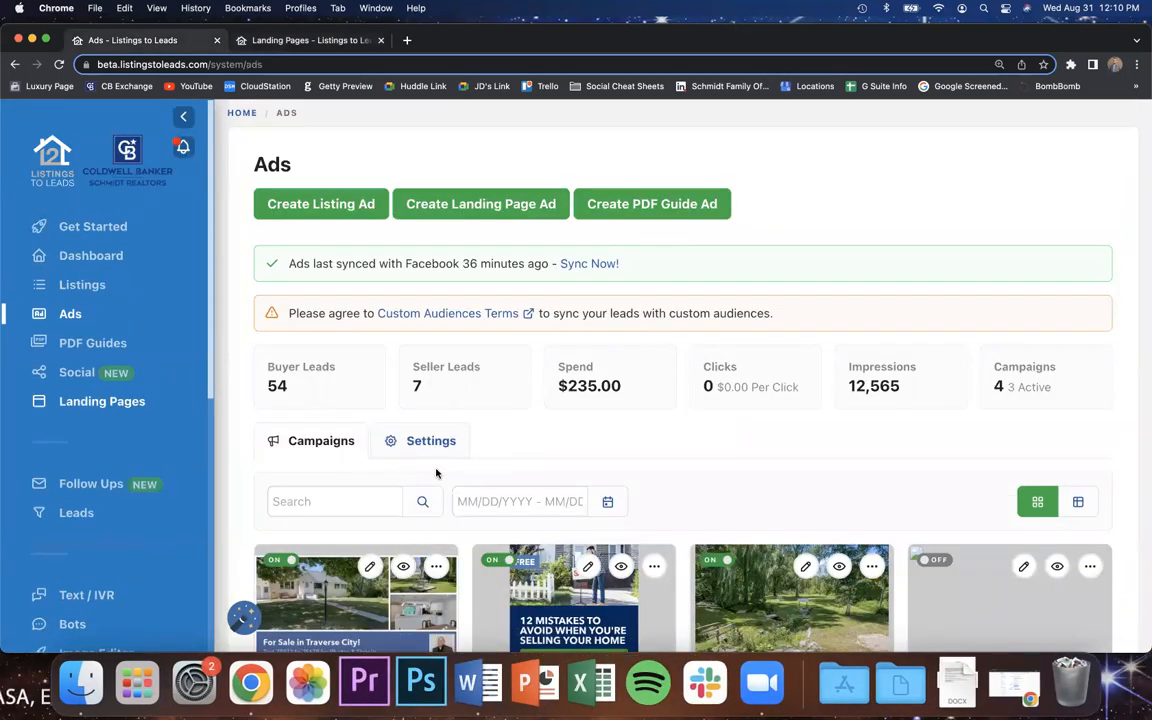
{"action": "scroll", "scroll_direction": "down", "scroll_amount": 3}
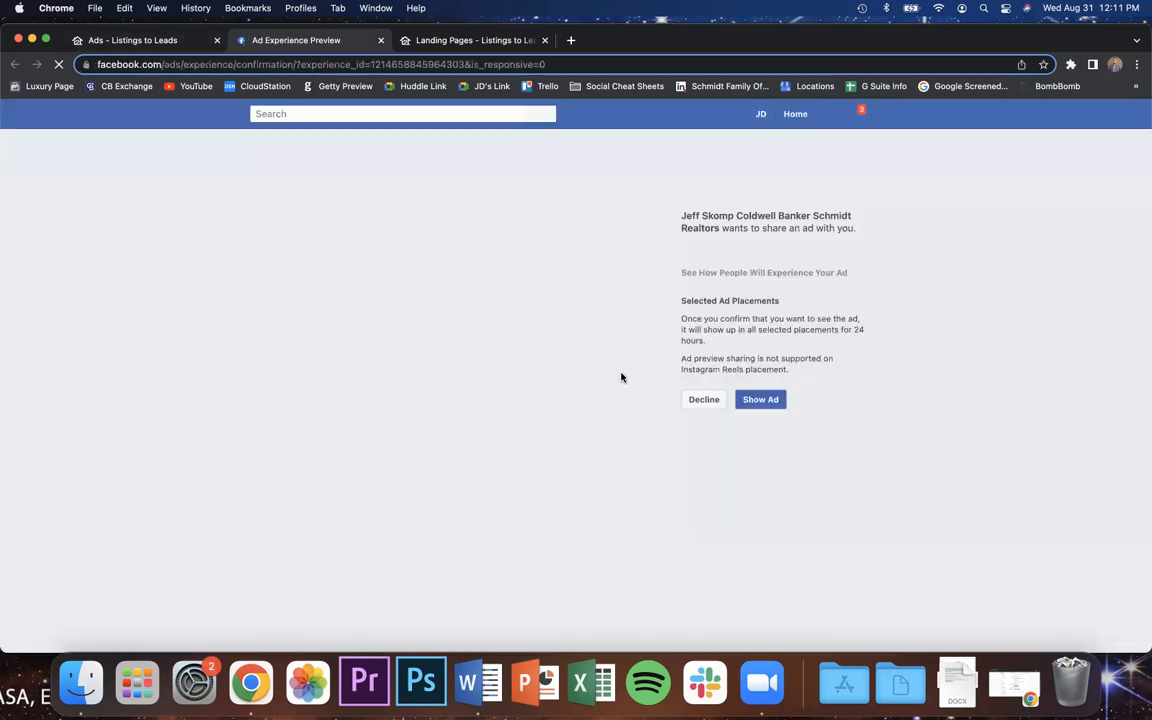
Confirm Show Ad and scroll the feed to the sponsored 12 Mistakes post.
{"action": "left_click", "coordinate": [760, 399]}
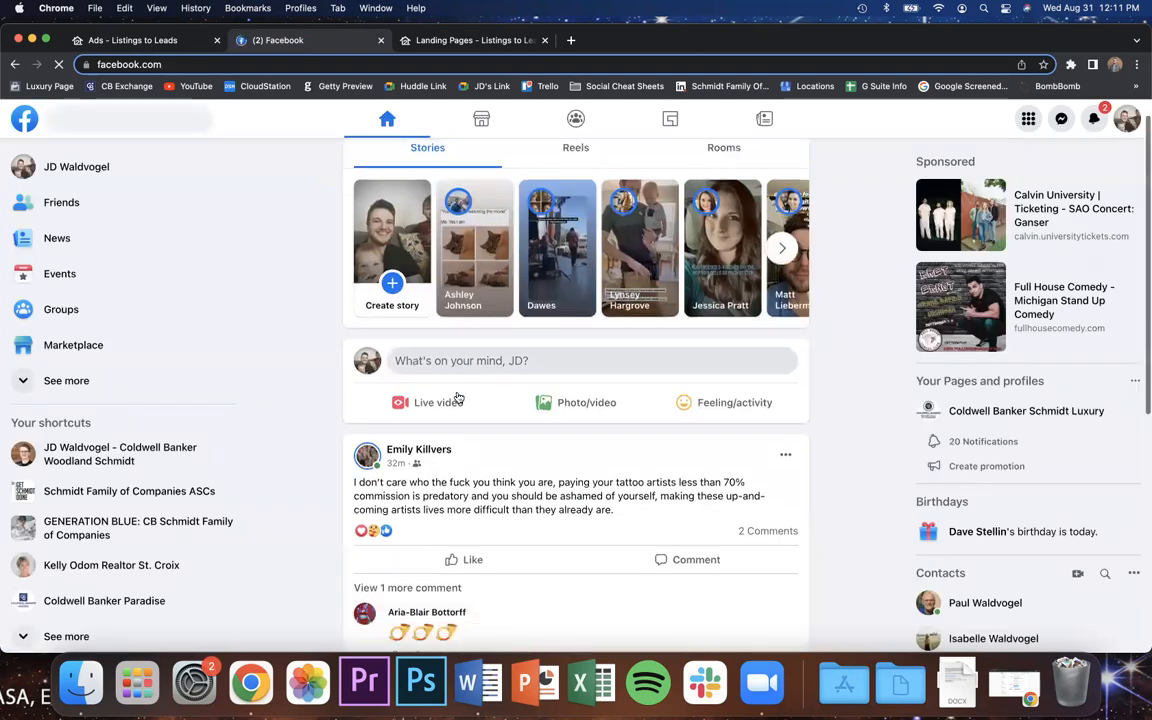
{"action": "scroll", "scroll_direction": "down", "scroll_amount": 3}
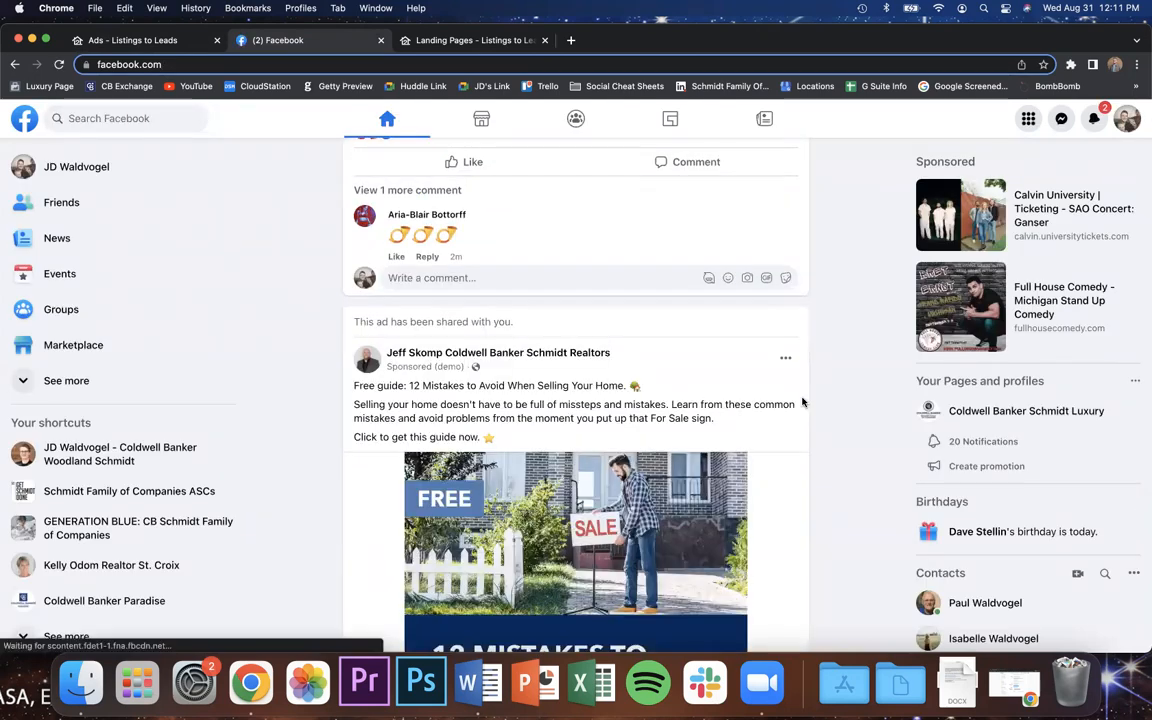
{"action": "scroll", "scroll_direction": "down", "scroll_amount": 3}
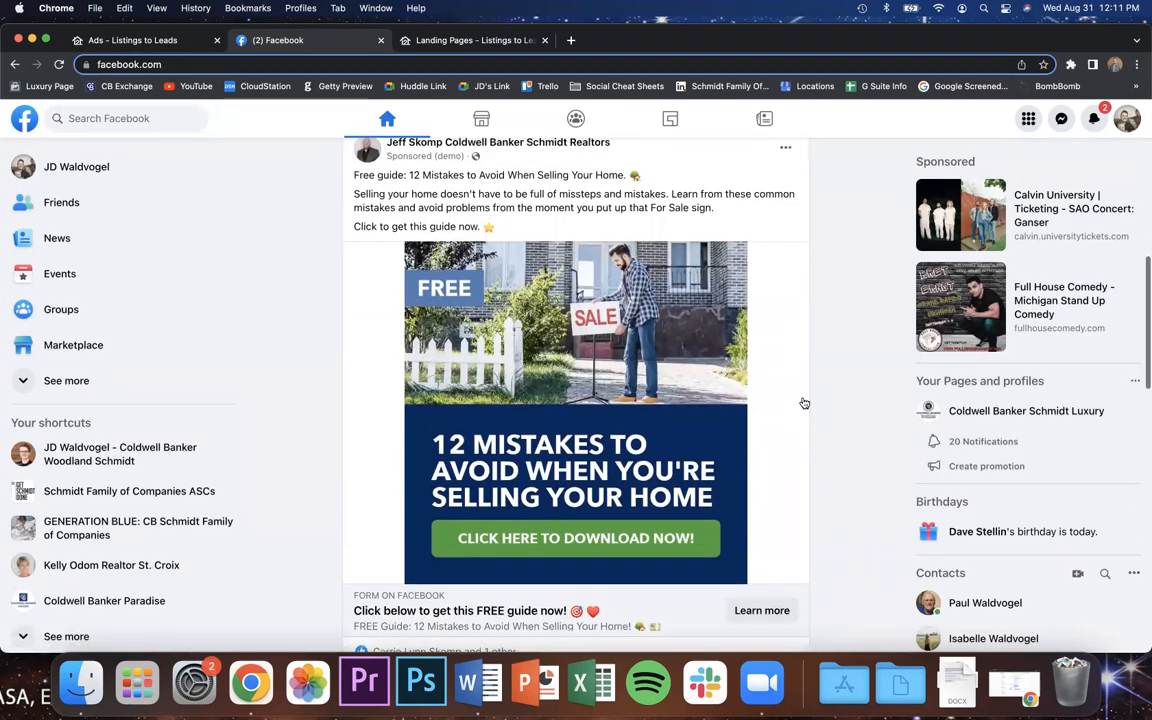
{"action": "scroll", "scroll_direction": "down", "scroll_amount": 3}
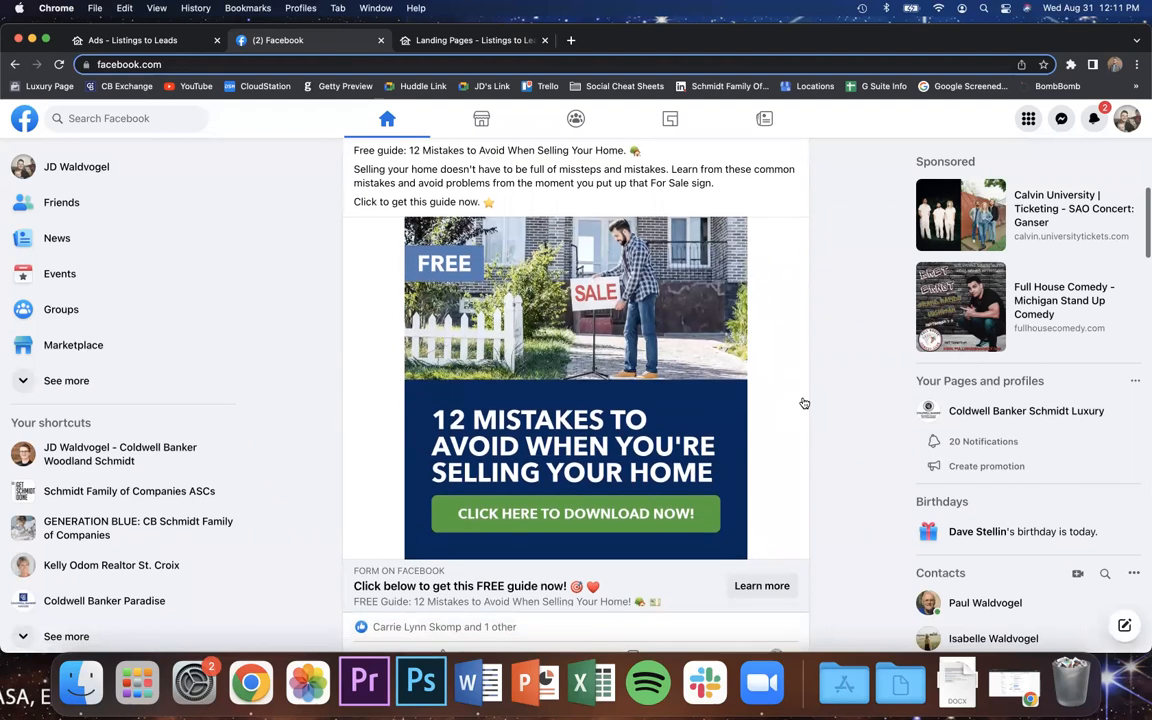
{"action": "left_click", "coordinate": [762, 585]}
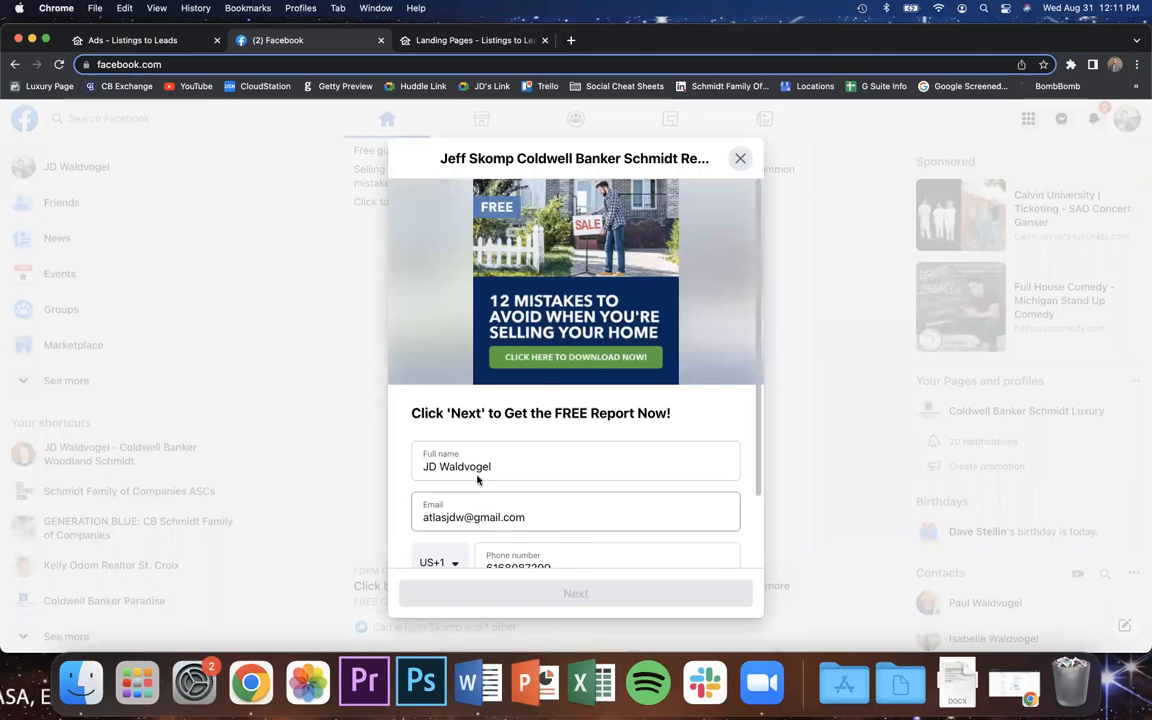
{"action": "scroll", "scroll_direction": "down", "scroll_amount": 3}
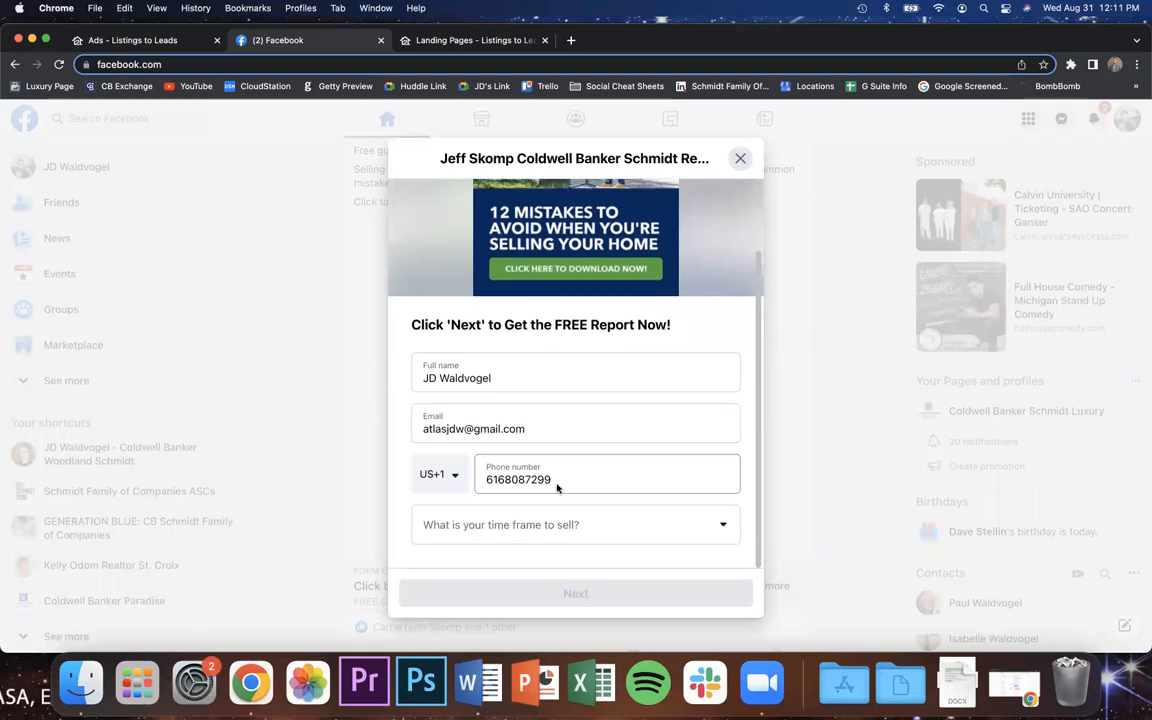
{"action": "left_click", "coordinate": [575, 524]}
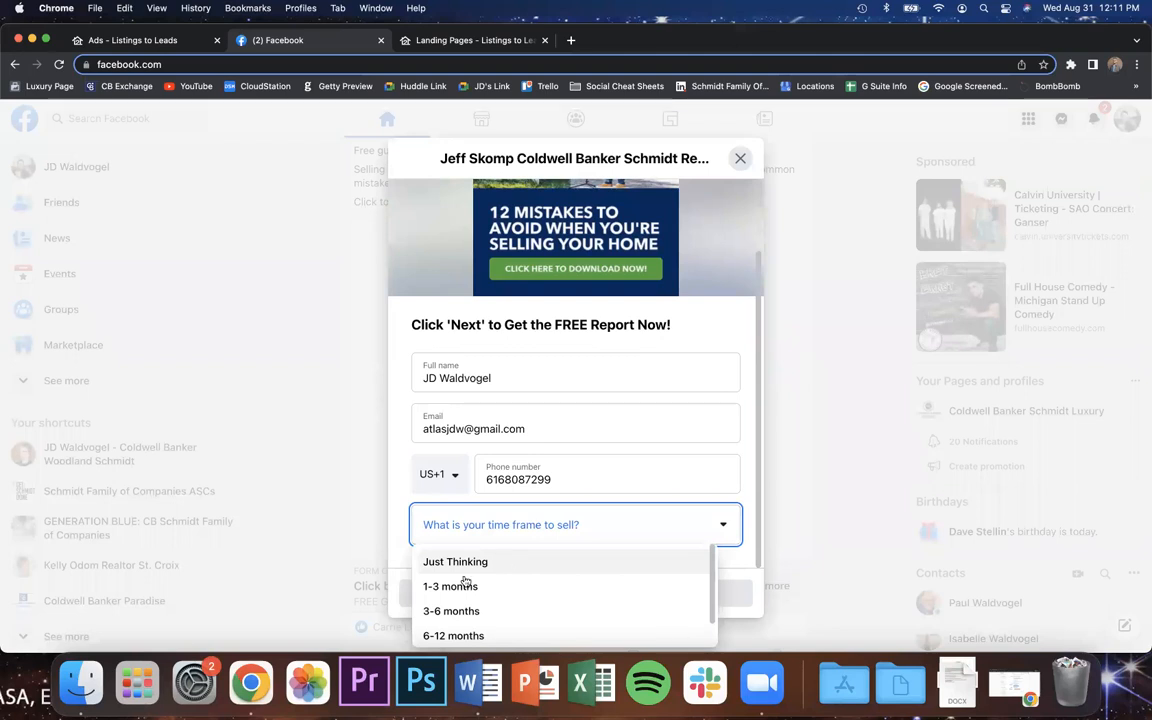
{"action": "mouse_move", "coordinate": [480, 611]}
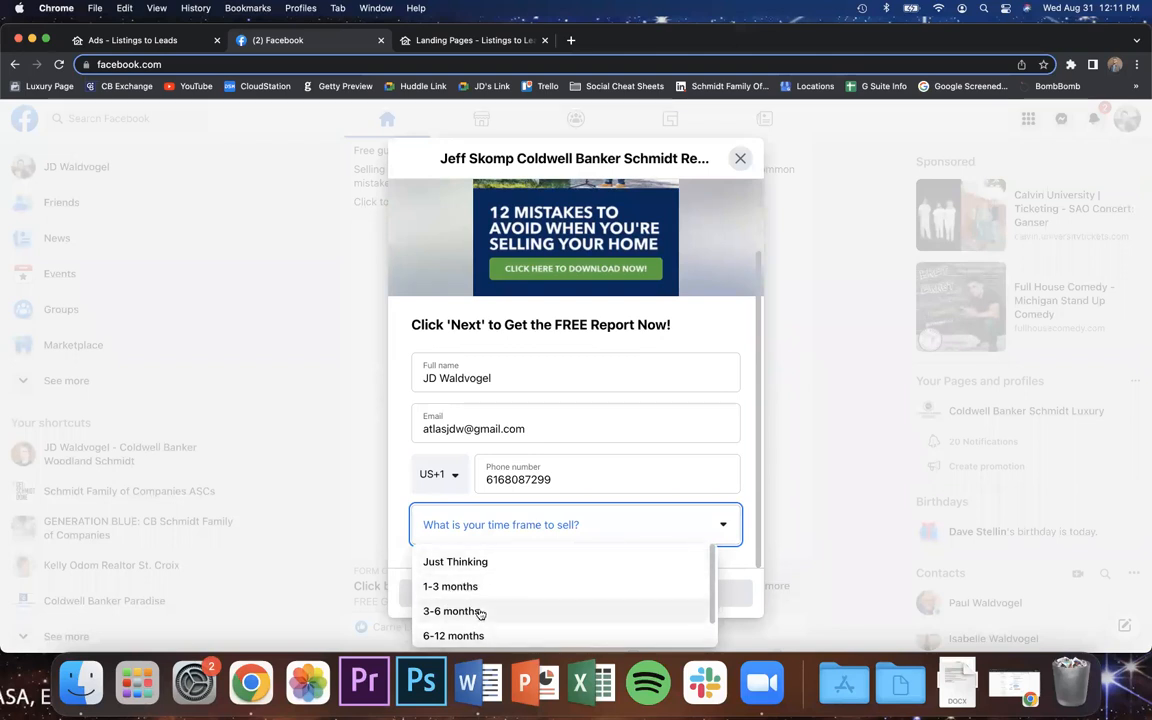
{"action": "left_click", "coordinate": [453, 611]}
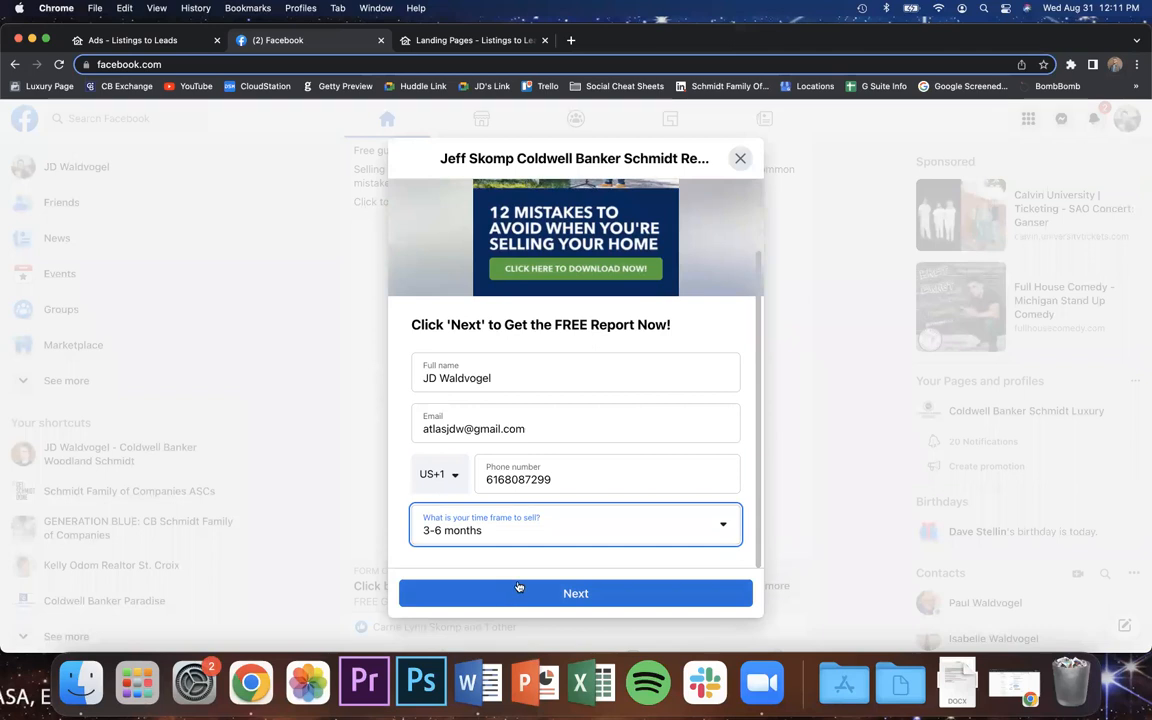
{"action": "scroll", "scroll_direction": "up", "scroll_amount": 3}
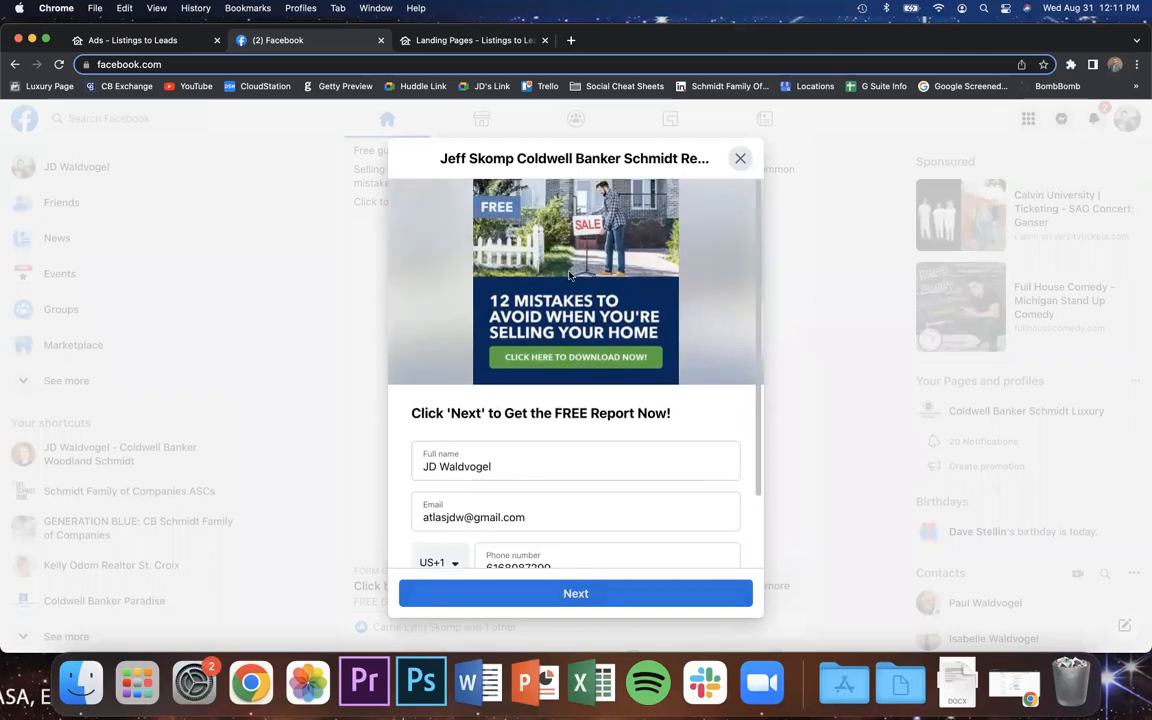
{"action": "mouse_move", "coordinate": [527, 431]}
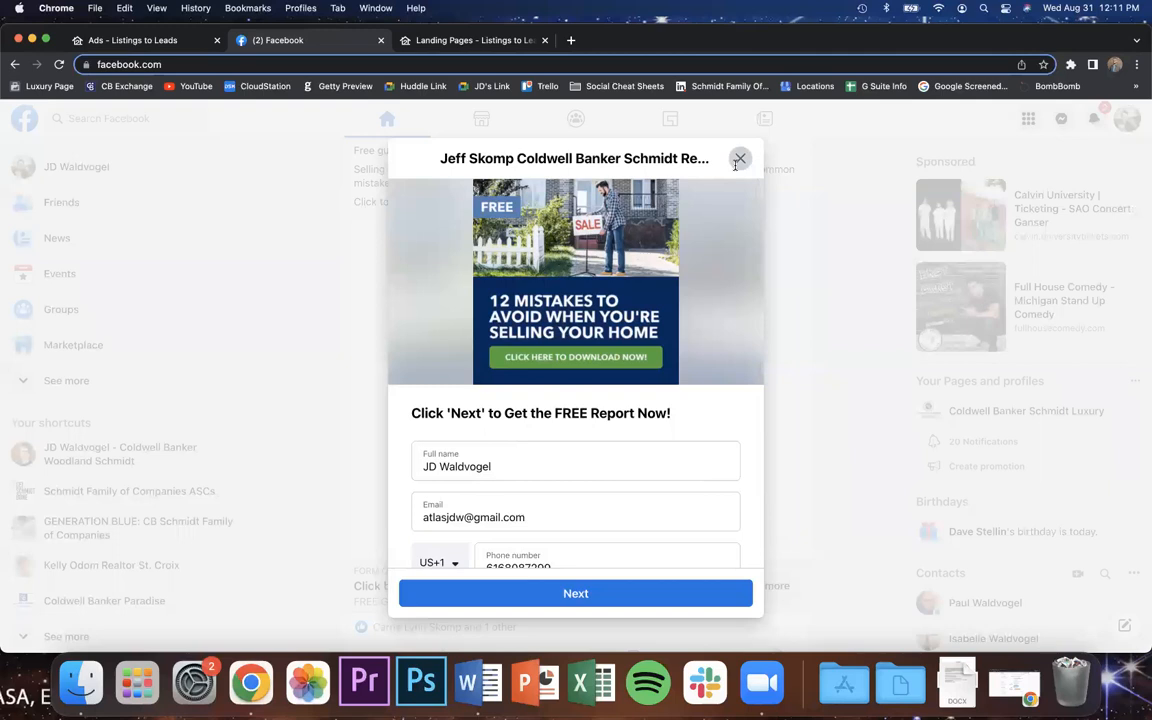
{"action": "left_click", "coordinate": [740, 158]}
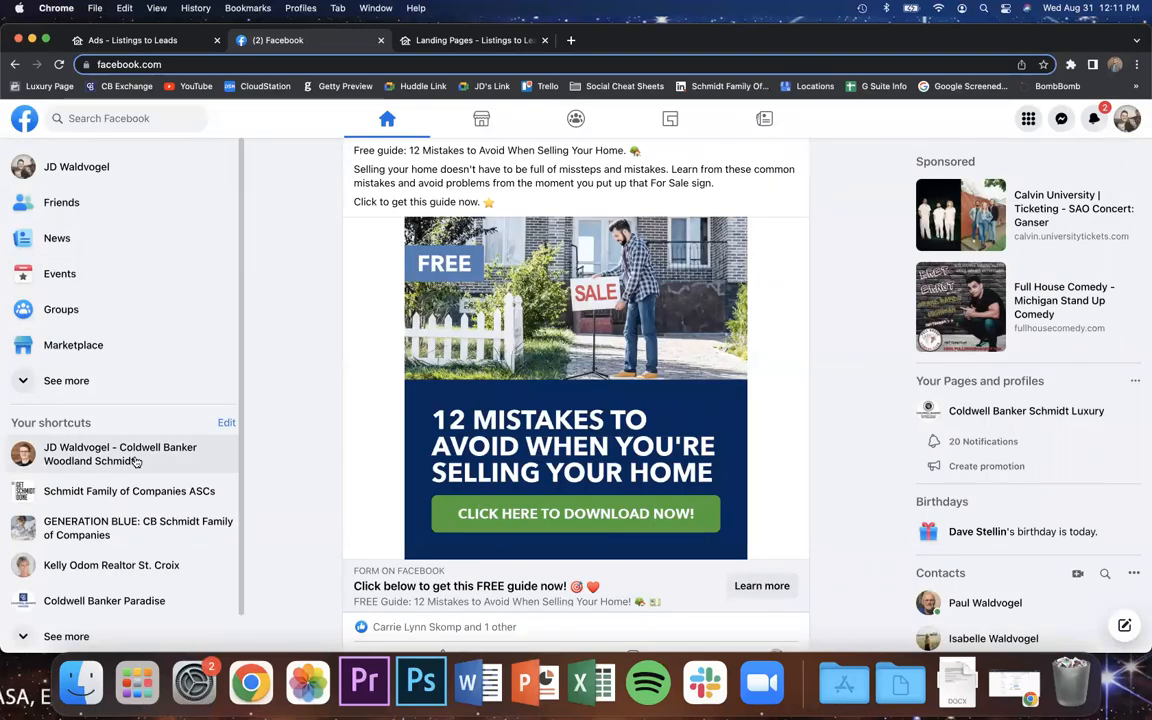
Open the Woodland Schmidt page, dismiss its notices, and find the home-worth post.
{"action": "left_click", "coordinate": [120, 454]}
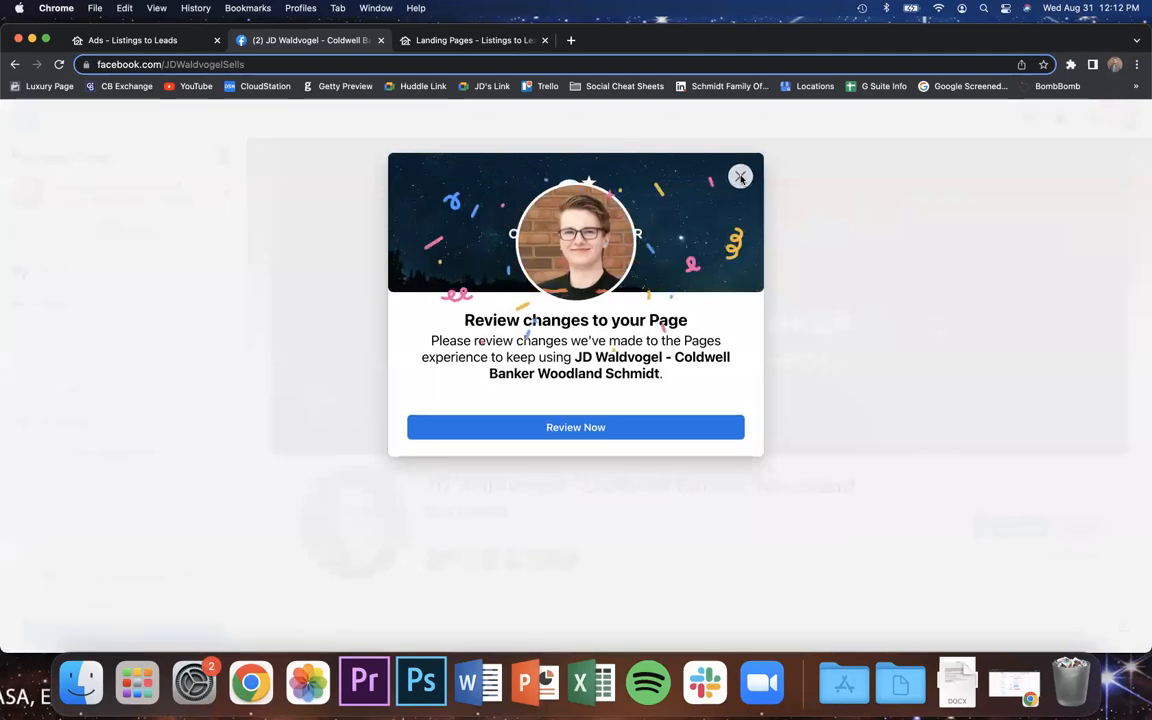
{"action": "left_click", "coordinate": [740, 177]}
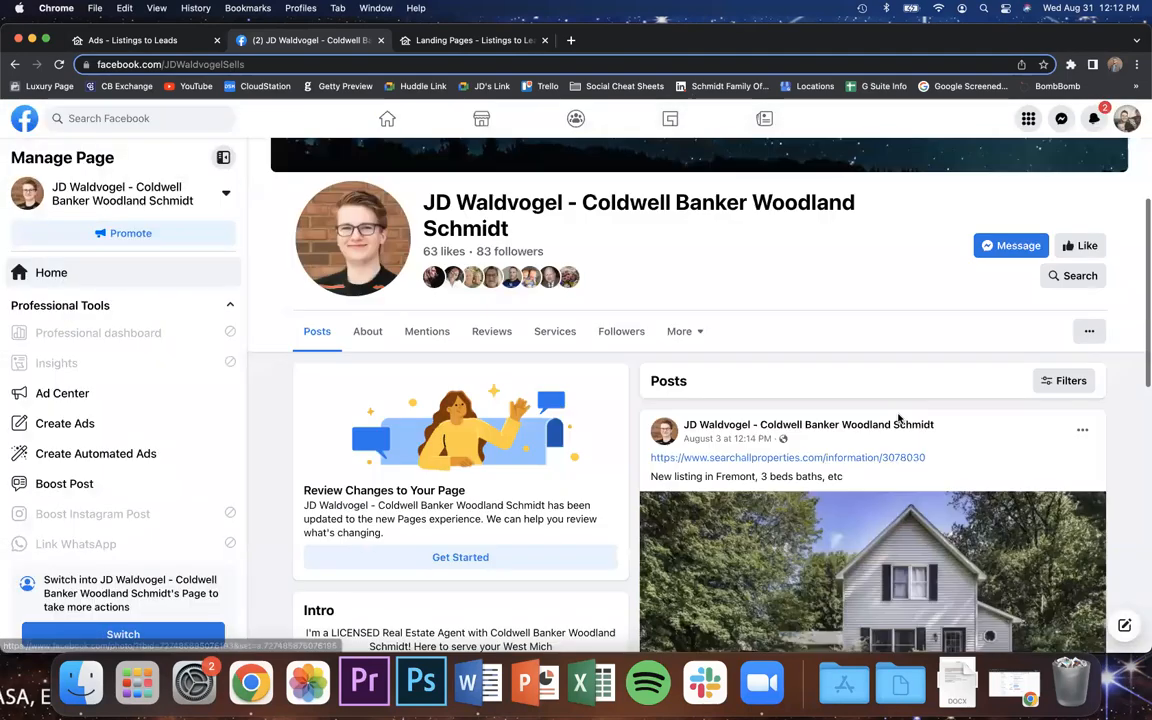
{"action": "scroll", "scroll_direction": "down", "scroll_amount": 3}
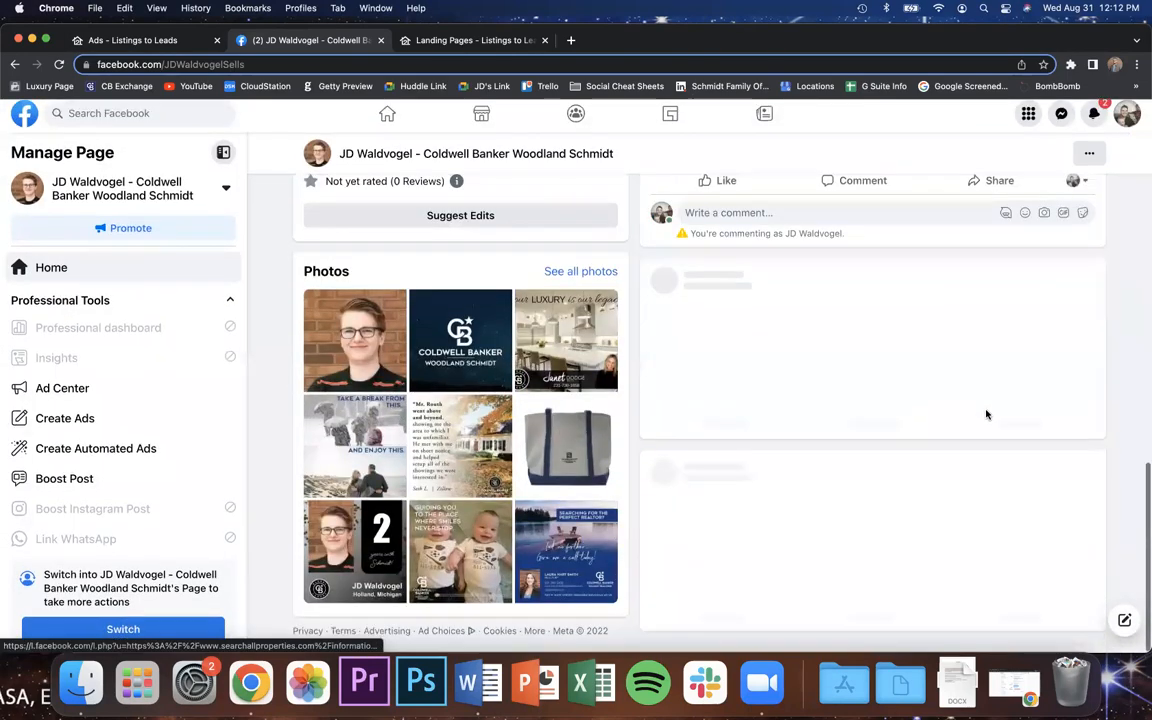
{"action": "scroll", "scroll_direction": "down", "scroll_amount": 3}
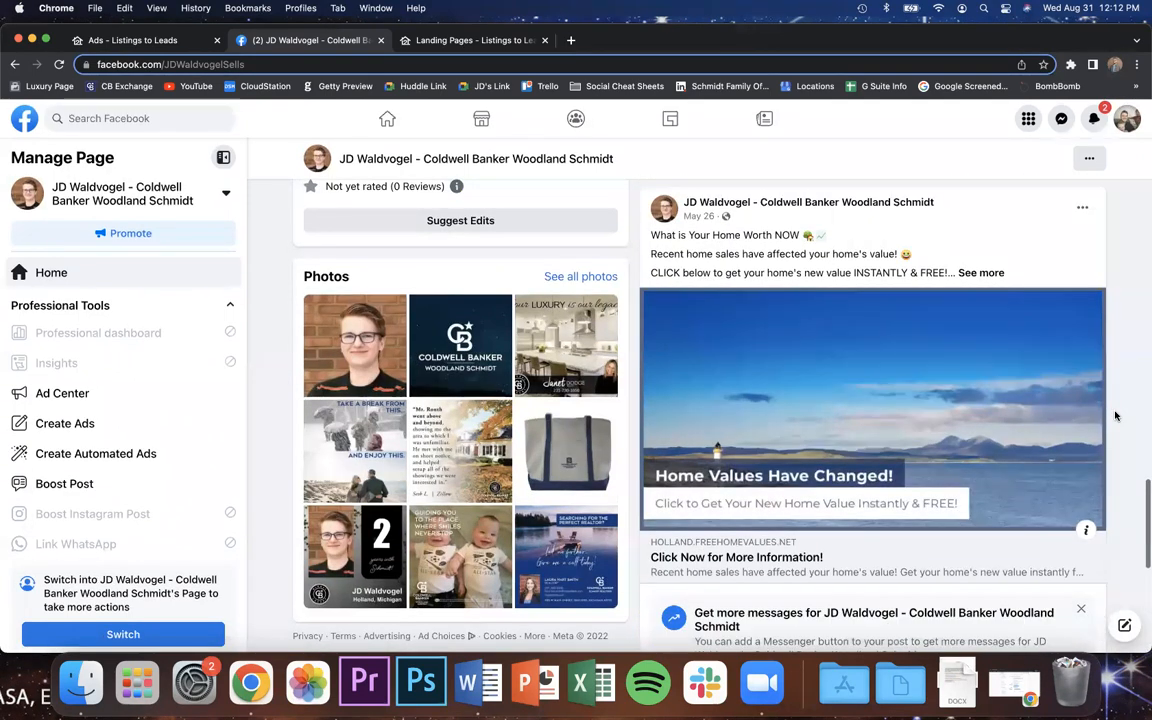
{"action": "scroll", "scroll_direction": "down", "scroll_amount": 3}
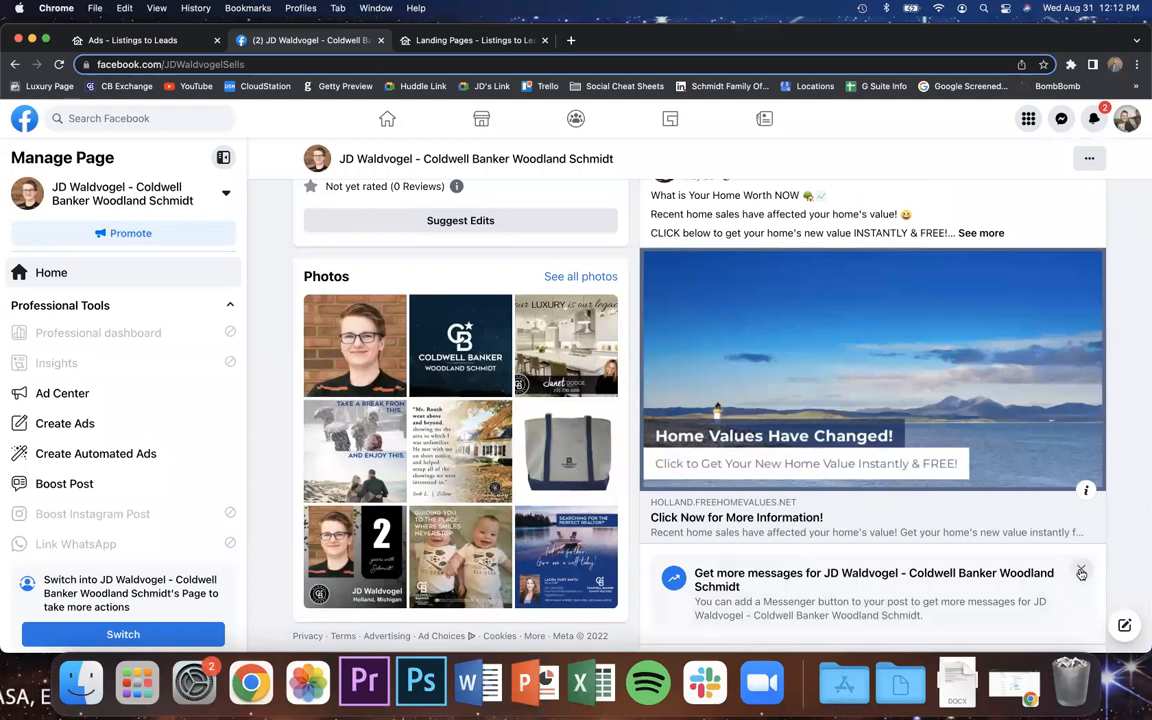
{"action": "left_click", "coordinate": [1080, 572]}
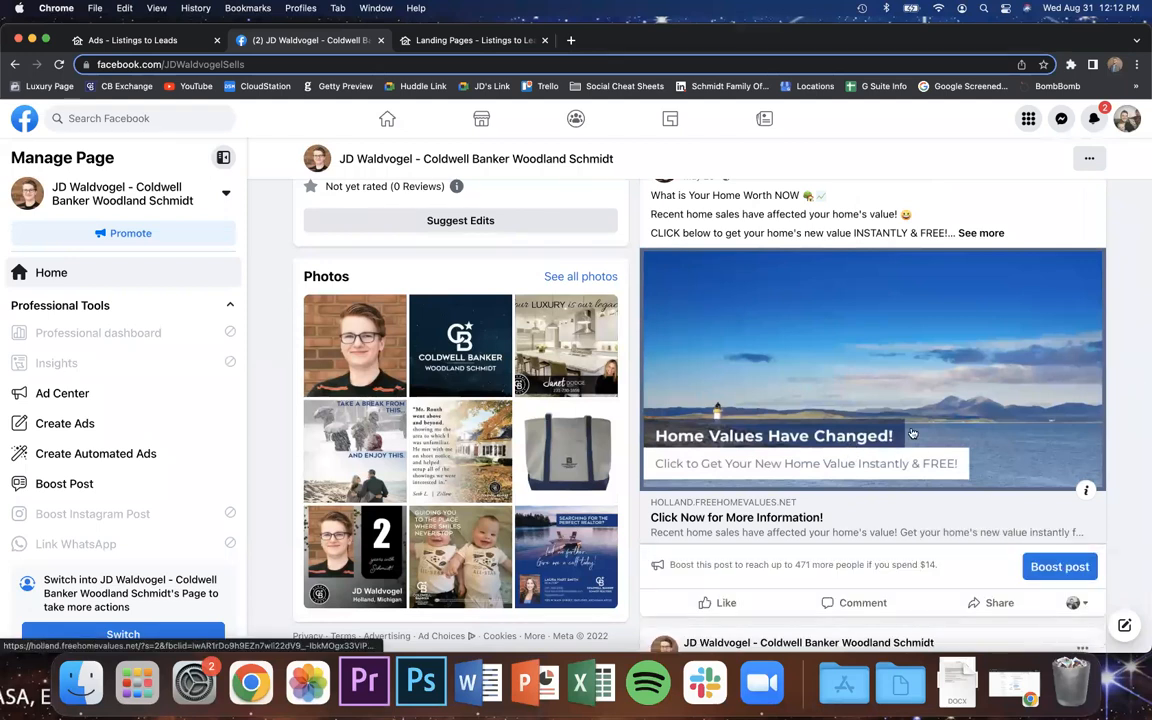
{"action": "scroll", "scroll_direction": "up", "scroll_amount": 3}
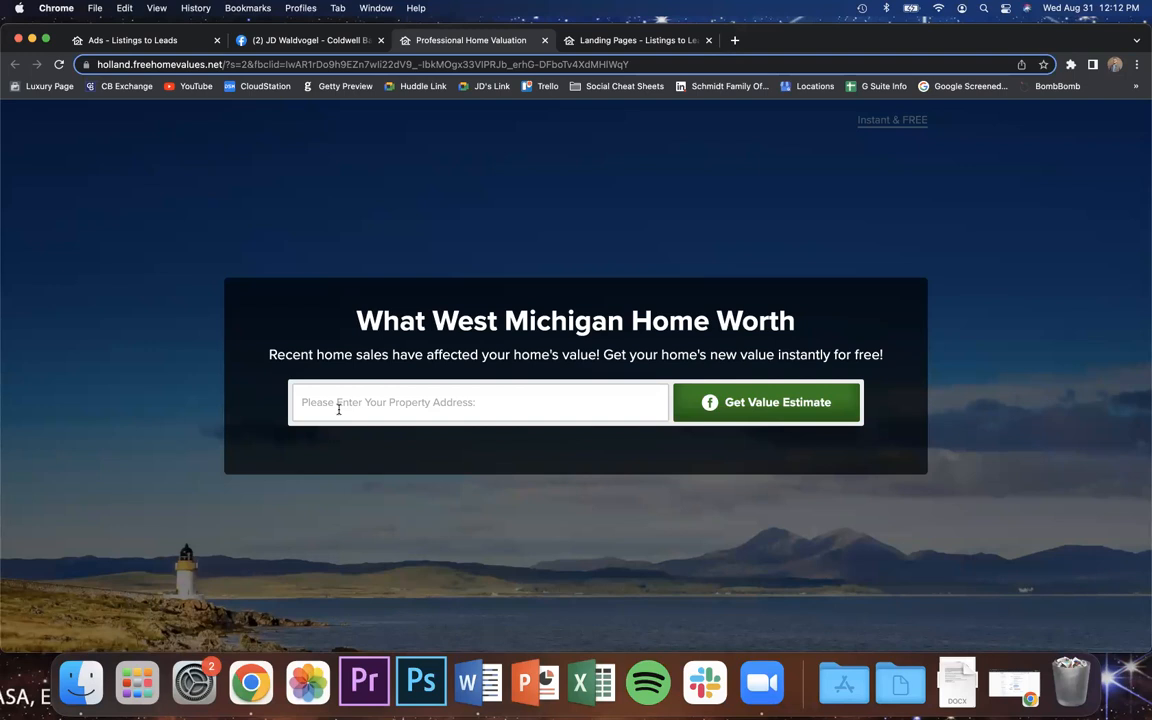
{"action": "mouse_move", "coordinate": [573, 107]}
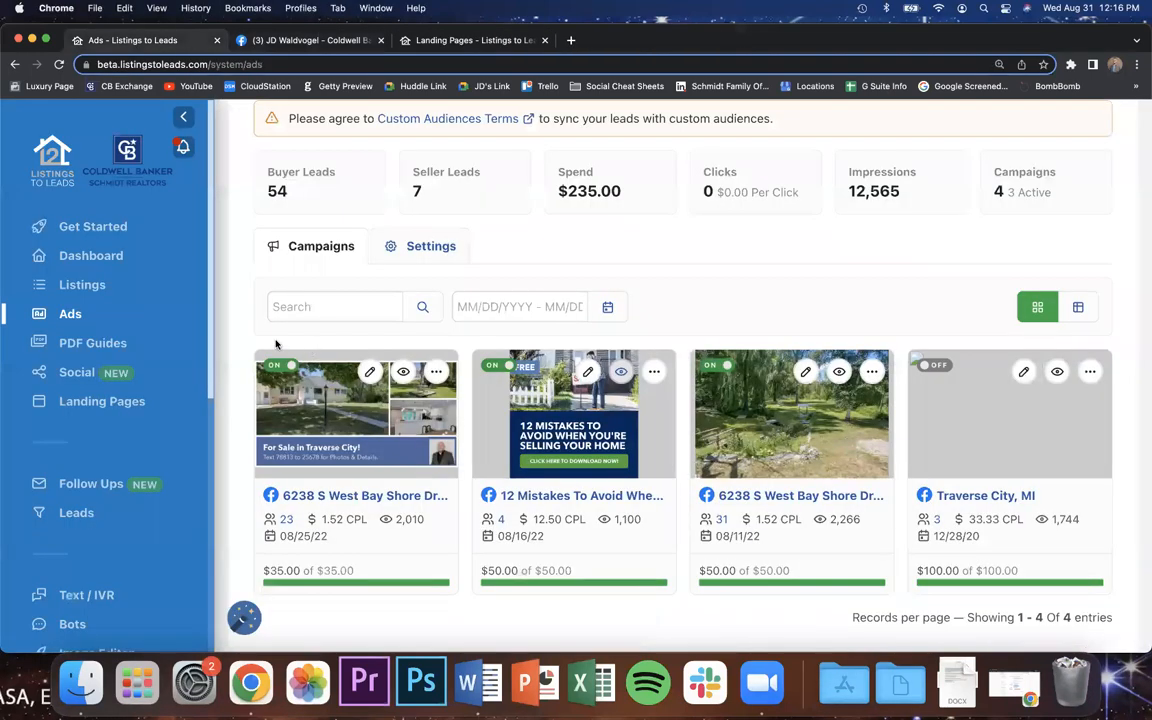
Create a Lead Ads ad for the Northern Michigan landing page.
{"action": "scroll", "scroll_direction": "up", "scroll_amount": 3}
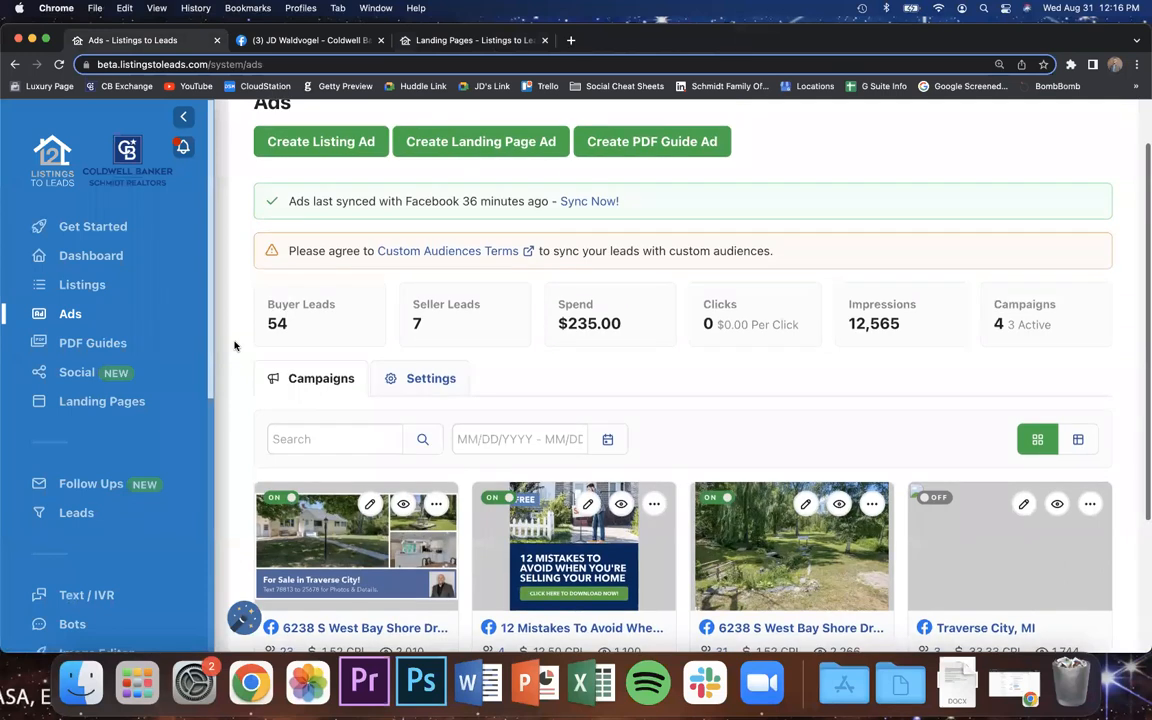
{"action": "scroll", "scroll_direction": "up", "scroll_amount": 3}
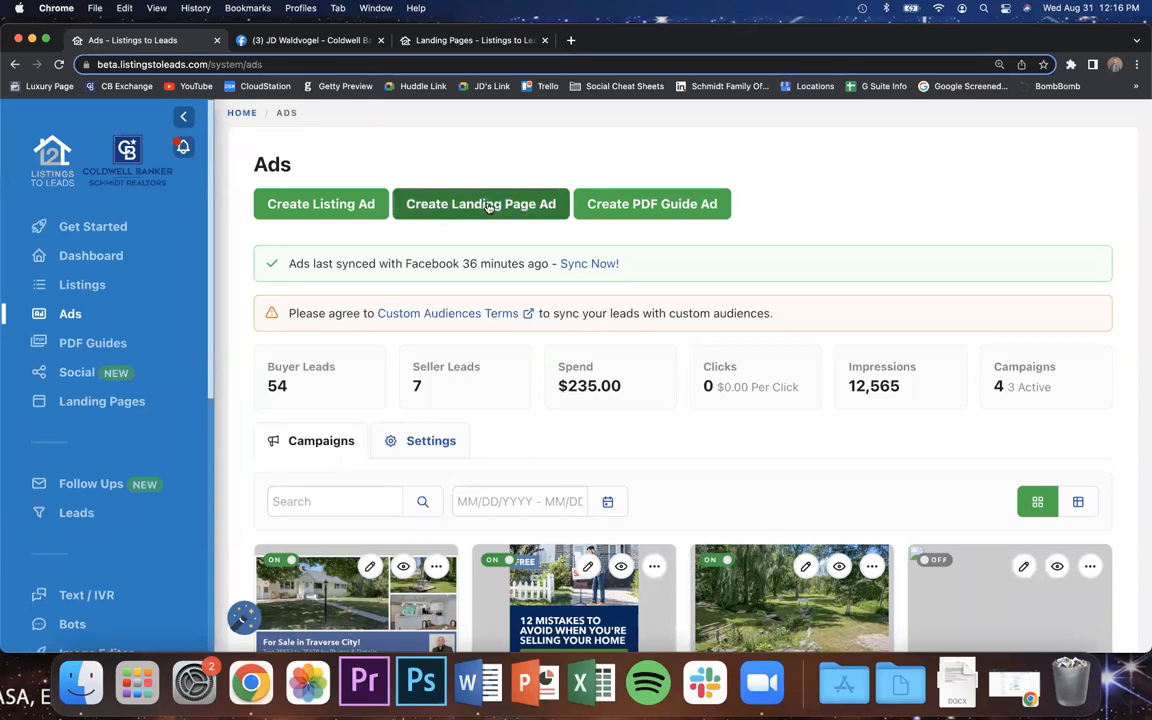
{"action": "left_click", "coordinate": [480, 203]}
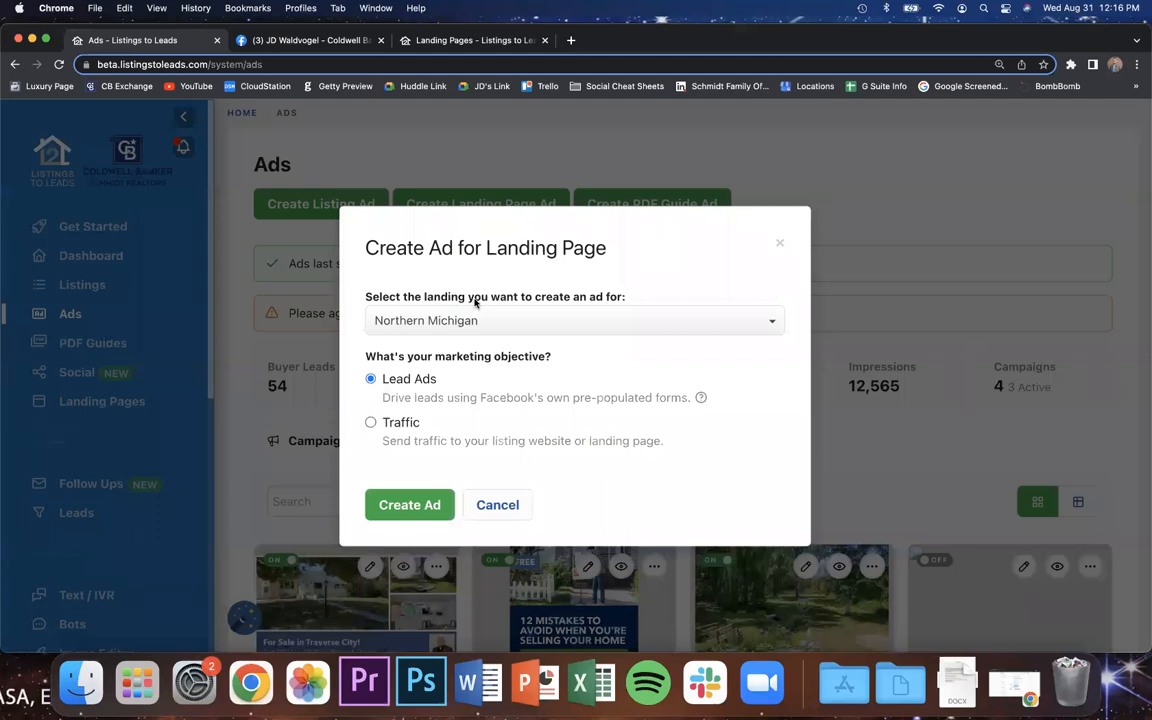
{"action": "left_click", "coordinate": [573, 320]}
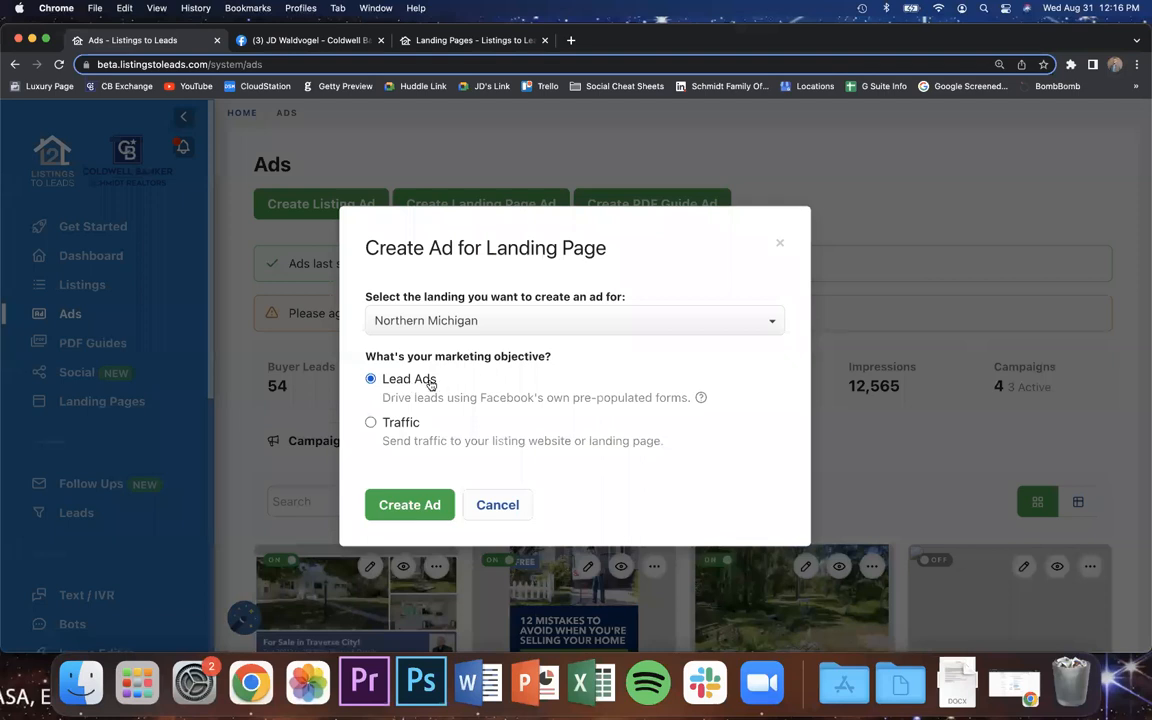
{"action": "left_click", "coordinate": [371, 422]}
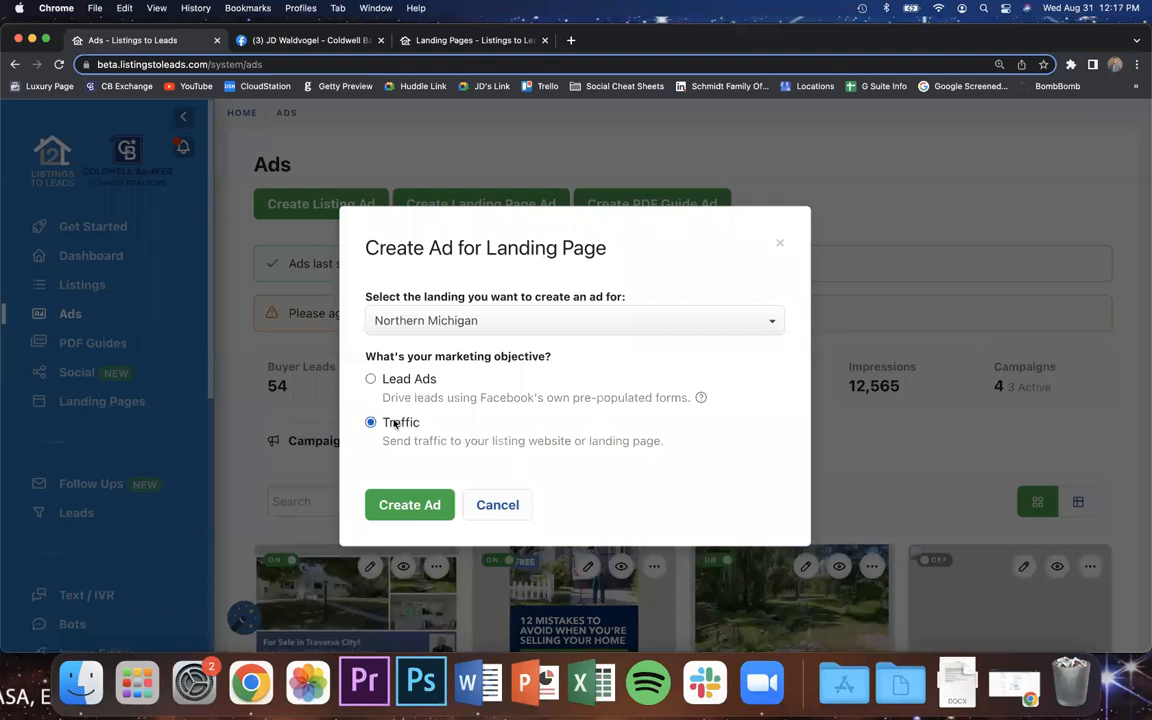
{"action": "left_click", "coordinate": [371, 378]}
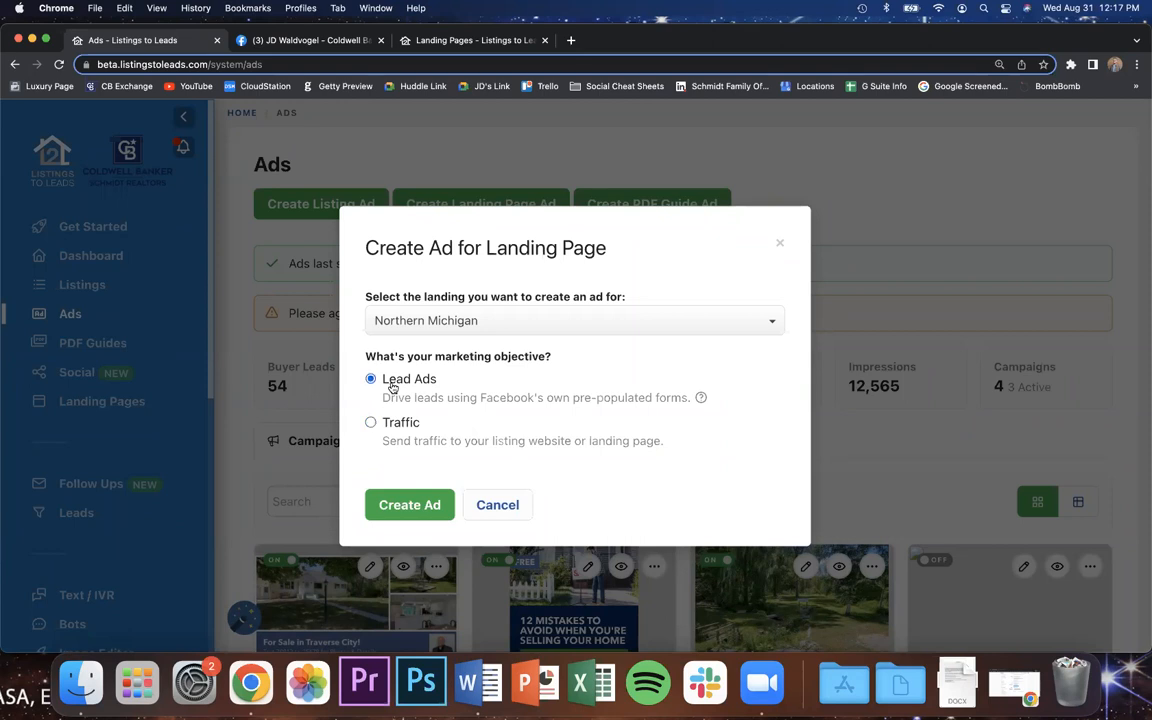
{"action": "mouse_move", "coordinate": [409, 504]}
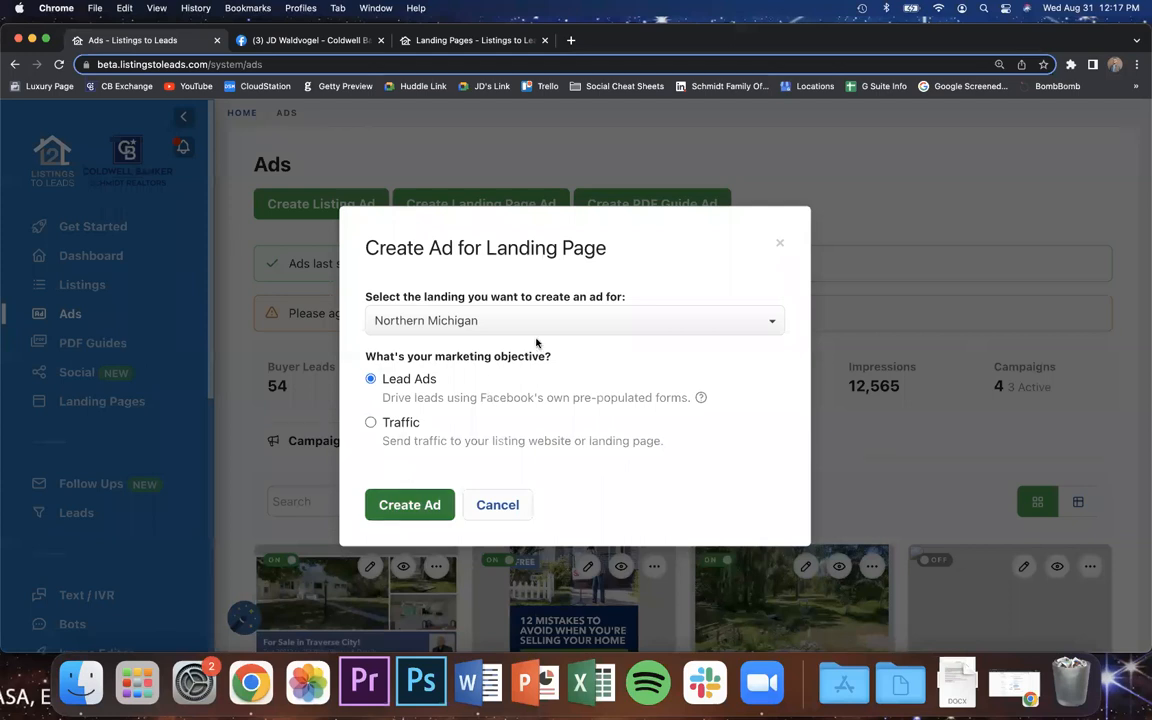
{"action": "left_click", "coordinate": [409, 505]}
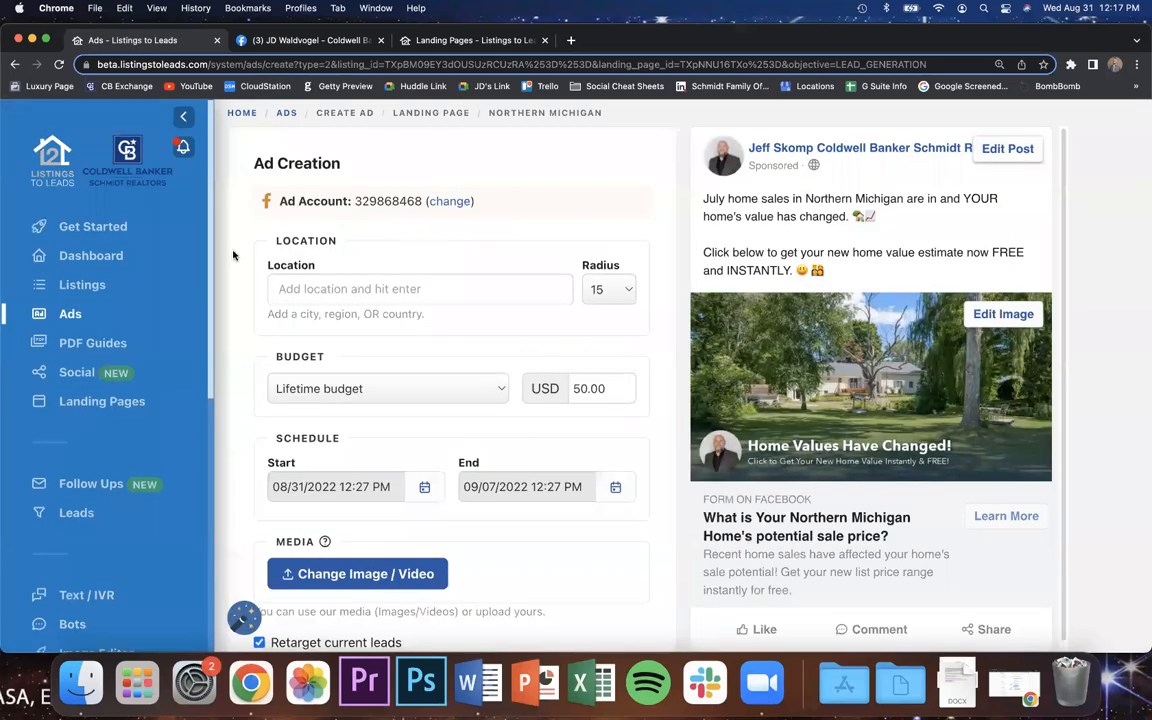
{"action": "mouse_move", "coordinate": [673, 259]}
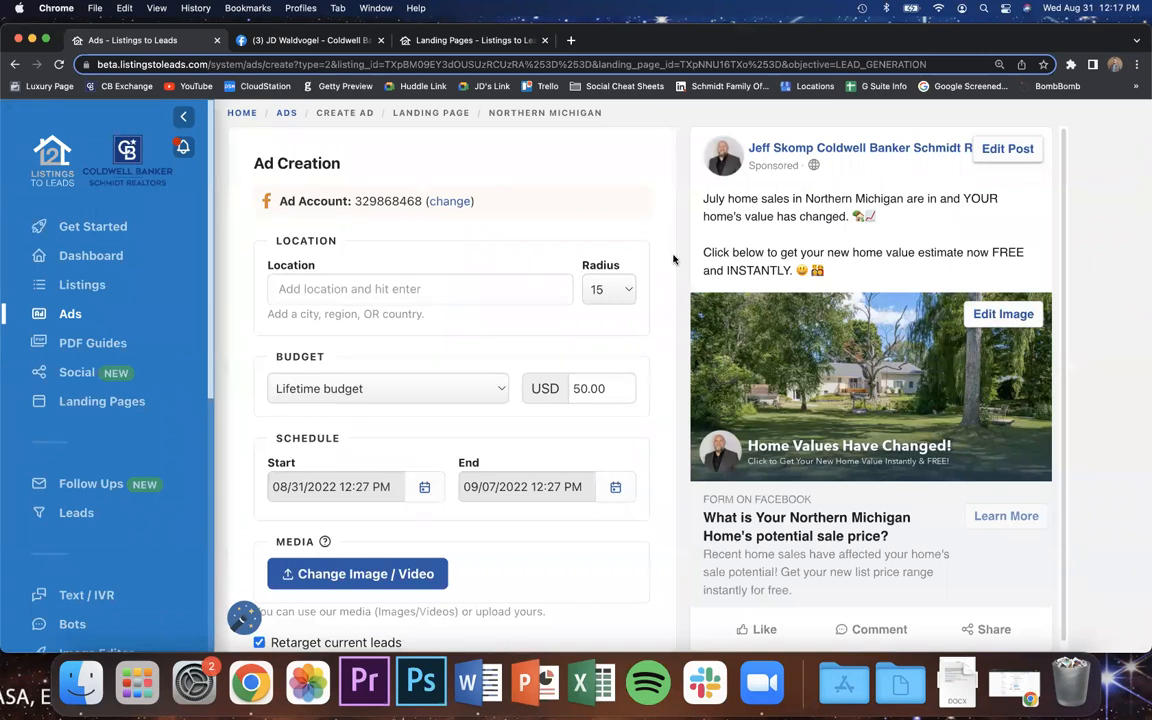
{"action": "mouse_move", "coordinate": [684, 259]}
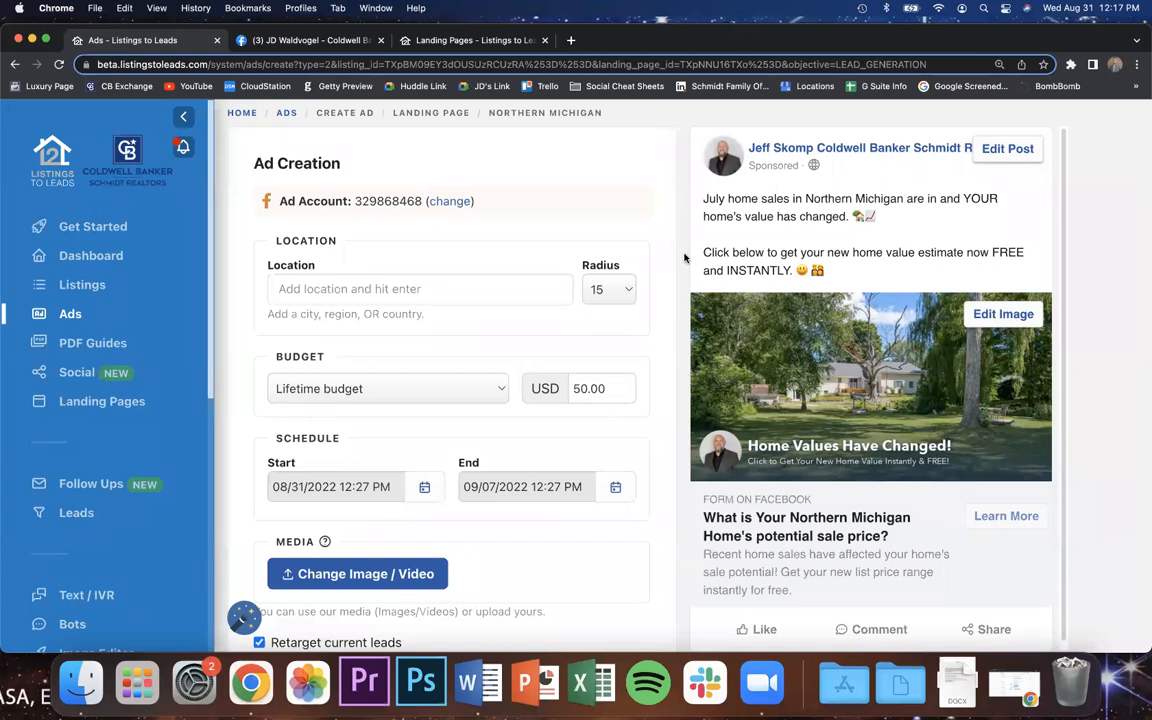
{"action": "mouse_move", "coordinate": [865, 400]}
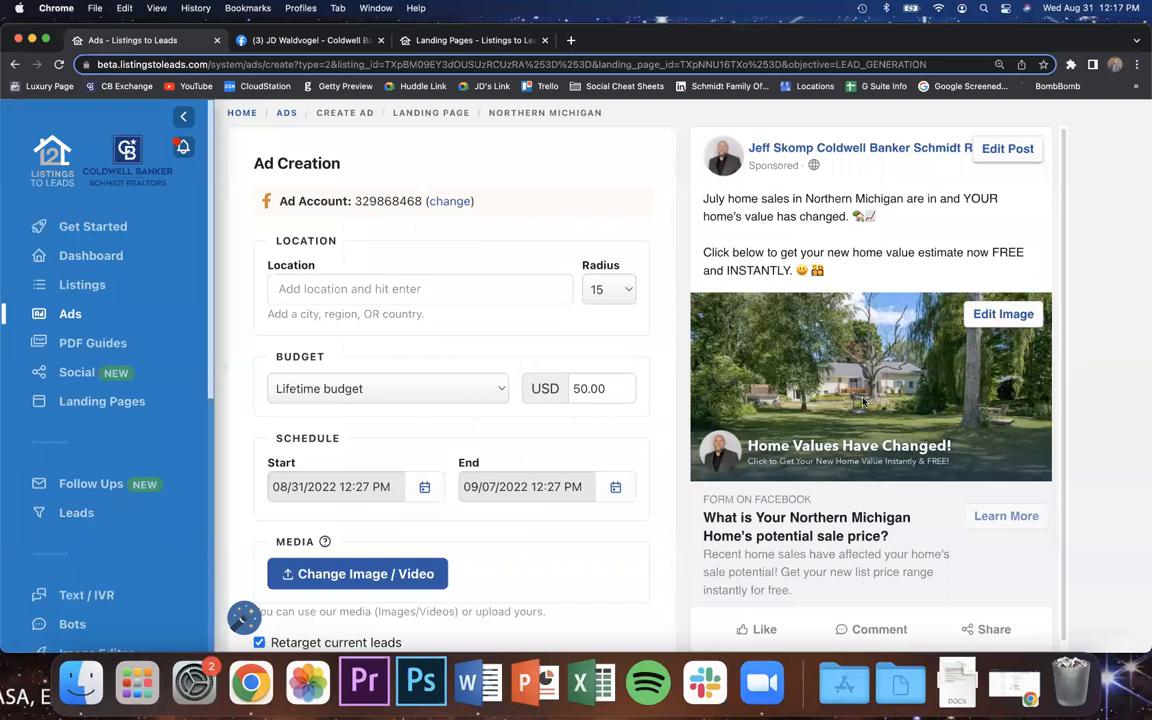
{"action": "mouse_move", "coordinate": [752, 443]}
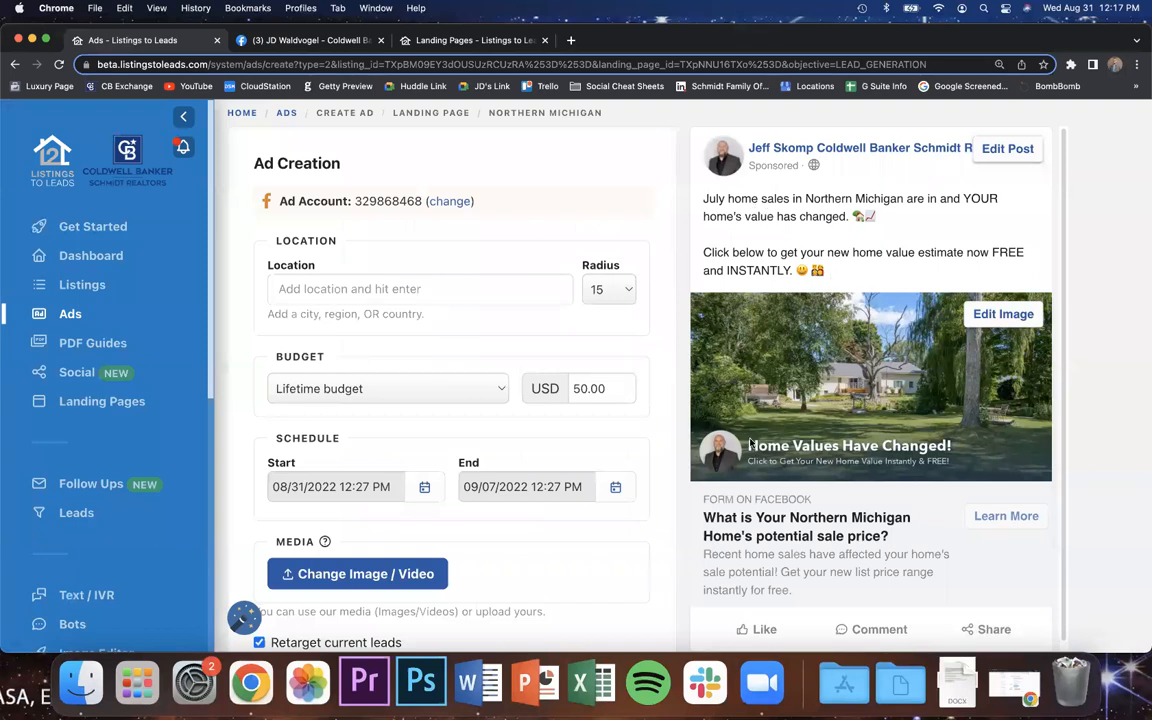
{"action": "mouse_move", "coordinate": [845, 367]}
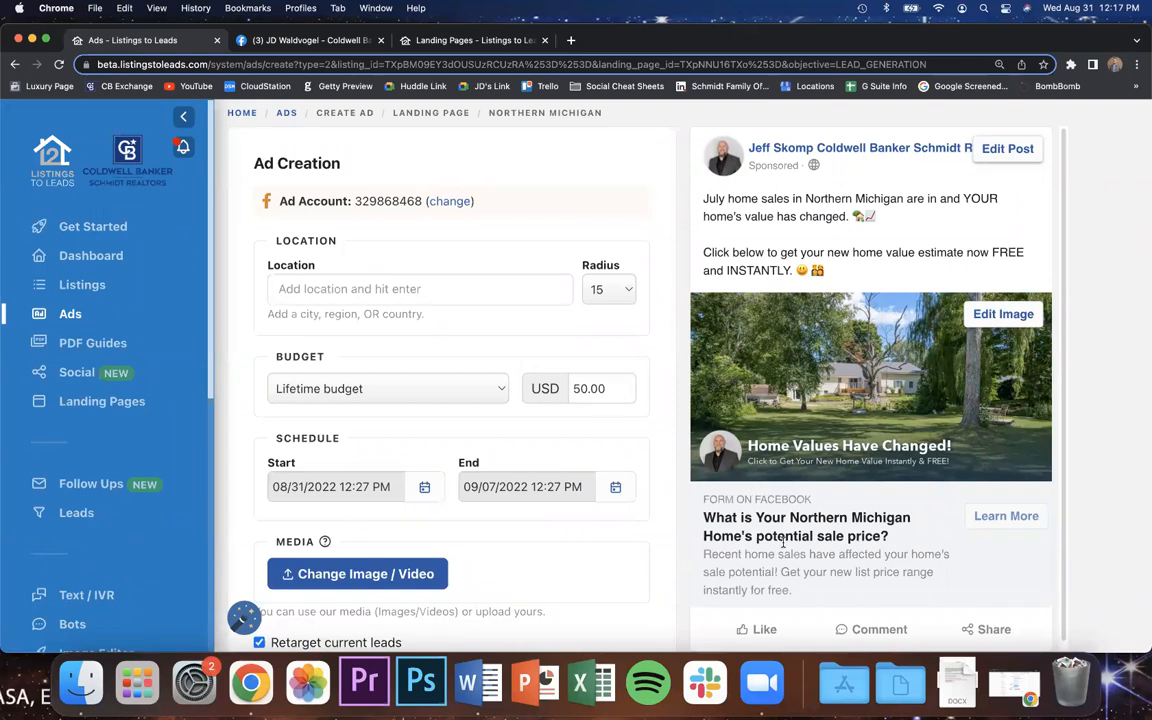
{"action": "scroll", "scroll_direction": "down", "scroll_amount": 3}
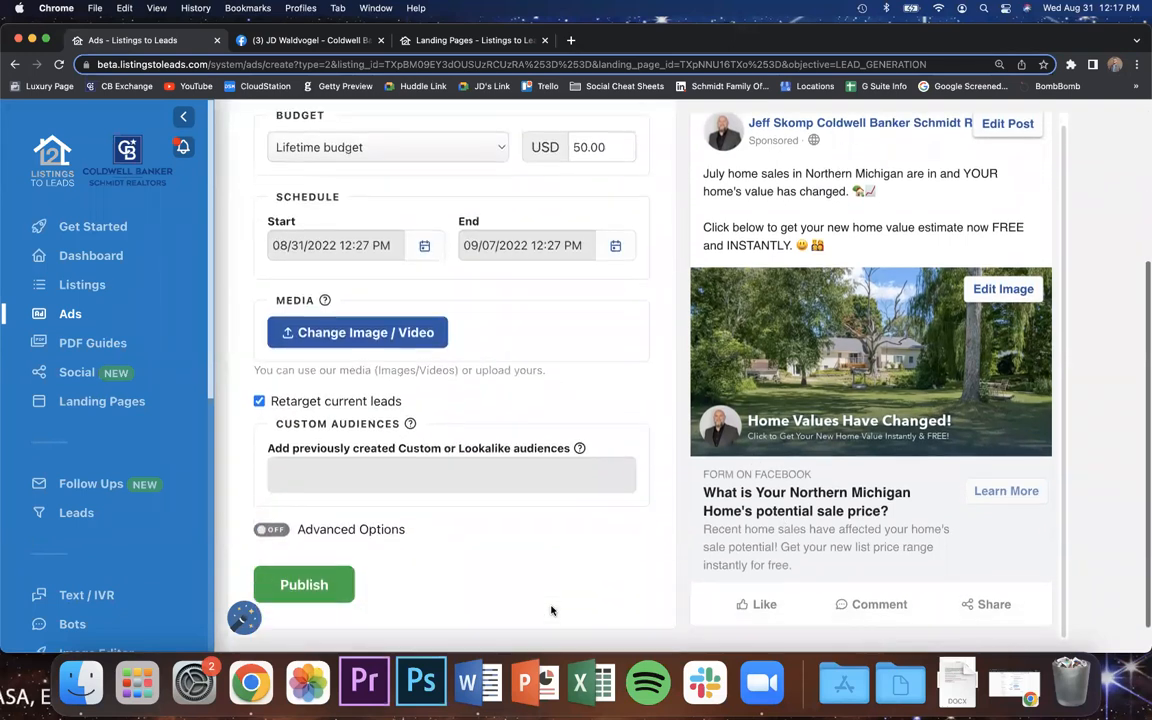
{"action": "scroll", "scroll_direction": "up", "scroll_amount": 3}
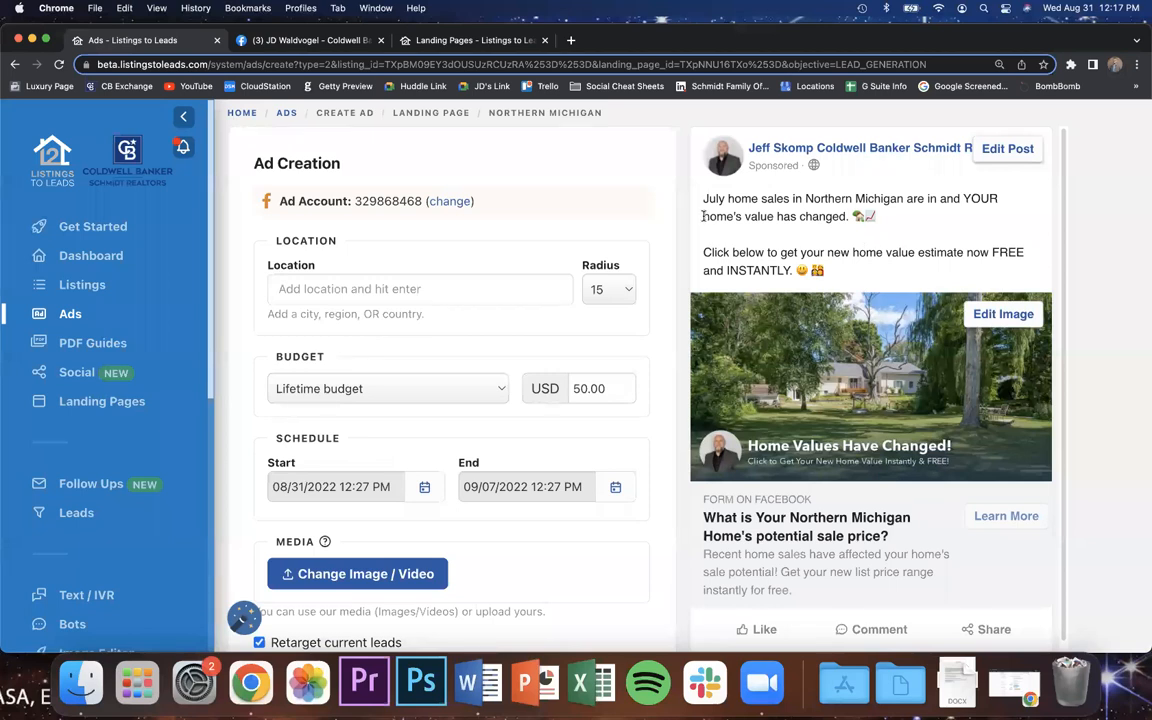
{"action": "left_click", "coordinate": [850, 212]}
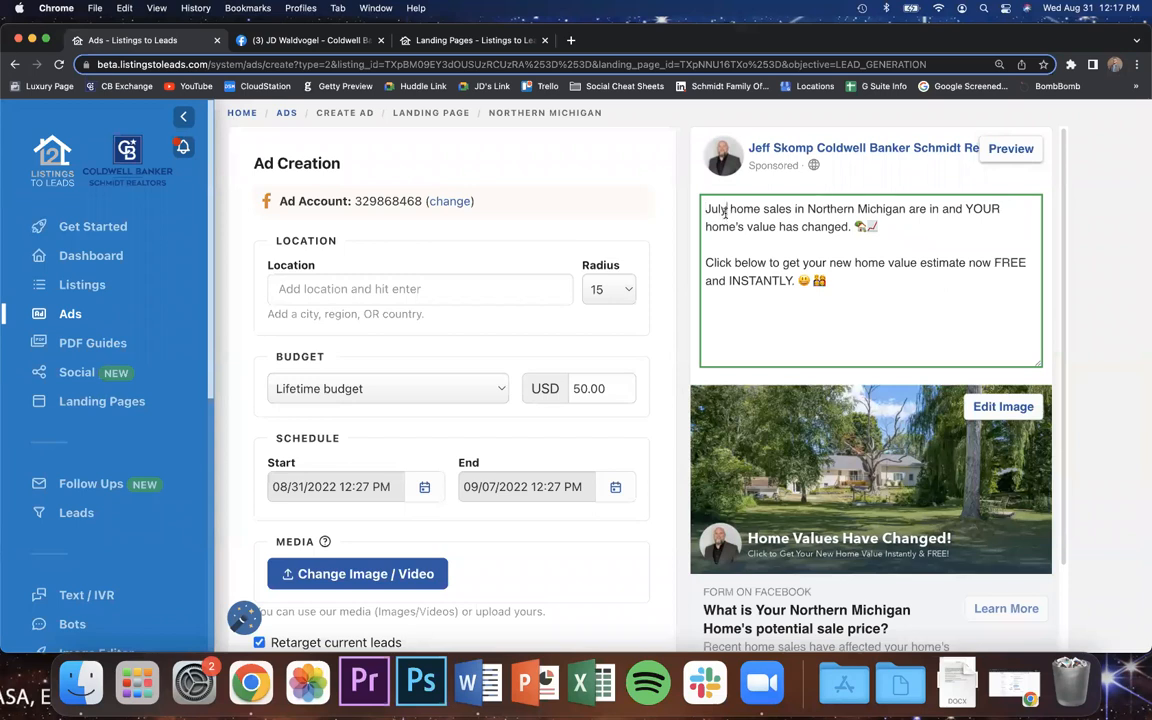
Type 'August' into the ad text in place of July.
{"action": "type", "text": "August"}
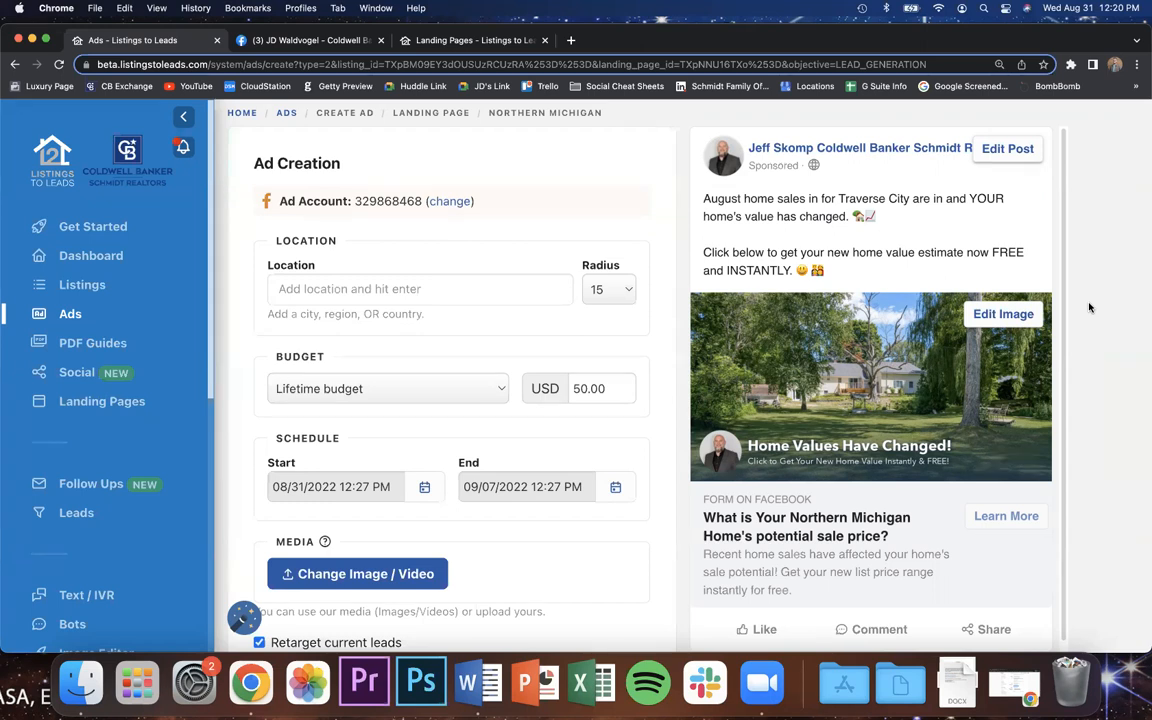
{"action": "mouse_move", "coordinate": [933, 205]}
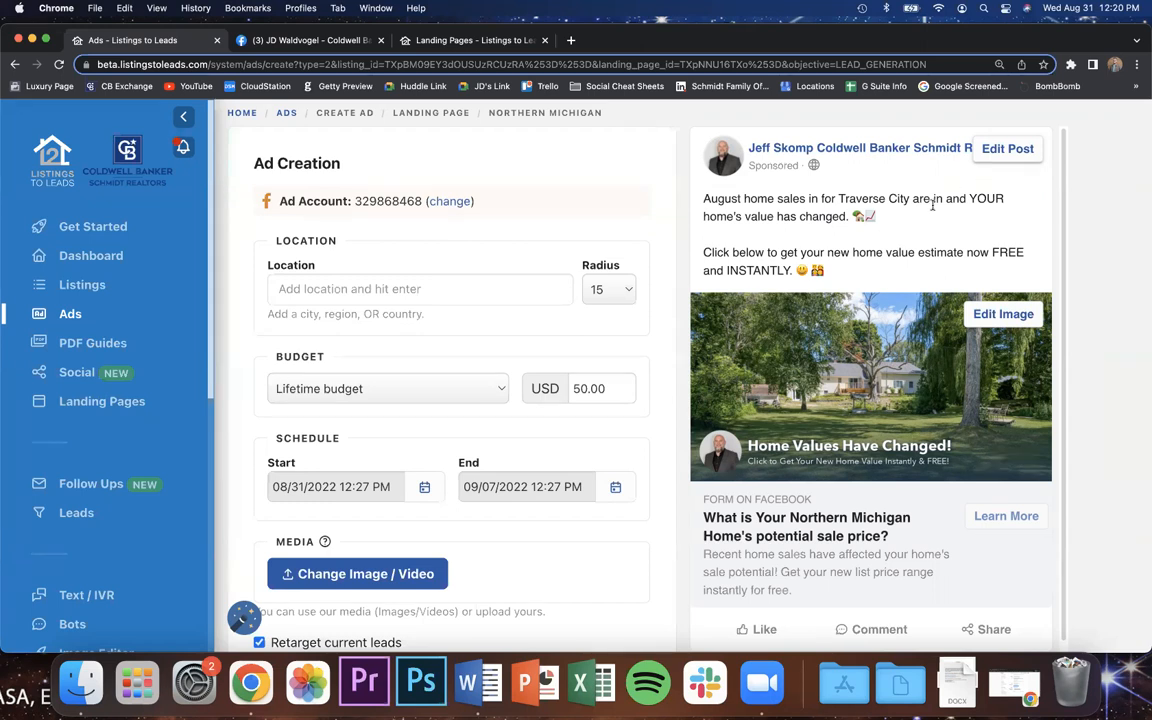
Add 'Homes sold, on average, 7% over asking price!' to the post and preview it.
{"action": "left_click", "coordinate": [1007, 148]}
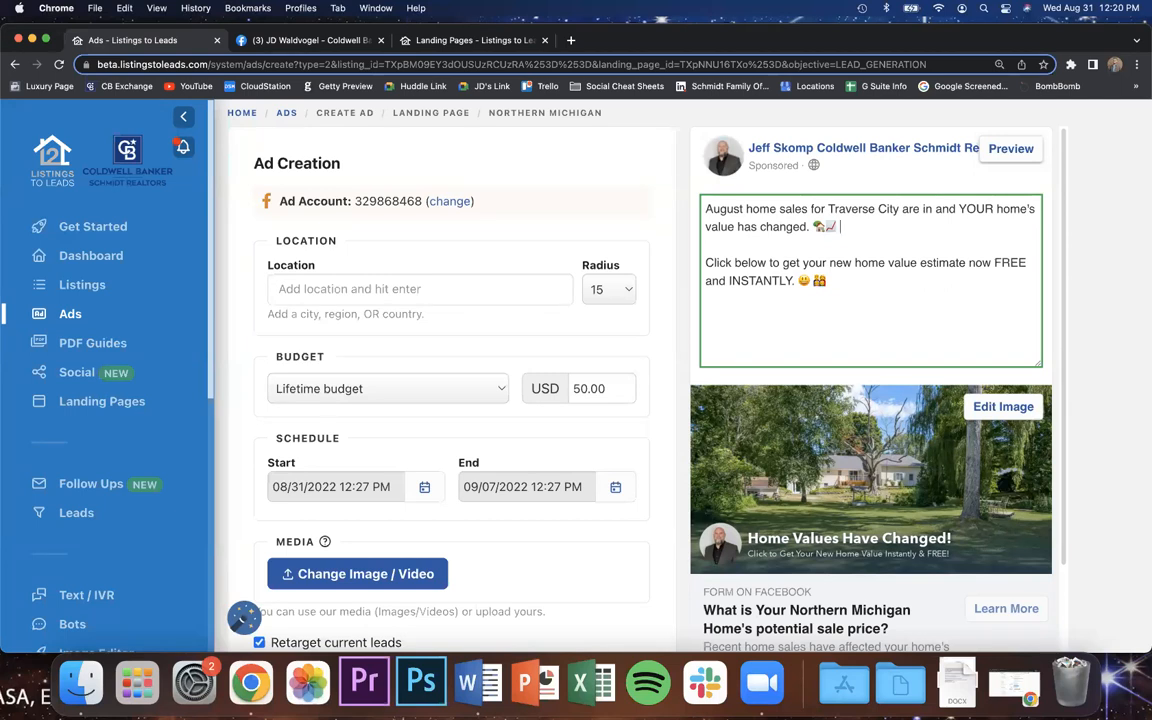
{"action": "type", "text": "Homes sol"}
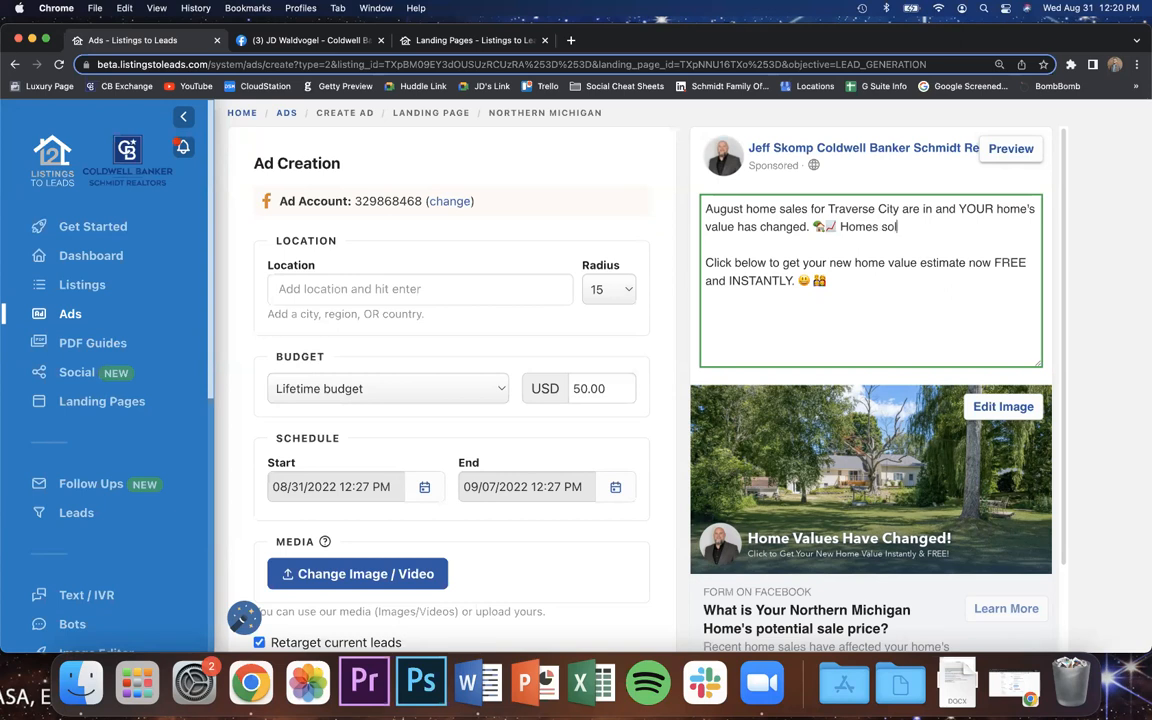
{"action": "type", "text": "d, o"}
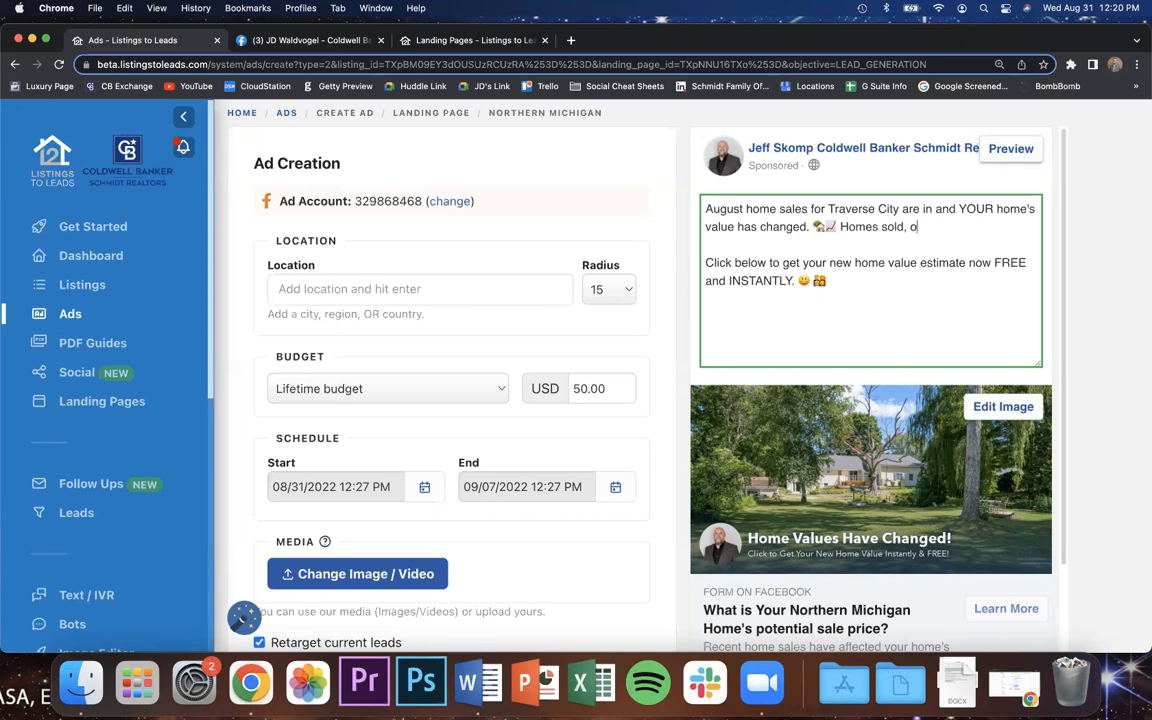
{"action": "type", "text": "n average,m"}
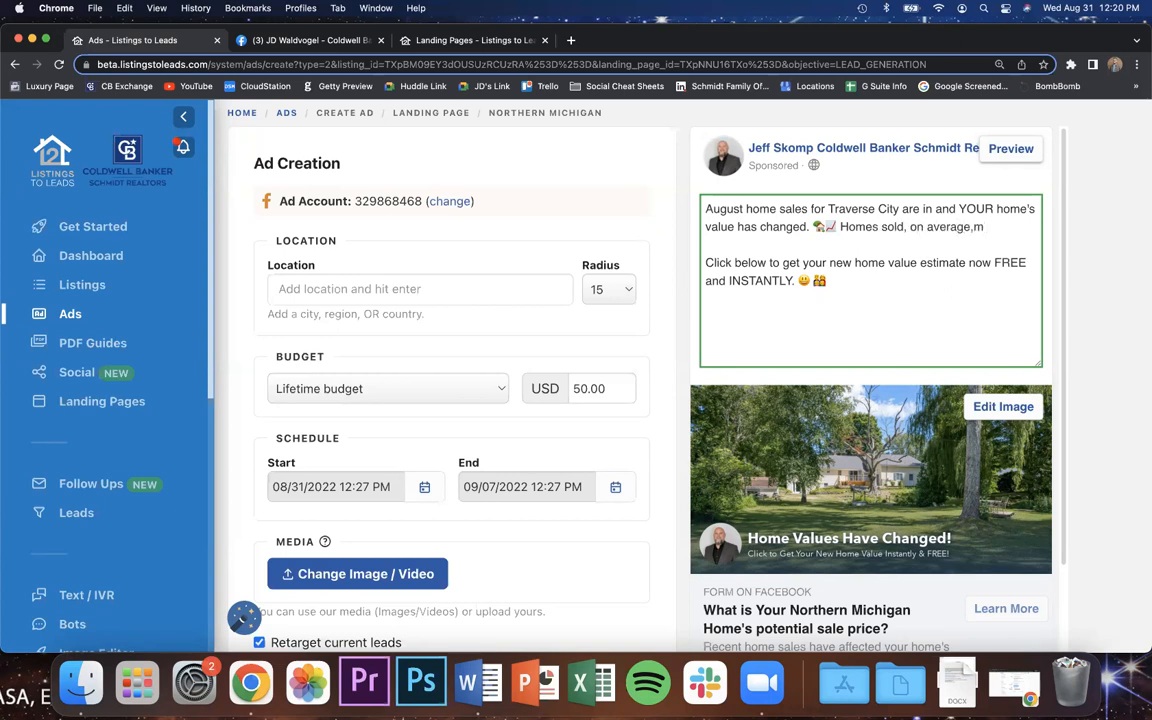
{"action": "type", "text": "7% over ask"}
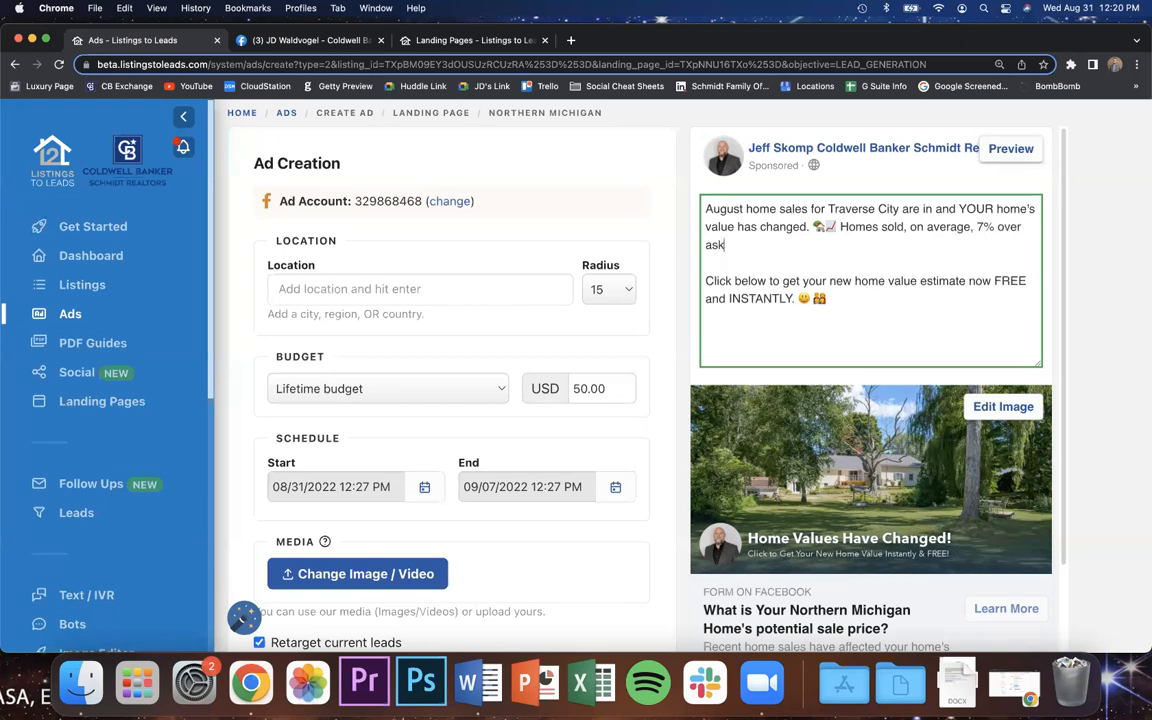
{"action": "type", "text": "ing price~"}
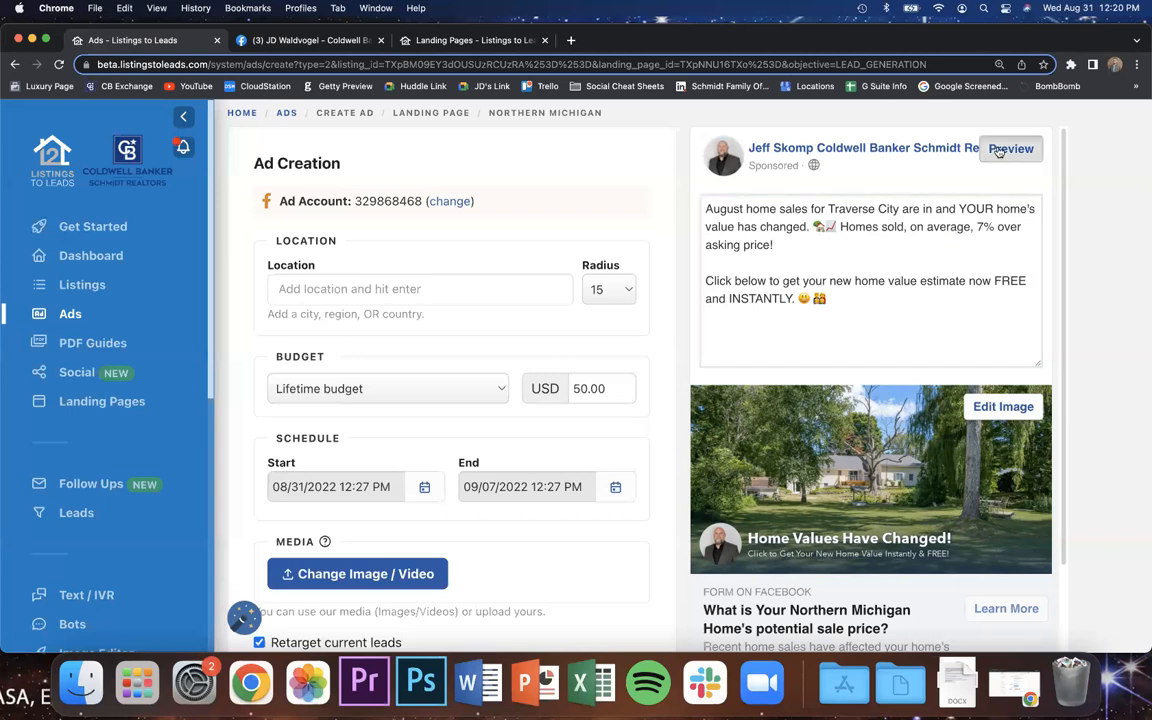
{"action": "left_click", "coordinate": [1011, 148]}
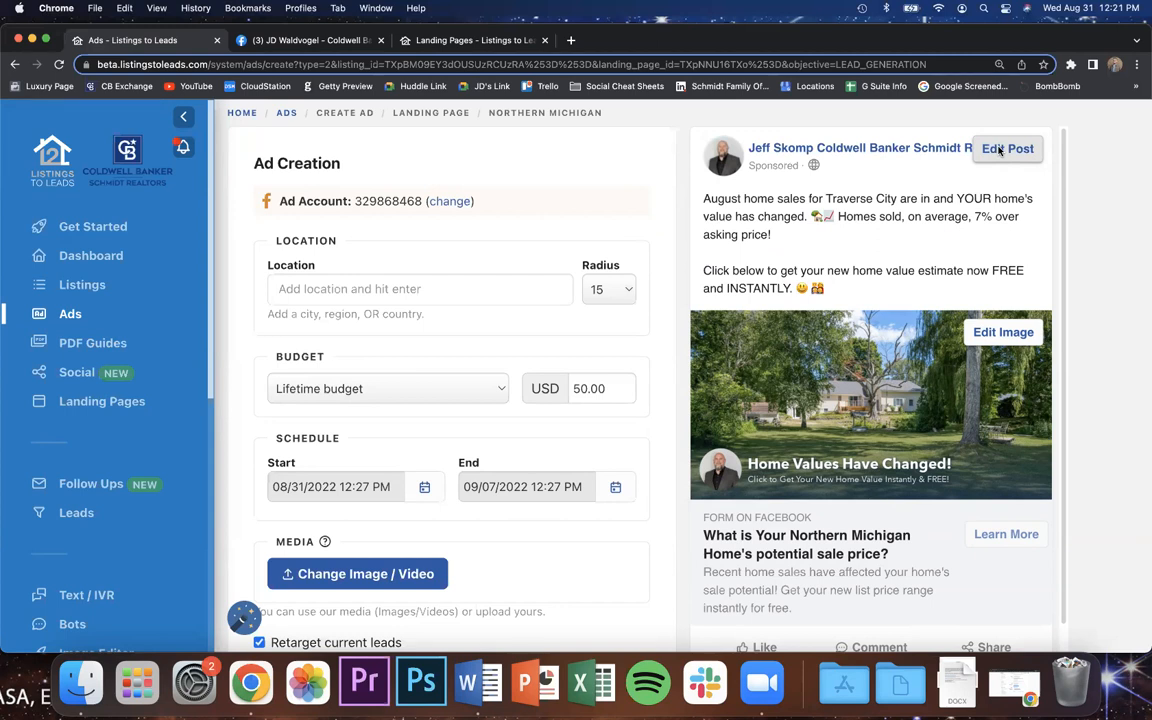
Target Traverse City, Michigan, United States and show the radius choices.
{"action": "scroll", "scroll_direction": "down", "scroll_amount": 3}
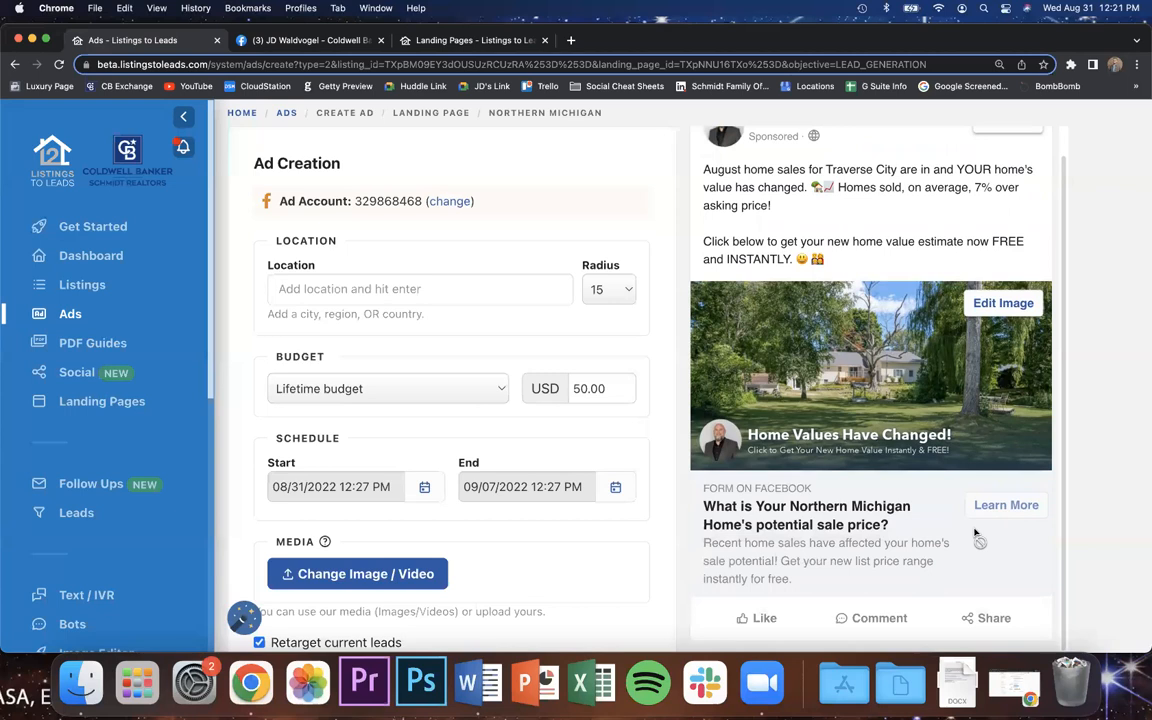
{"action": "mouse_move", "coordinate": [444, 347]}
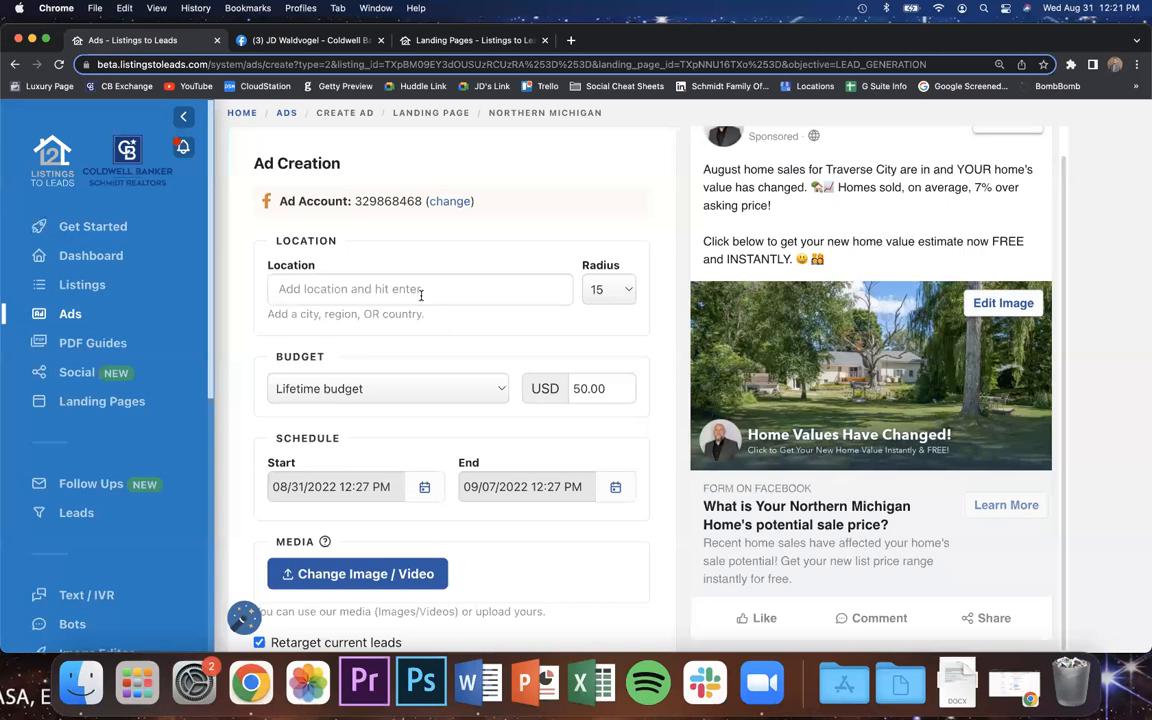
{"action": "type", "text": "Traverse City"}
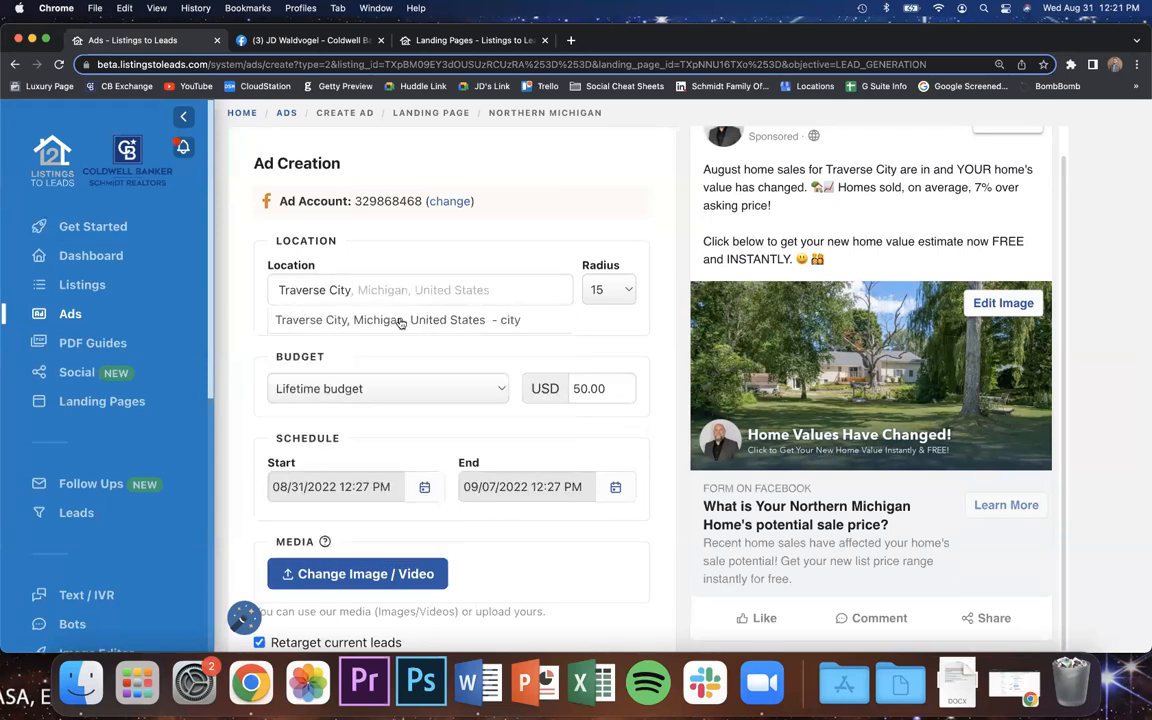
{"action": "left_click", "coordinate": [397, 319]}
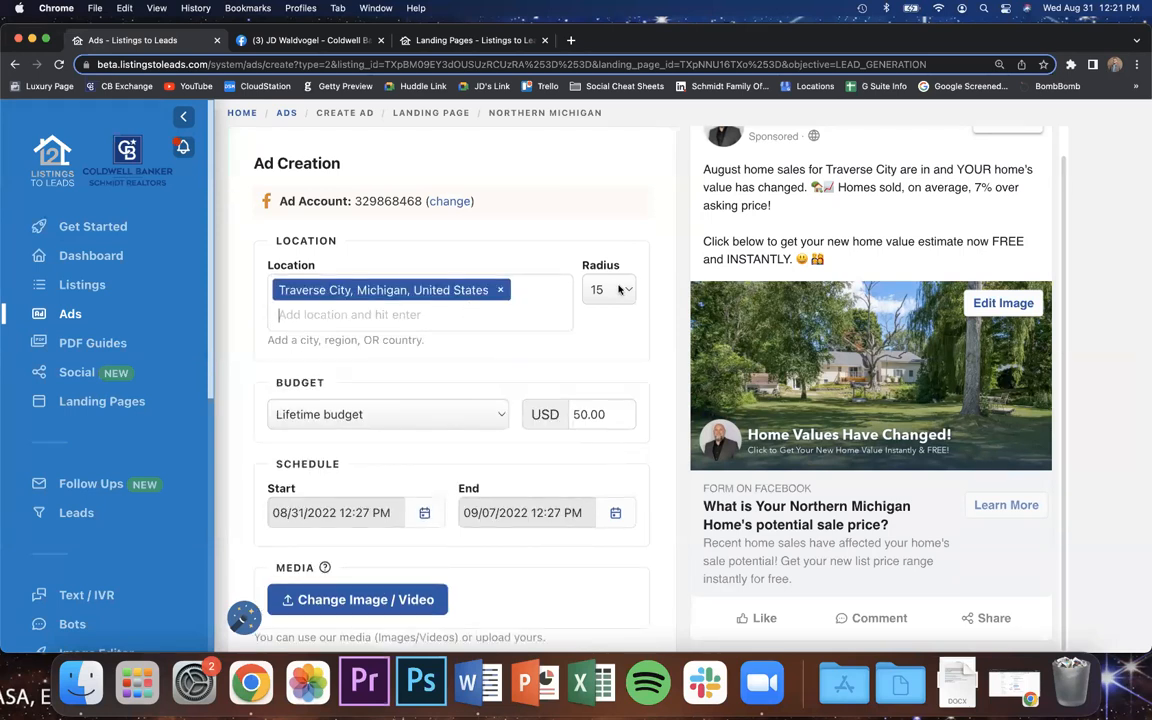
{"action": "left_click", "coordinate": [608, 289]}
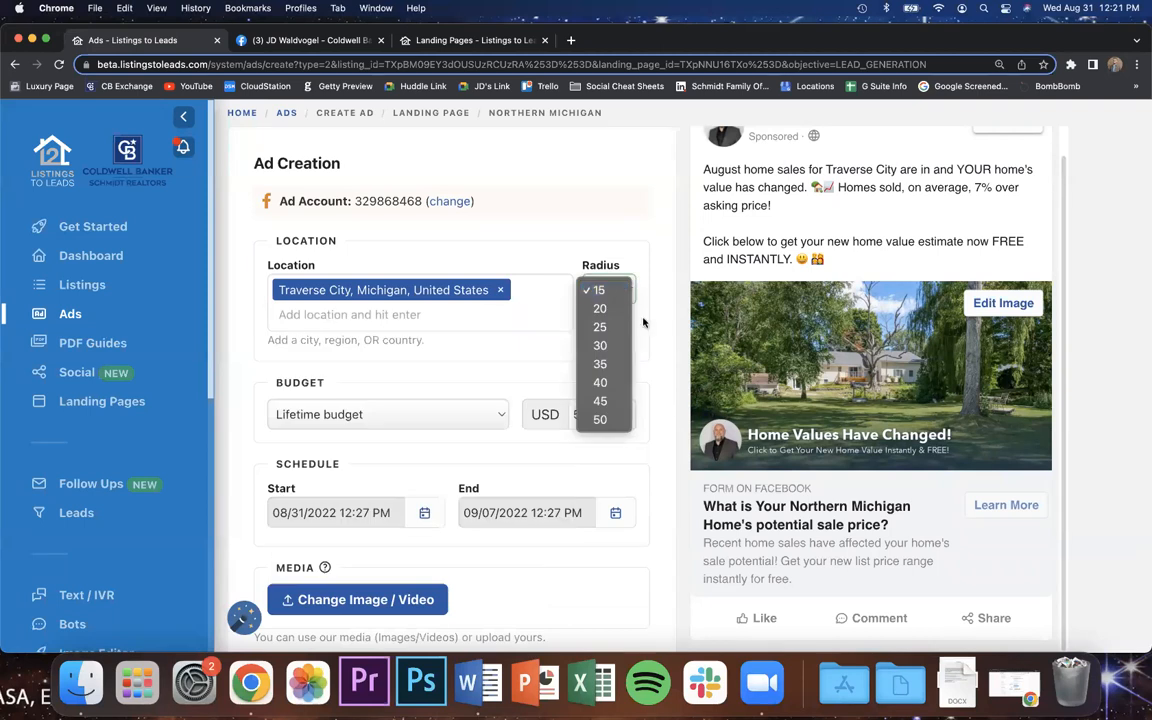
Keep the targeting radius at 15 and turn on advanced targeting options.
{"action": "left_click", "coordinate": [596, 289]}
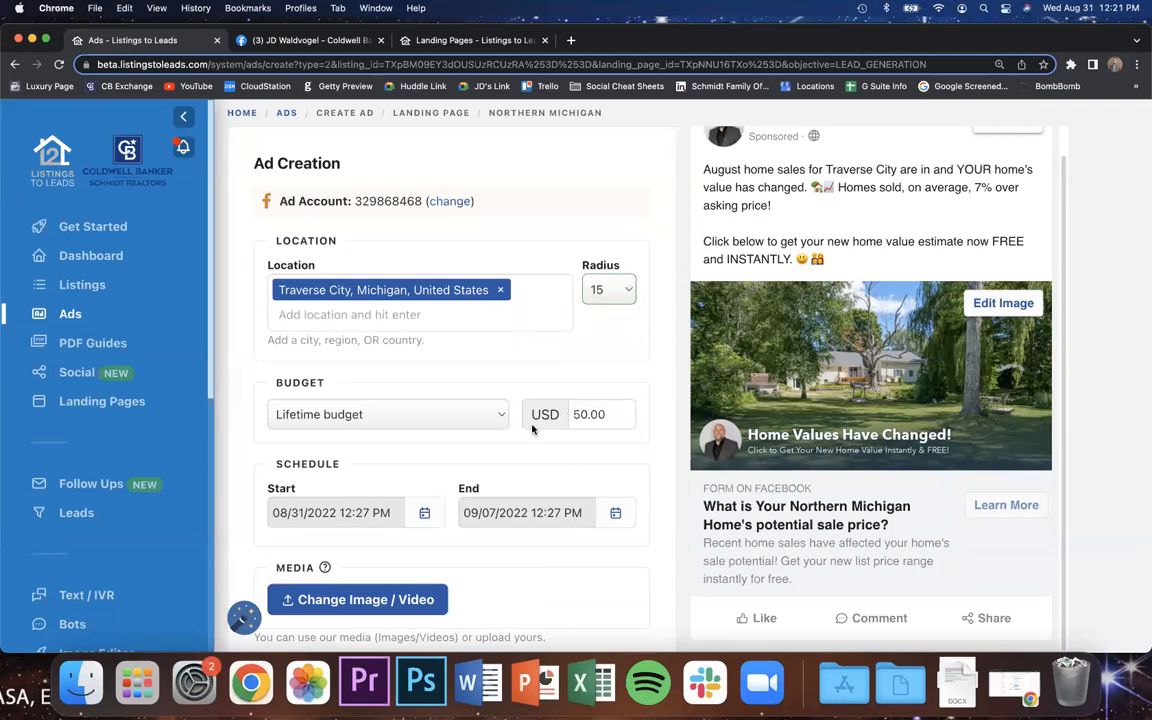
{"action": "scroll", "scroll_direction": "down", "scroll_amount": 3}
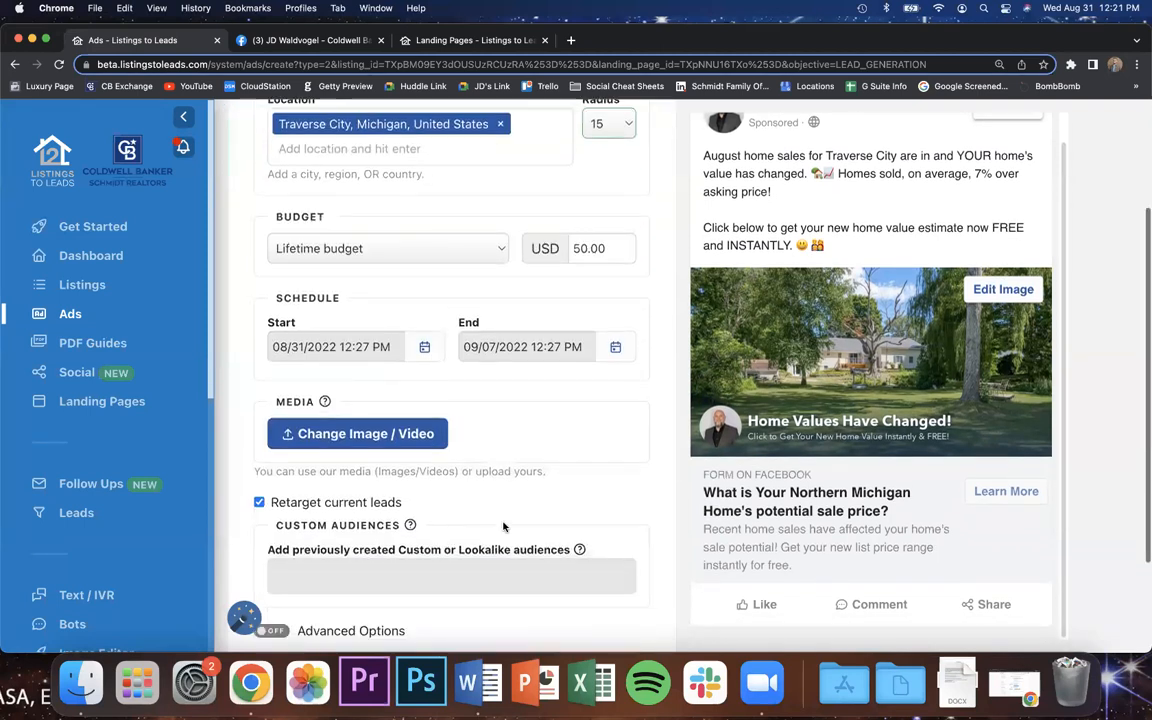
{"action": "scroll", "scroll_direction": "down", "scroll_amount": 3}
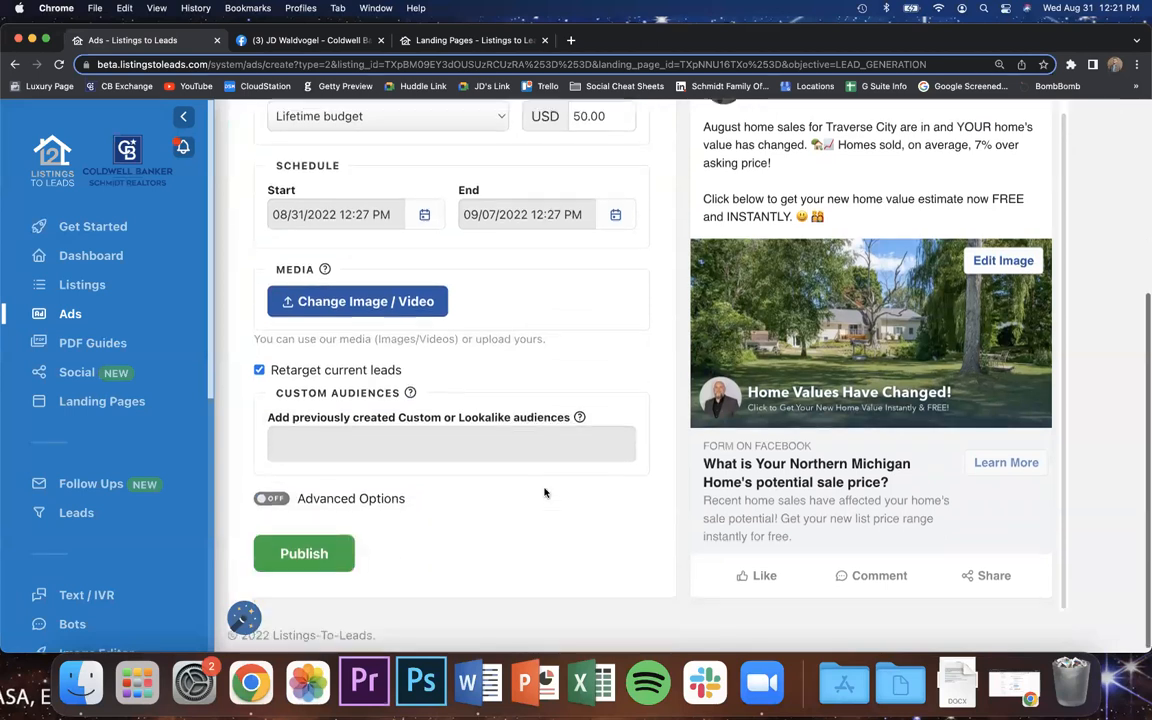
{"action": "left_click", "coordinate": [271, 498]}
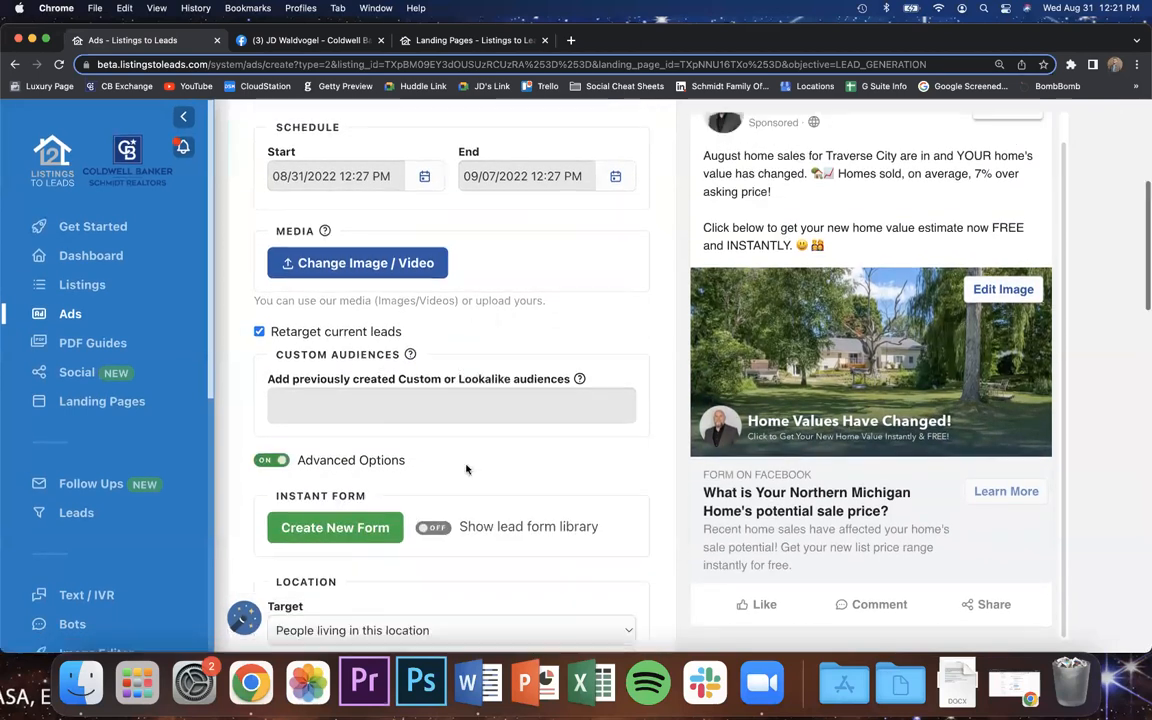
{"action": "scroll", "scroll_direction": "down", "scroll_amount": 3}
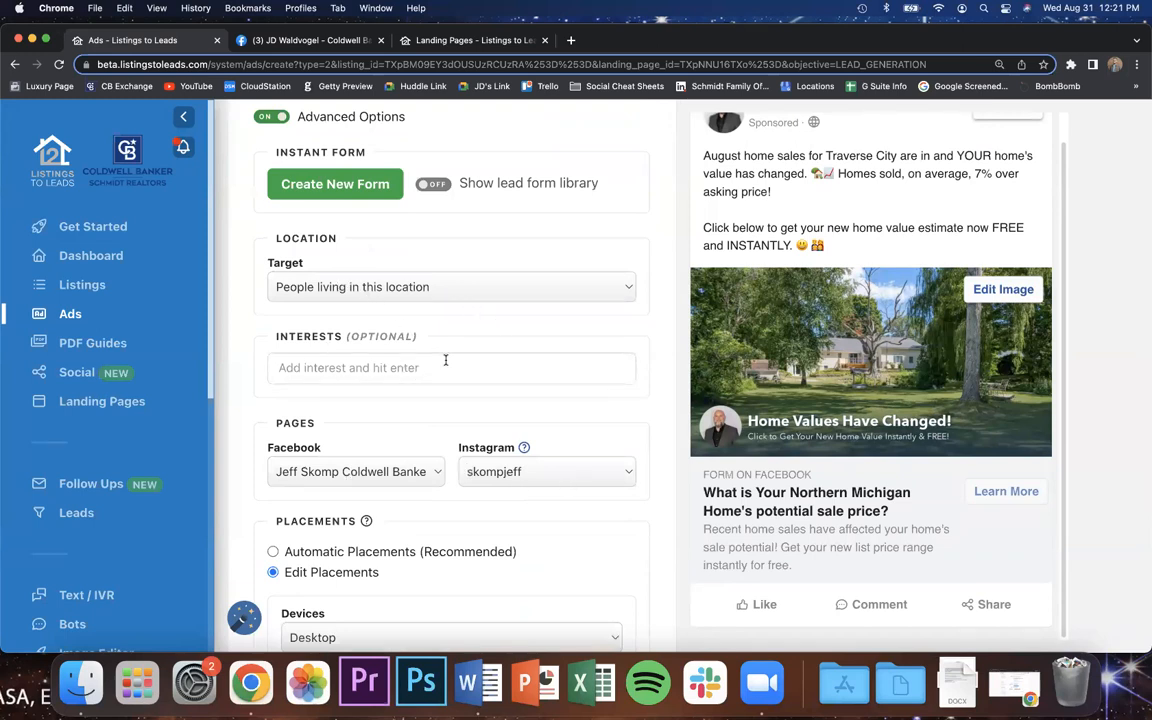
Add Real estate as a targeting interest alongside Zillow.
{"action": "type", "text": "zil"}
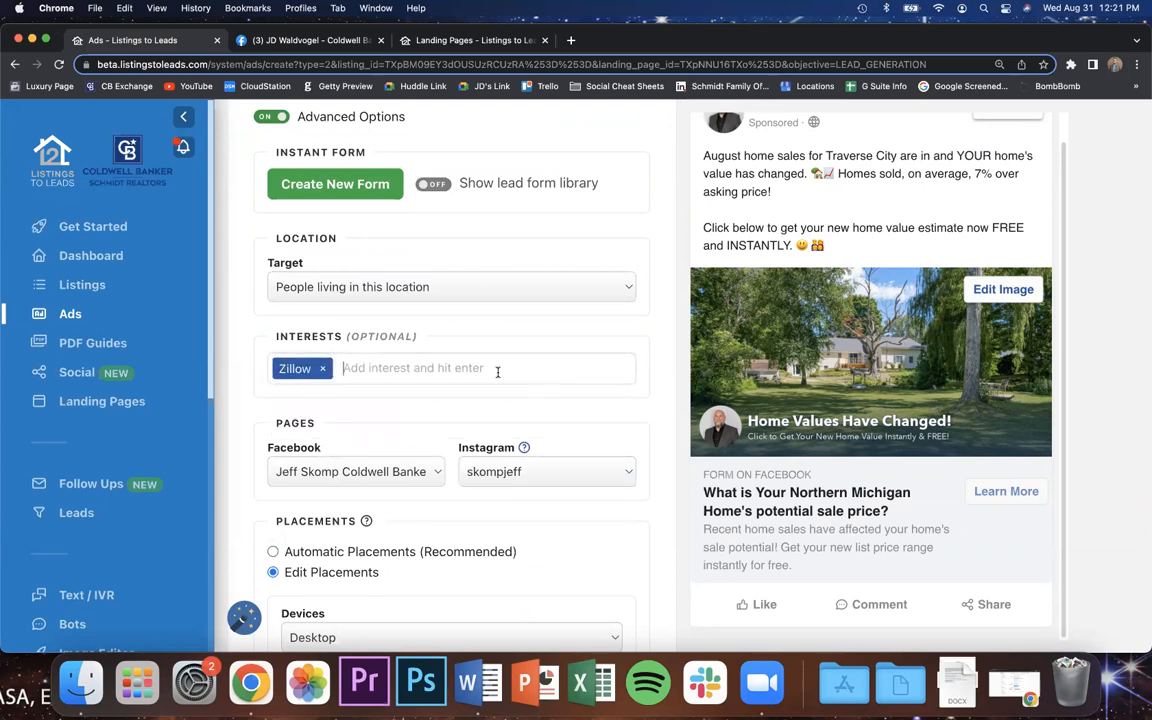
{"action": "type", "text": "real estate"}
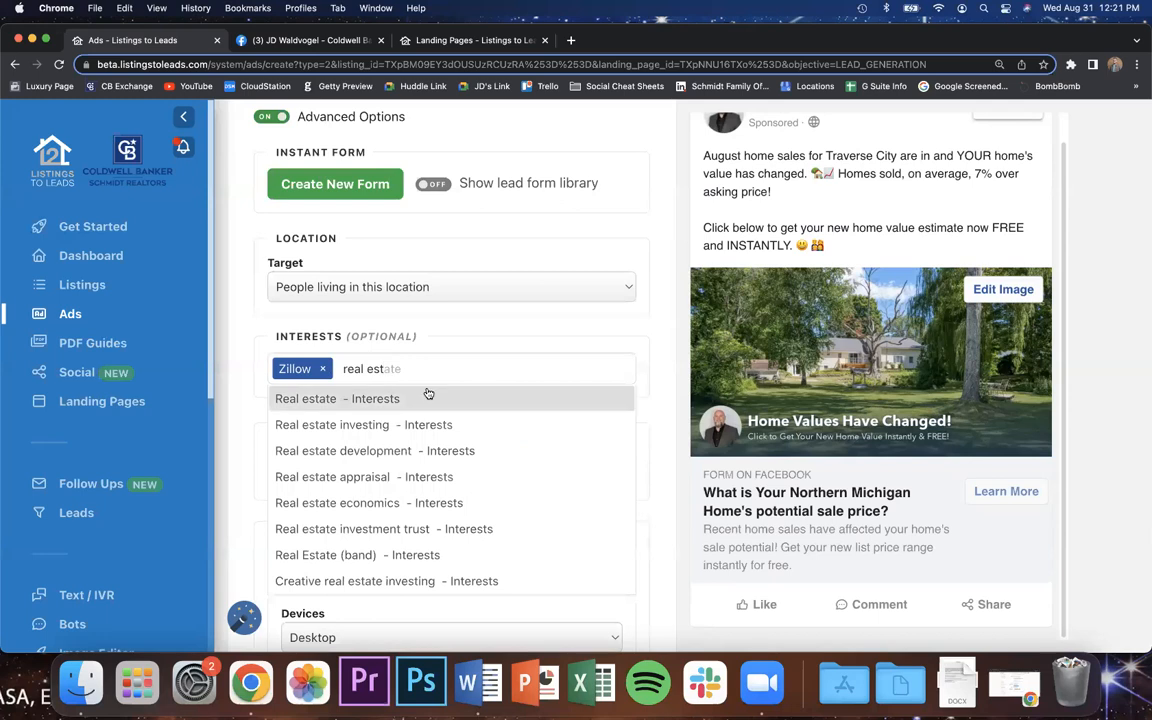
{"action": "left_click", "coordinate": [337, 398]}
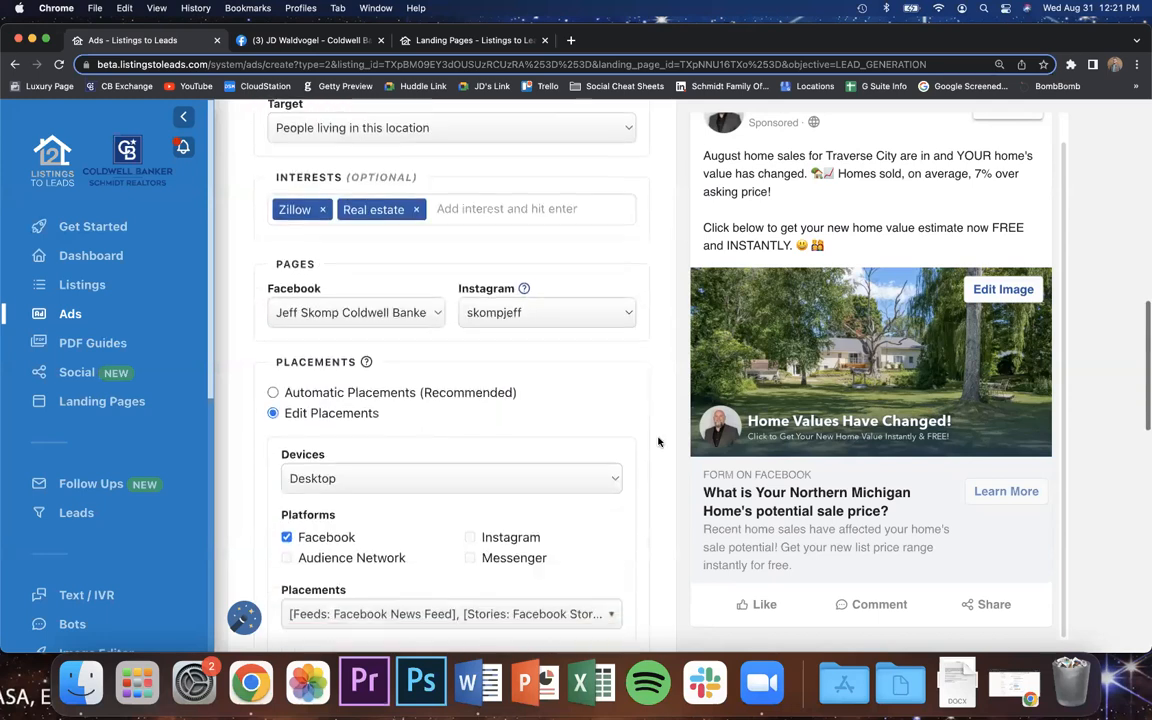
{"action": "scroll", "scroll_direction": "down", "scroll_amount": 3}
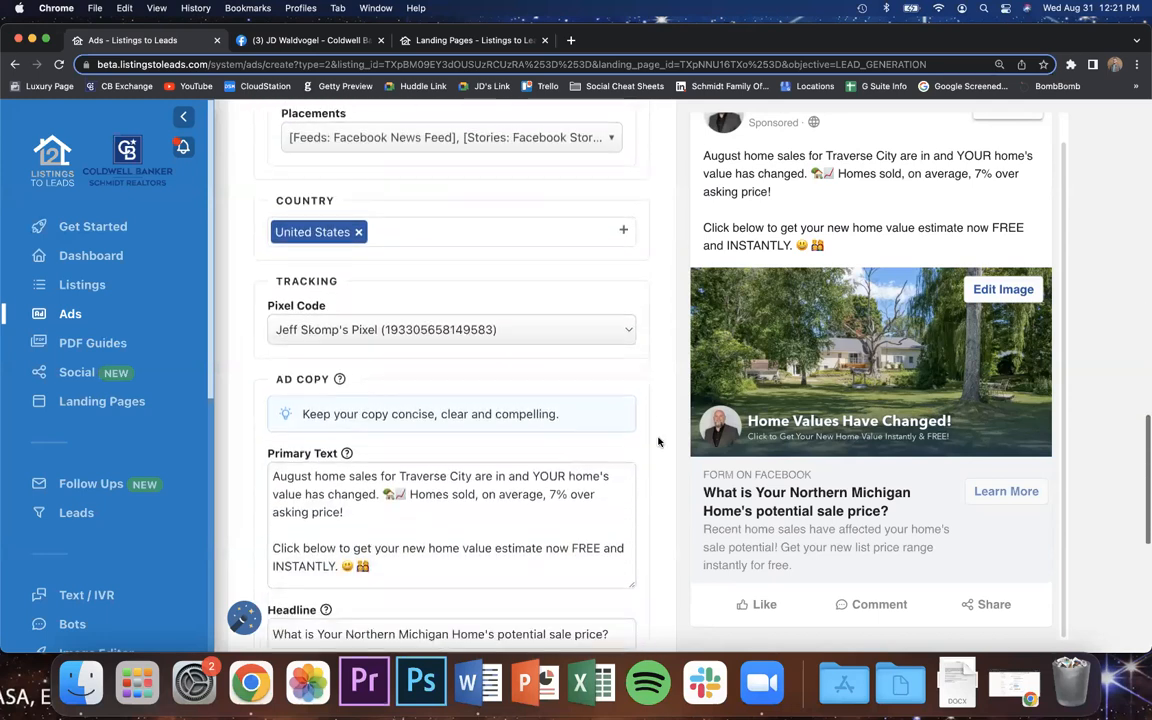
{"action": "scroll", "scroll_direction": "down", "scroll_amount": 3}
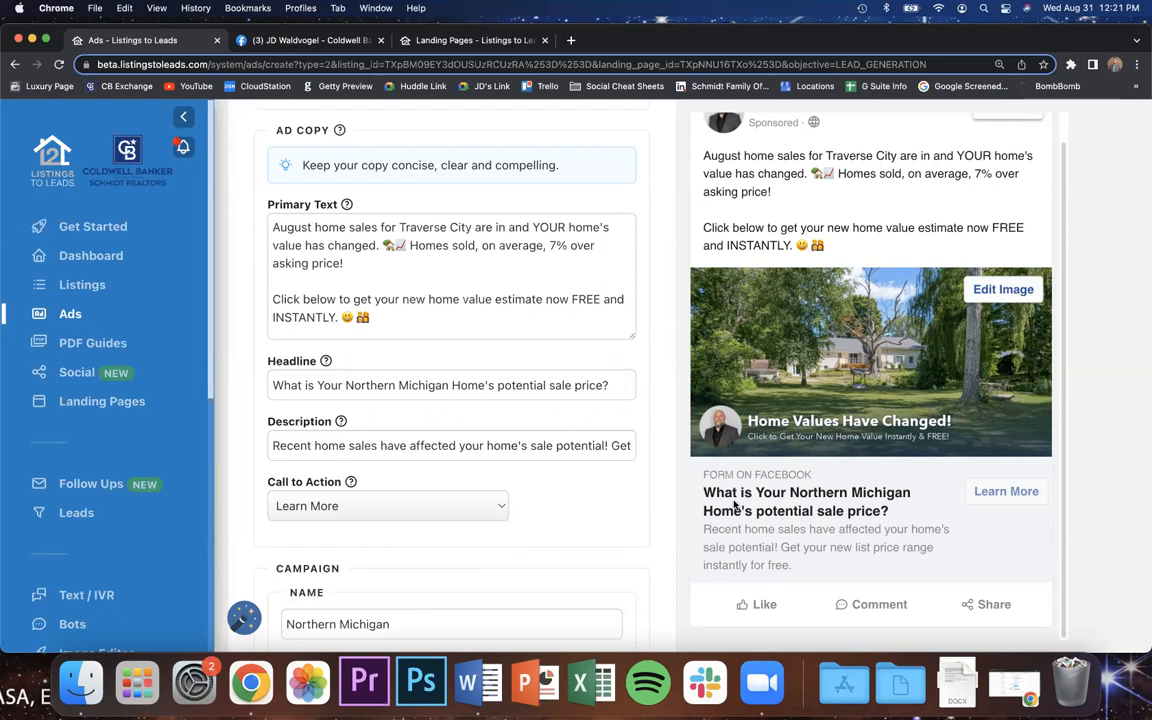
{"action": "mouse_move", "coordinate": [830, 489]}
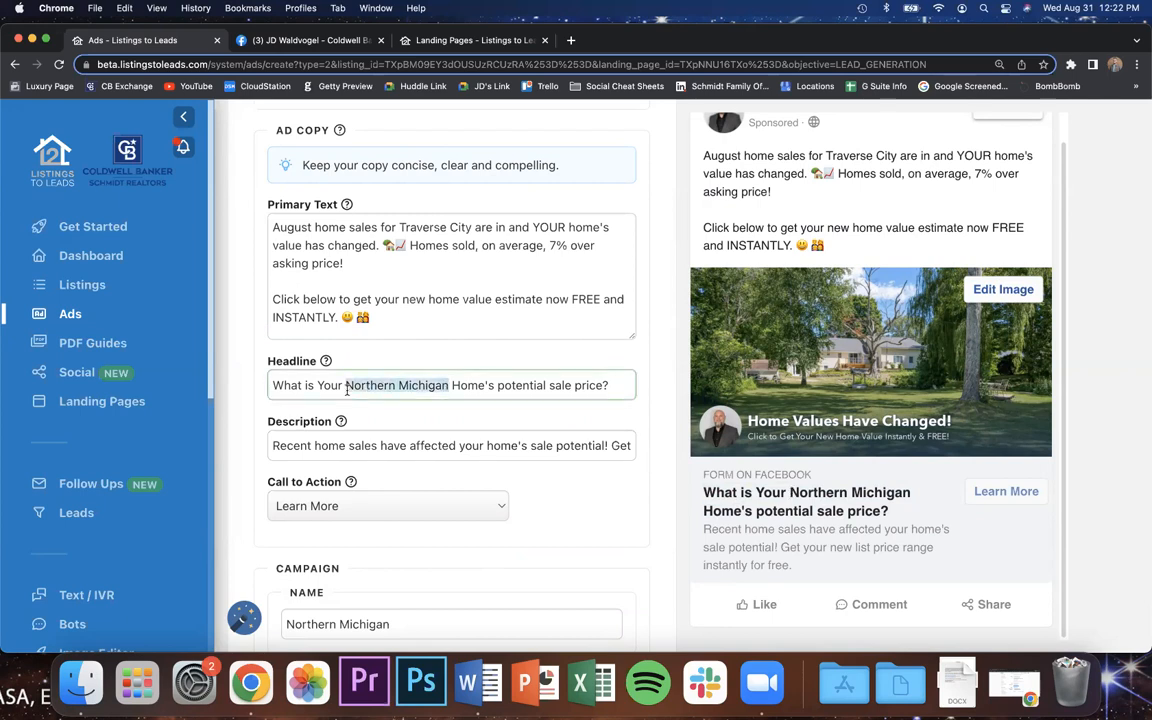
Change the headline to 'What is Your Traverse City Home's potential sale price?' and keep Learn More.
{"action": "type", "text": "Travers"}
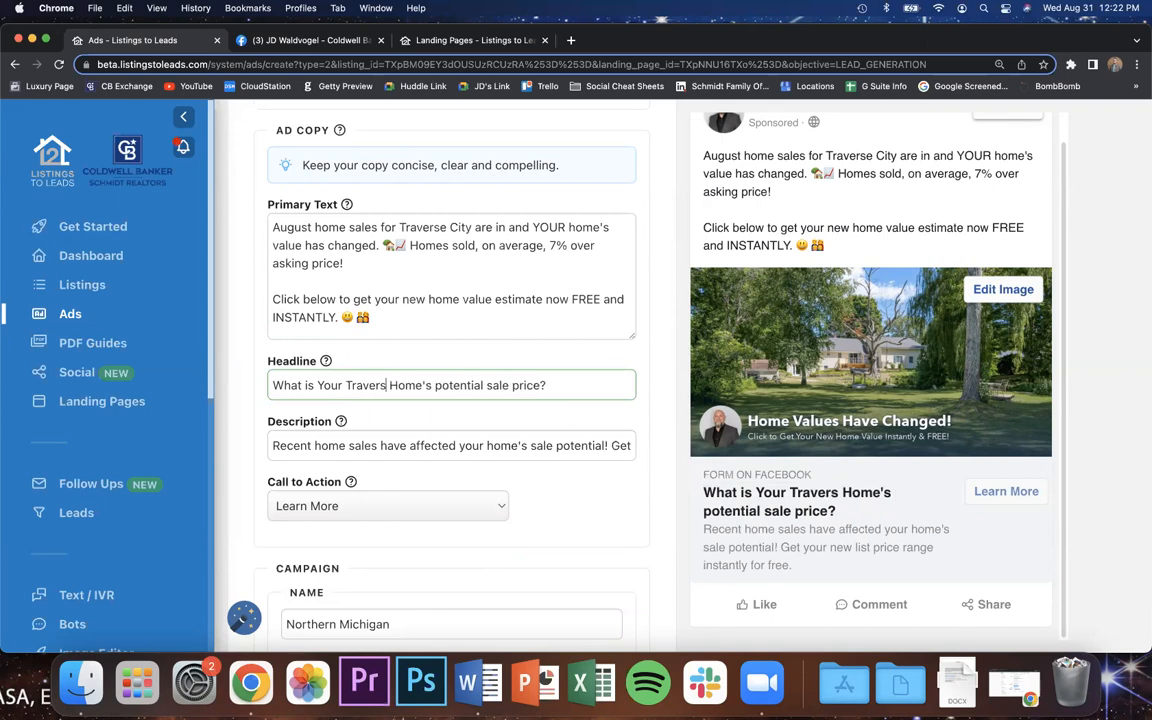
{"action": "type", "text": "City"}
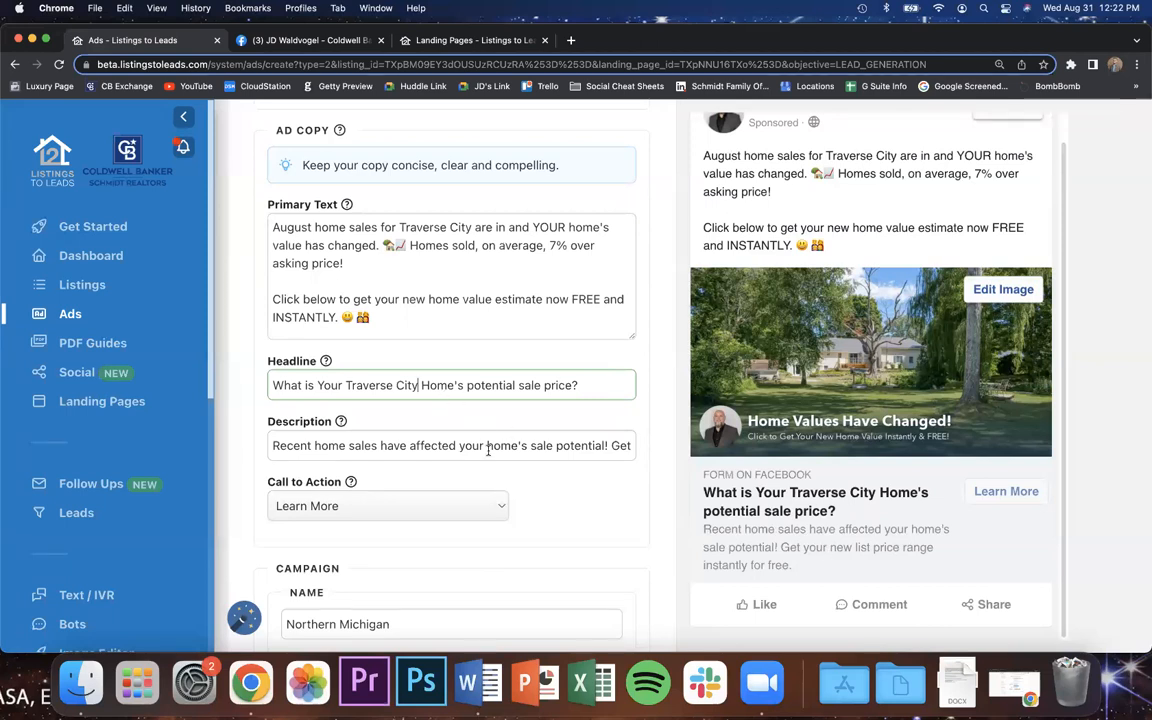
{"action": "left_click", "coordinate": [388, 505]}
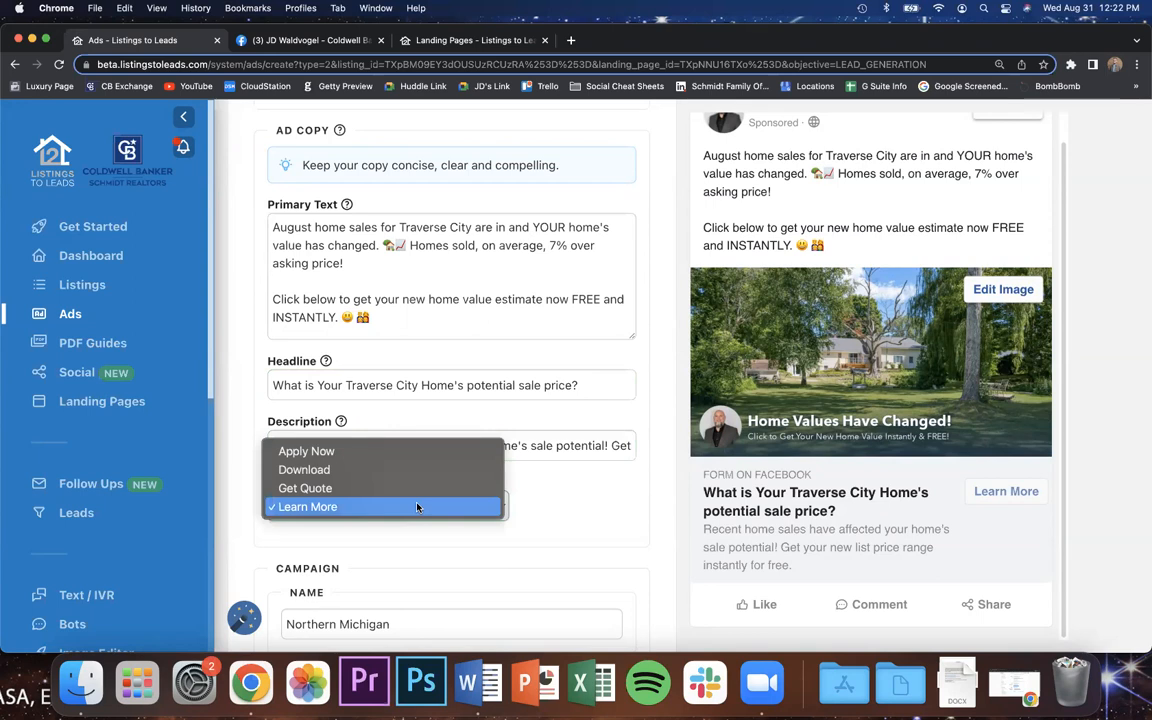
{"action": "mouse_move", "coordinate": [393, 488]}
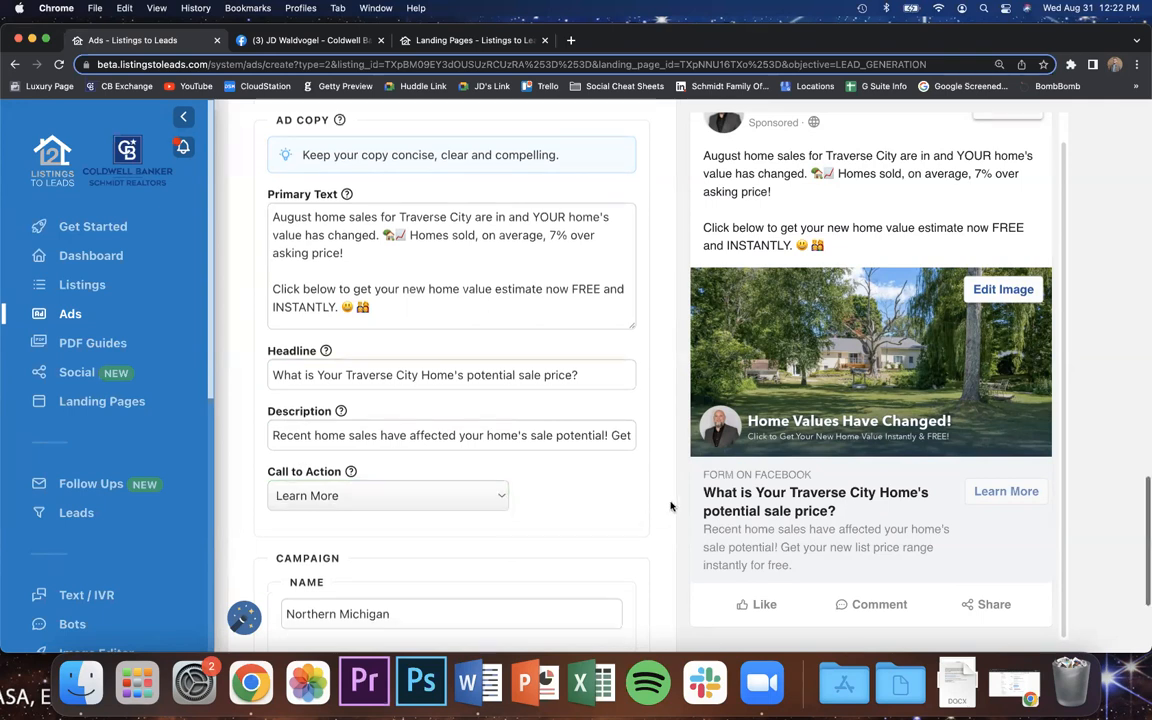
{"action": "scroll", "scroll_direction": "down", "scroll_amount": 3}
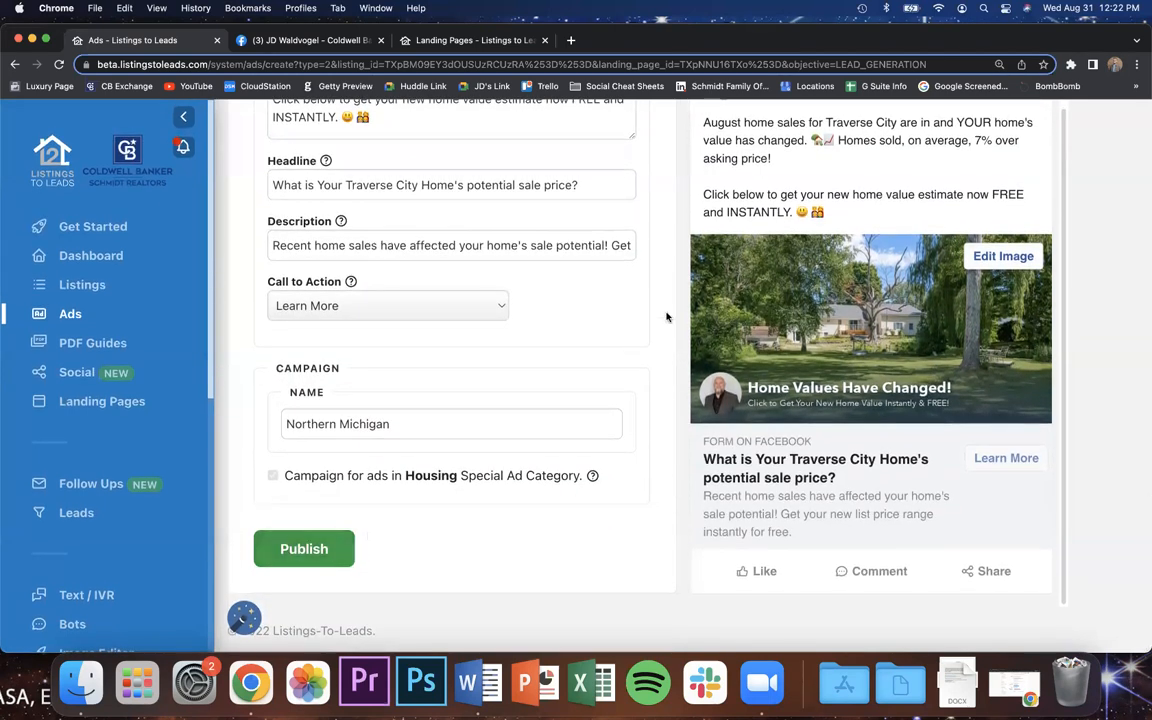
{"action": "scroll", "scroll_direction": "up", "scroll_amount": 3}
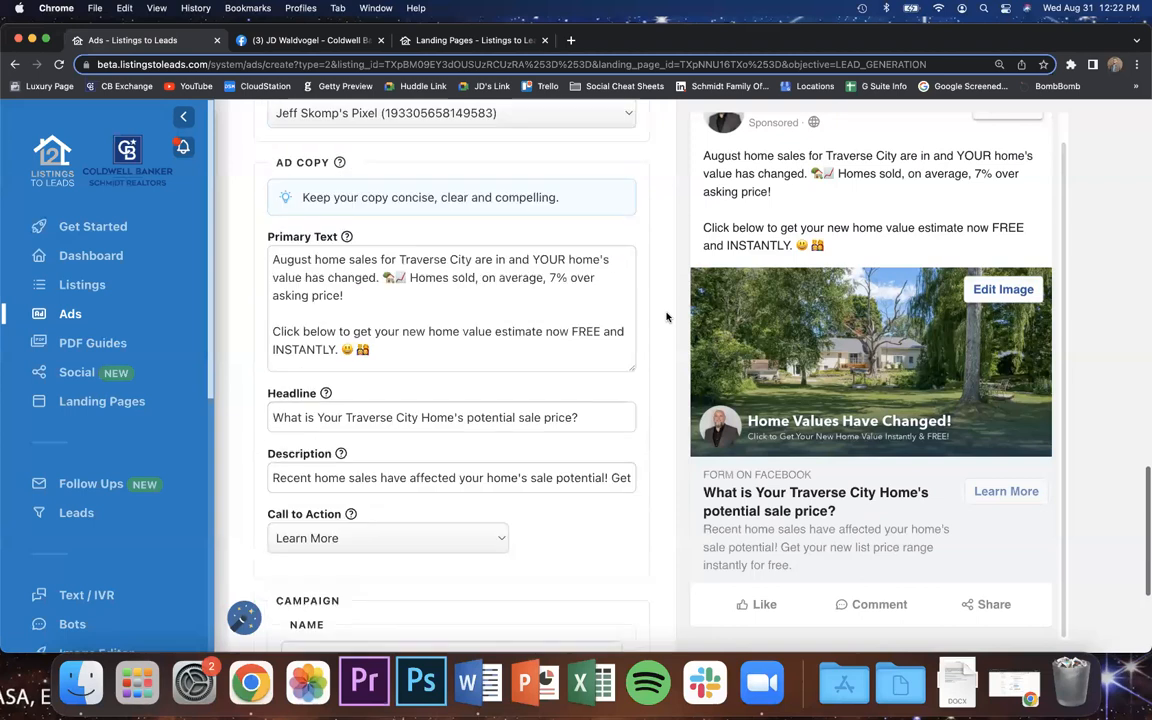
{"action": "scroll", "scroll_direction": "down", "scroll_amount": 3}
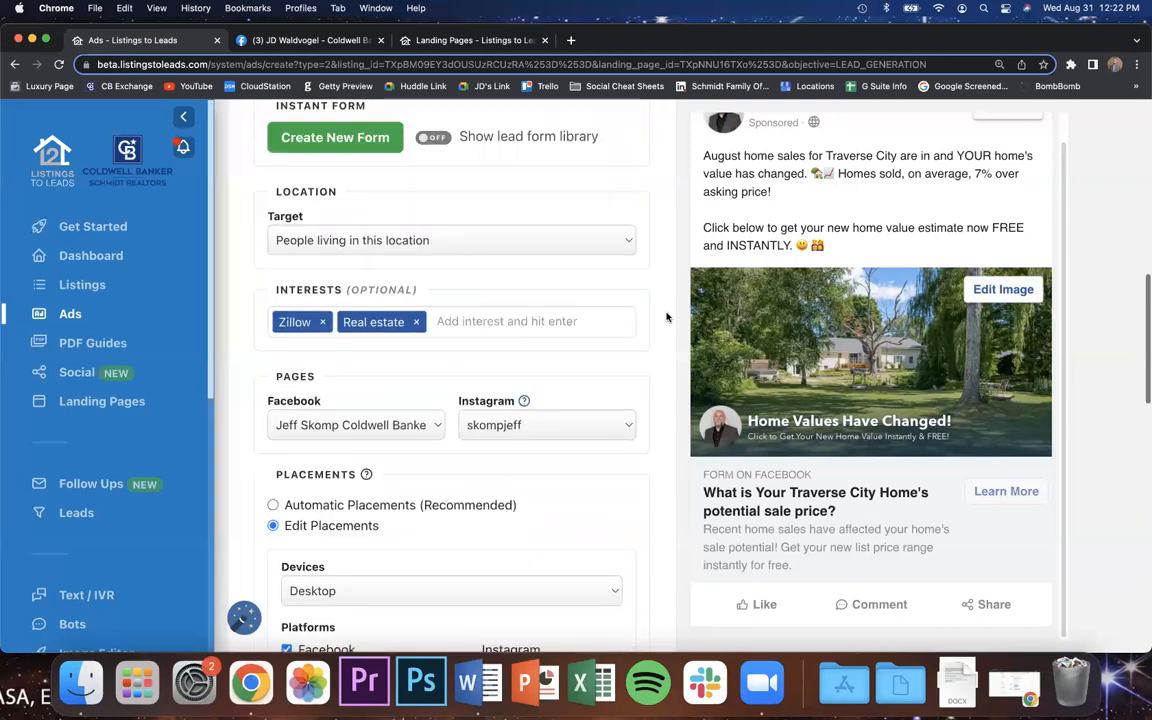
{"action": "scroll", "scroll_direction": "down", "scroll_amount": 3}
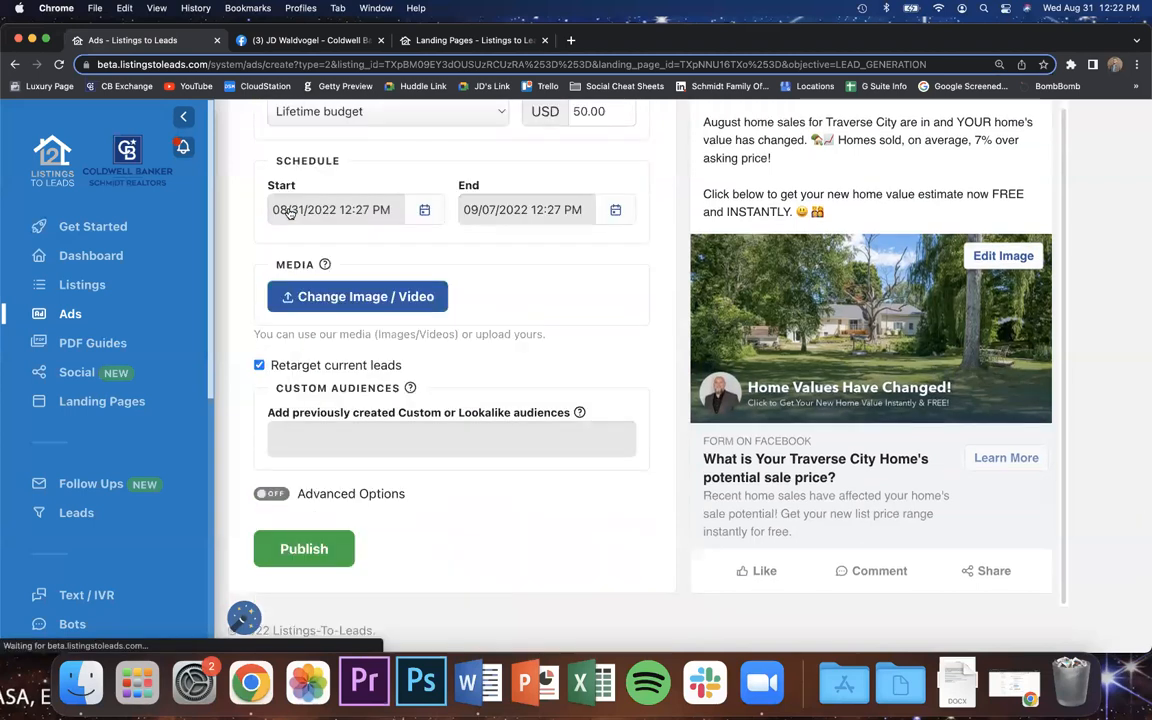
{"action": "scroll", "scroll_direction": "up", "scroll_amount": 3}
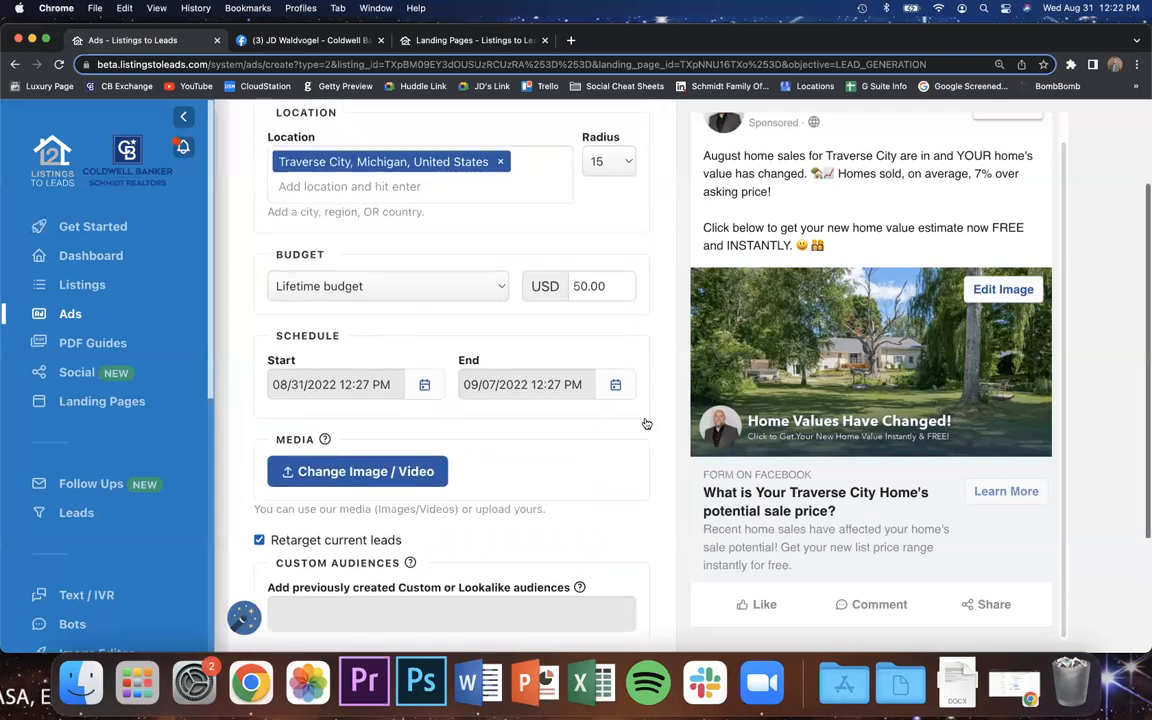
{"action": "scroll", "scroll_direction": "up", "scroll_amount": 3}
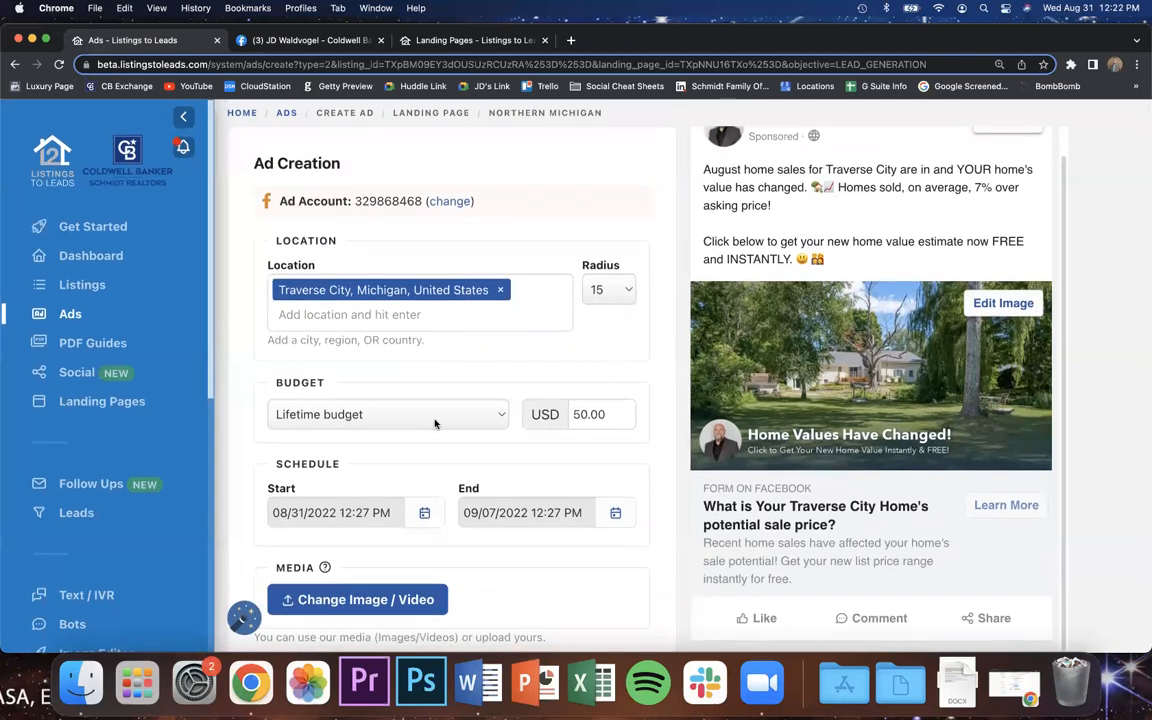
{"action": "mouse_move", "coordinate": [743, 434]}
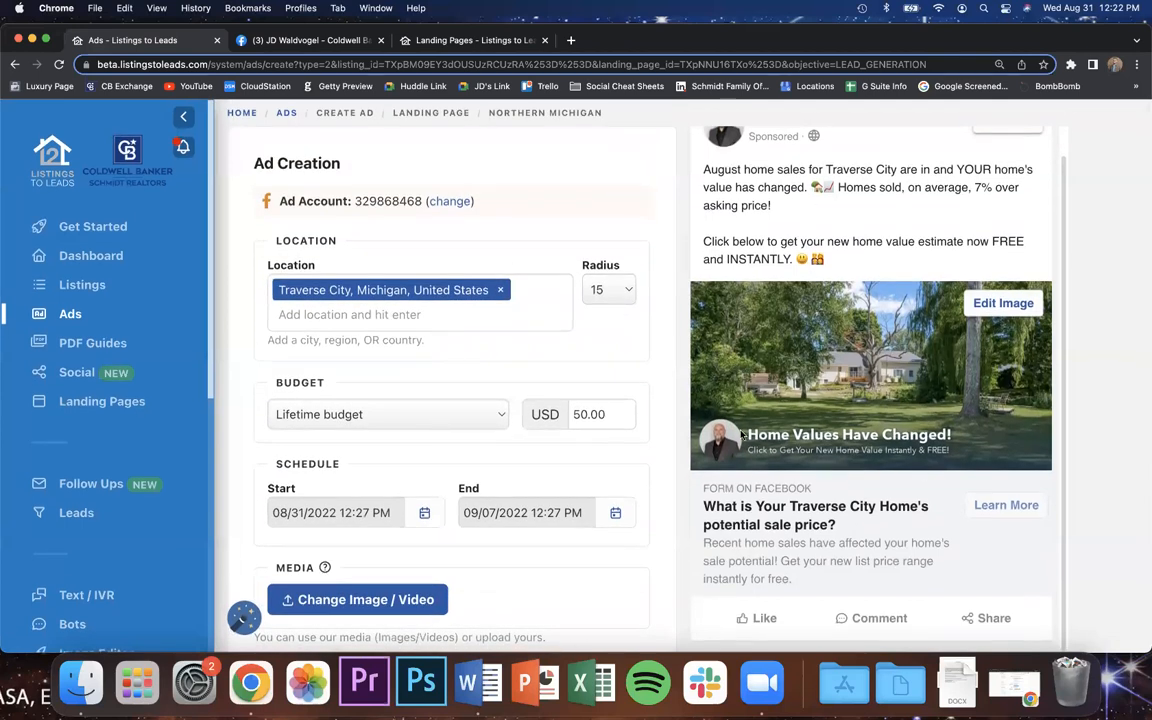
{"action": "scroll", "scroll_direction": "down", "scroll_amount": 3}
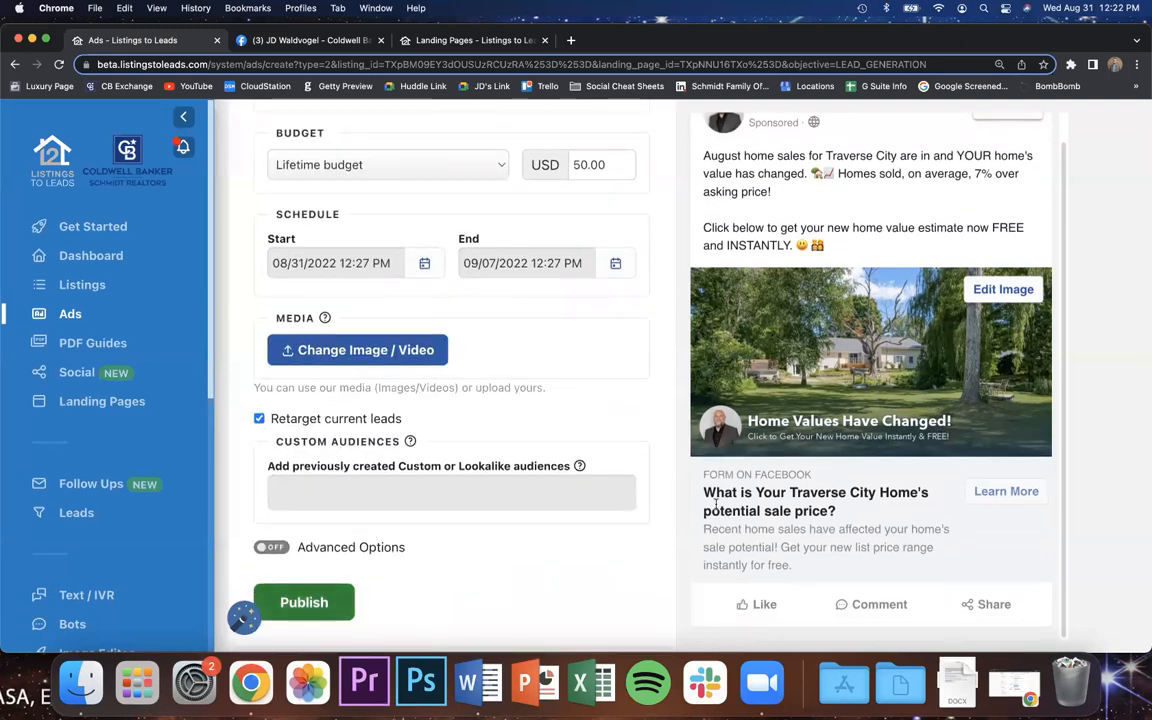
{"action": "scroll", "scroll_direction": "up", "scroll_amount": 3}
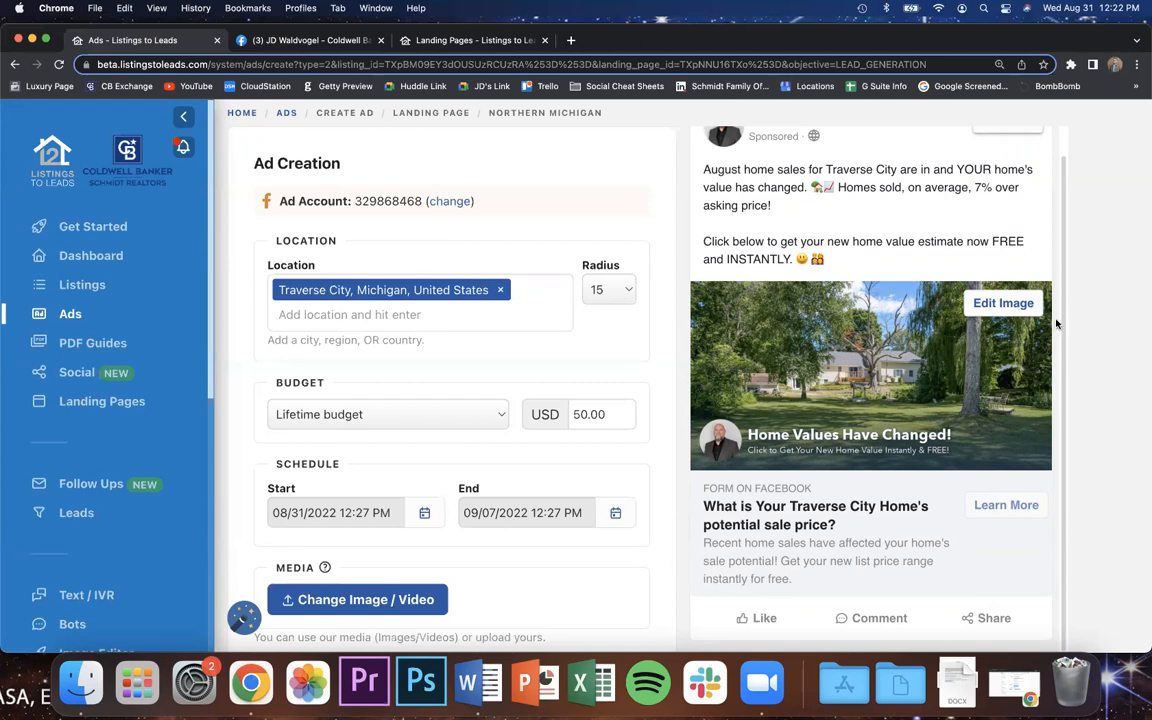
{"action": "mouse_move", "coordinate": [680, 161]}
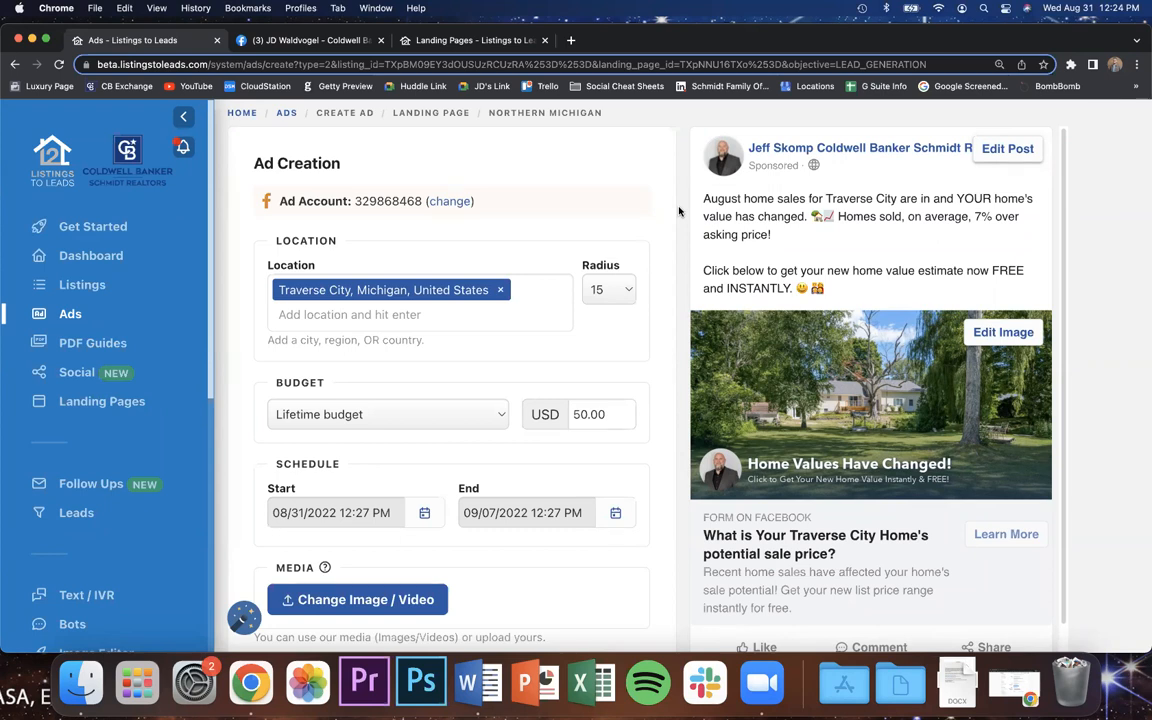
{"action": "scroll", "scroll_direction": "down", "scroll_amount": 3}
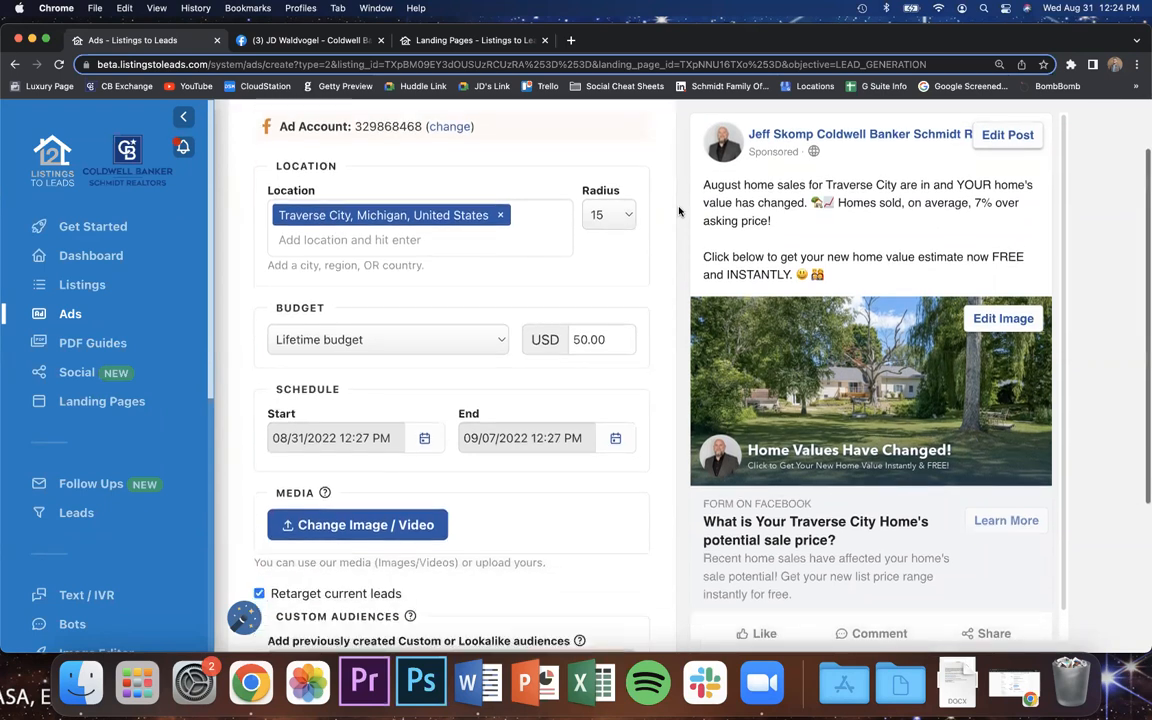
{"action": "scroll", "scroll_direction": "down", "scroll_amount": 3}
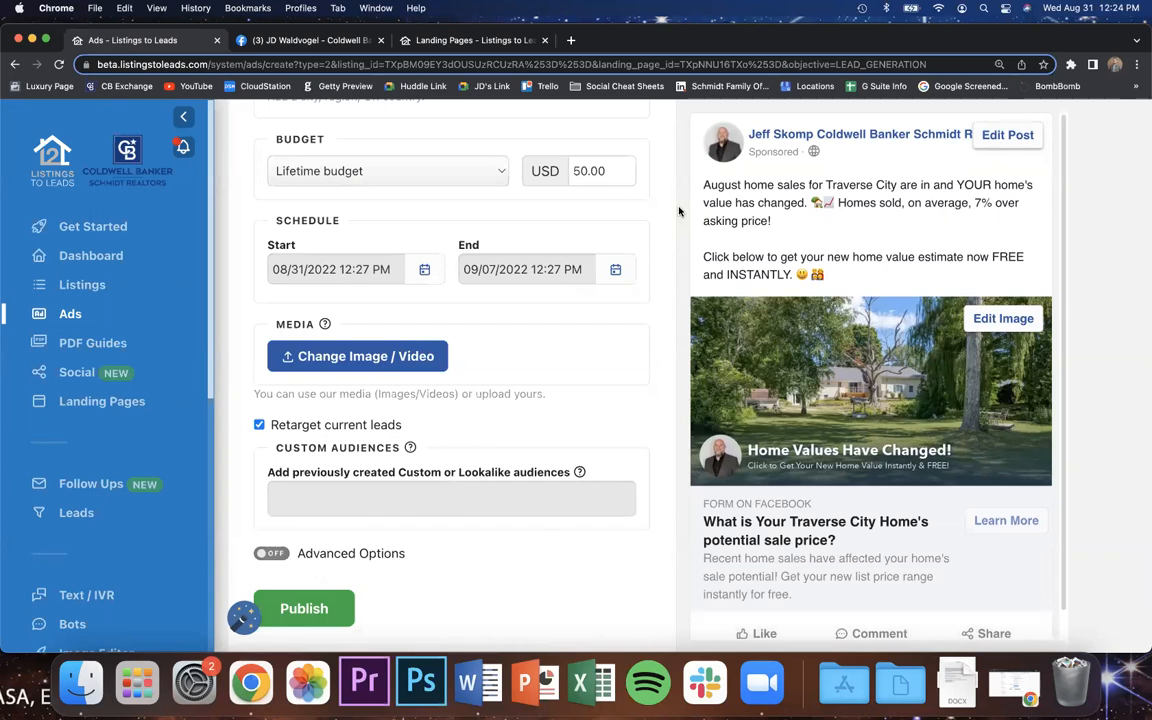
{"action": "mouse_move", "coordinate": [880, 410]}
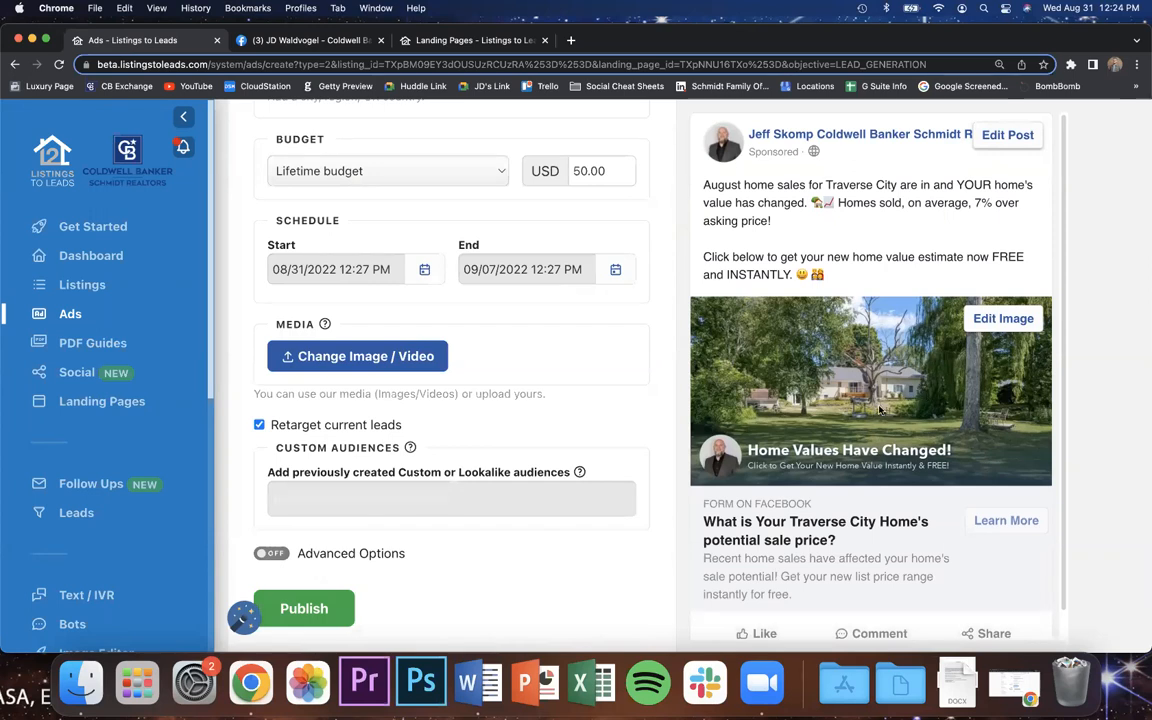
{"action": "scroll", "scroll_direction": "up", "scroll_amount": 3}
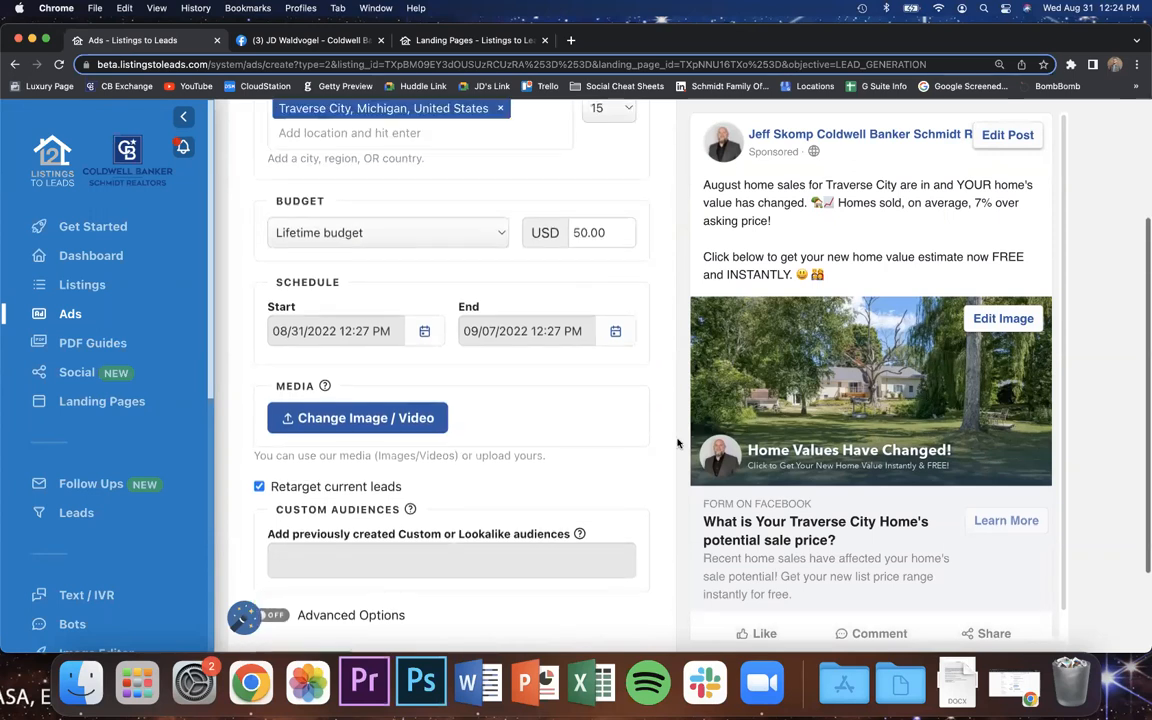
{"action": "scroll", "scroll_direction": "up", "scroll_amount": 3}
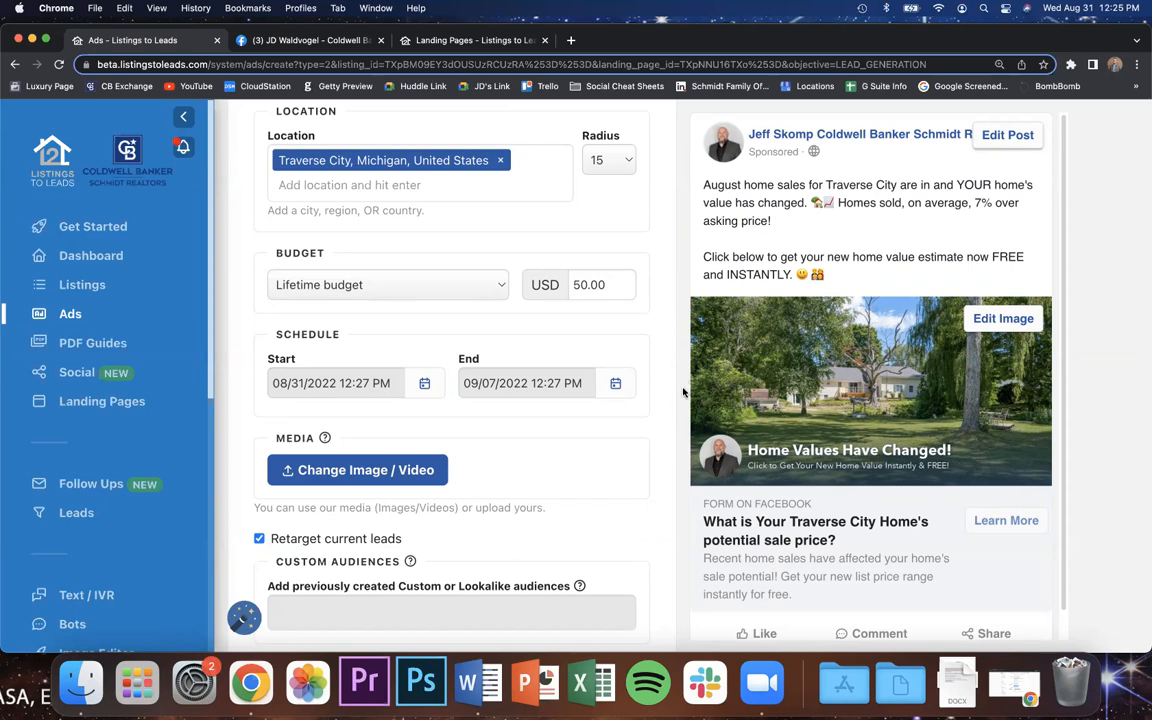
{"action": "scroll", "scroll_direction": "up", "scroll_amount": 3}
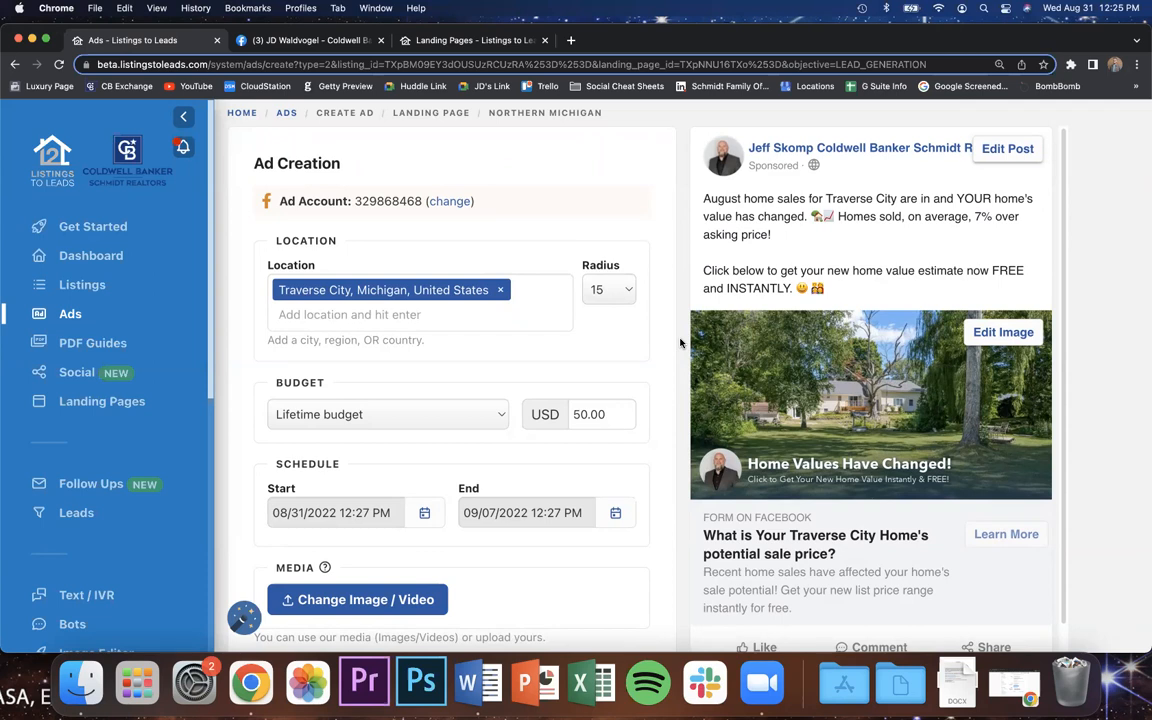
{"action": "mouse_move", "coordinate": [655, 65]}
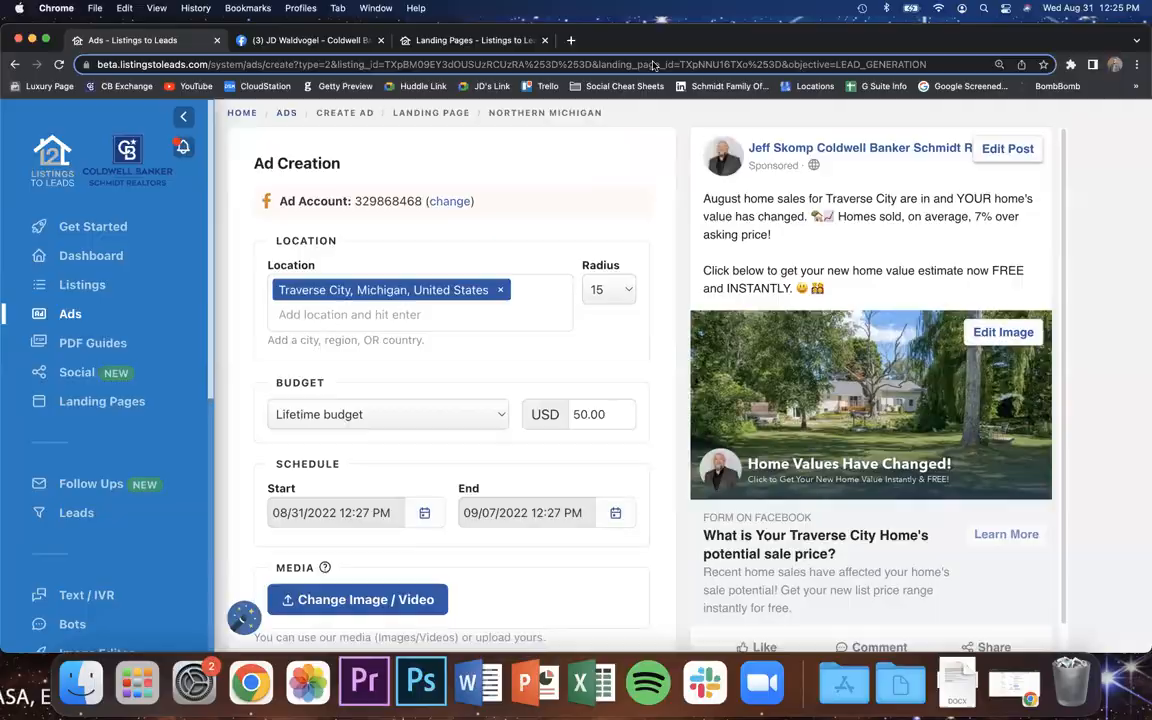